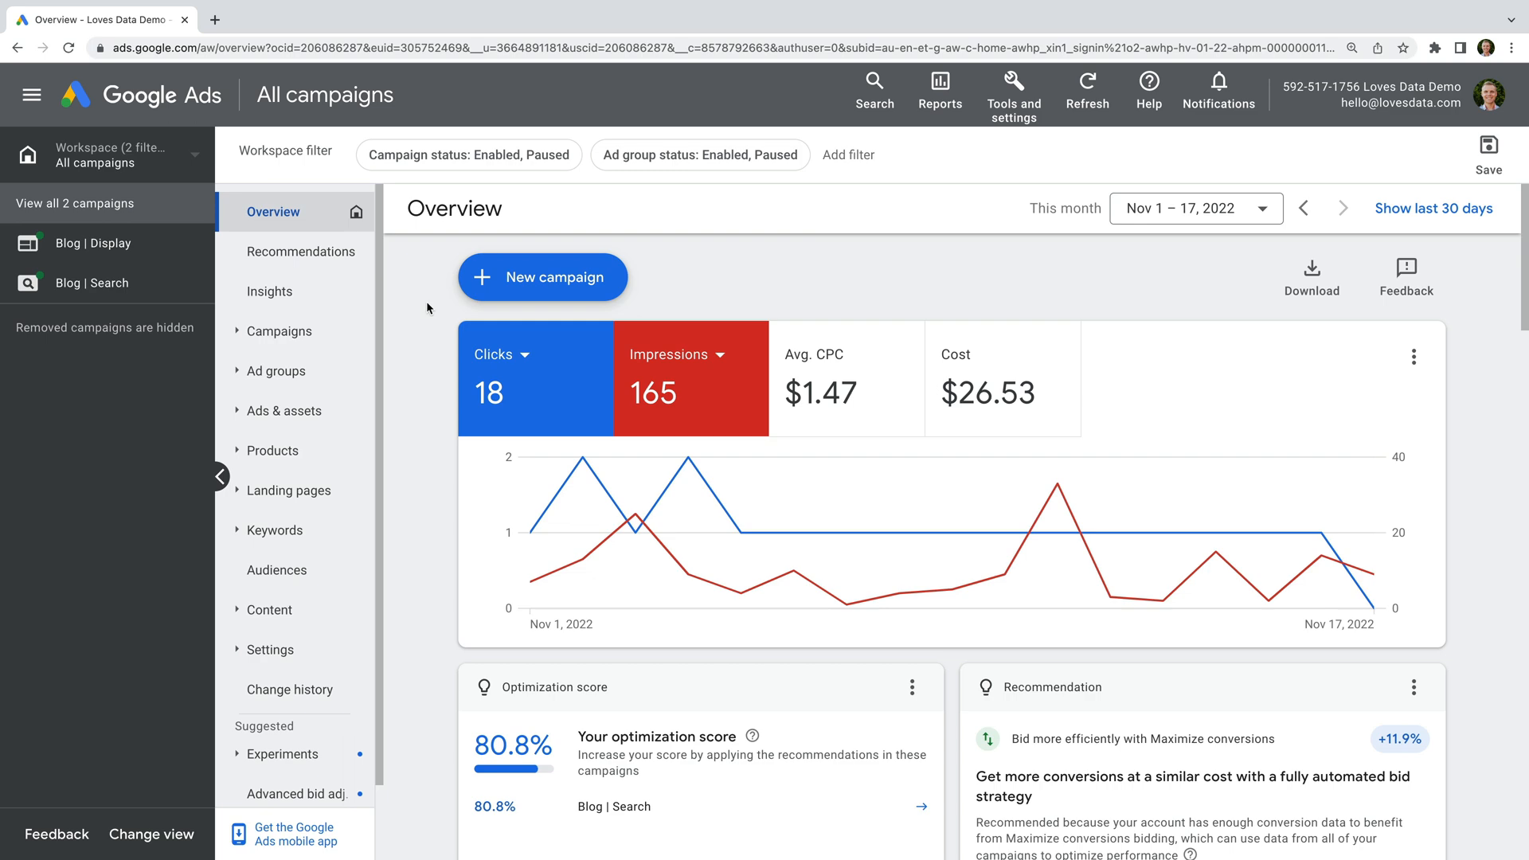
mouse_move(694, 279)
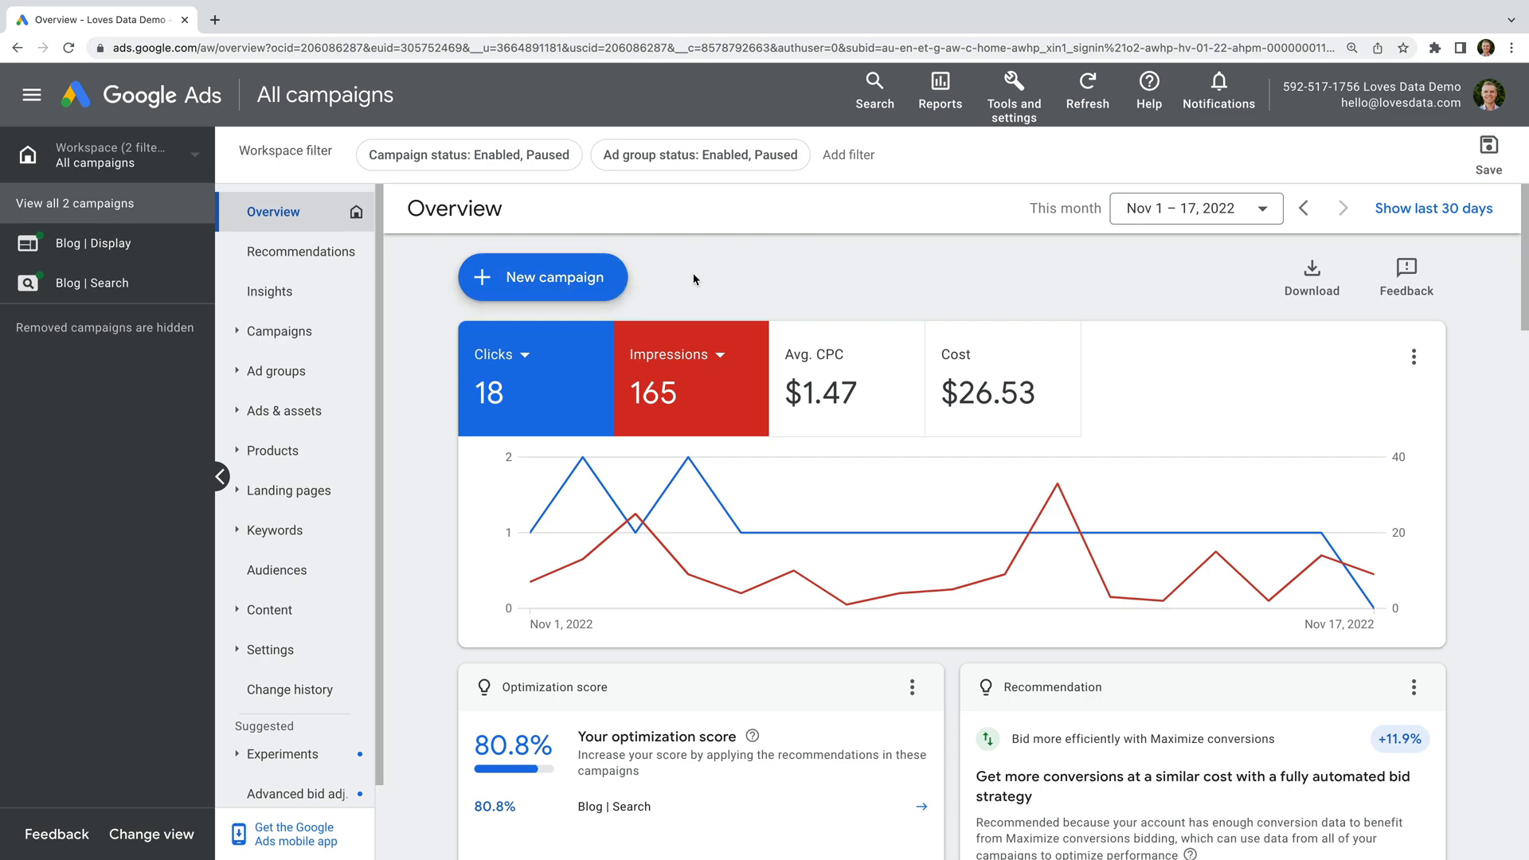
Launch Keyword Planner from the Tools and settings menu under Planning
left_click(1013, 93)
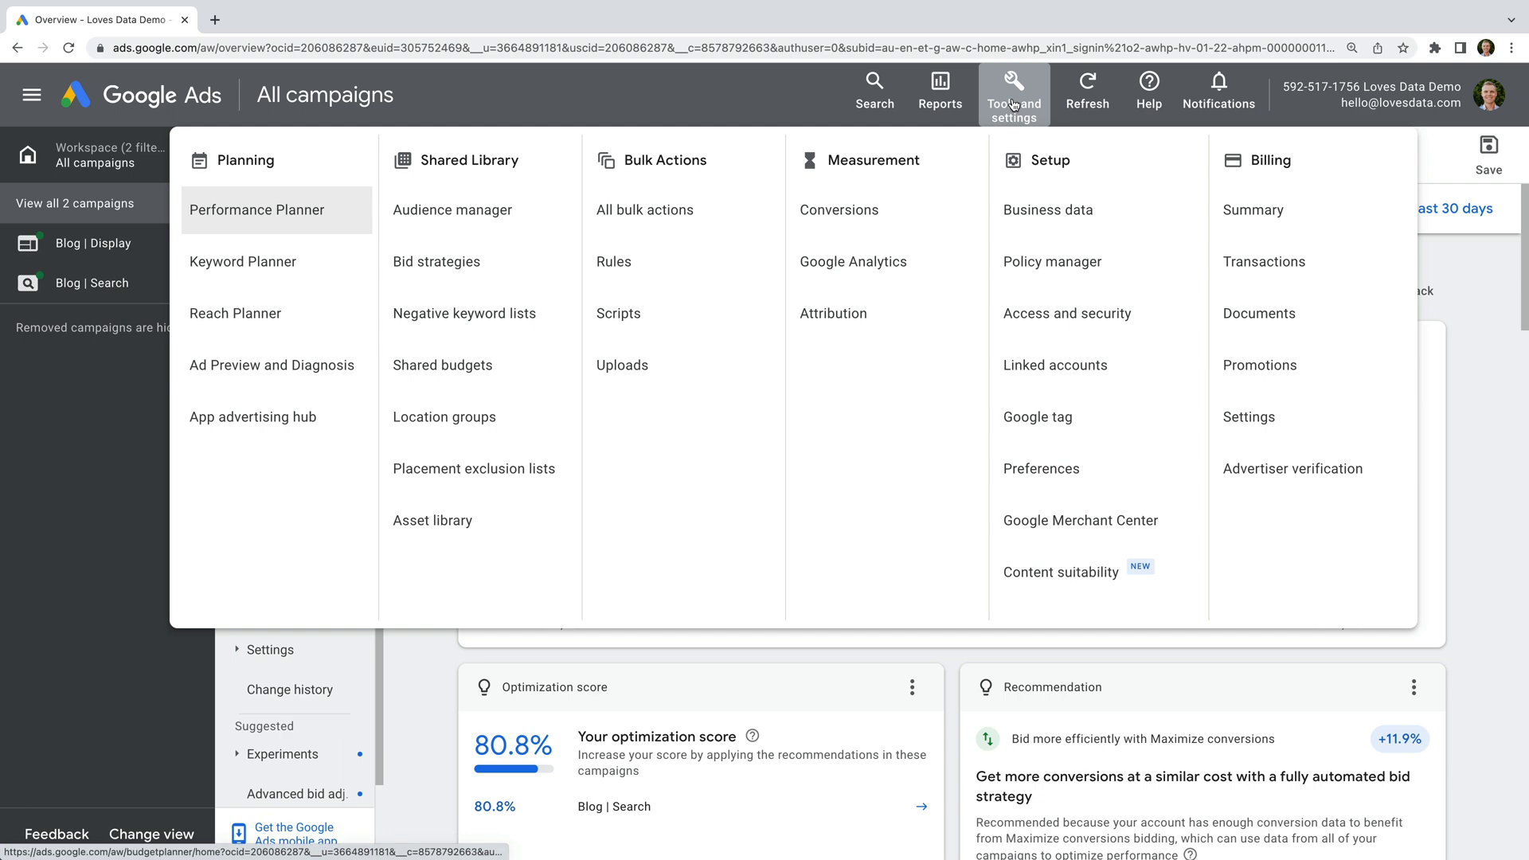
mouse_move(242, 261)
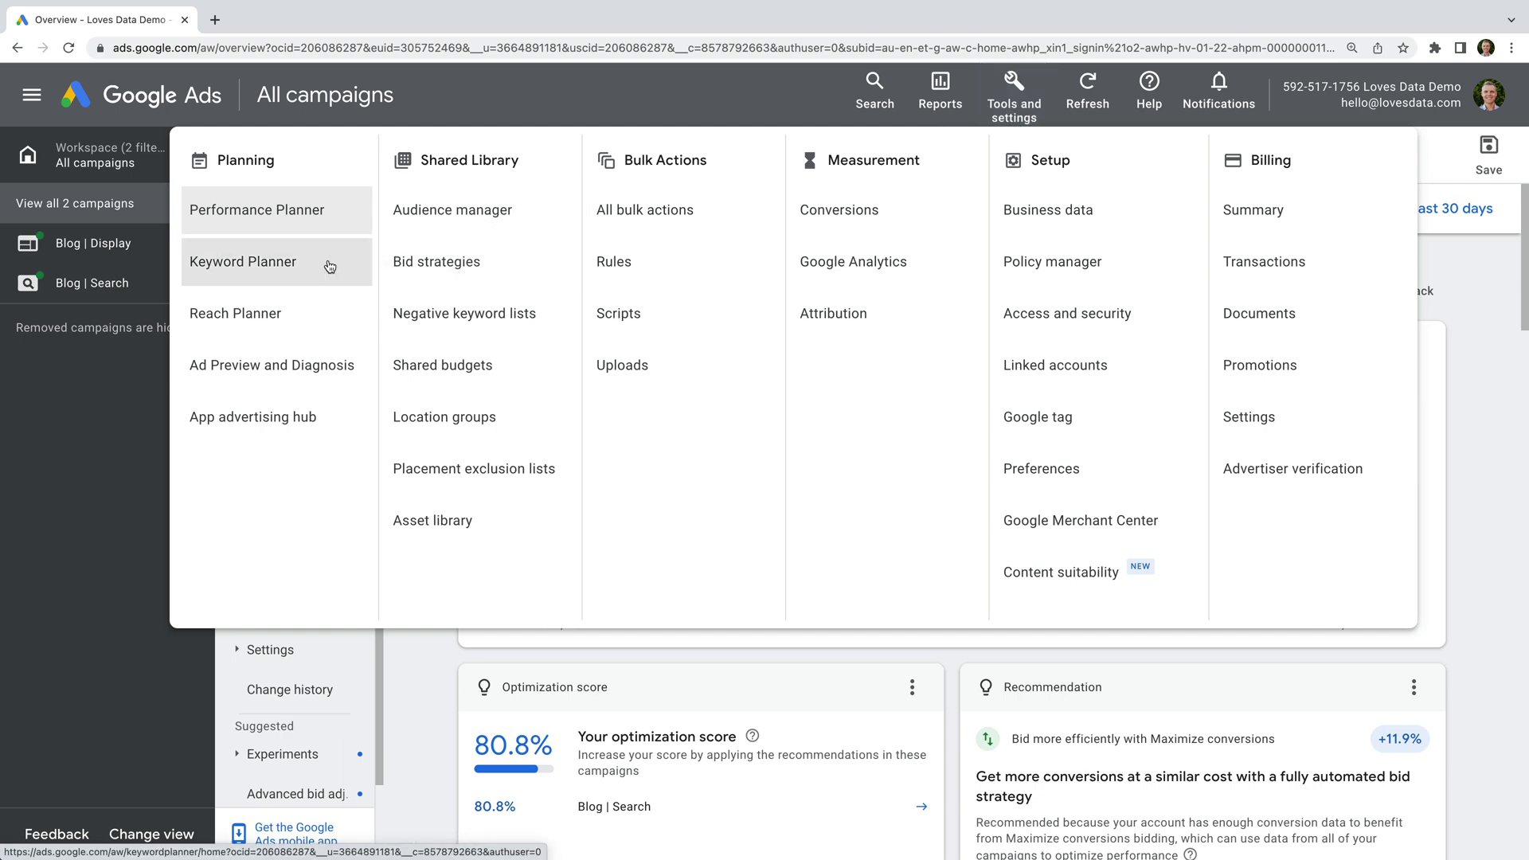
left_click(243, 261)
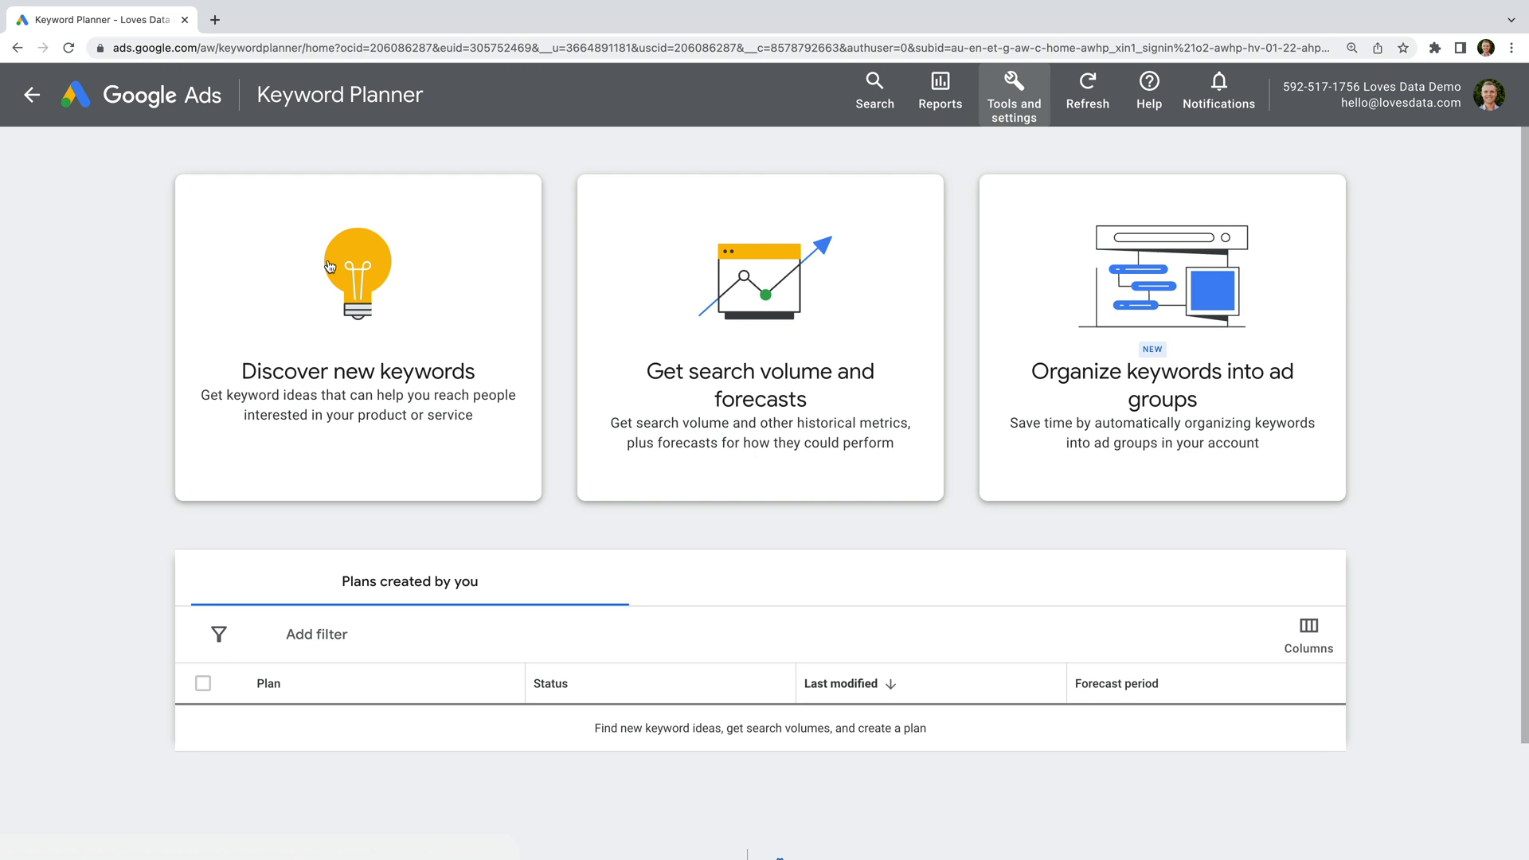
mouse_move(433, 317)
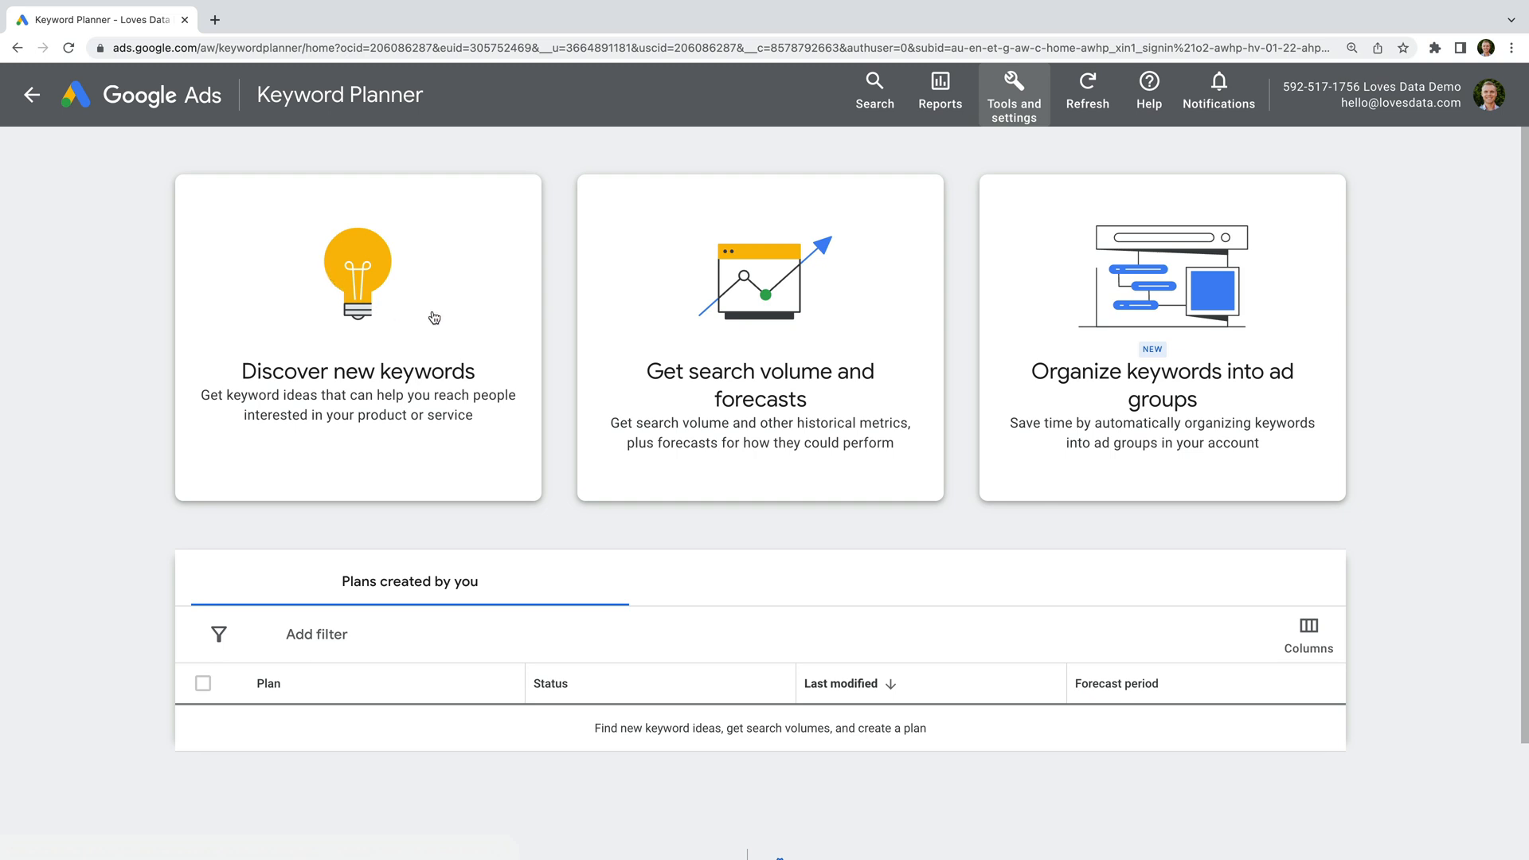
Start discovering new keywords with seeds google analytics glossary, terms and dictionary
left_click(356, 336)
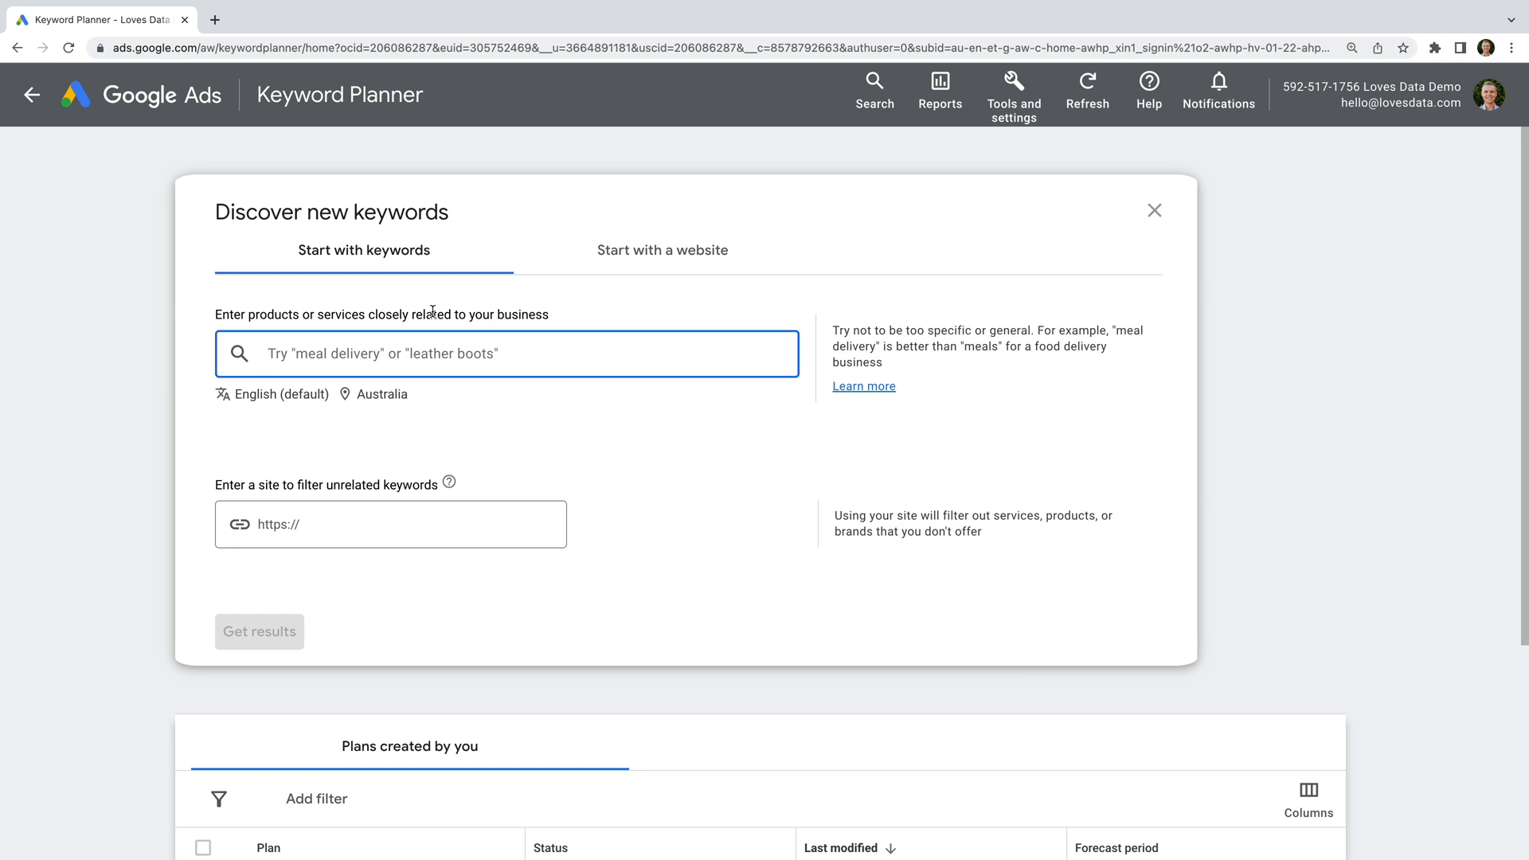
type("googl")
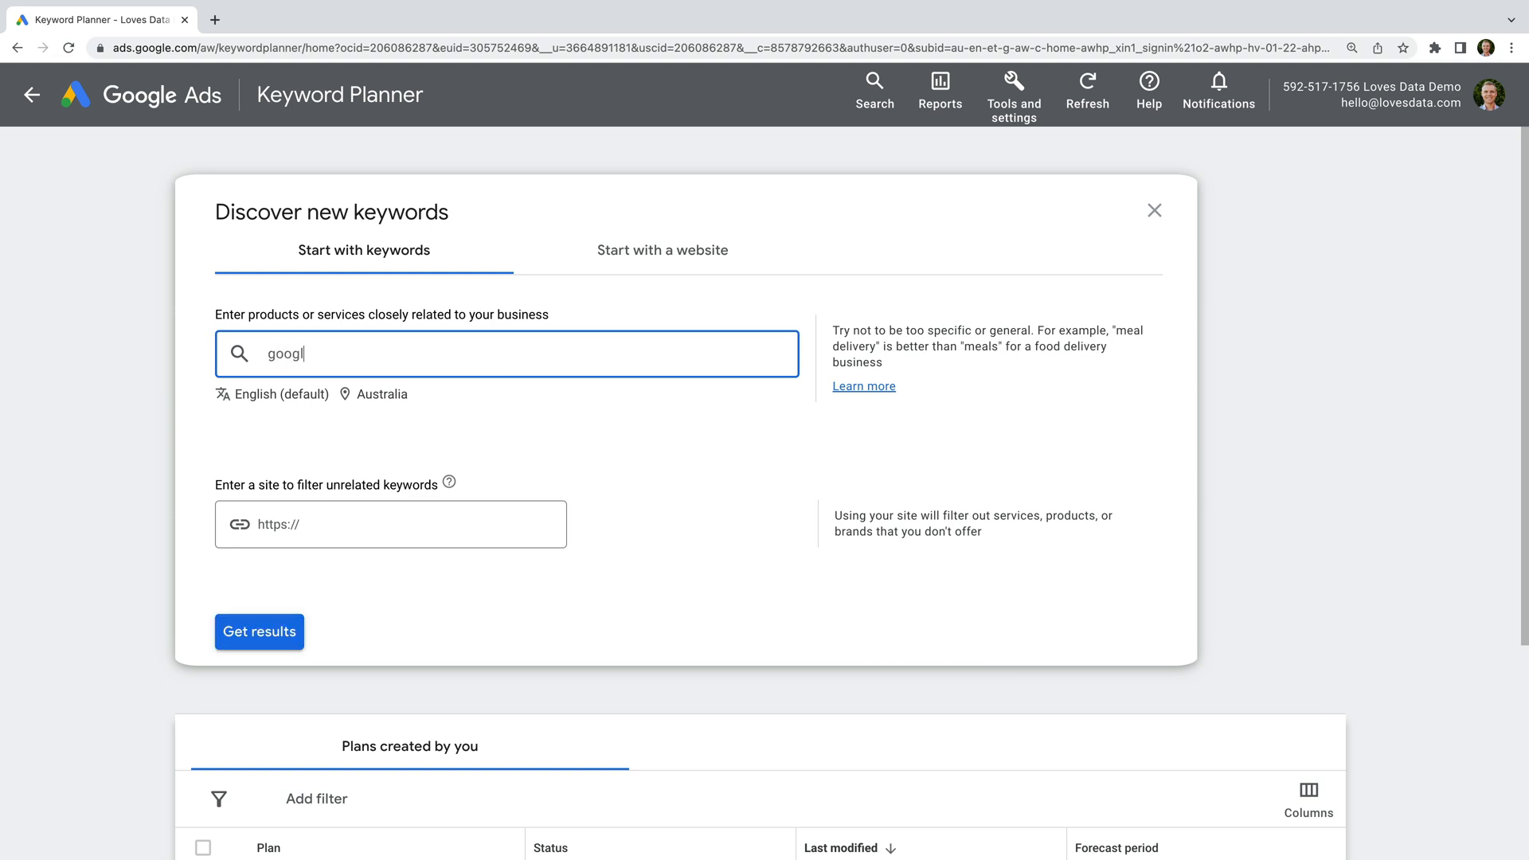
type("e analytics glossary")
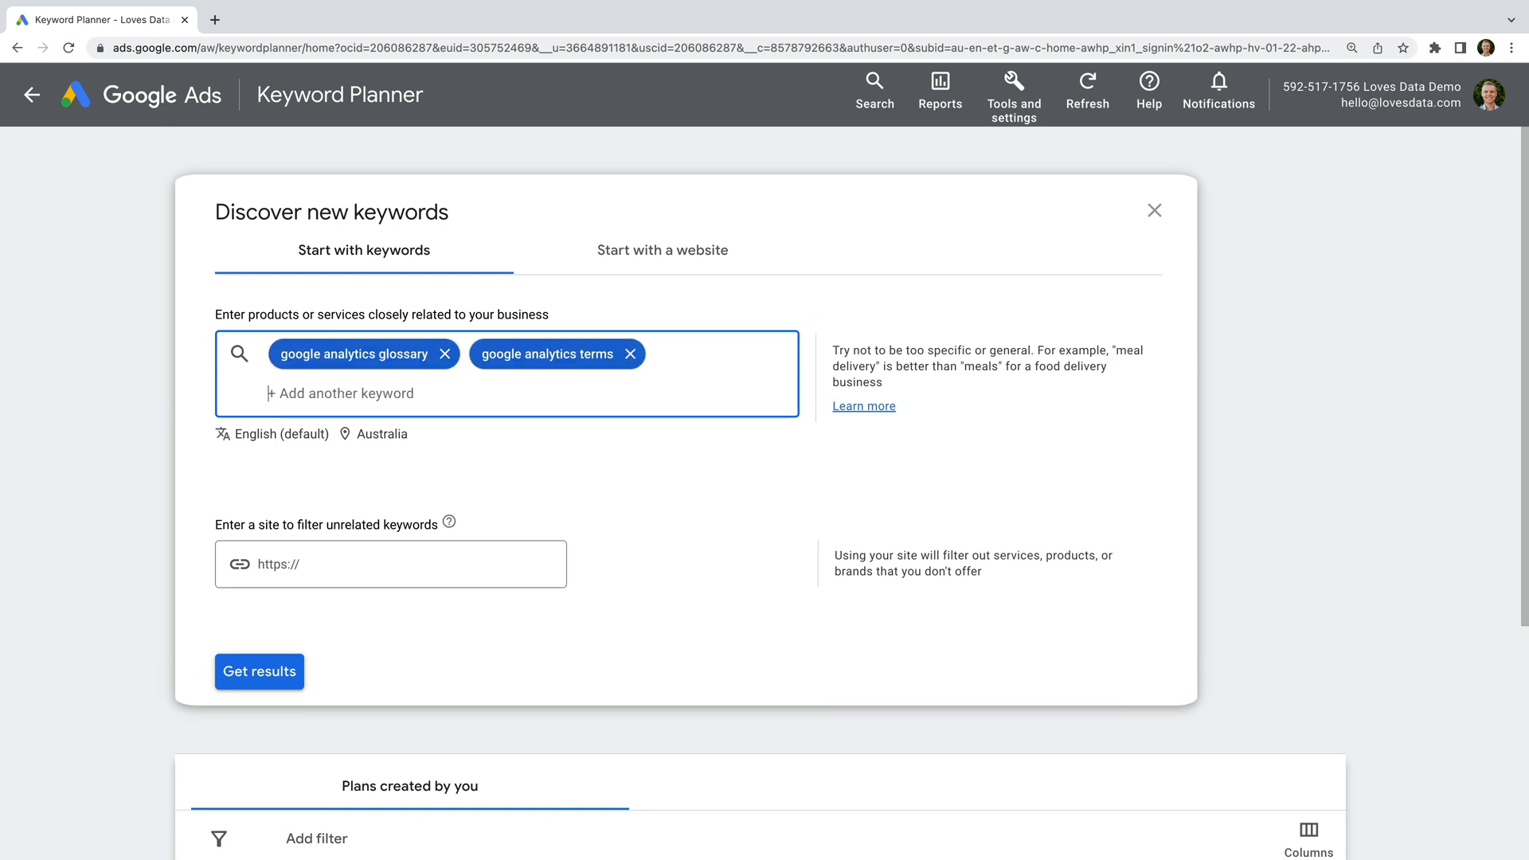
type("google analytics")
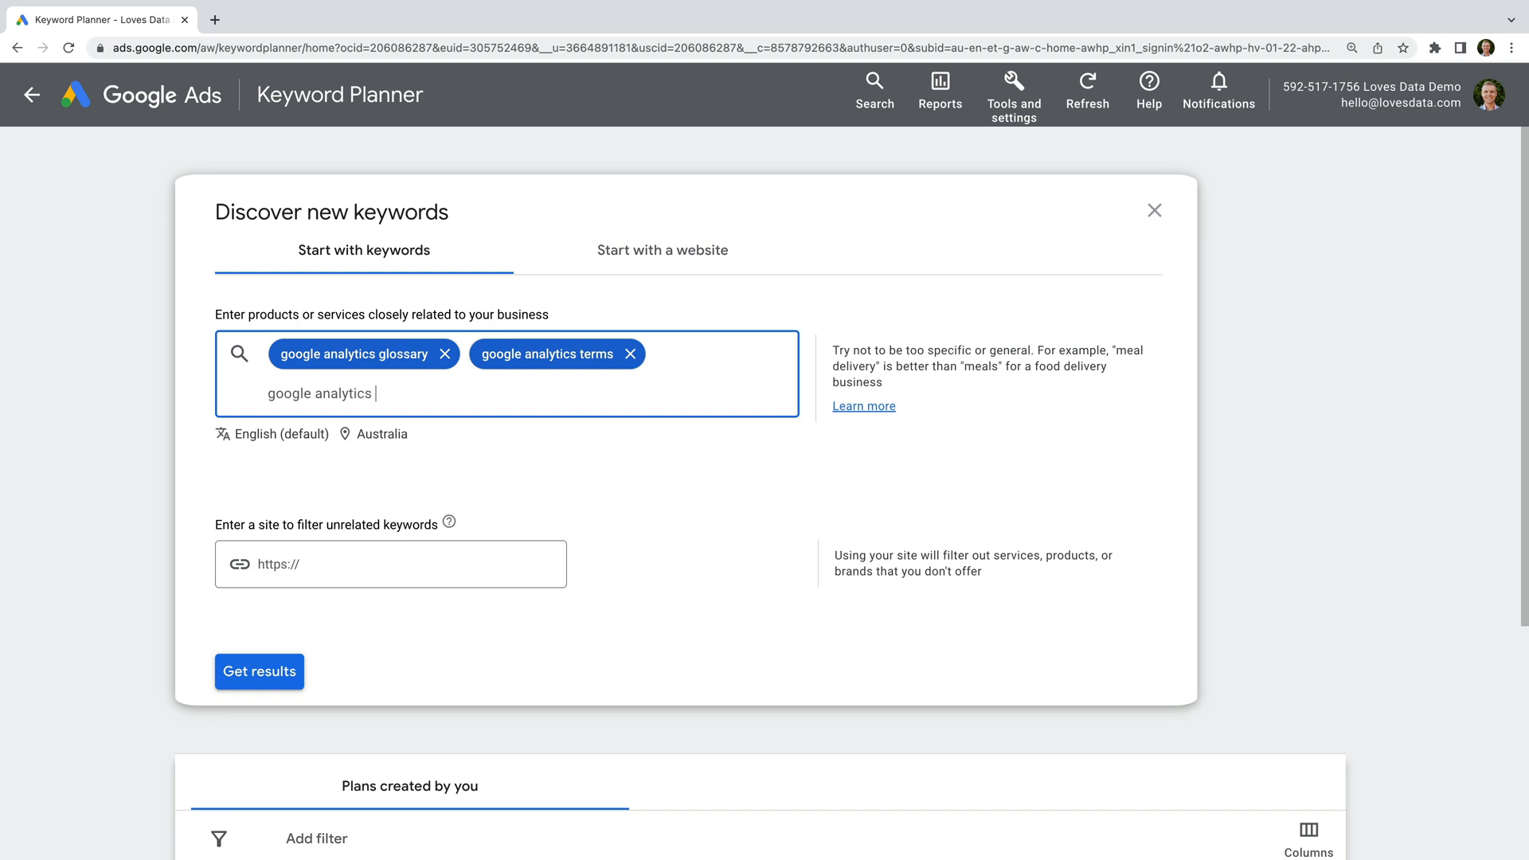
key("Return")
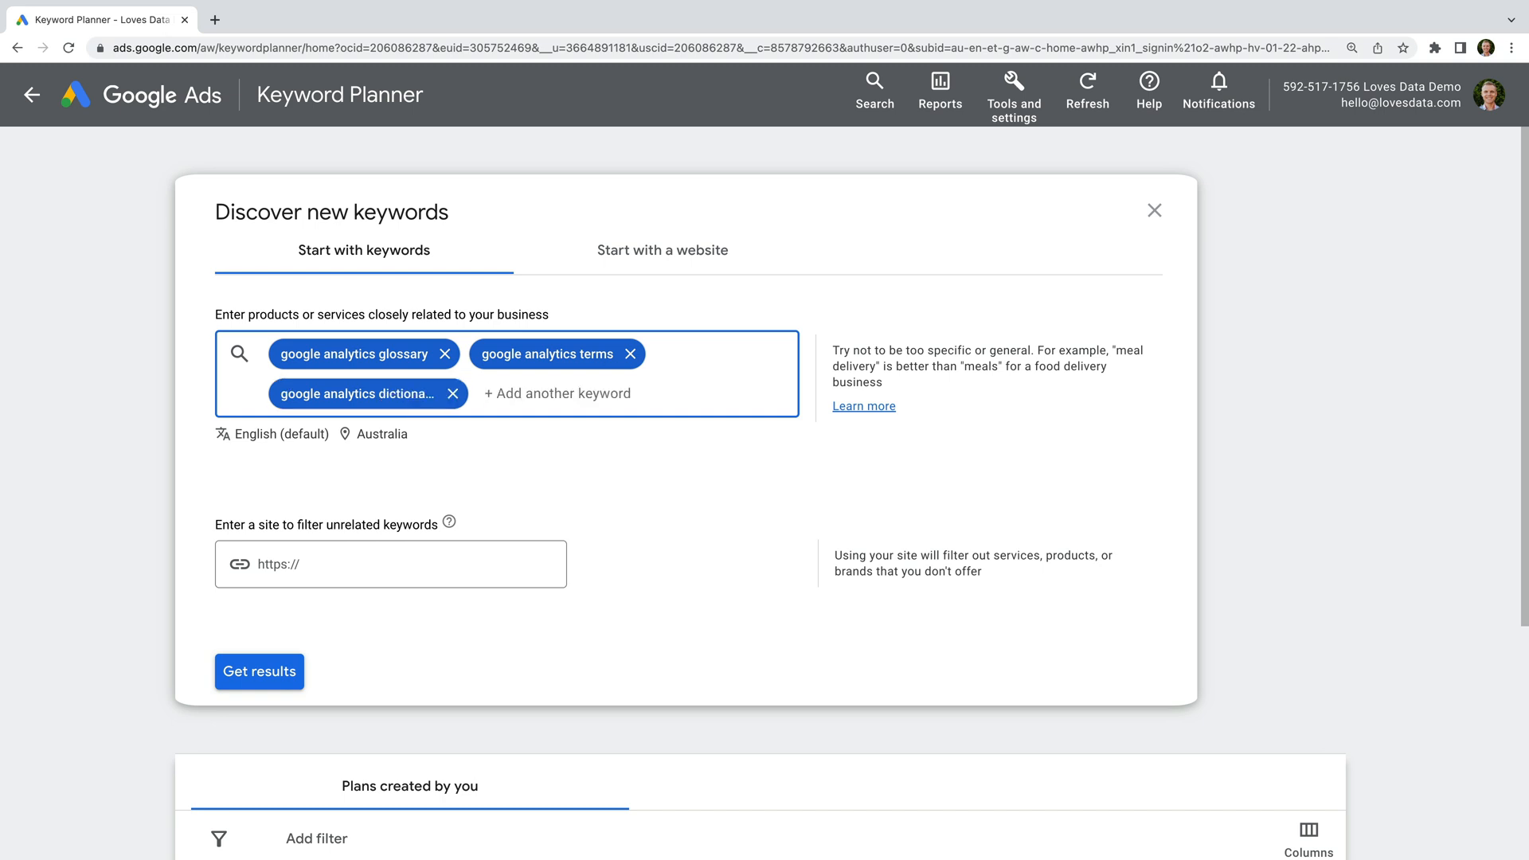
left_click(533, 468)
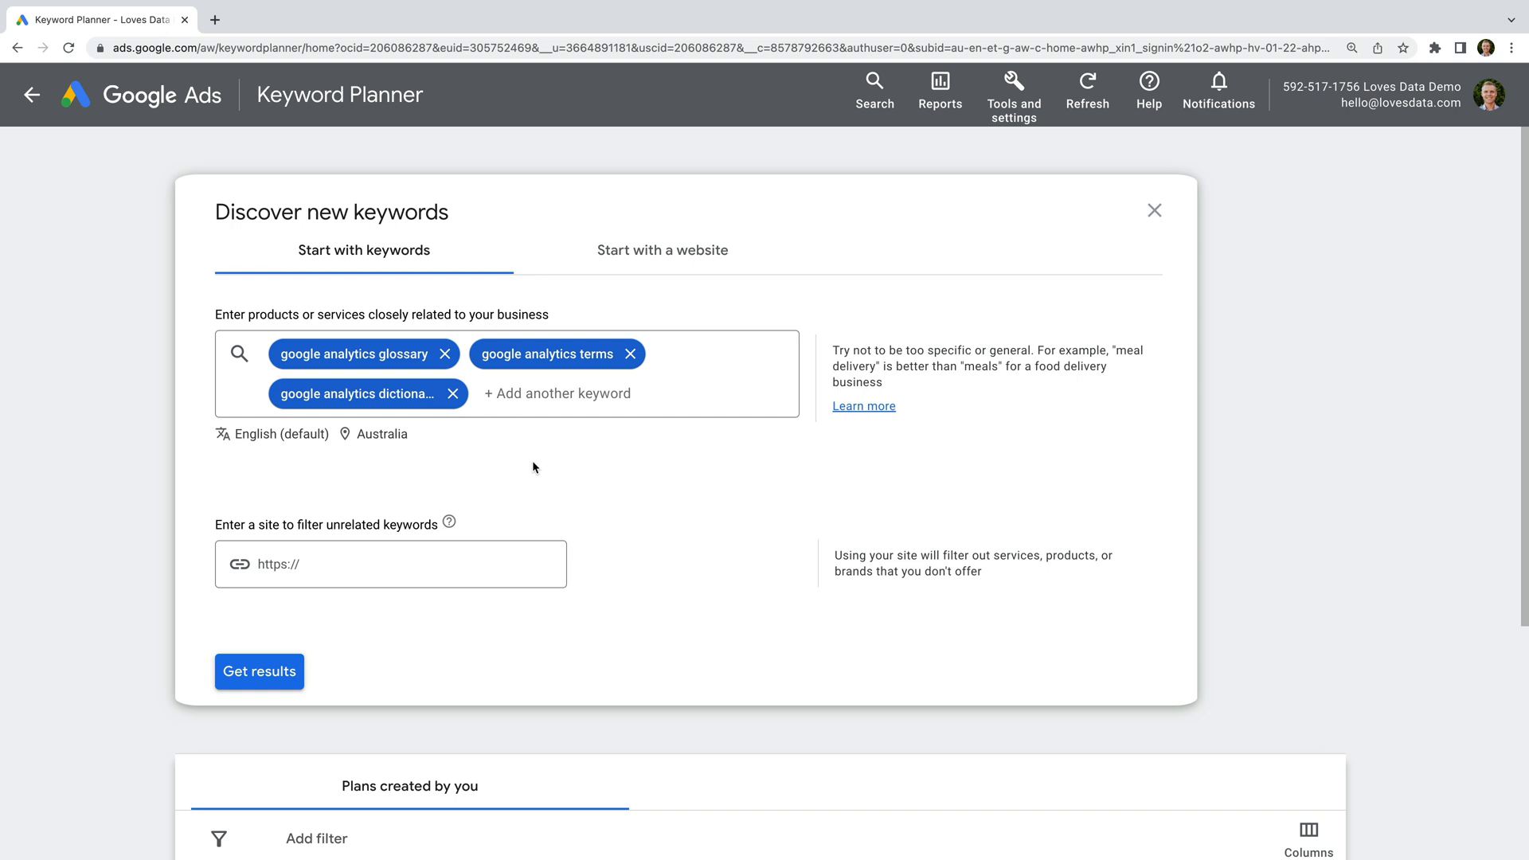
mouse_move(259, 670)
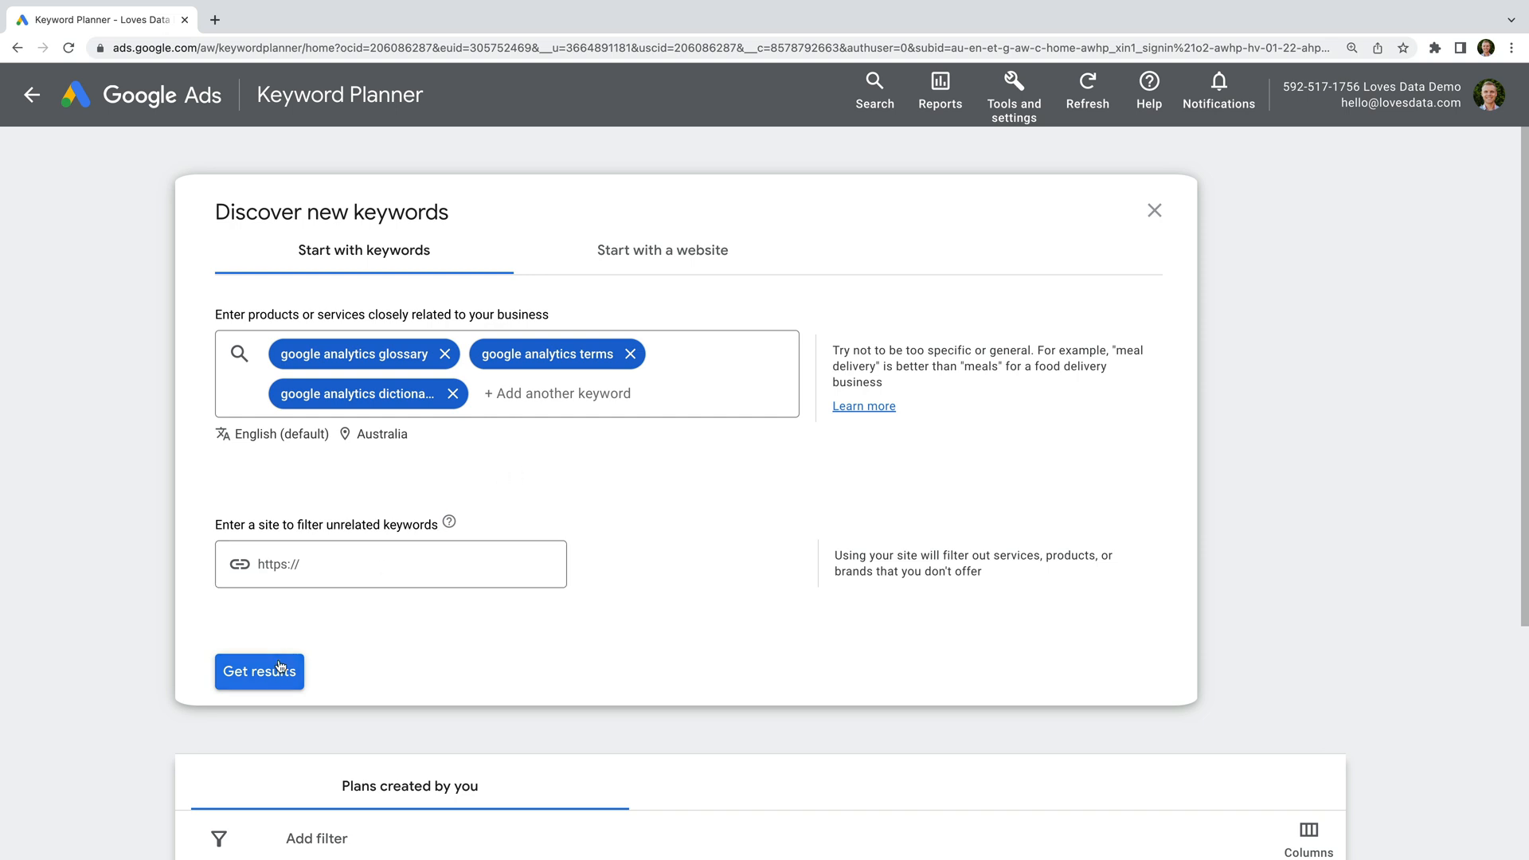
Get ideas, then select terminology, cheat sheet, terms definitions, data dictionary and terms explained
left_click(258, 670)
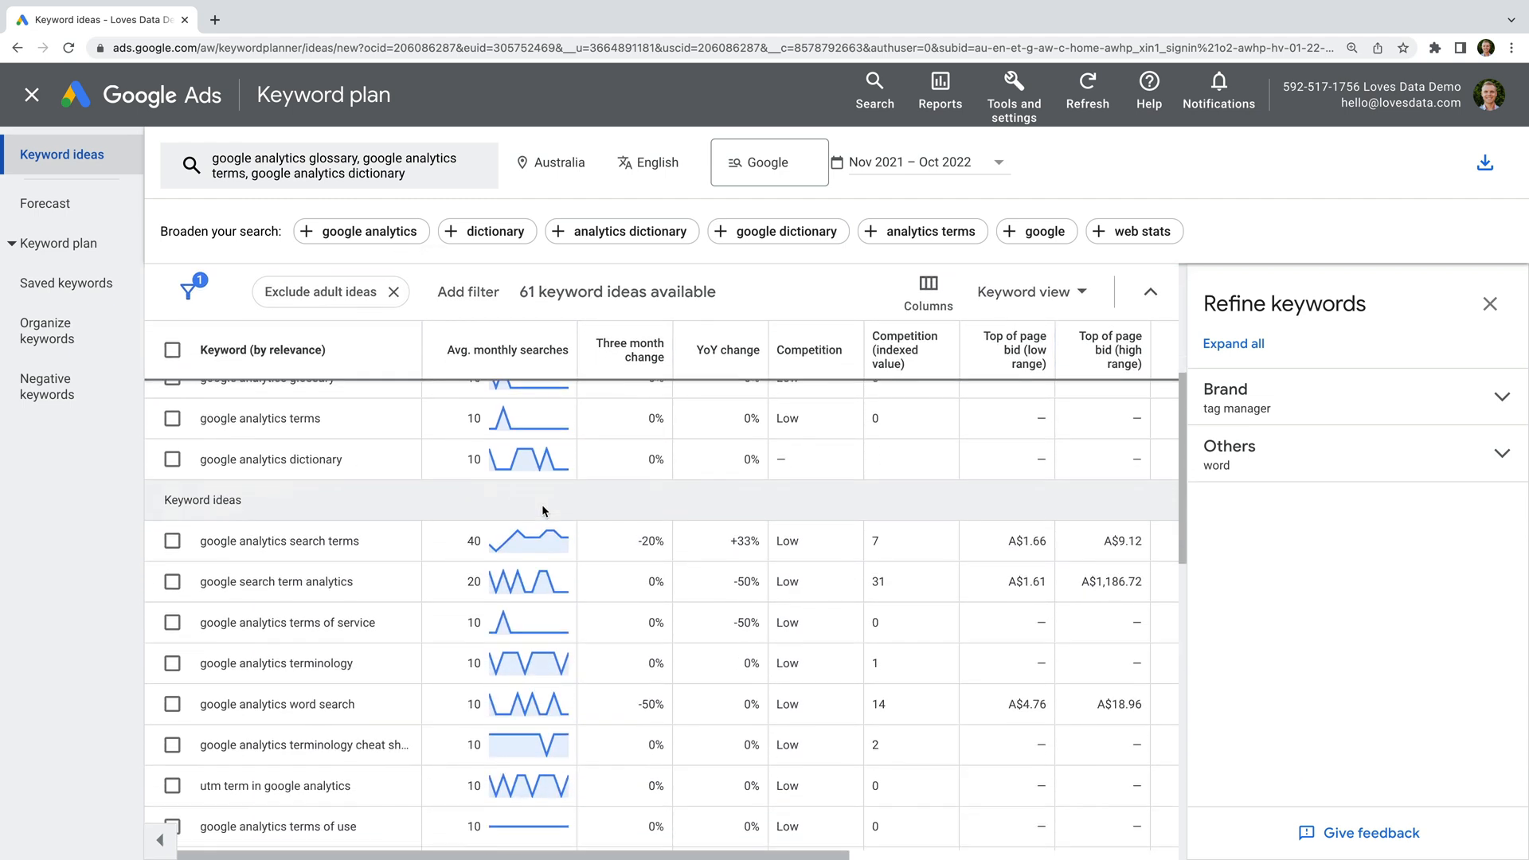
scroll("down", 3)
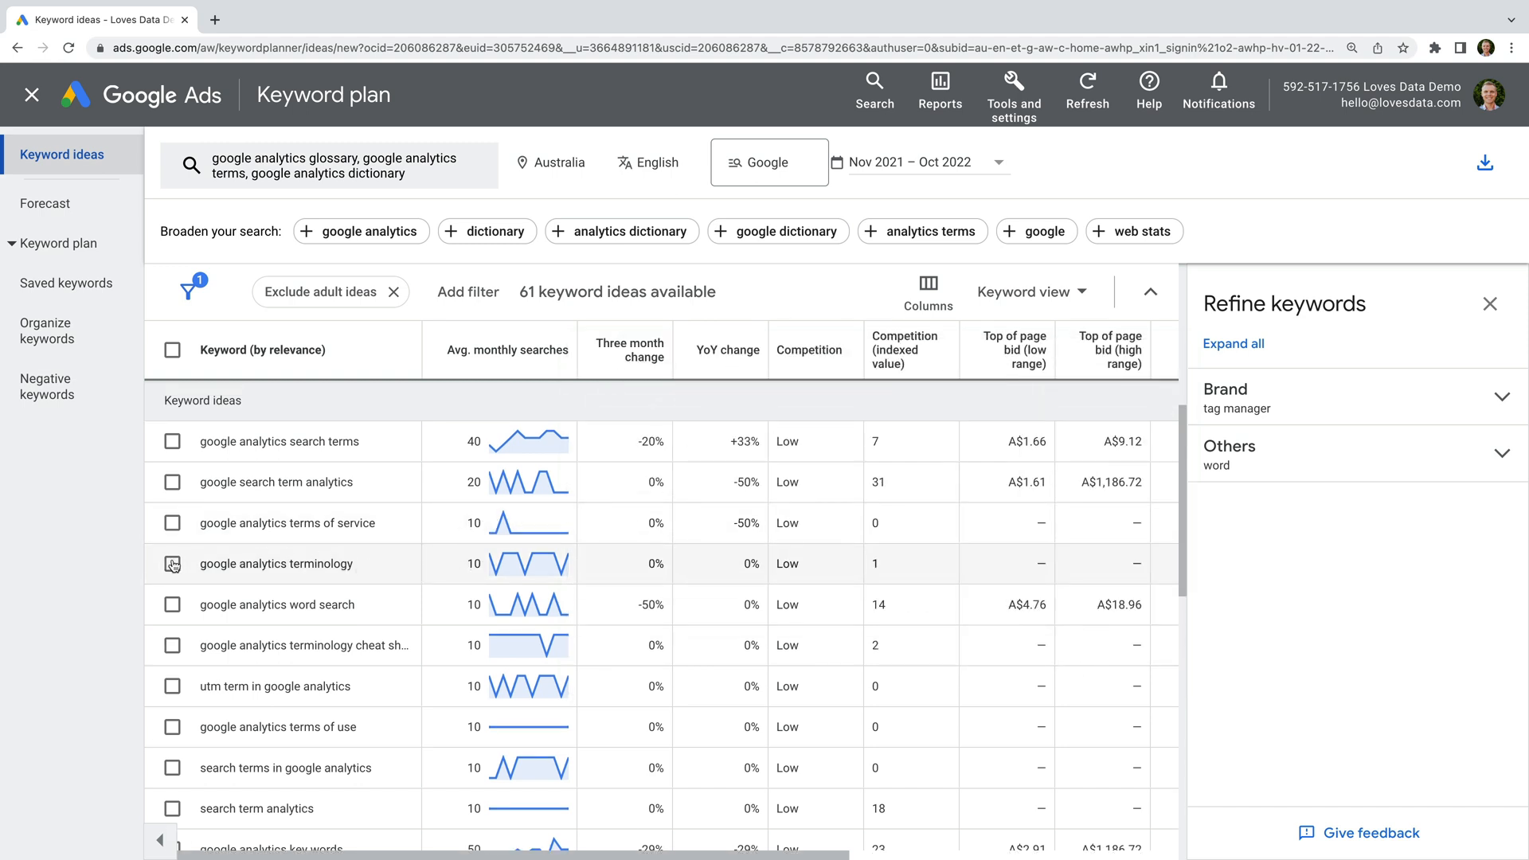
left_click(173, 563)
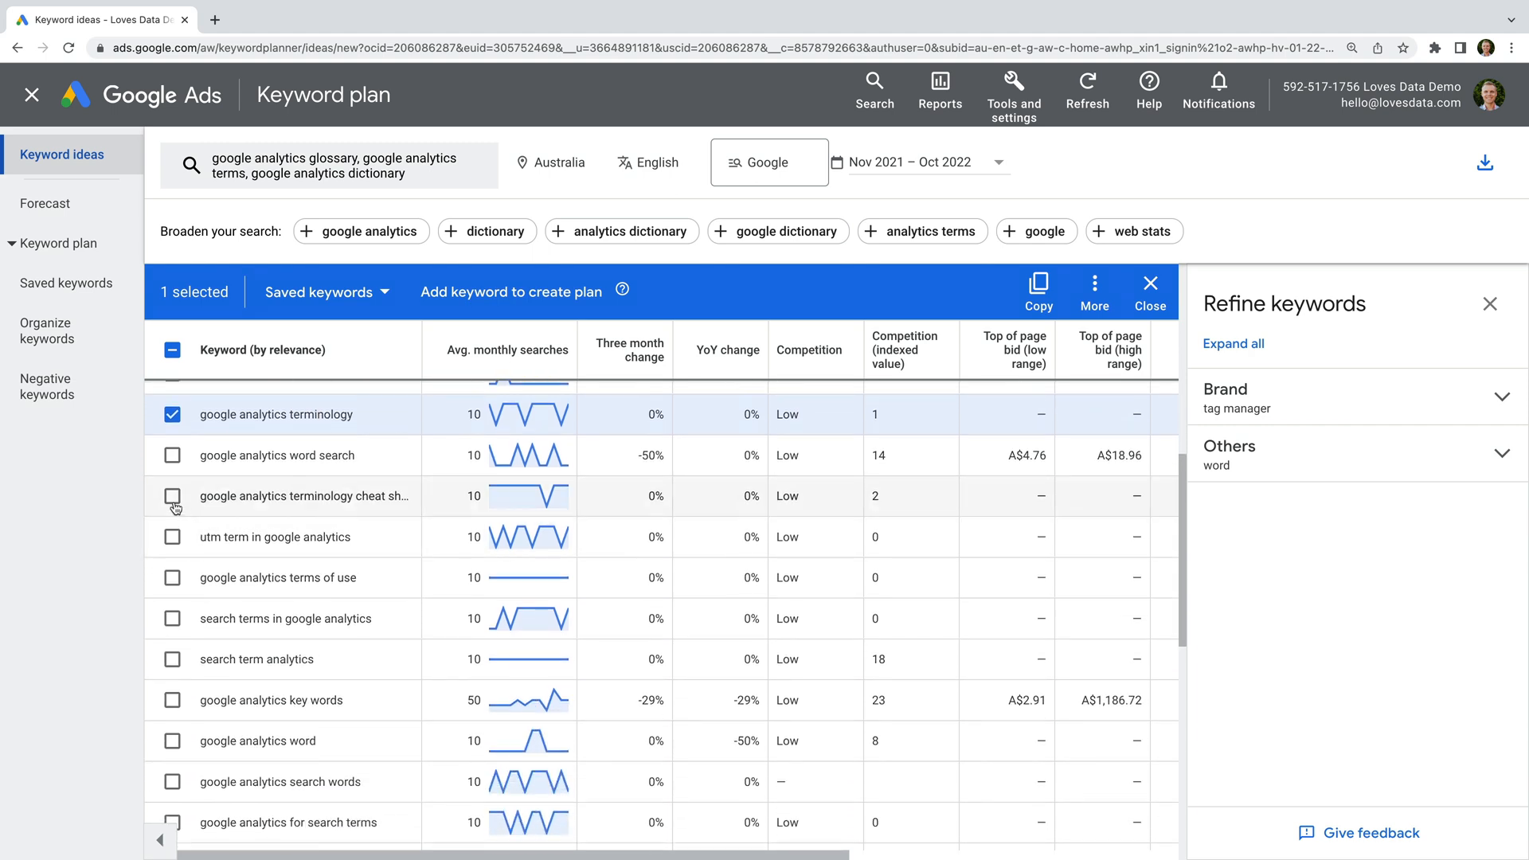
left_click(172, 495)
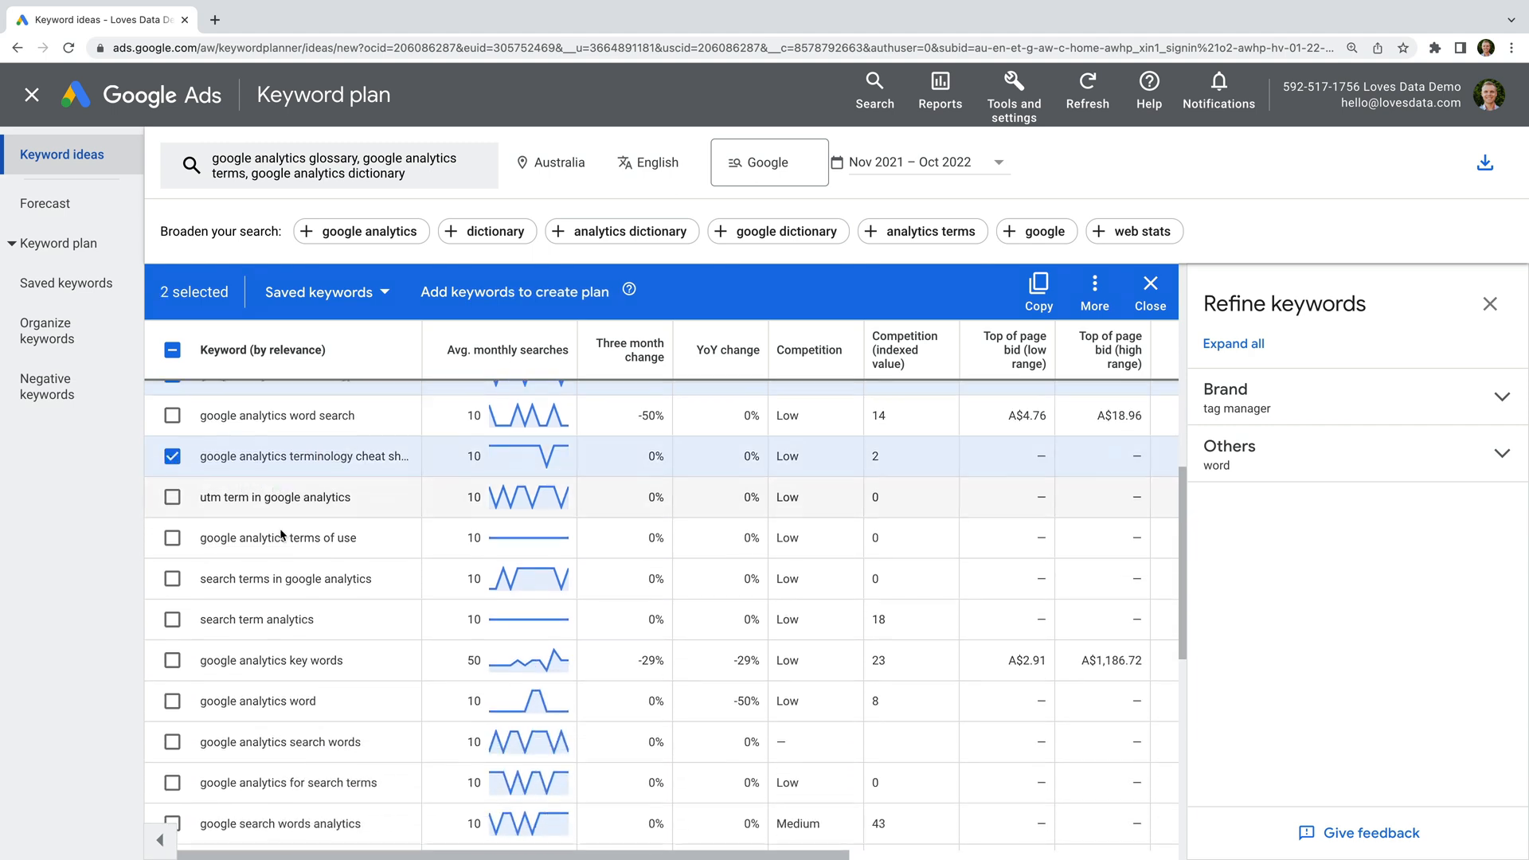
scroll("down", 3)
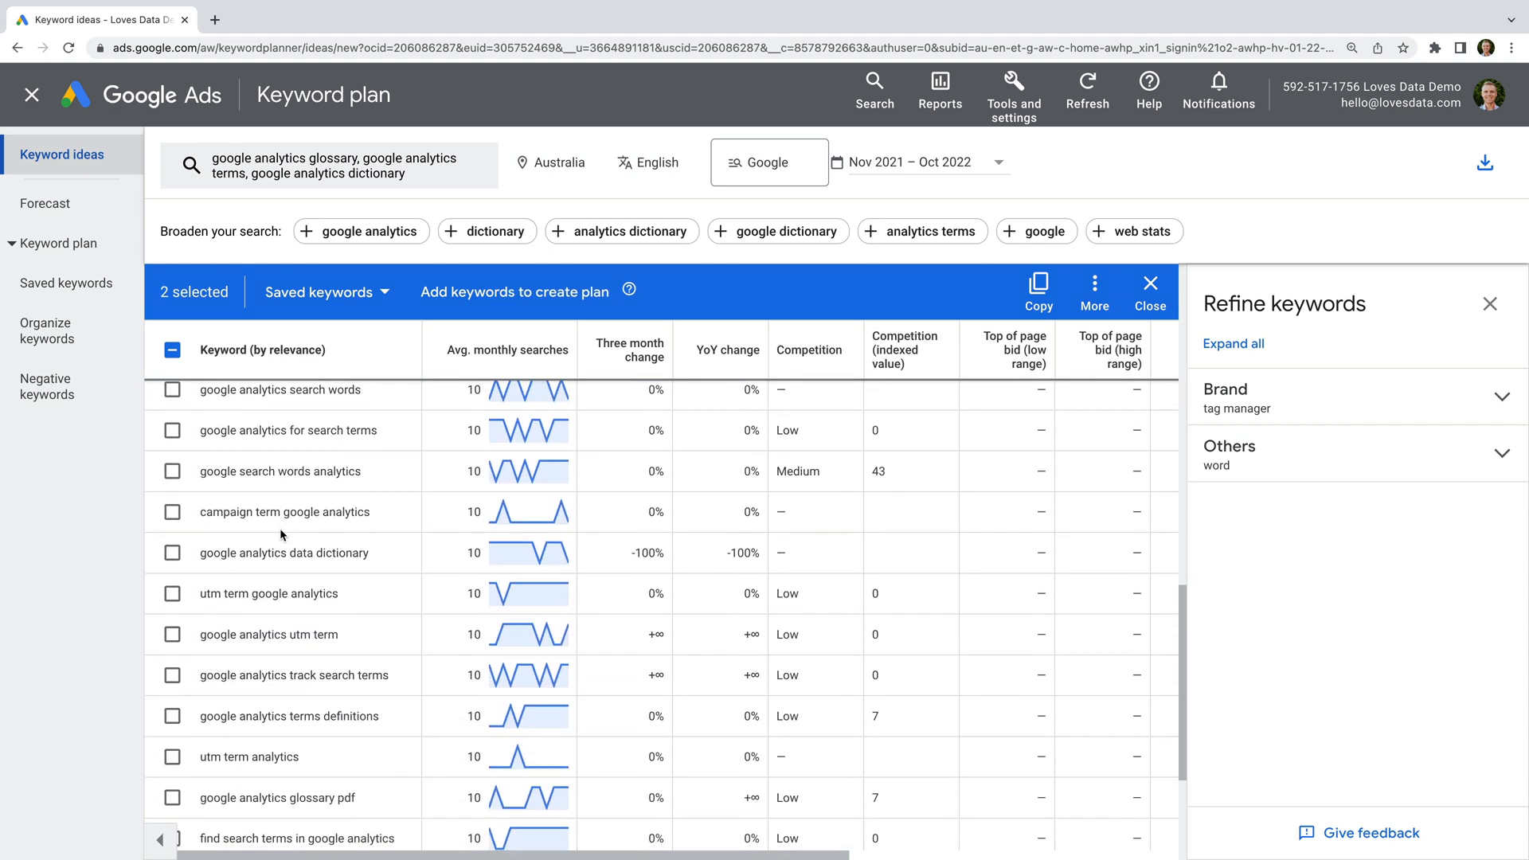
left_click(173, 707)
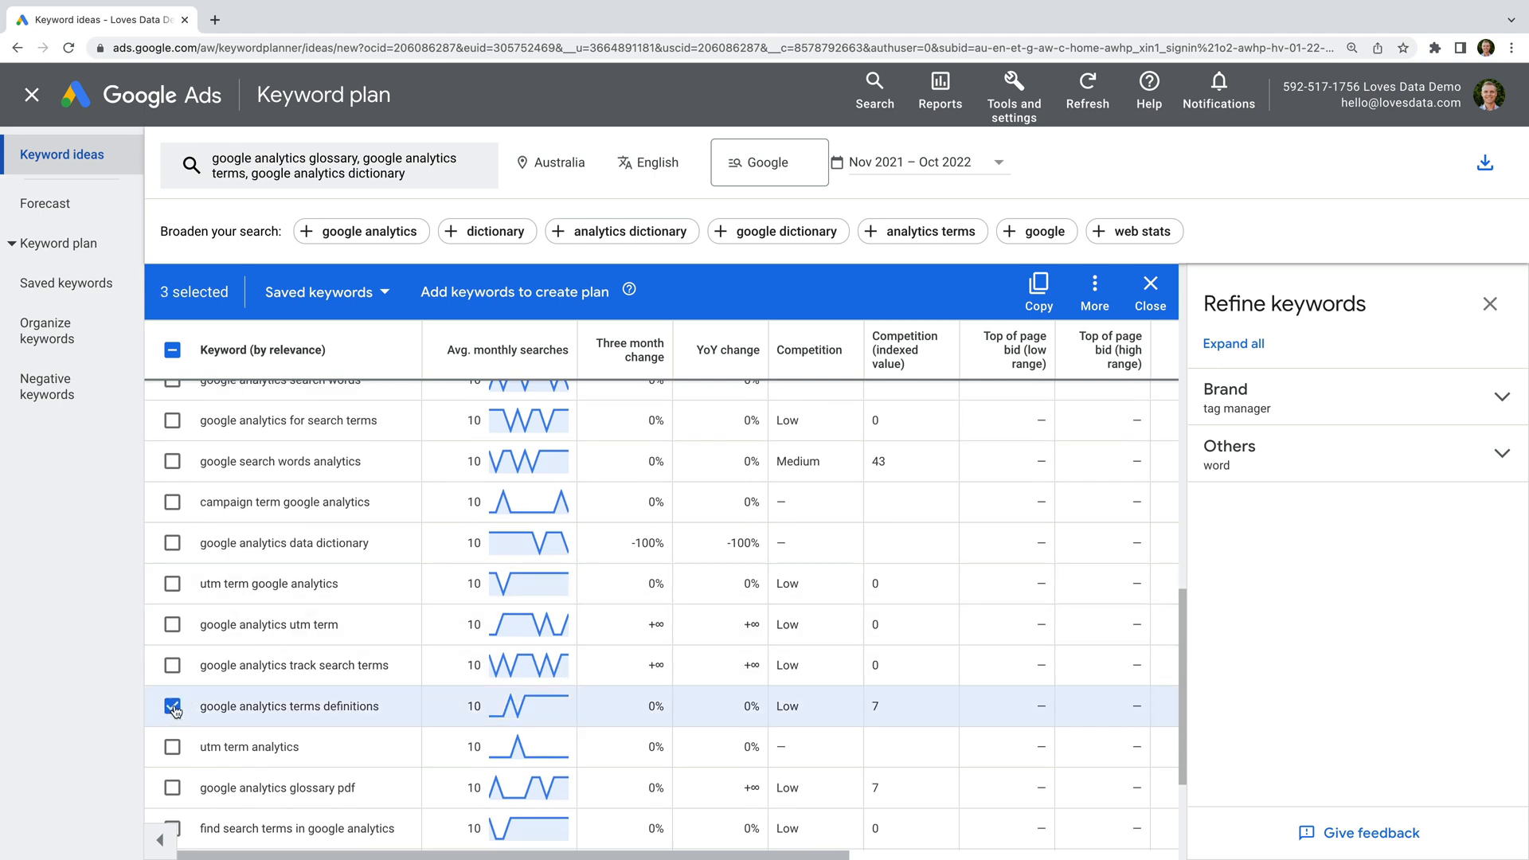
left_click(173, 543)
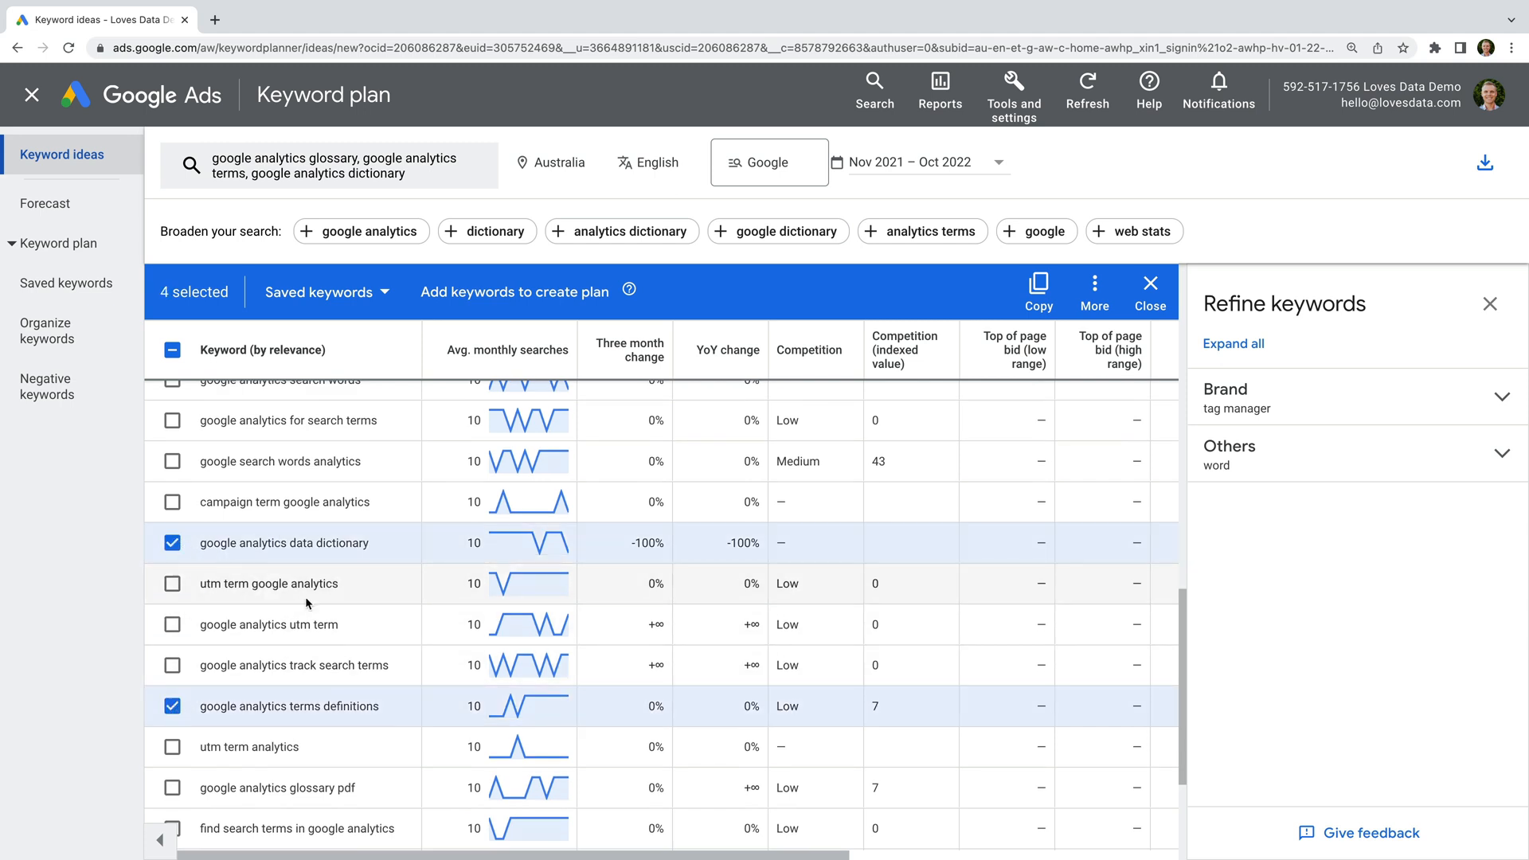
scroll("down", 3)
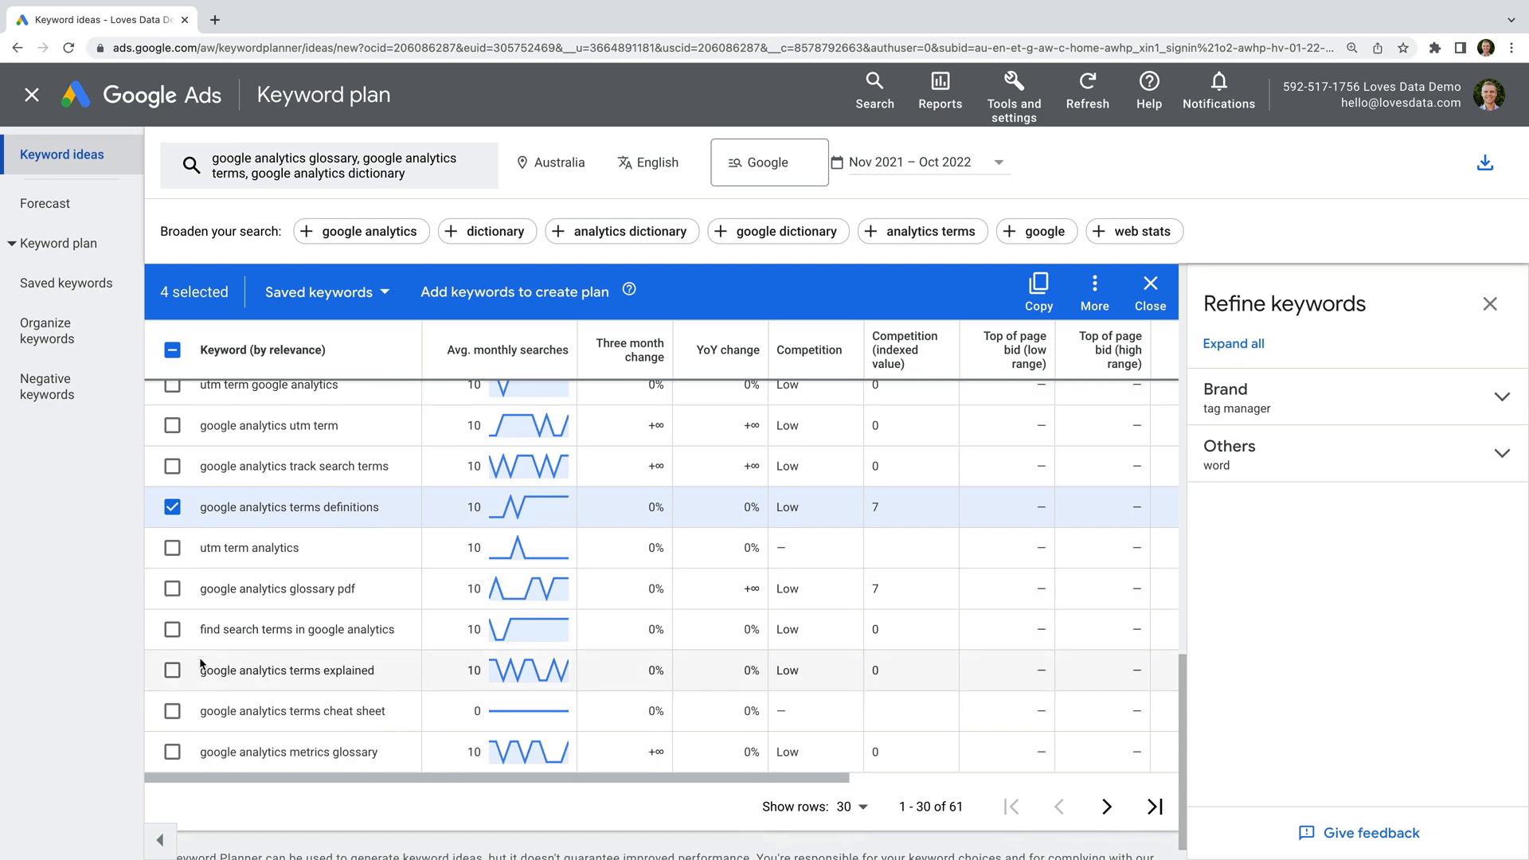
left_click(173, 669)
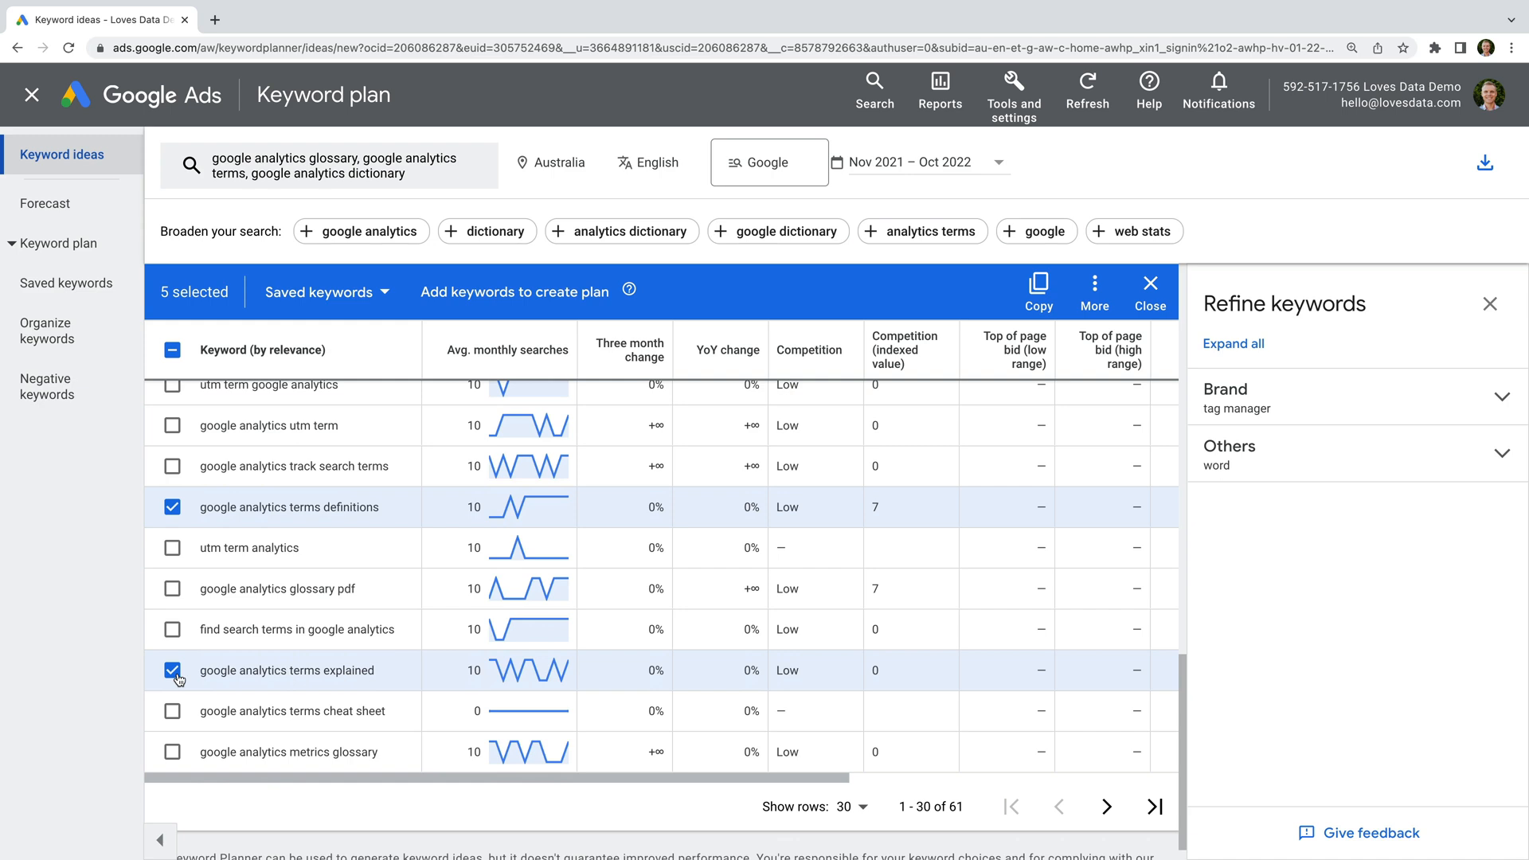
mouse_move(286, 620)
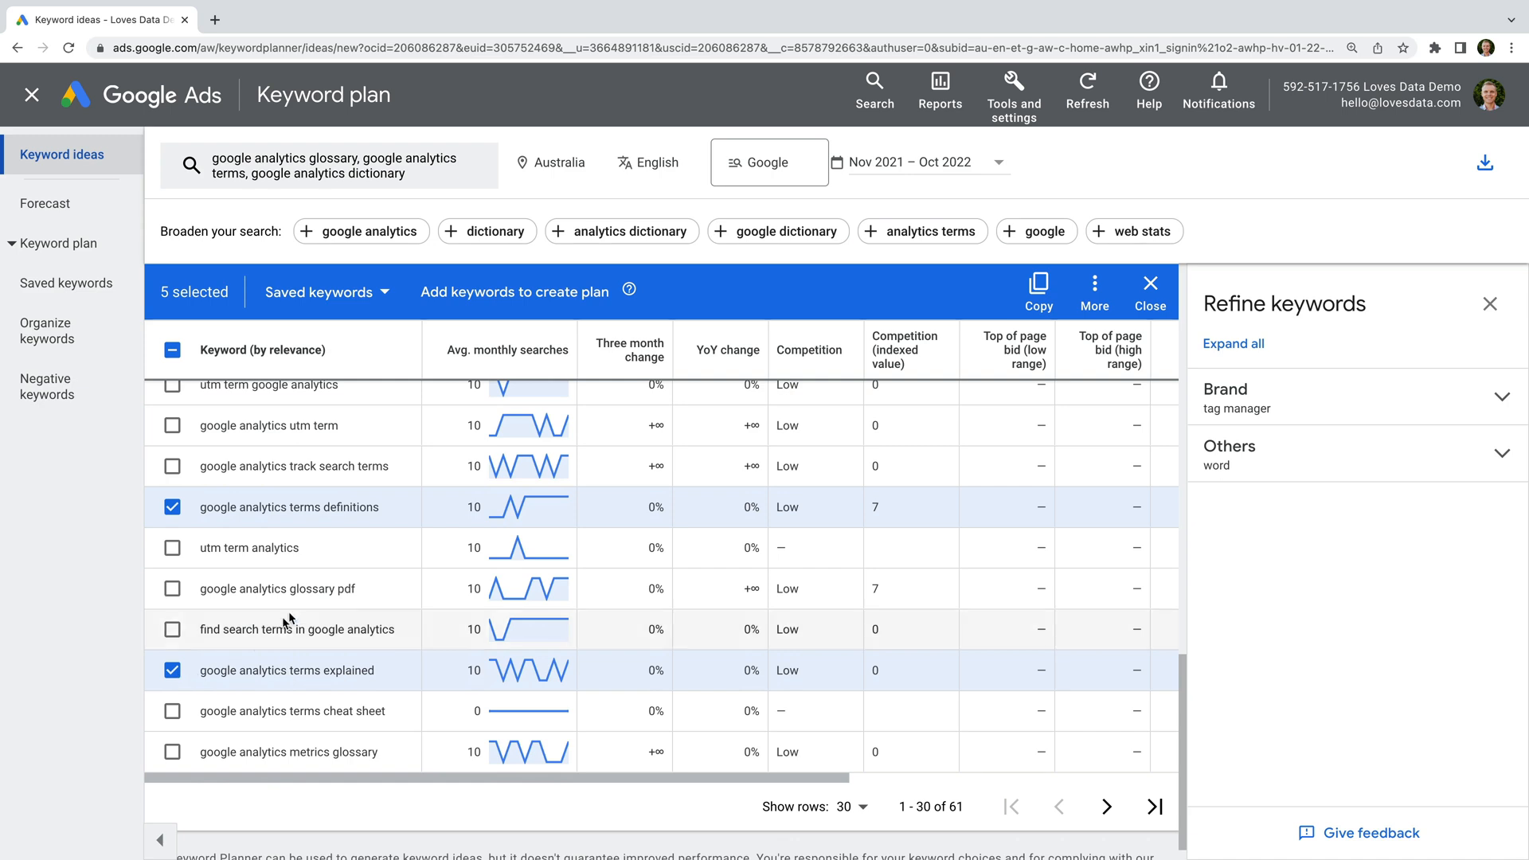
Add the five selected keywords to the plan, view ideas grouped, then switch to Keyword view
left_click(513, 292)
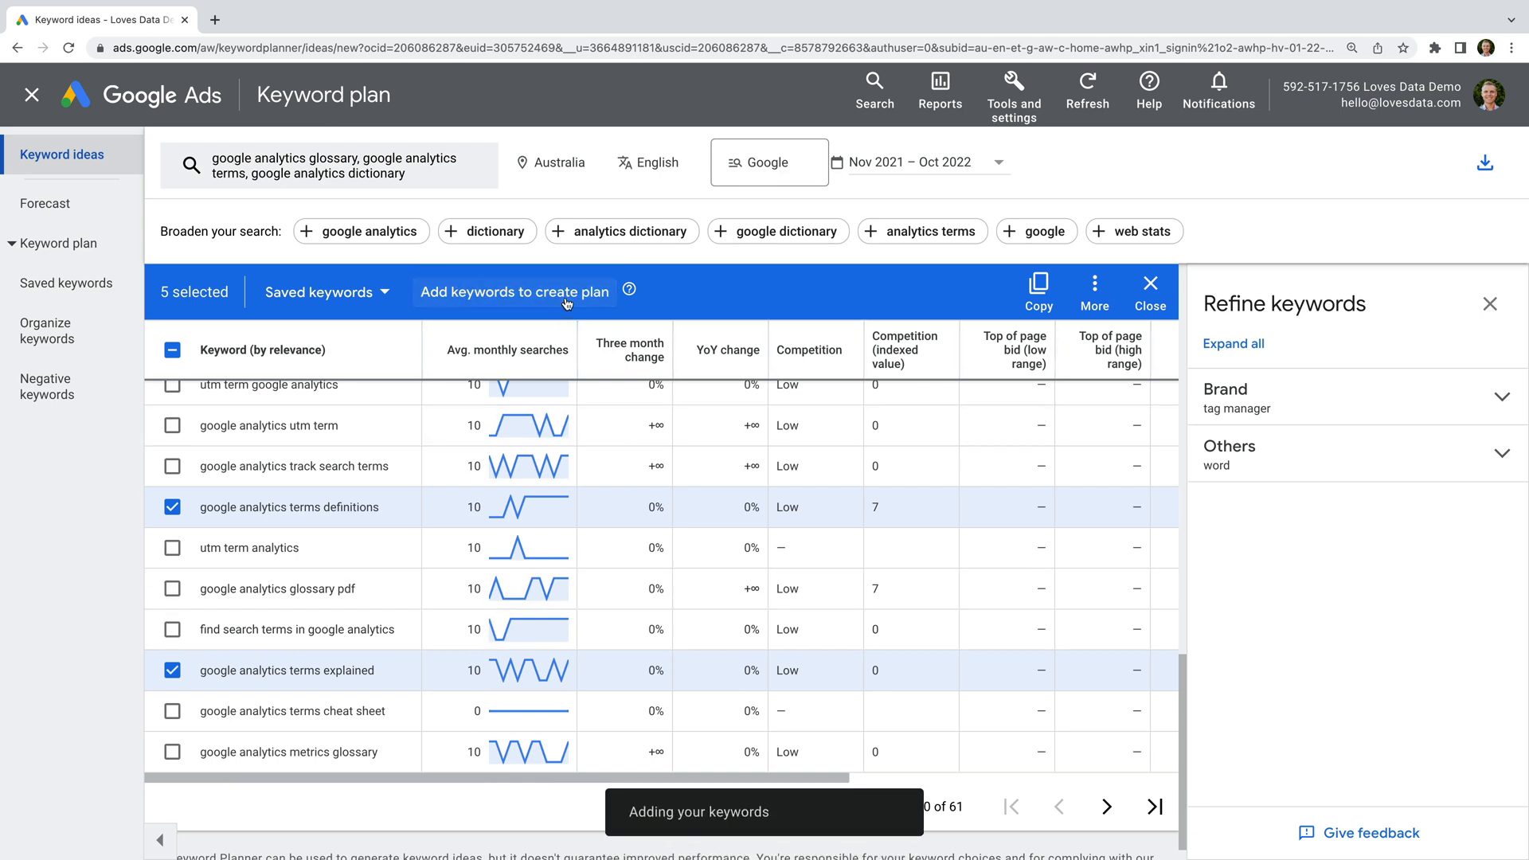
left_click(513, 291)
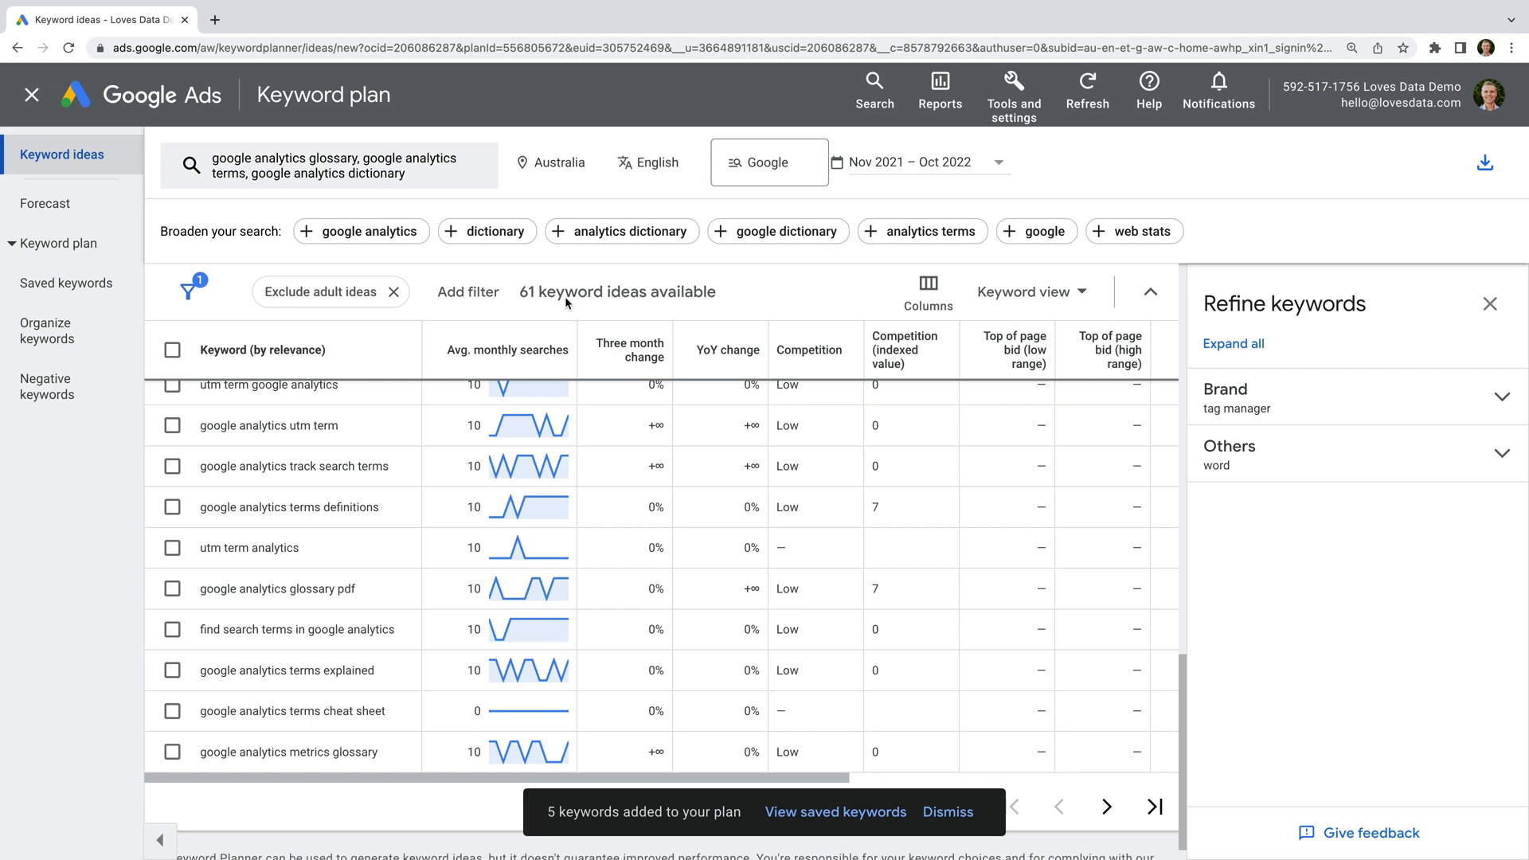
left_click(1025, 292)
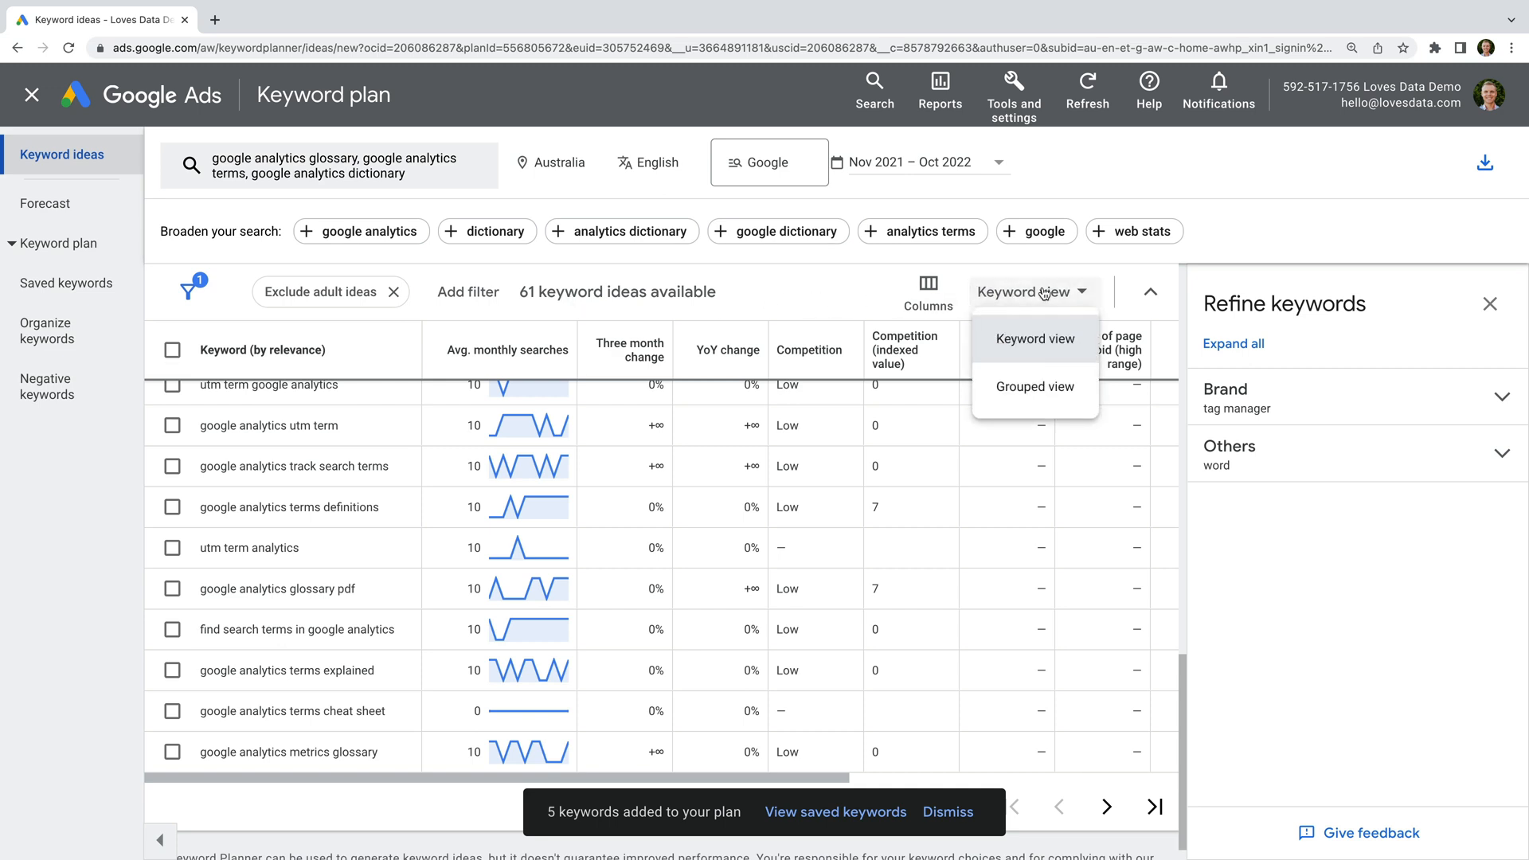
mouse_move(1024, 387)
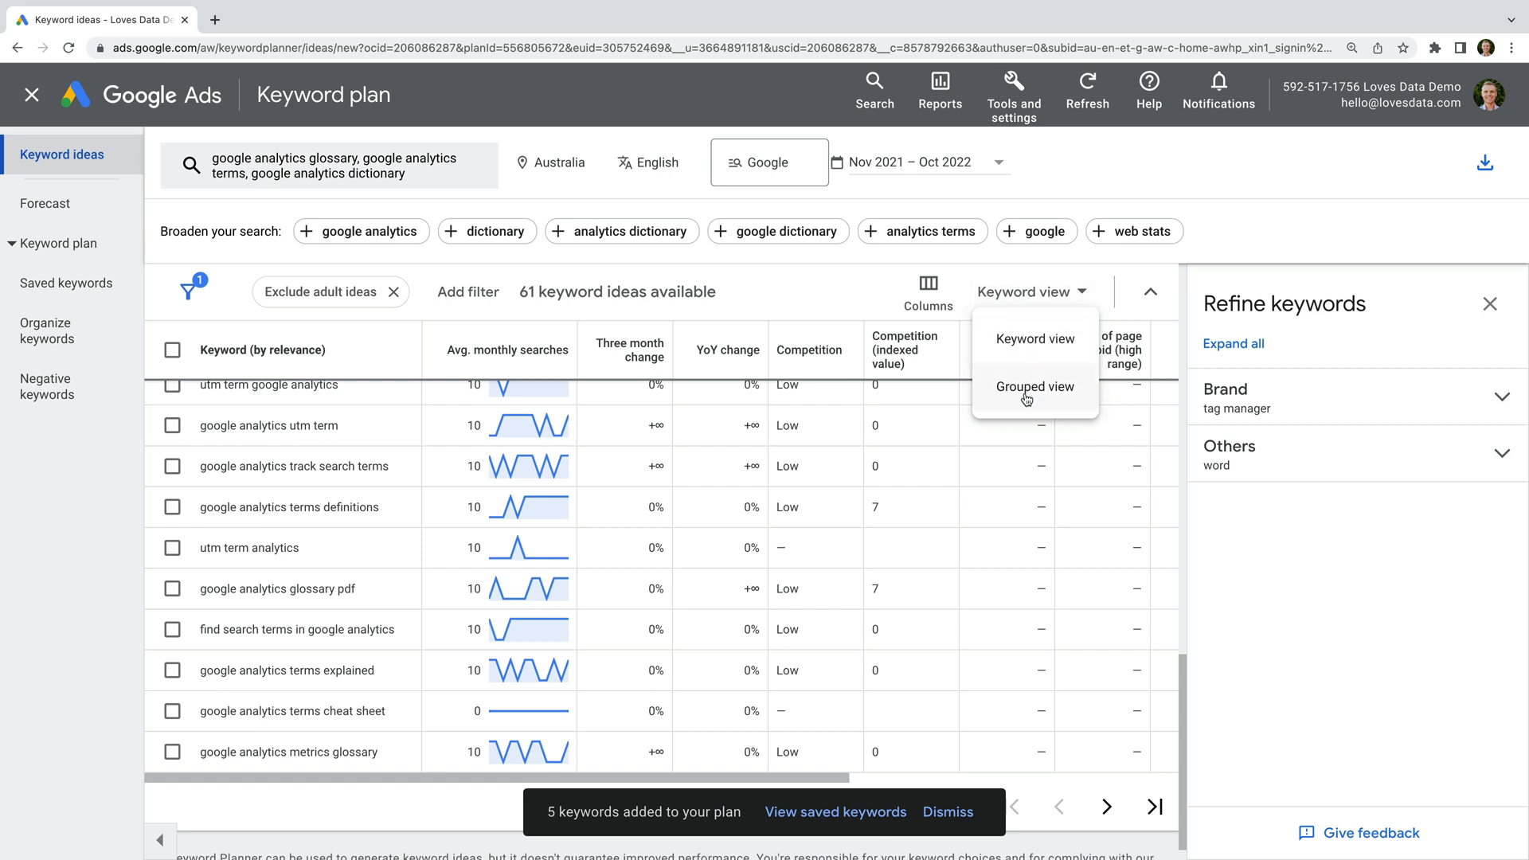
left_click(1035, 386)
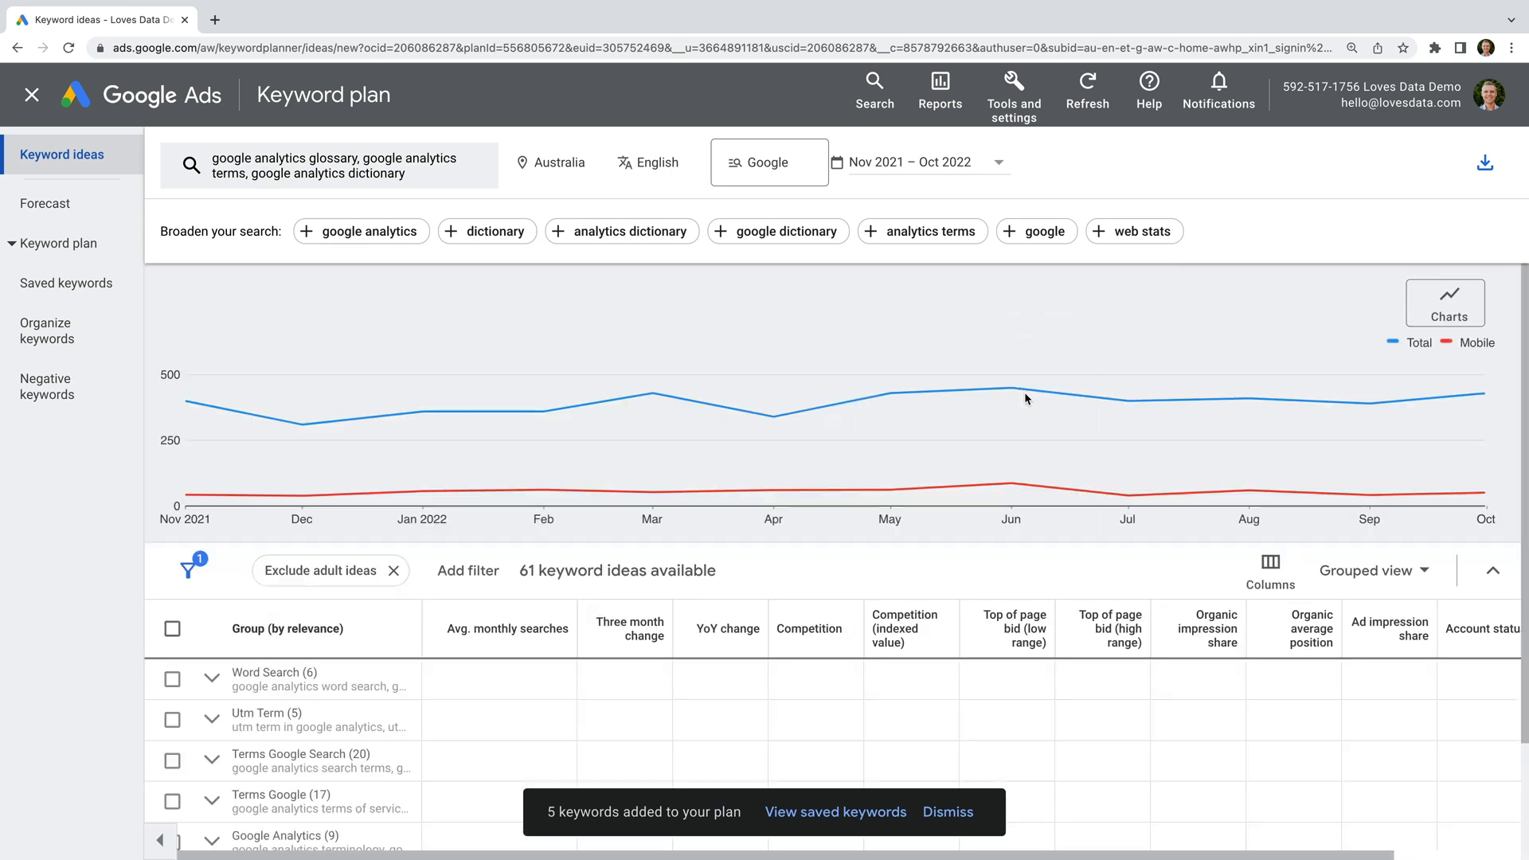
scroll("down", 3)
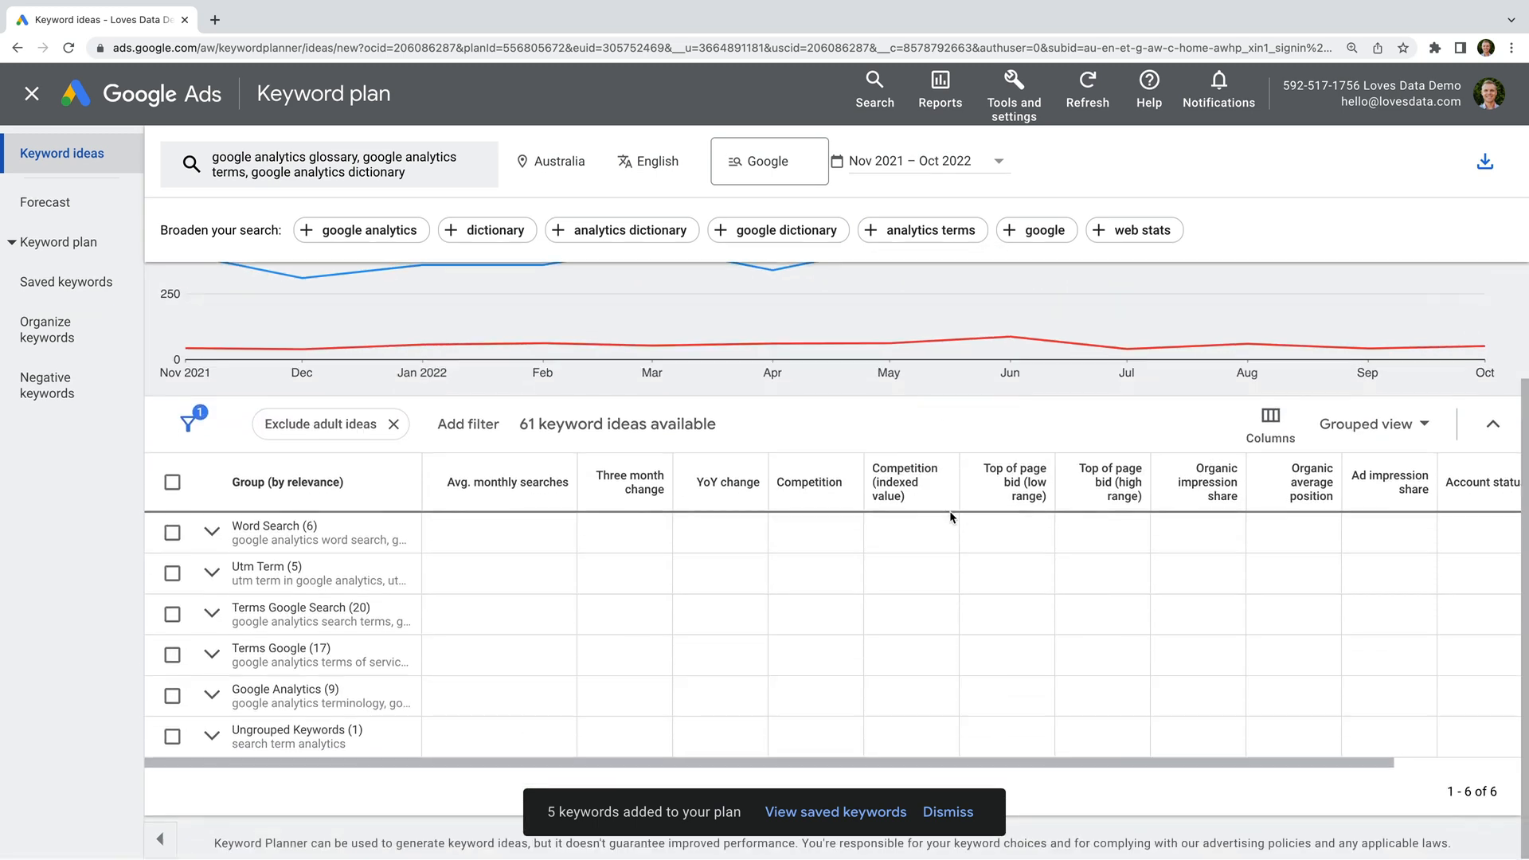
mouse_move(469, 539)
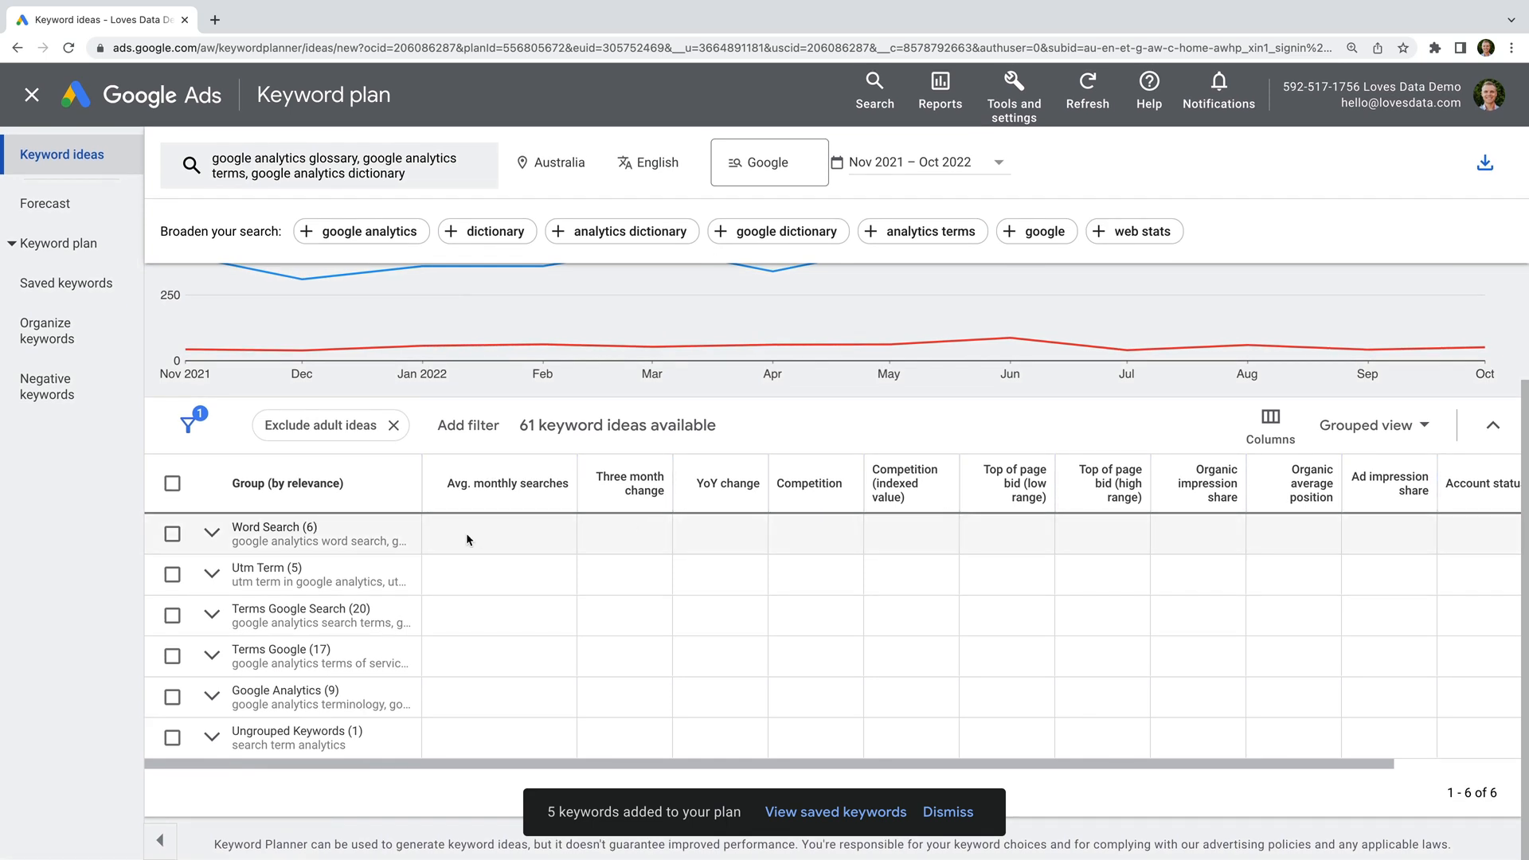
mouse_move(462, 557)
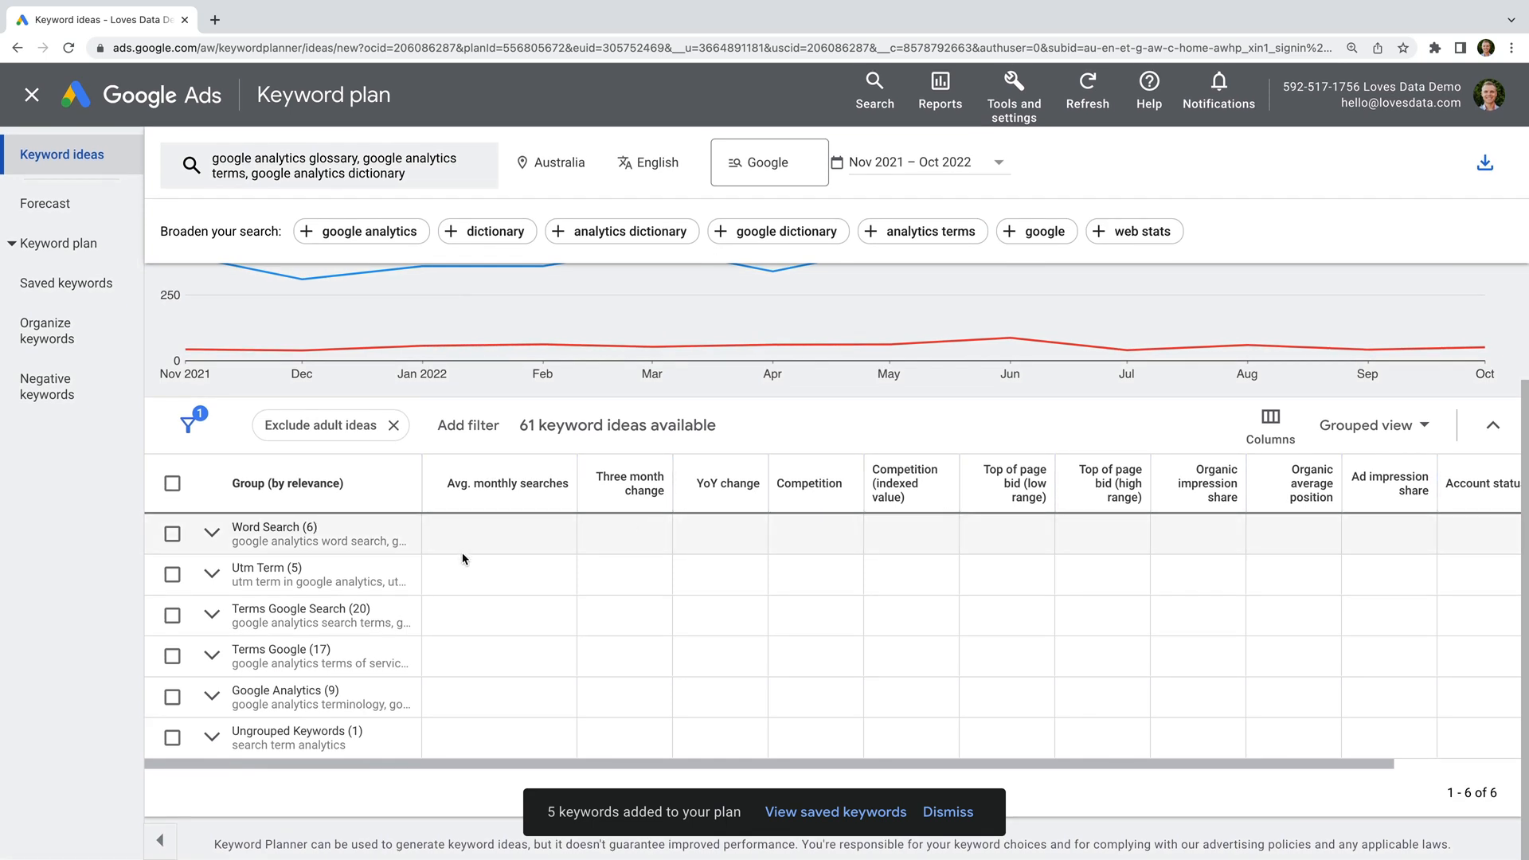
mouse_move(446, 533)
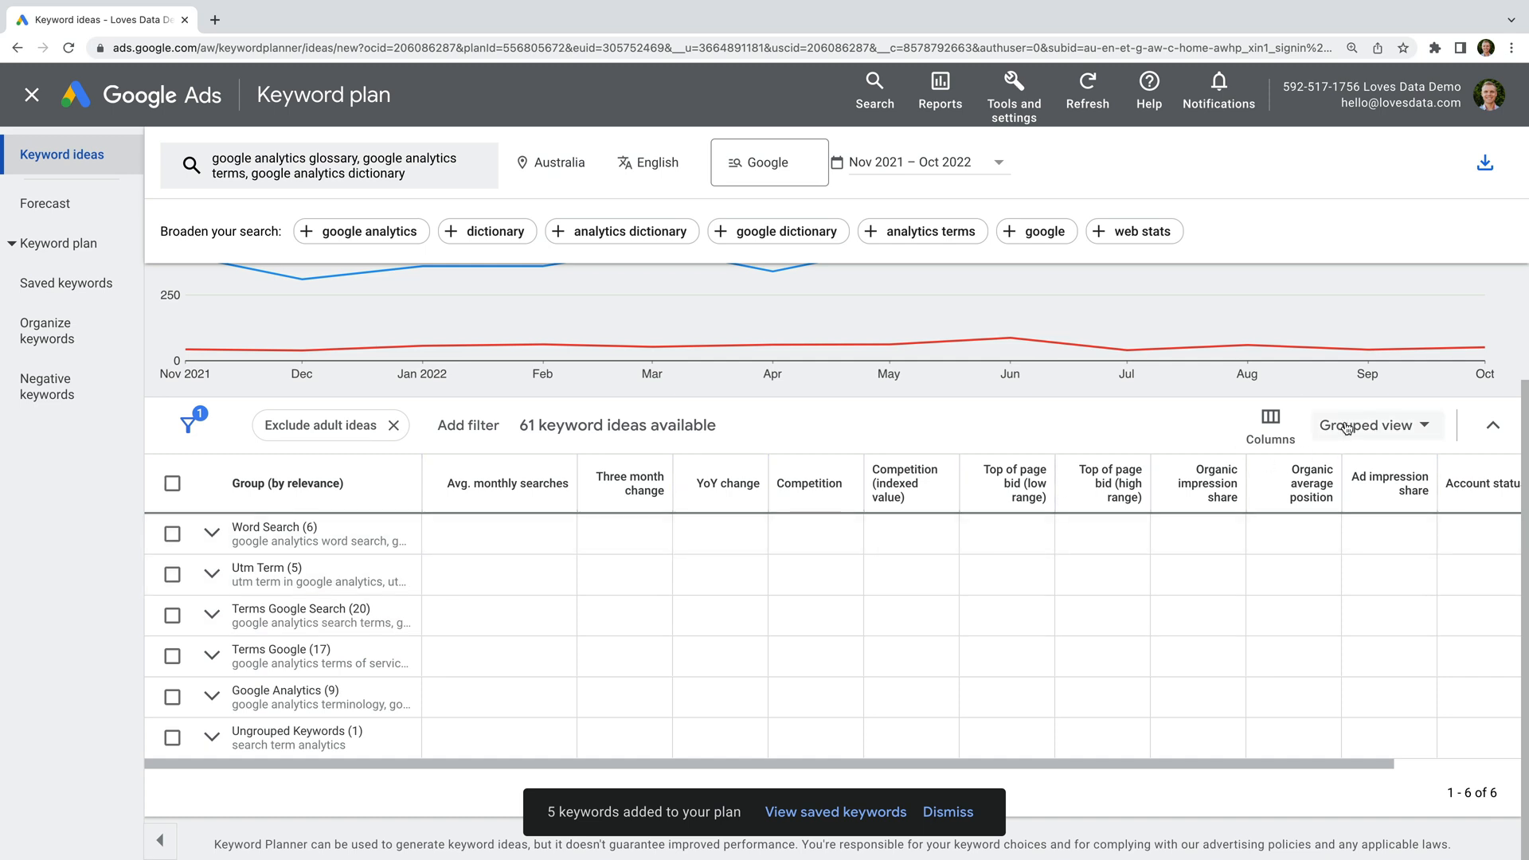
left_click(1372, 425)
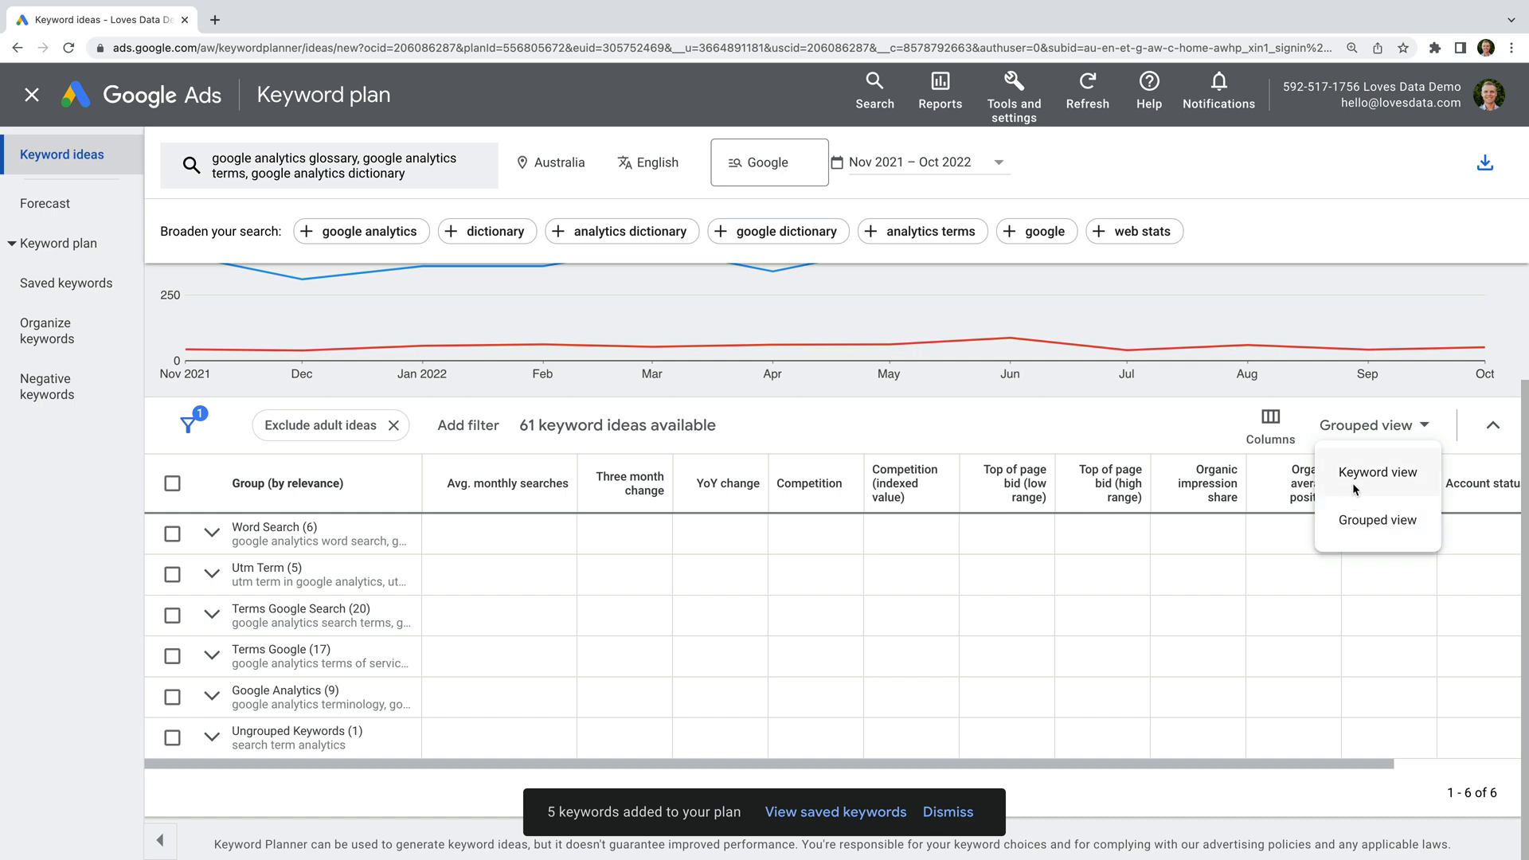
left_click(1378, 472)
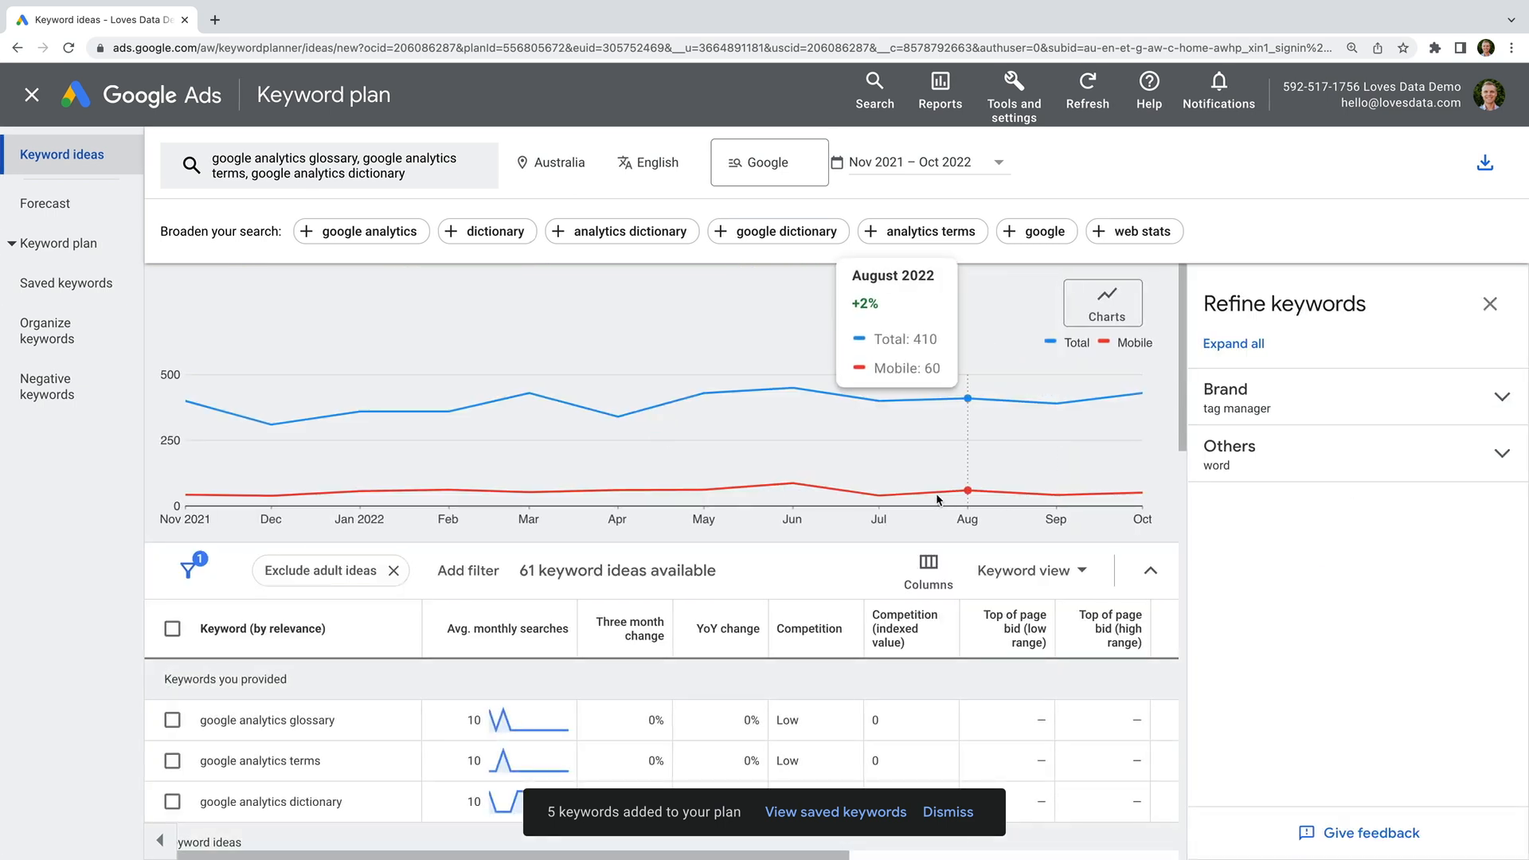
mouse_move(919, 499)
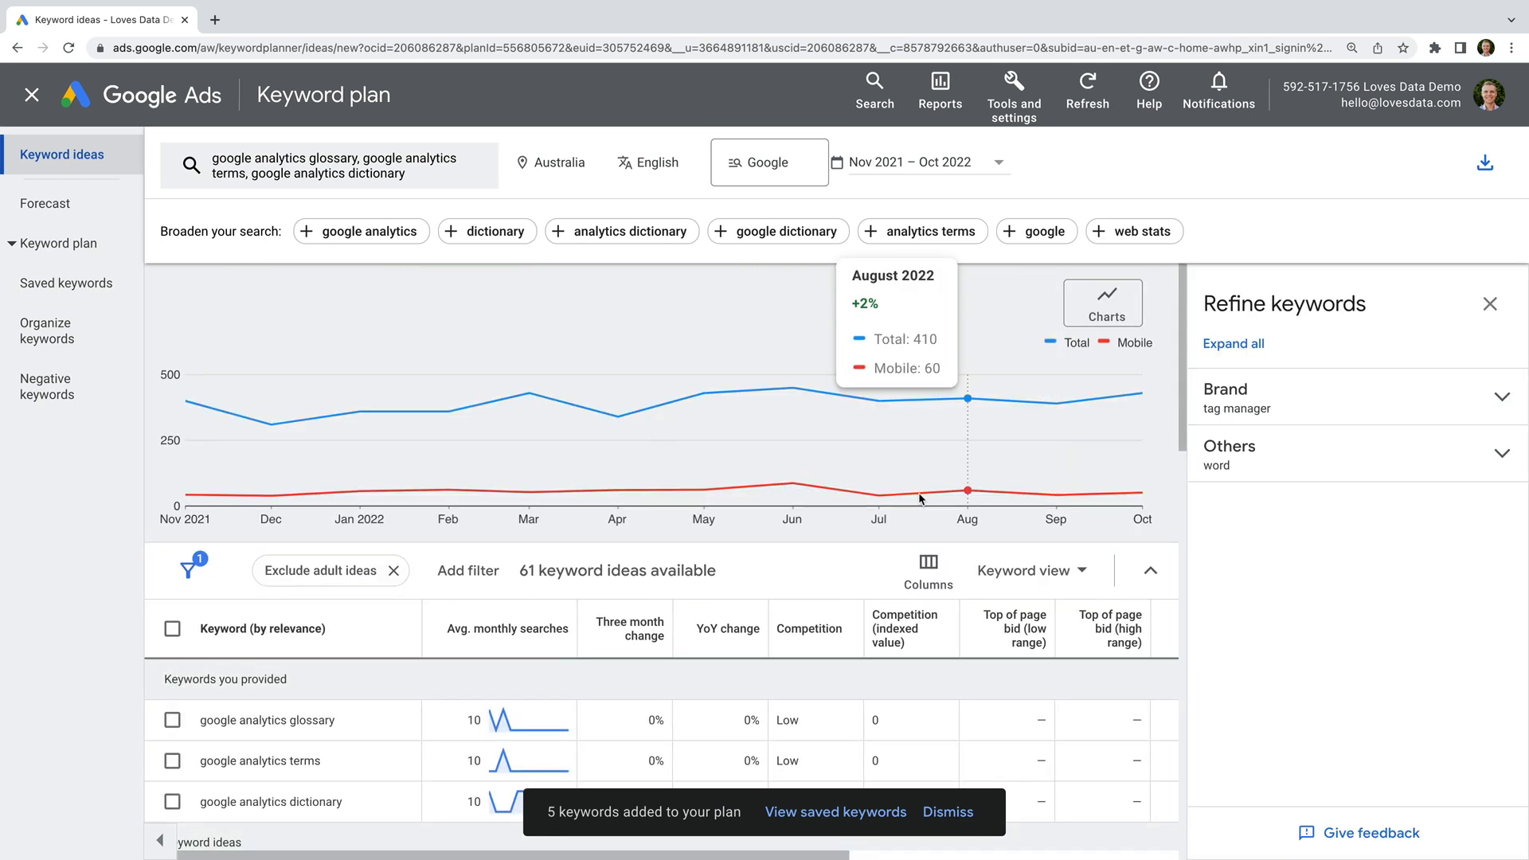
Run Auto-organize keywords on the saved keywords from the Organize keywords page
left_click(46, 331)
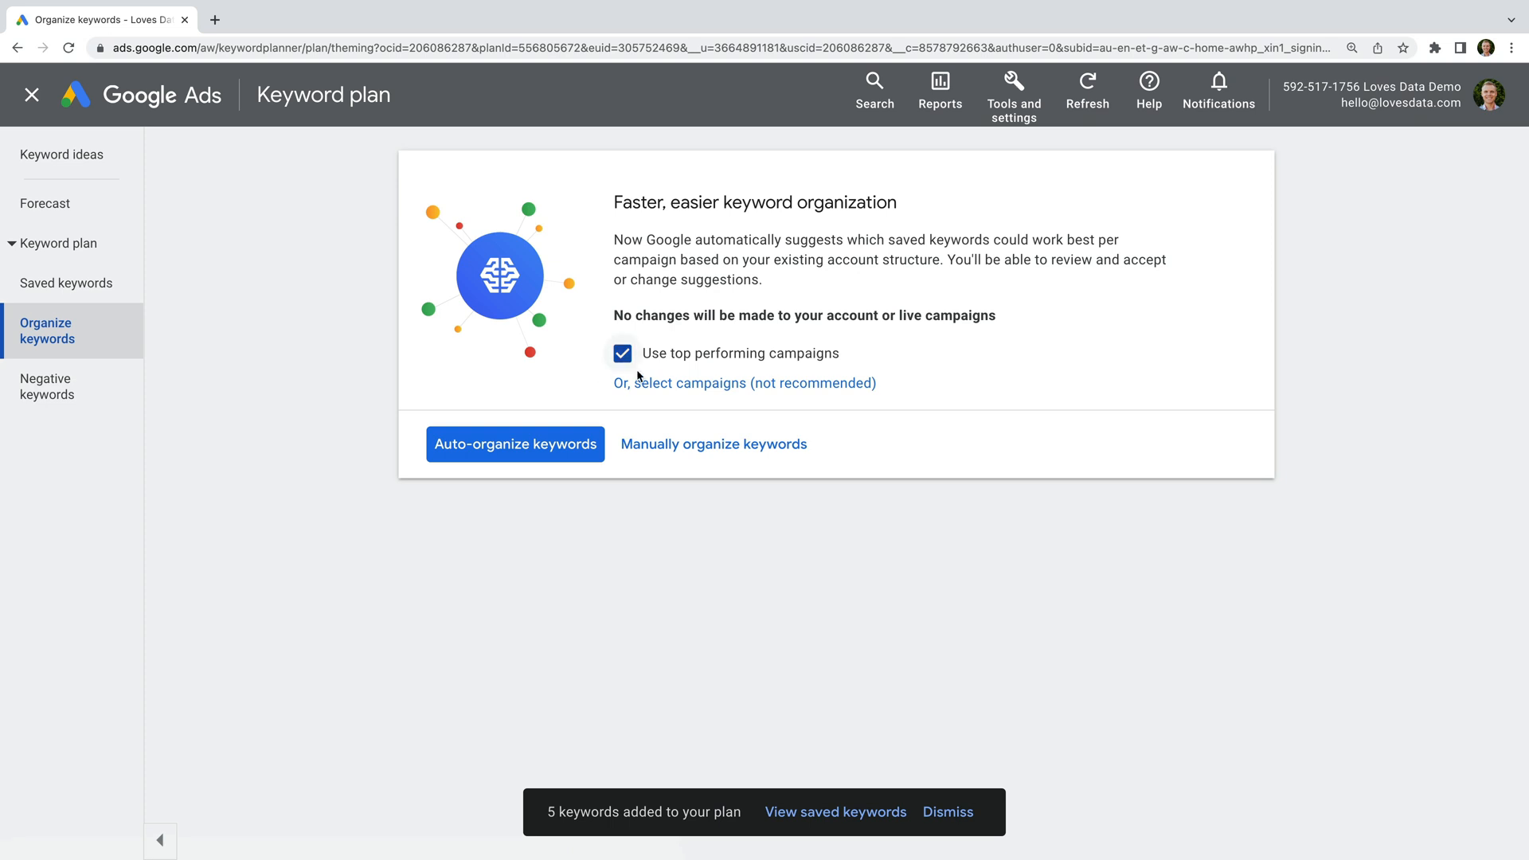
mouse_move(670, 364)
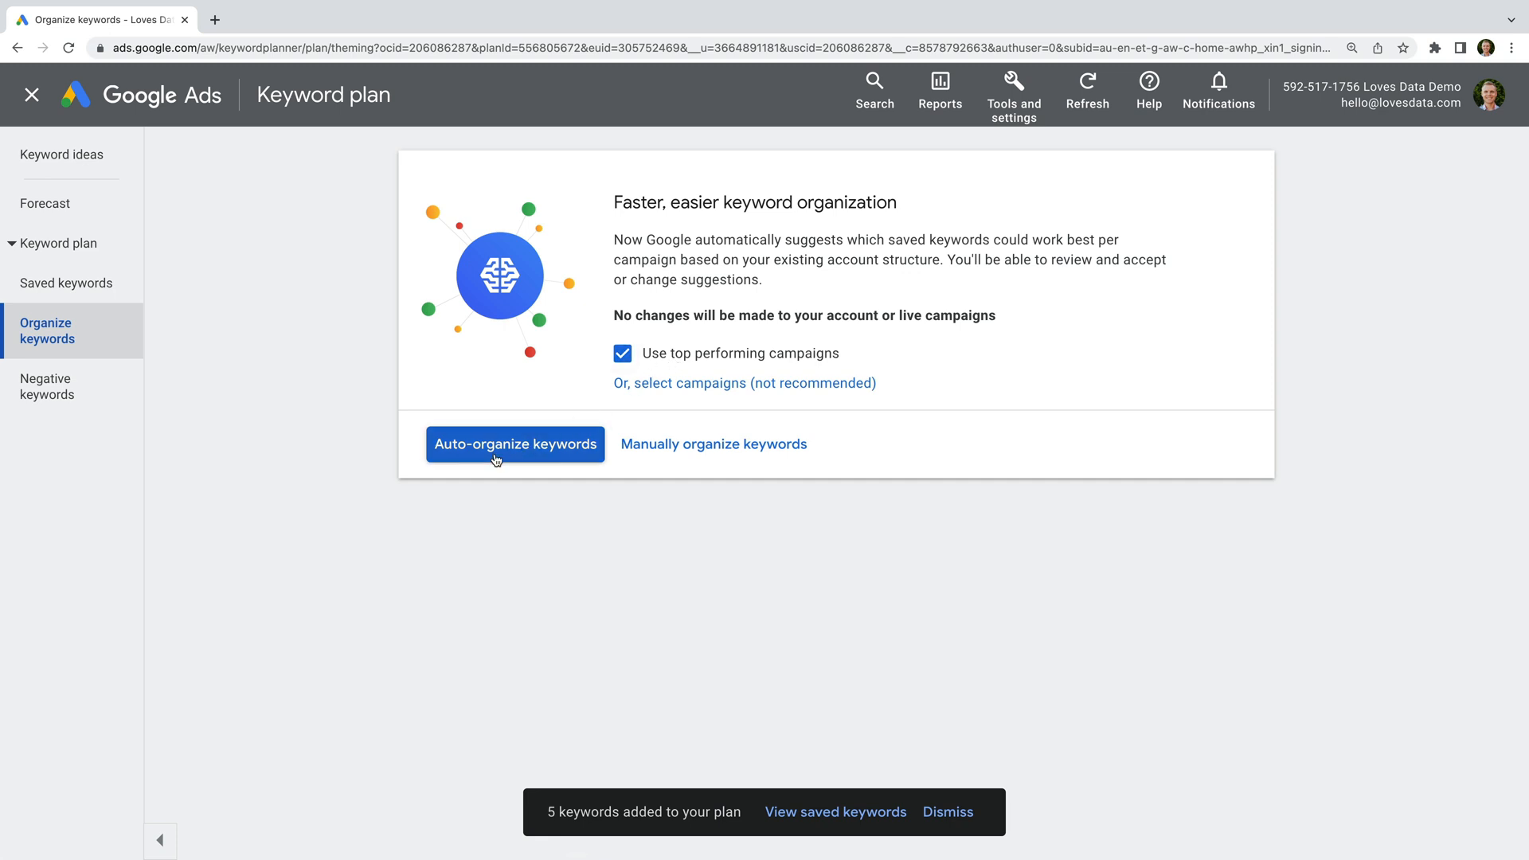
left_click(513, 443)
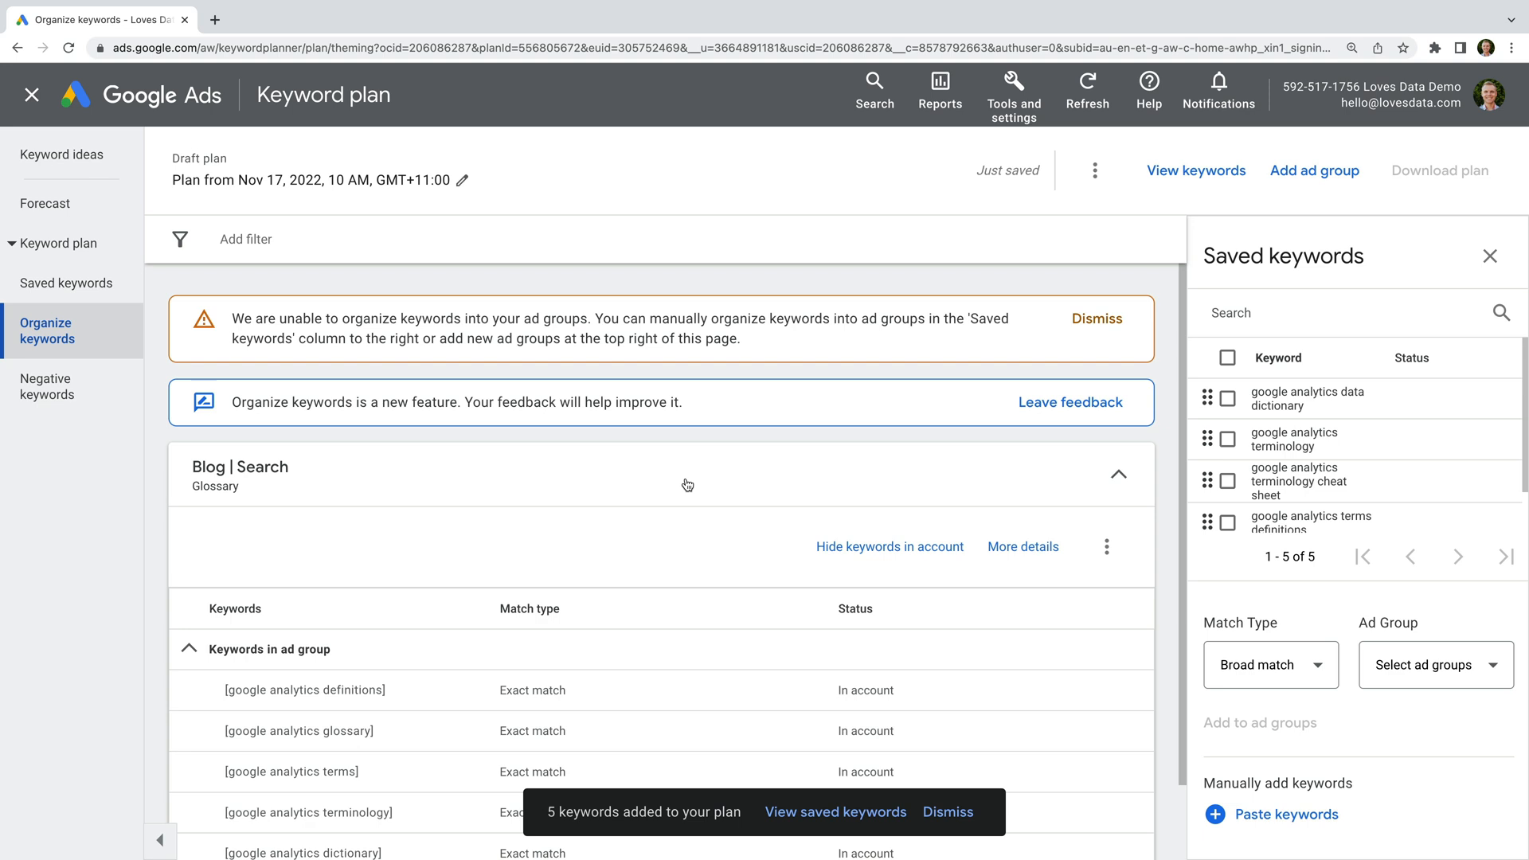
mouse_move(747, 348)
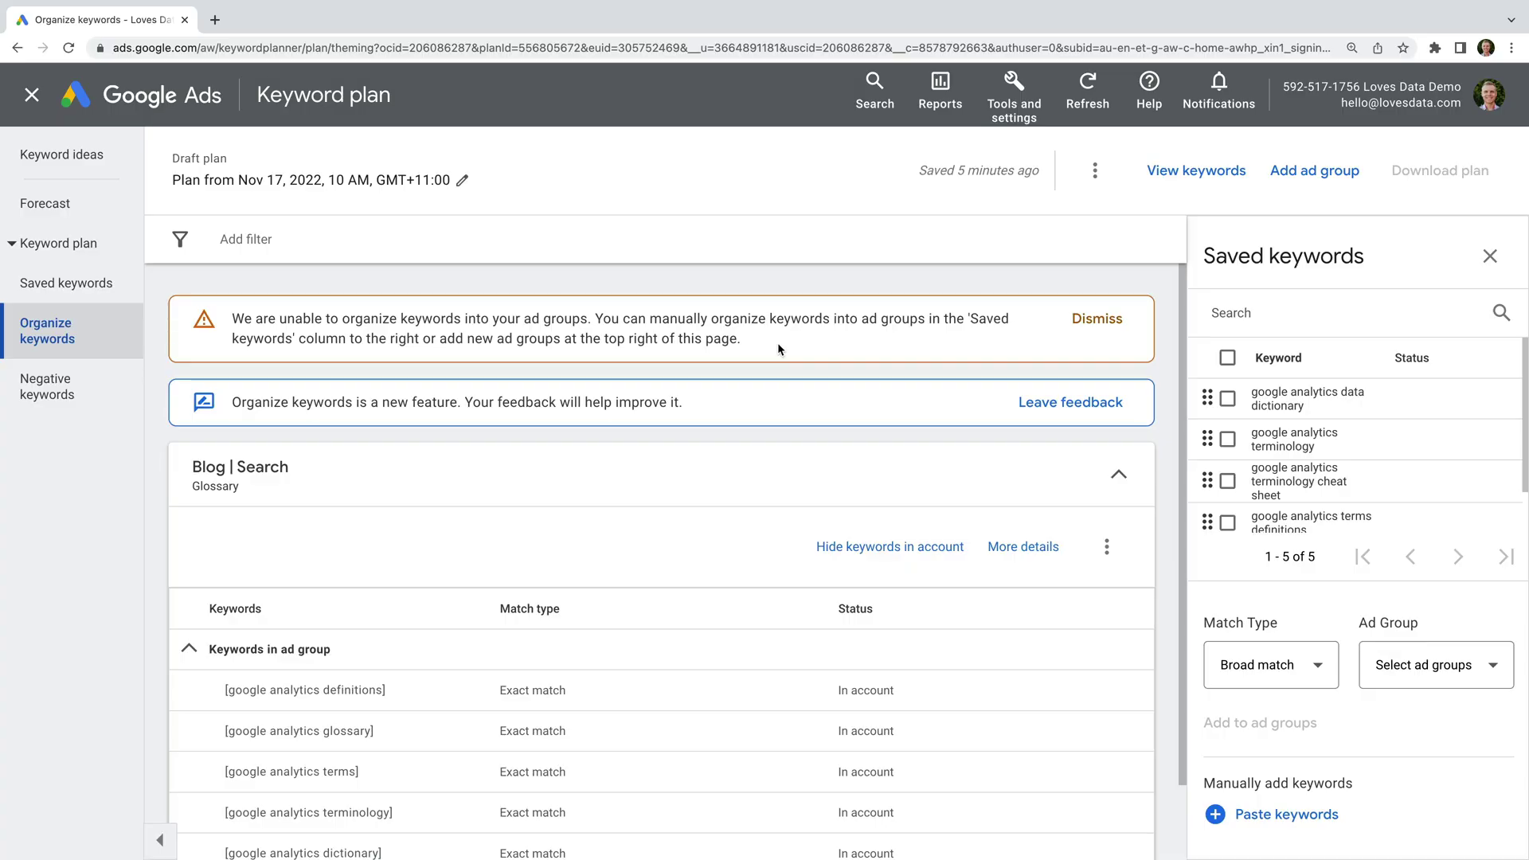
mouse_move(470, 303)
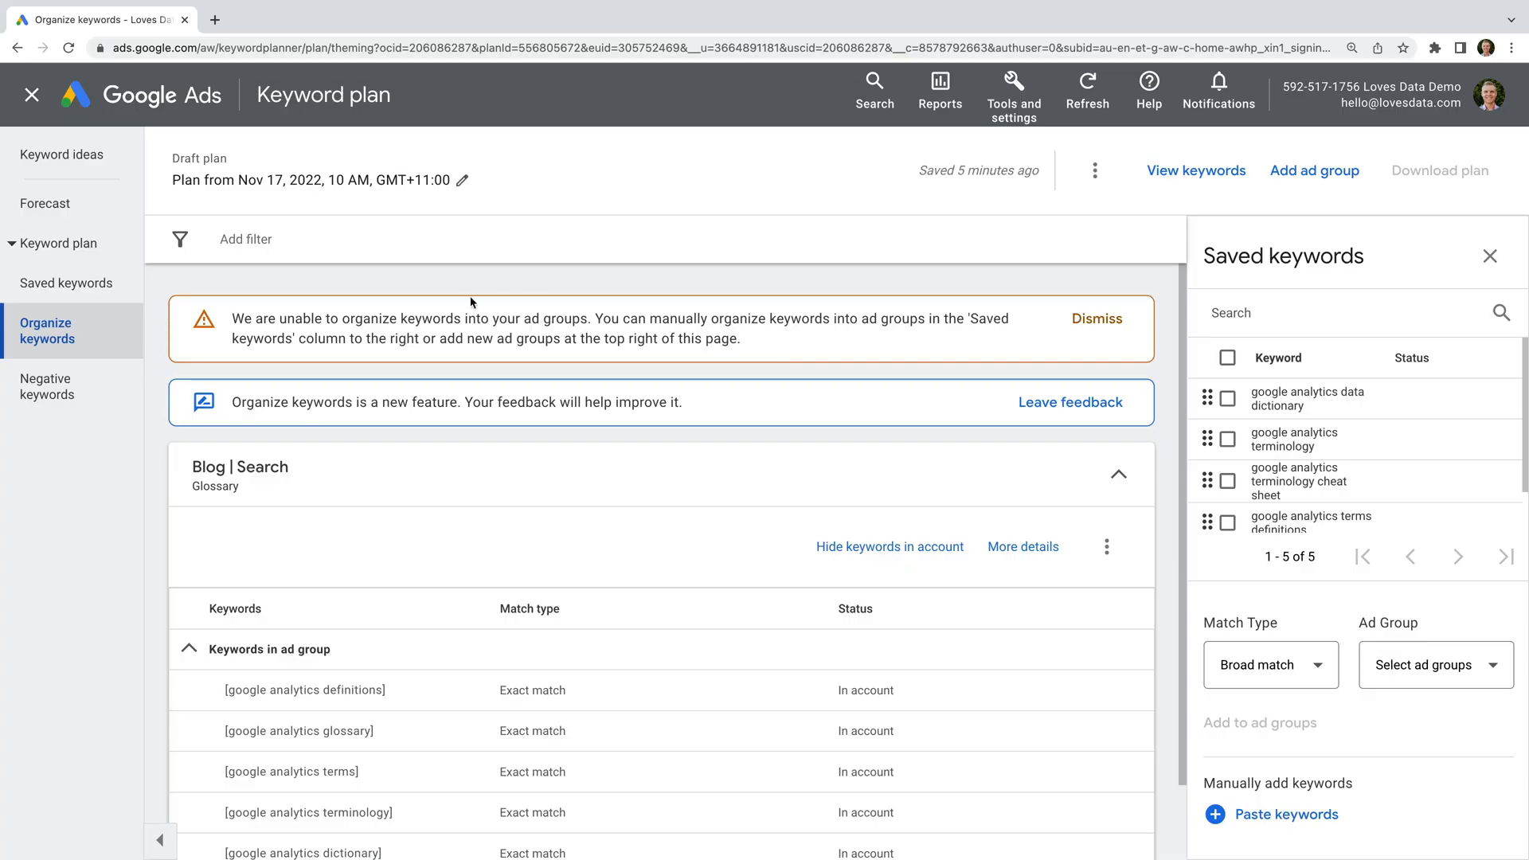
Set up adding google analytics terminology to the Glossary ad group as exact match
left_click(61, 154)
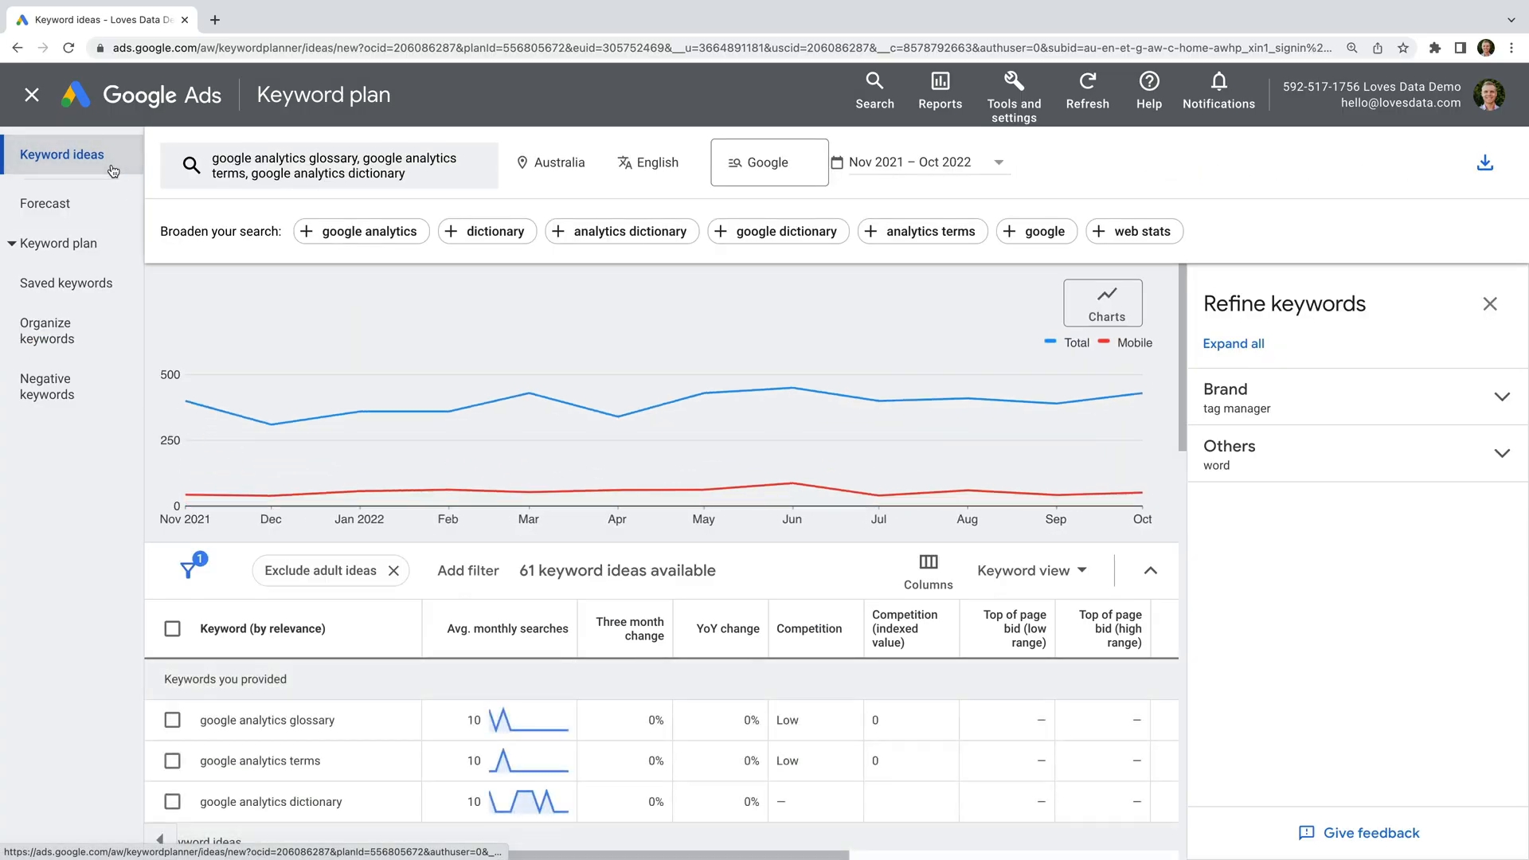
mouse_move(361, 410)
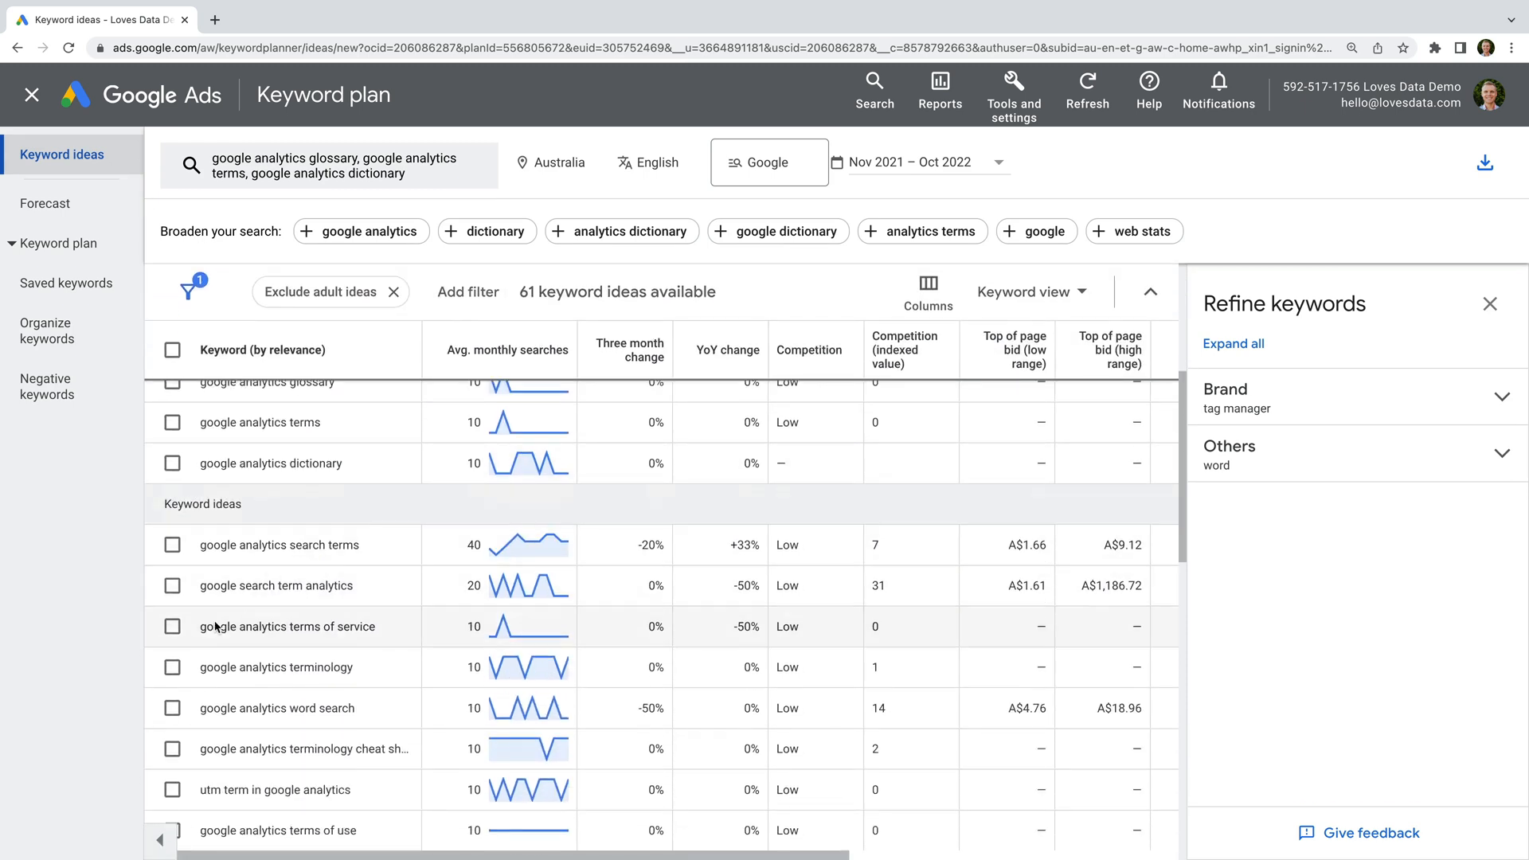
left_click(173, 667)
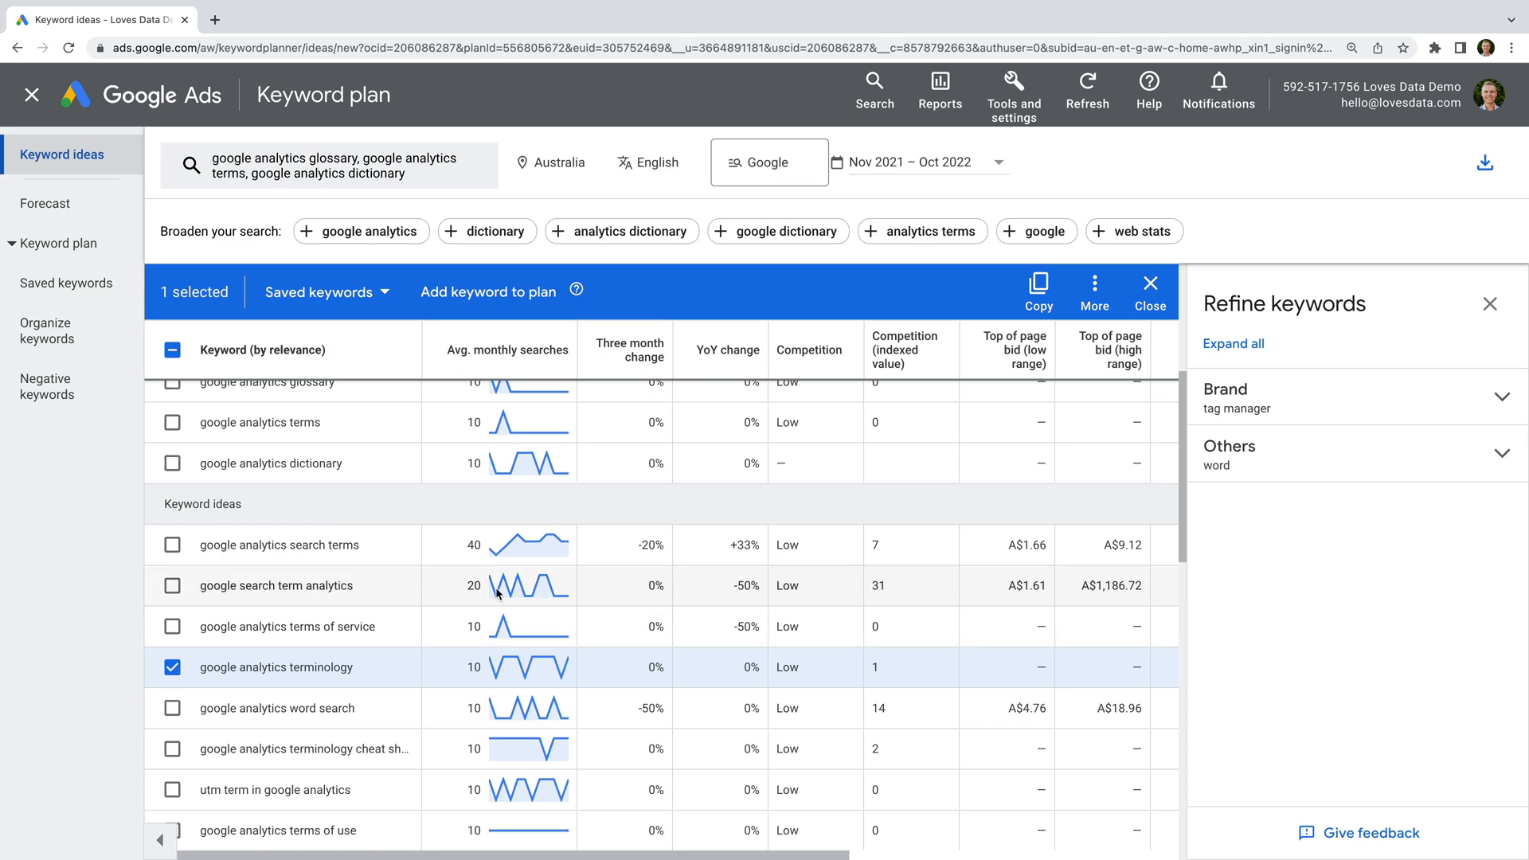
left_click(1094, 292)
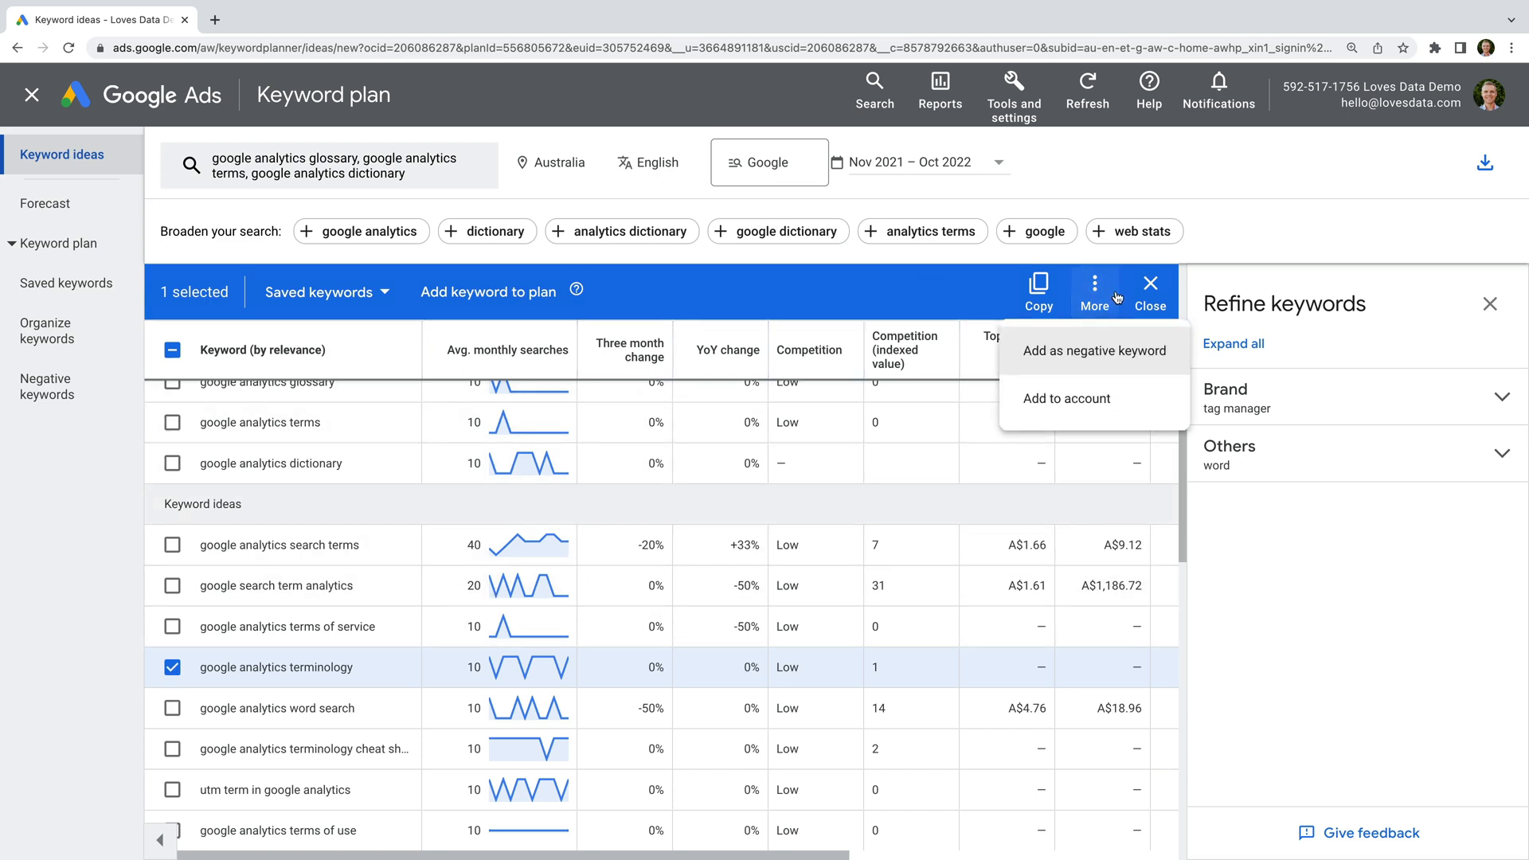
left_click(1065, 398)
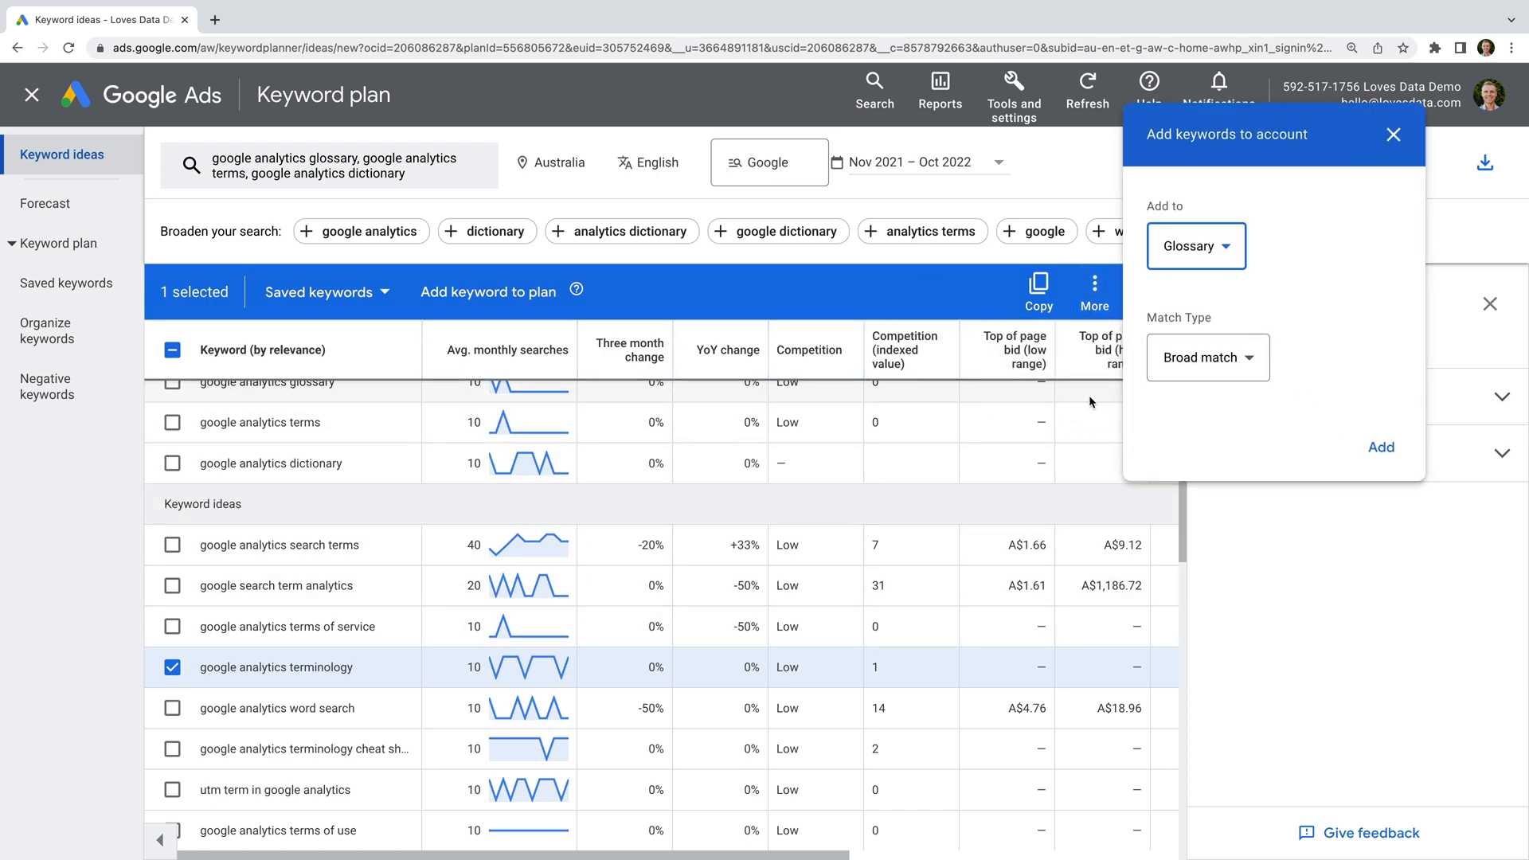
left_click(1194, 246)
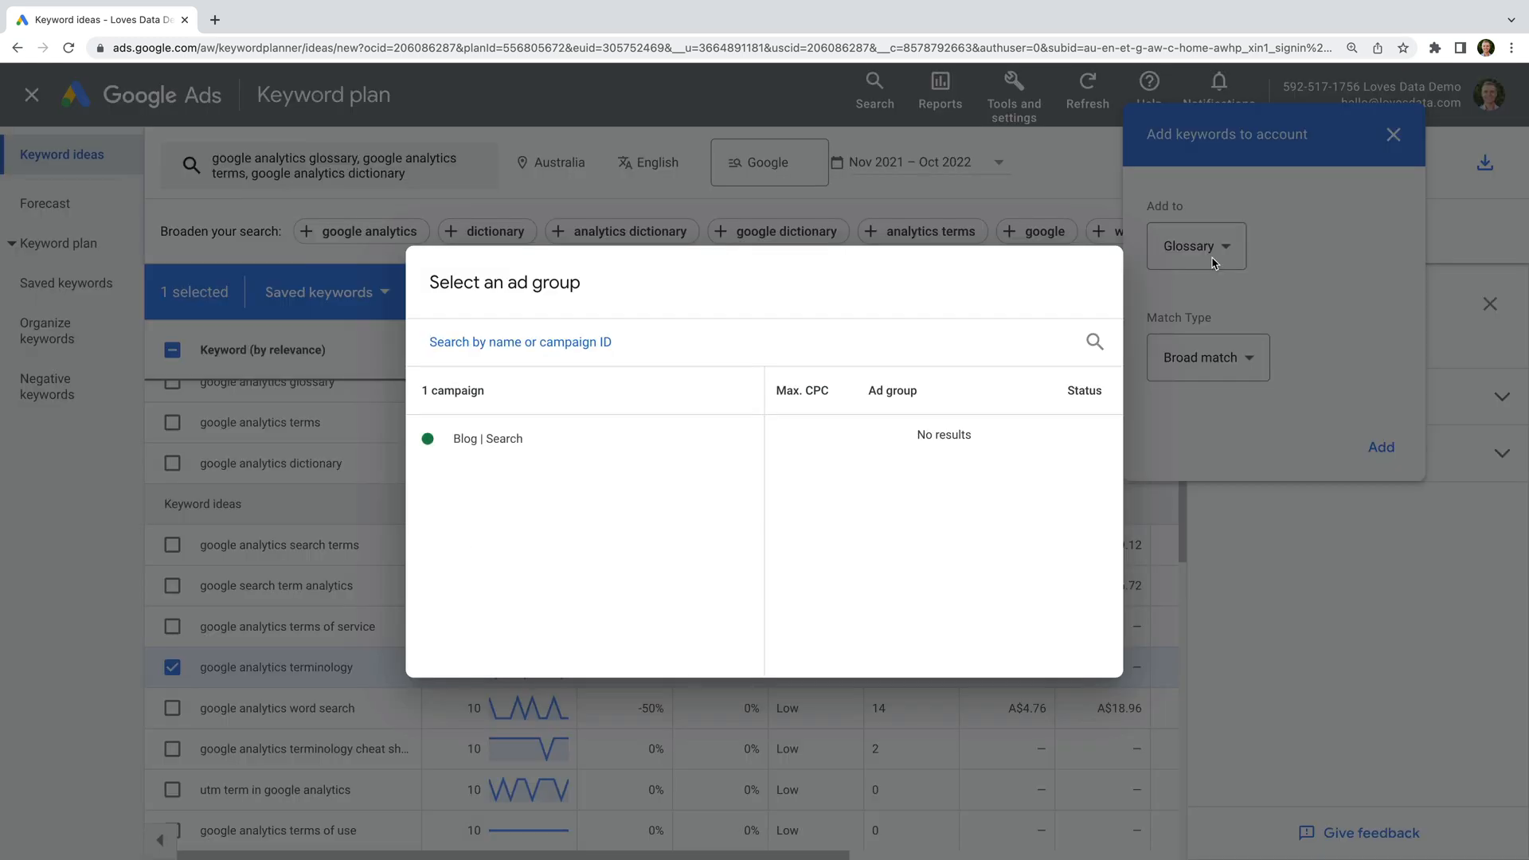
left_click(486, 437)
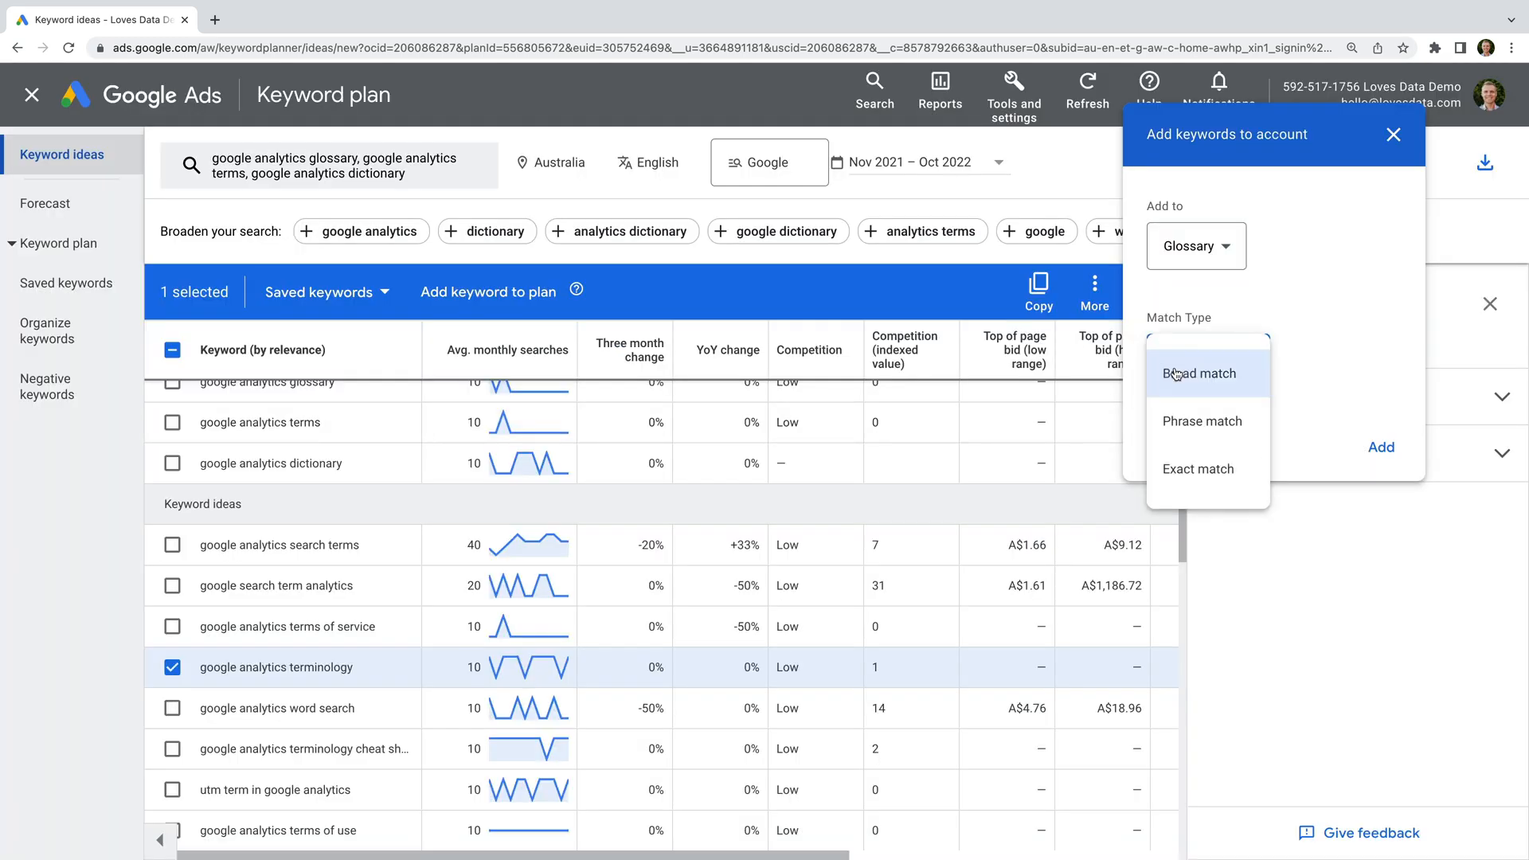
mouse_move(1197, 469)
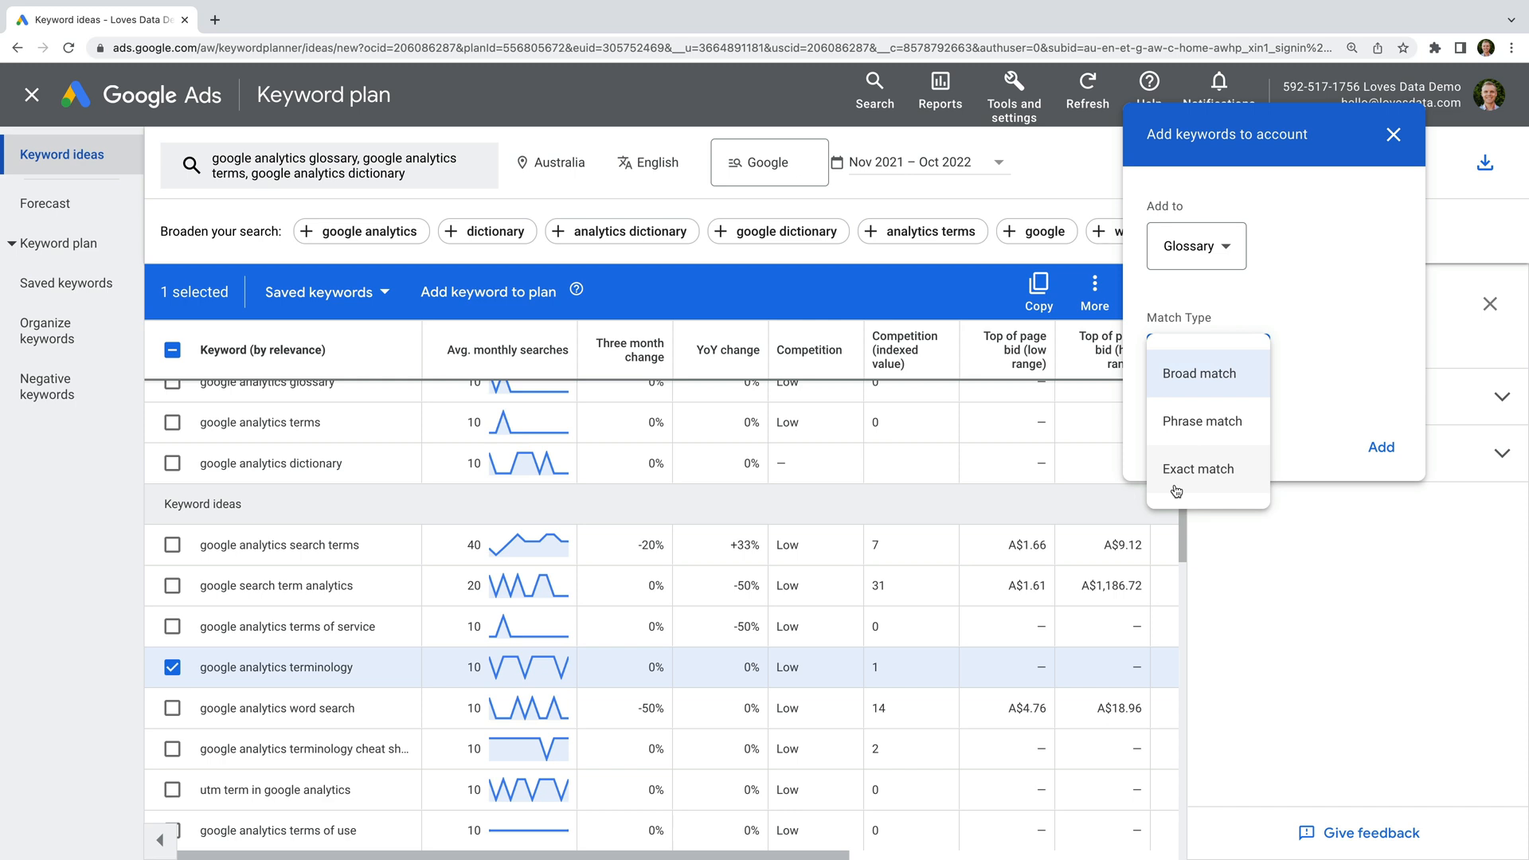
mouse_move(1186, 478)
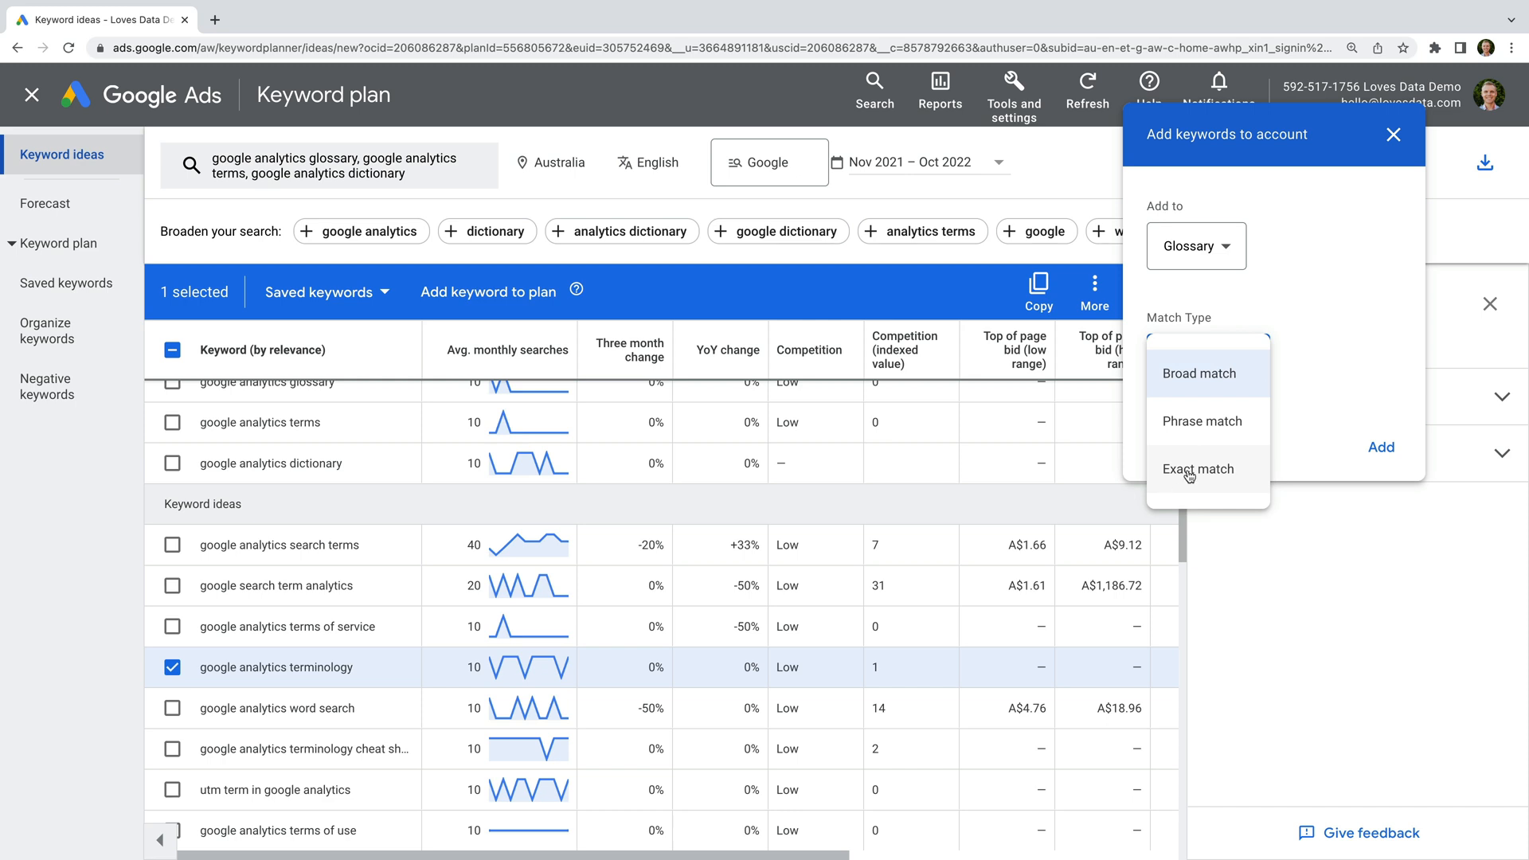
left_click(1392, 134)
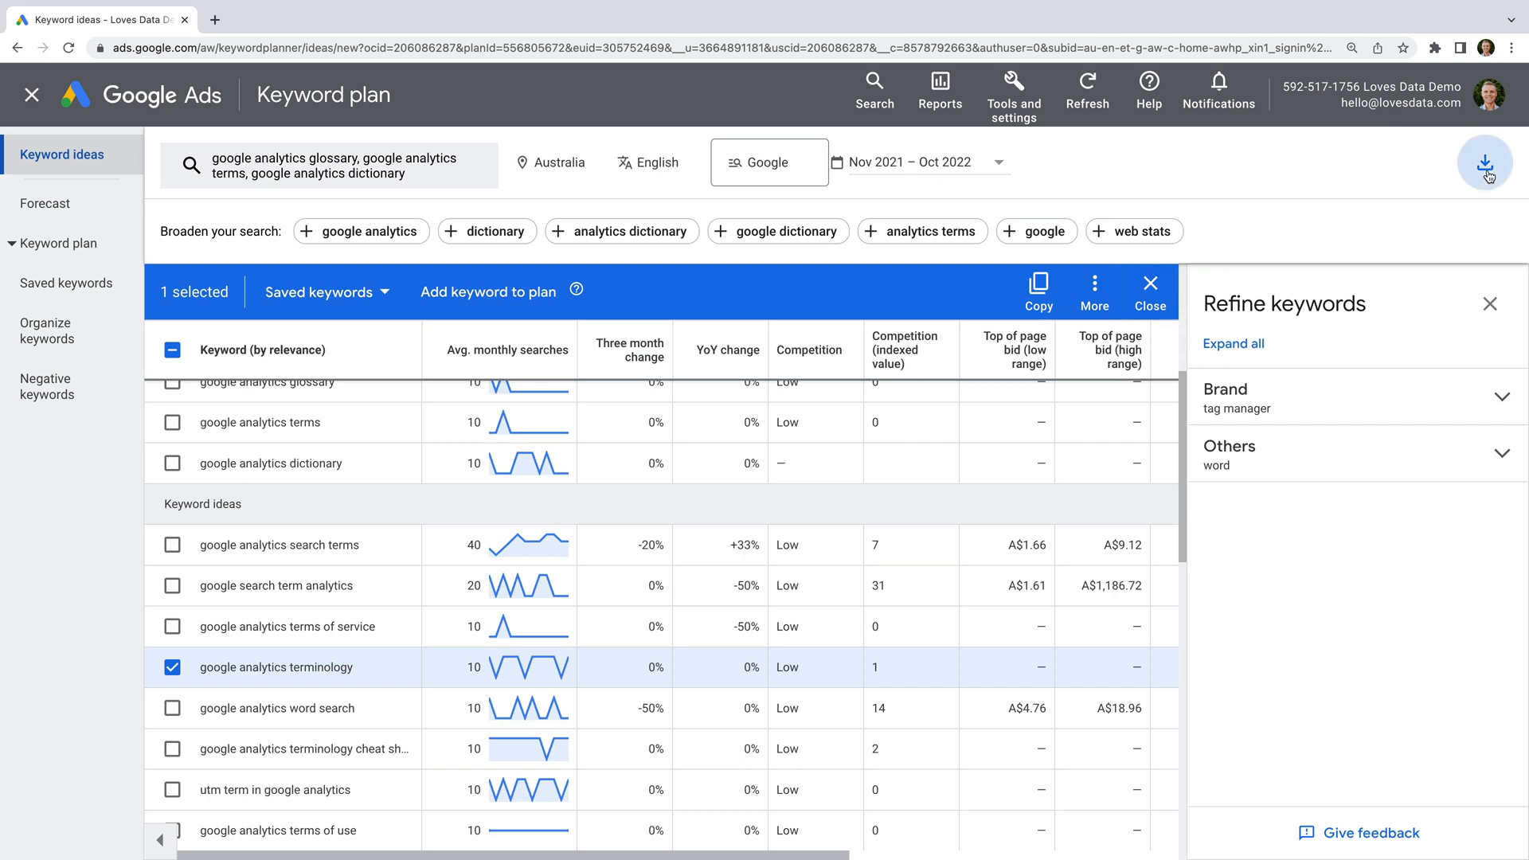
Download the keyword ideas as a Google Sheets file in My Drive and open it
left_click(1486, 164)
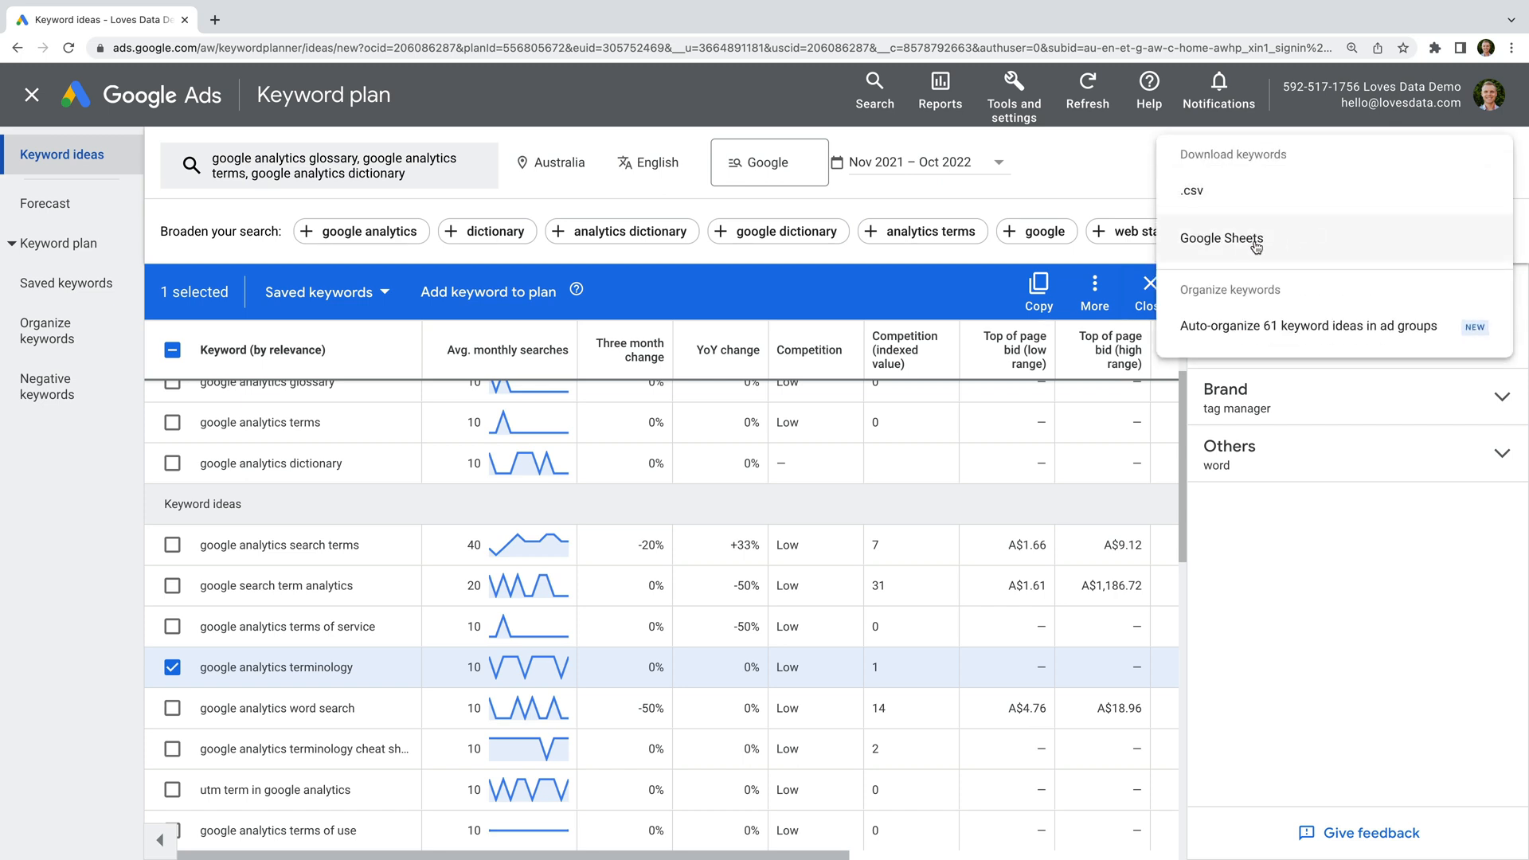
mouse_move(1221, 249)
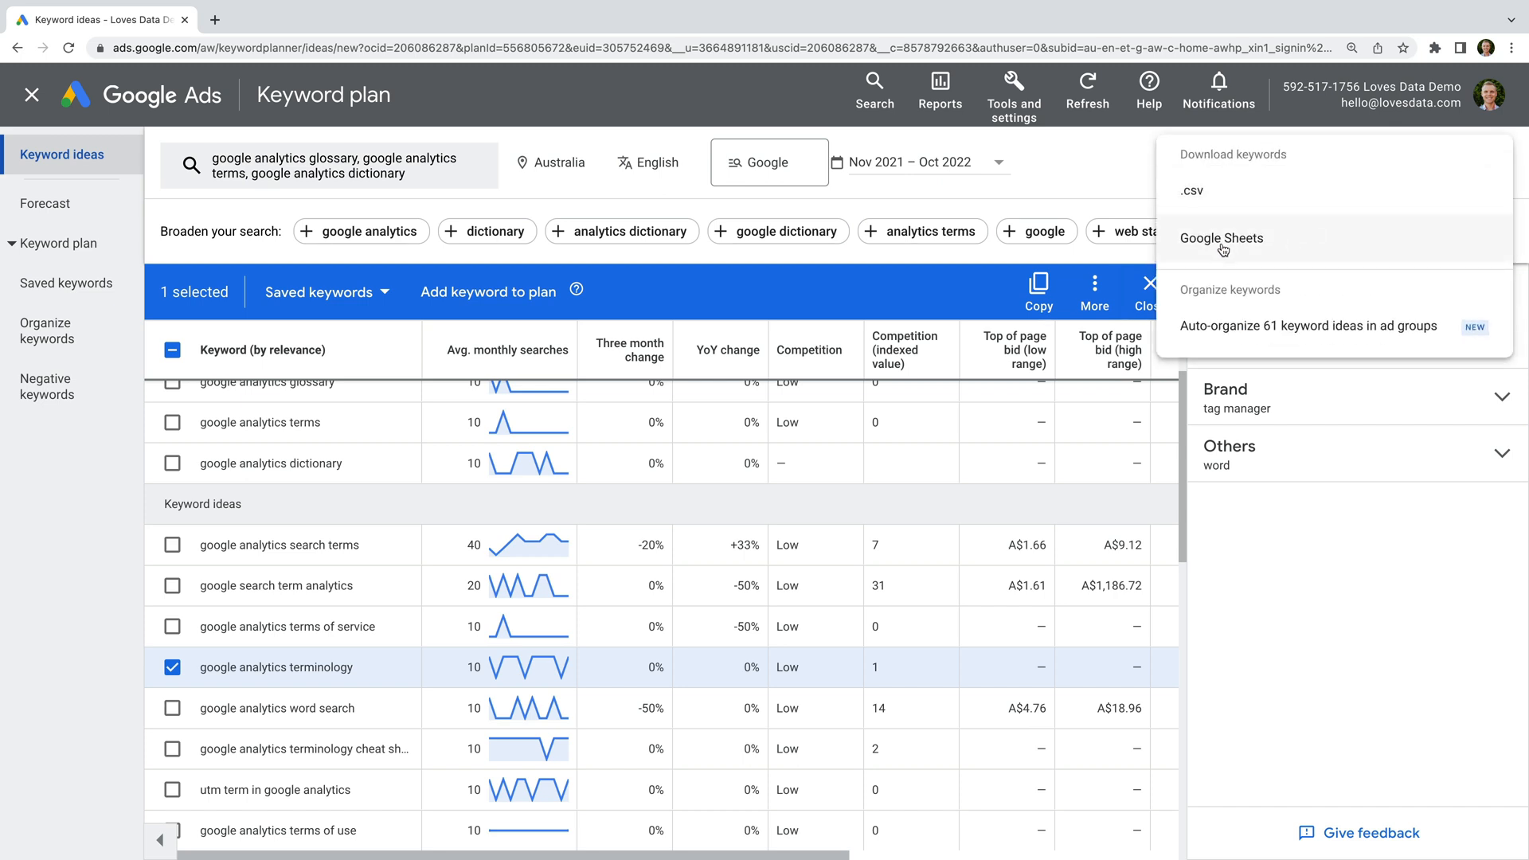
left_click(1220, 238)
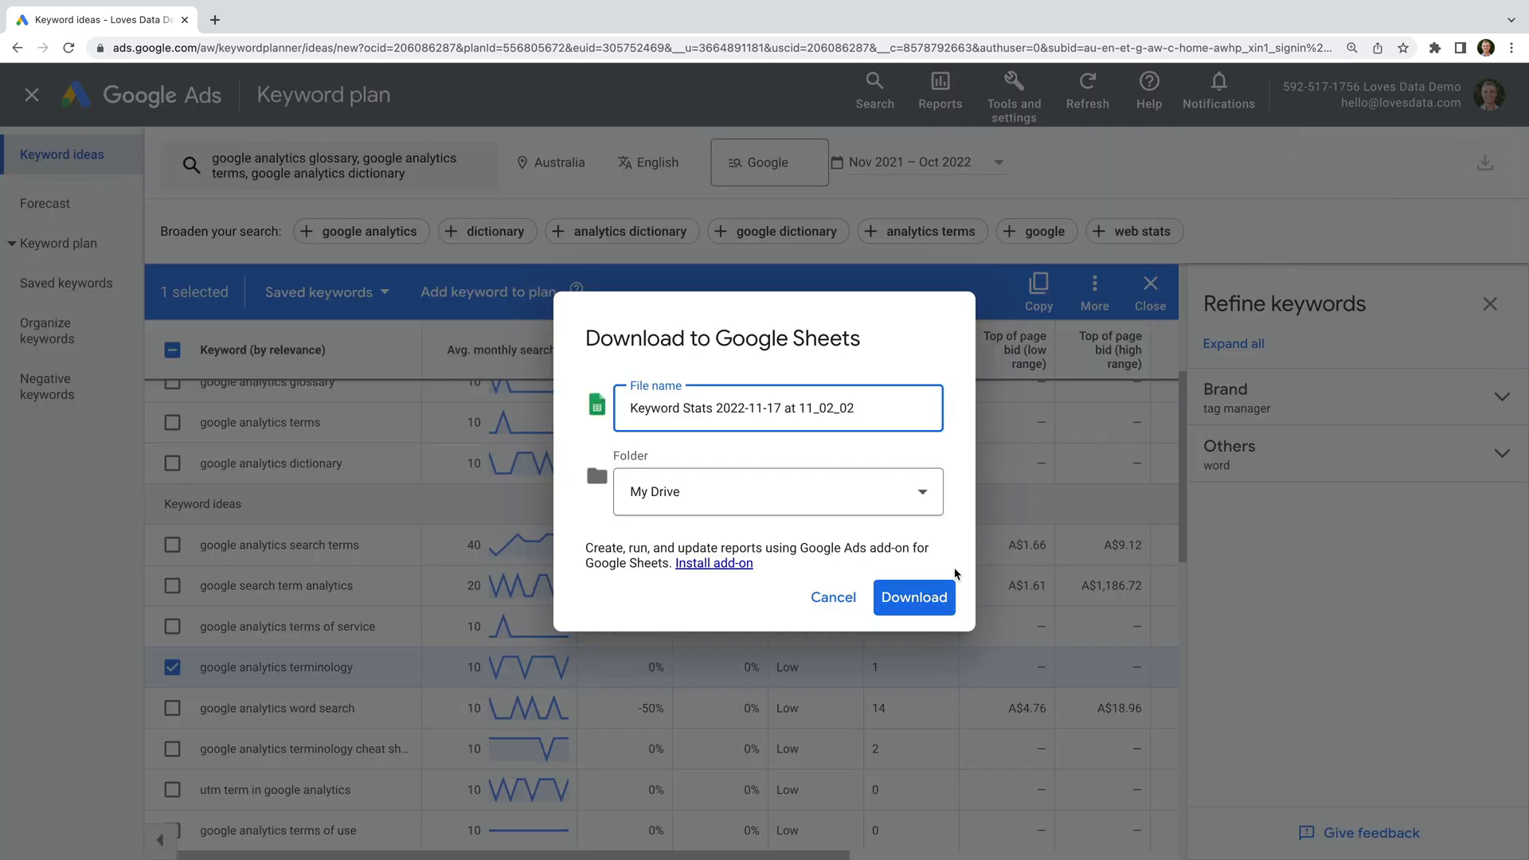
left_click(913, 596)
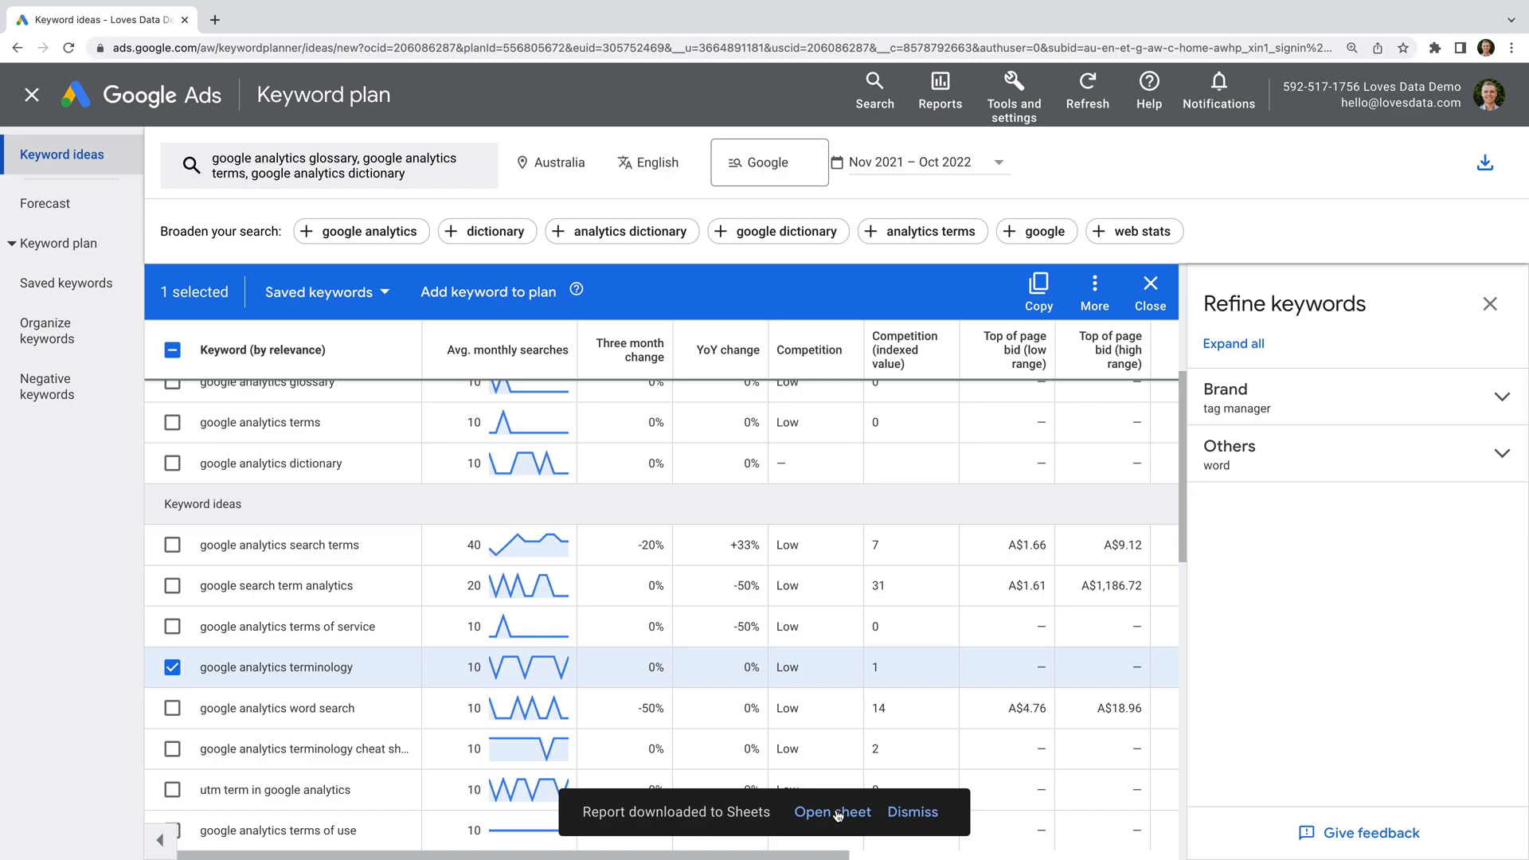
left_click(831, 811)
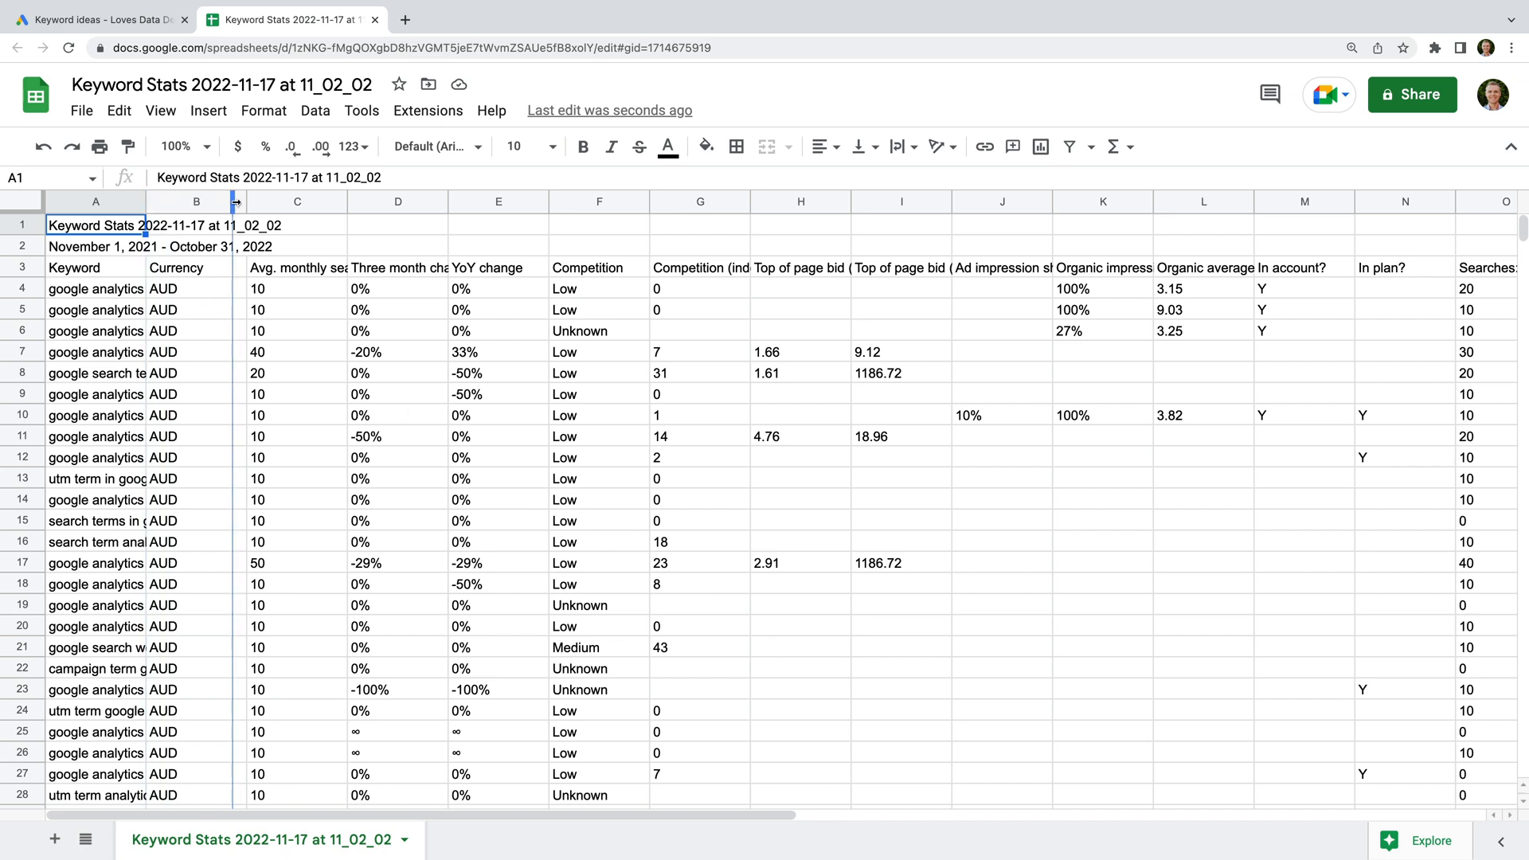
Widen the keyword column, insert columns beside it, and enter Campaign and Dictionary
left_click_drag(234, 201, 314, 202)
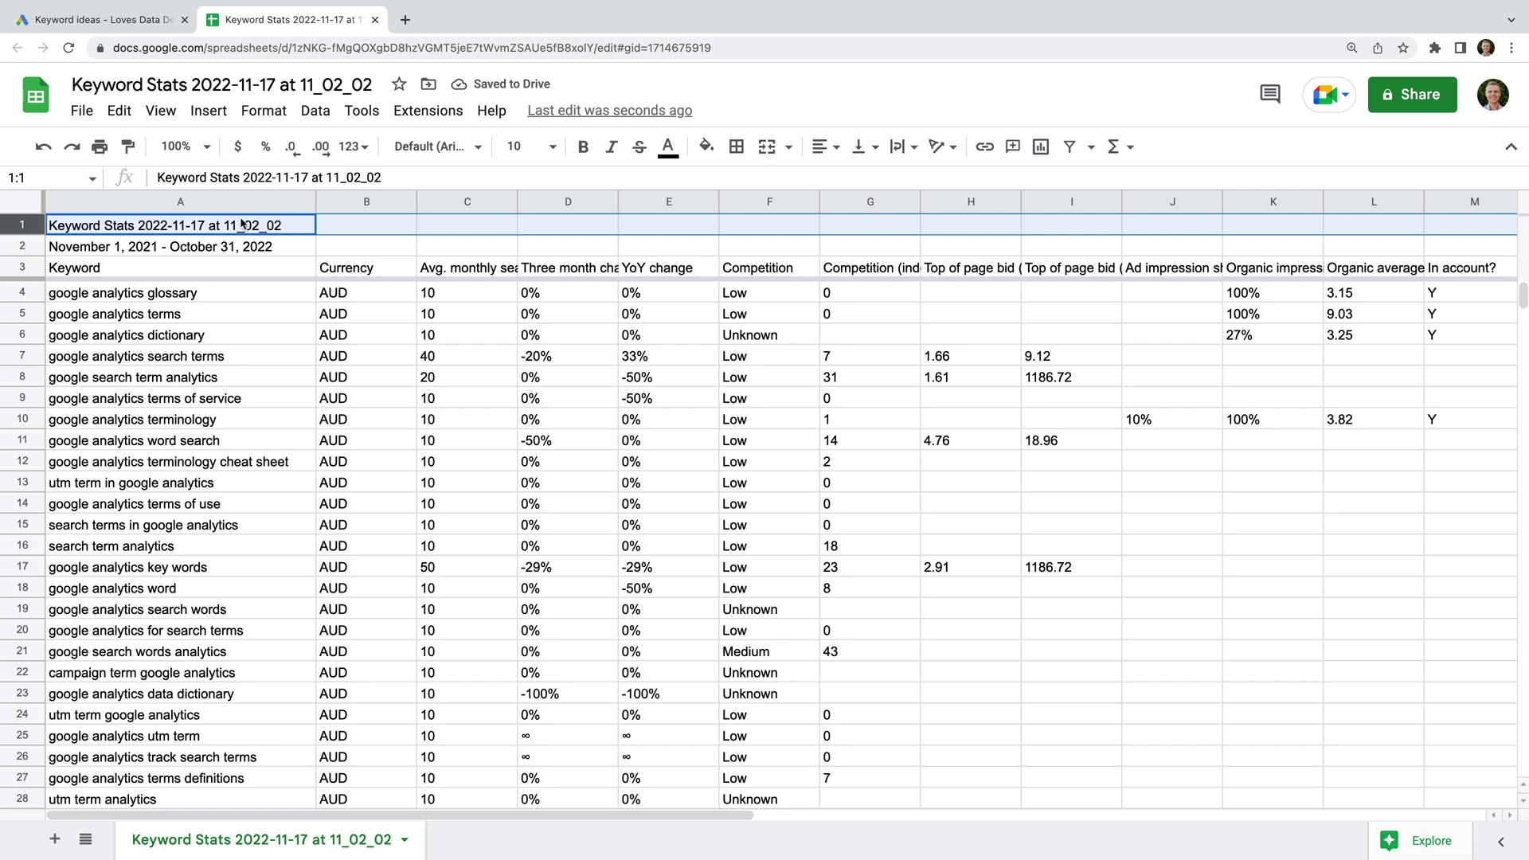
right_click(365, 202)
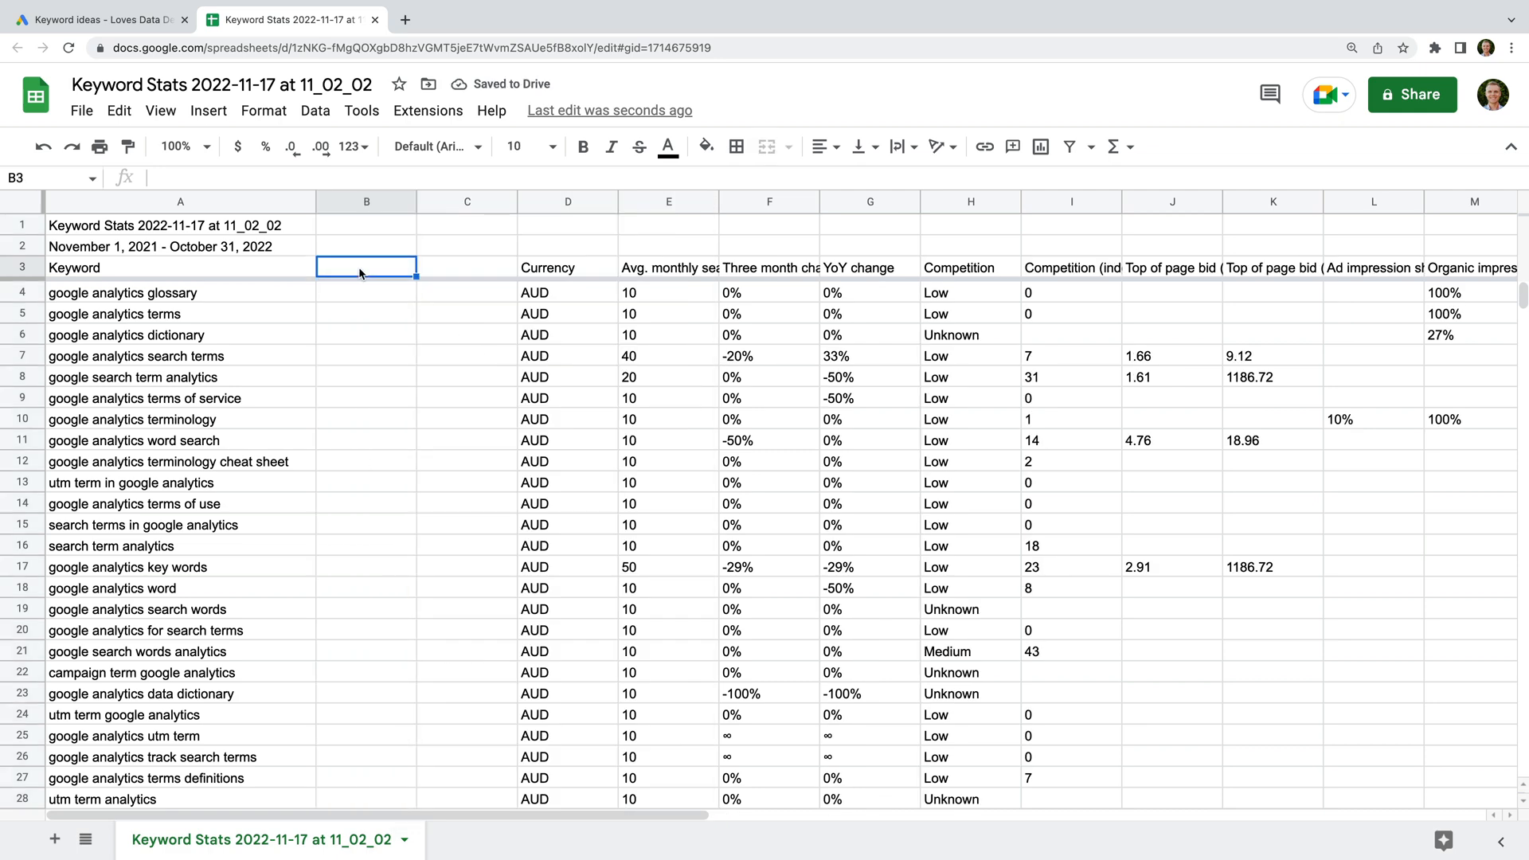
type("Campaign")
left_click(367, 335)
type("Blog")
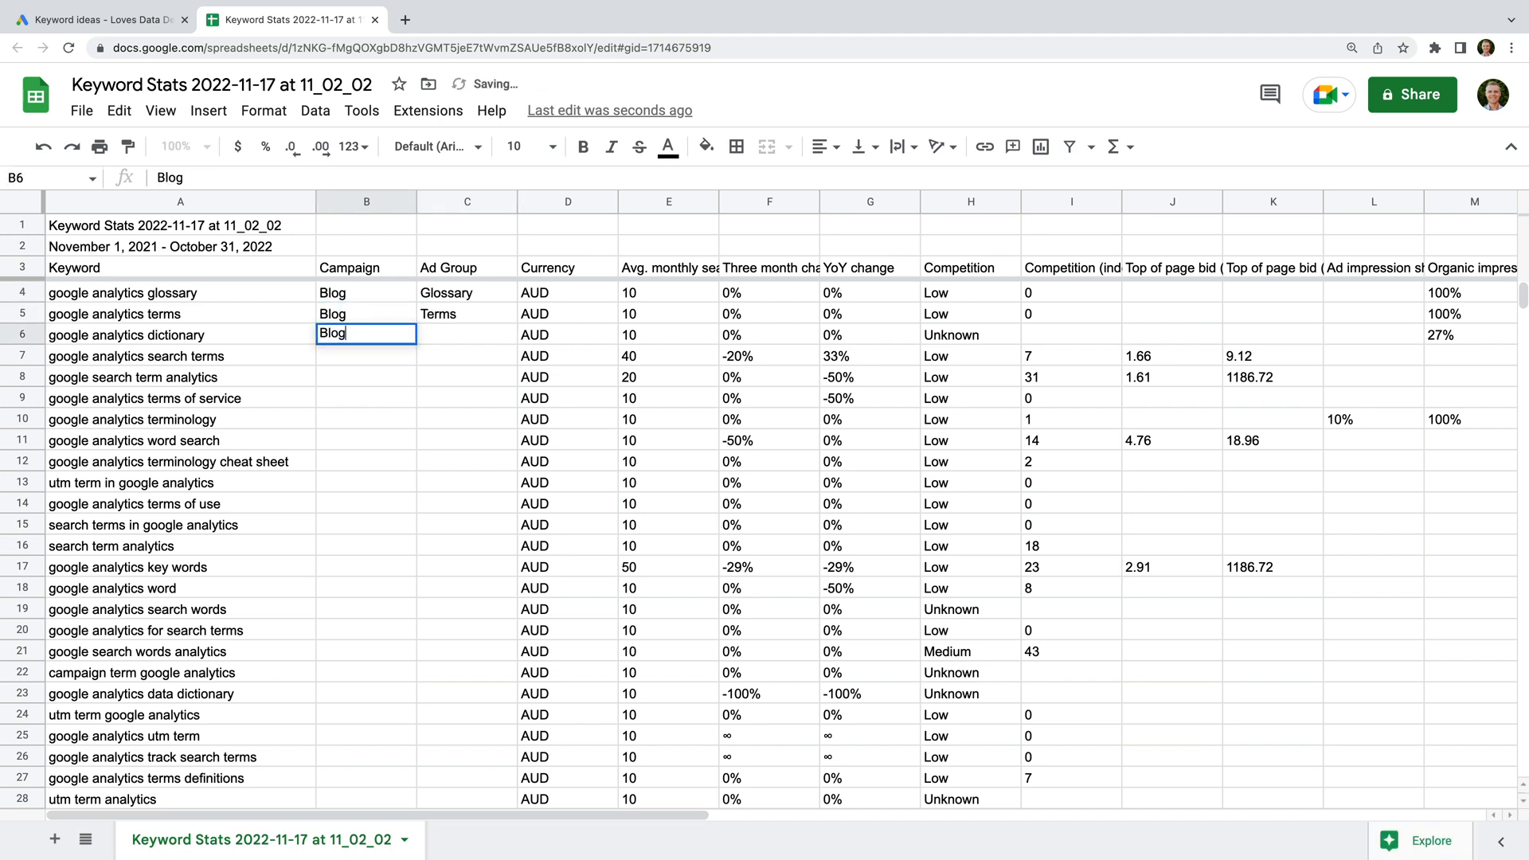
type("Dictionary")
left_click(467, 356)
type("Terms")
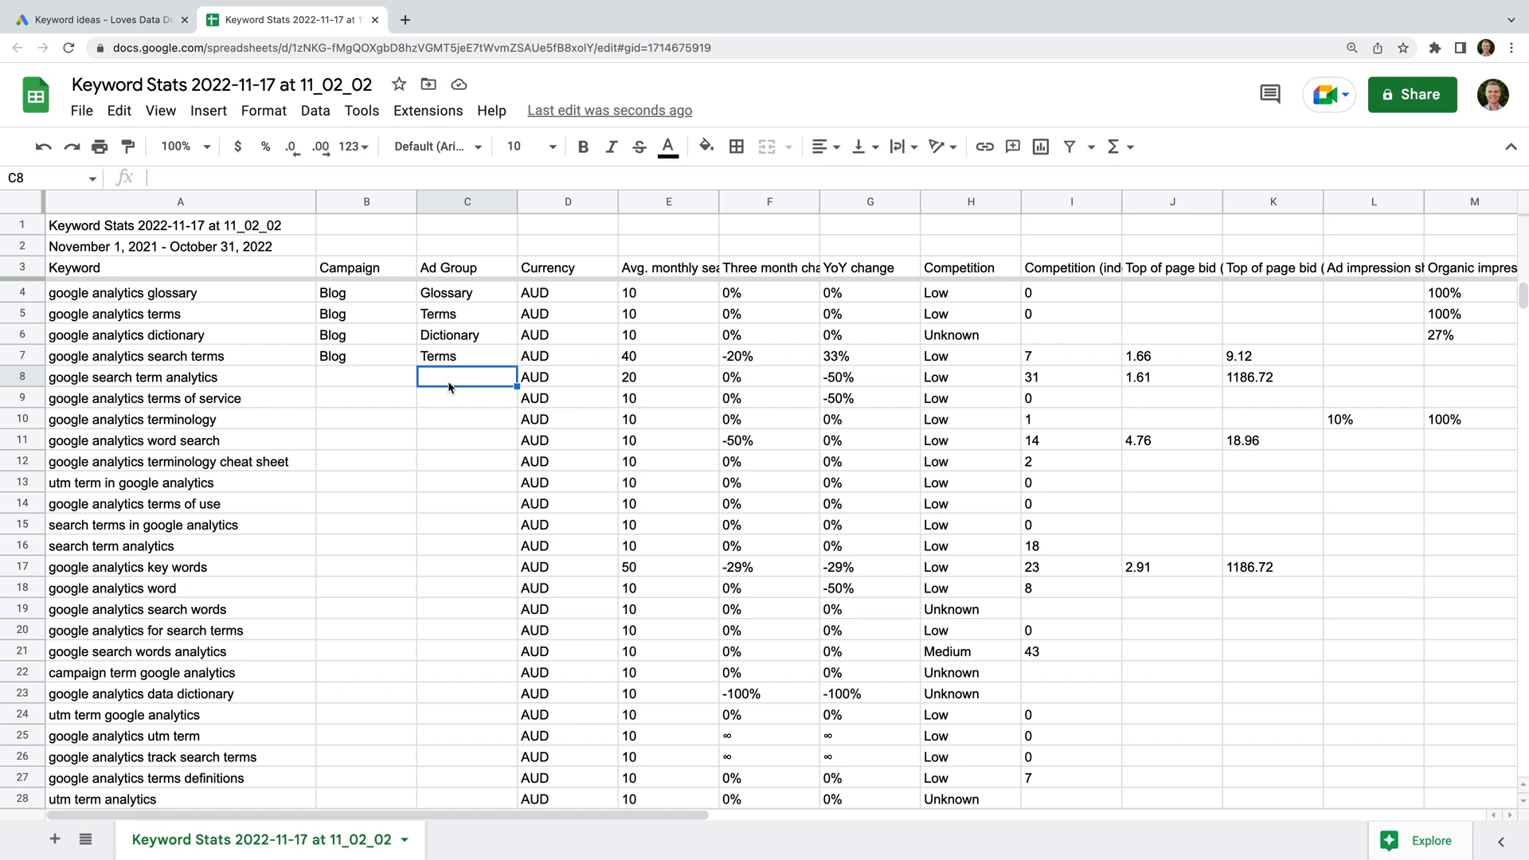
mouse_move(147, 37)
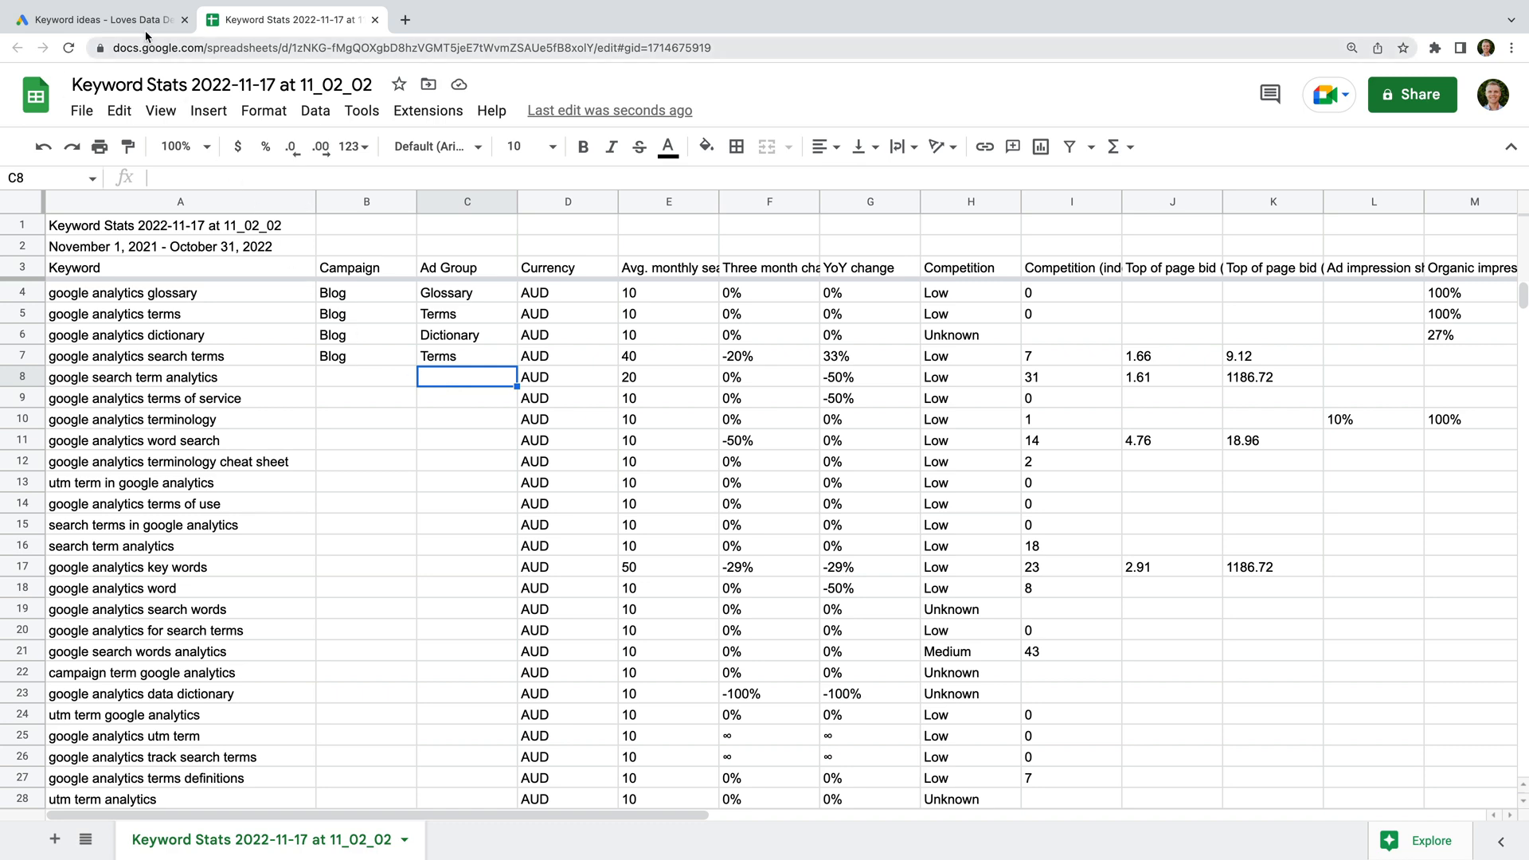
Switch back to the Google Ads tab and navigate via Blog | Search to Glossary
left_click(97, 18)
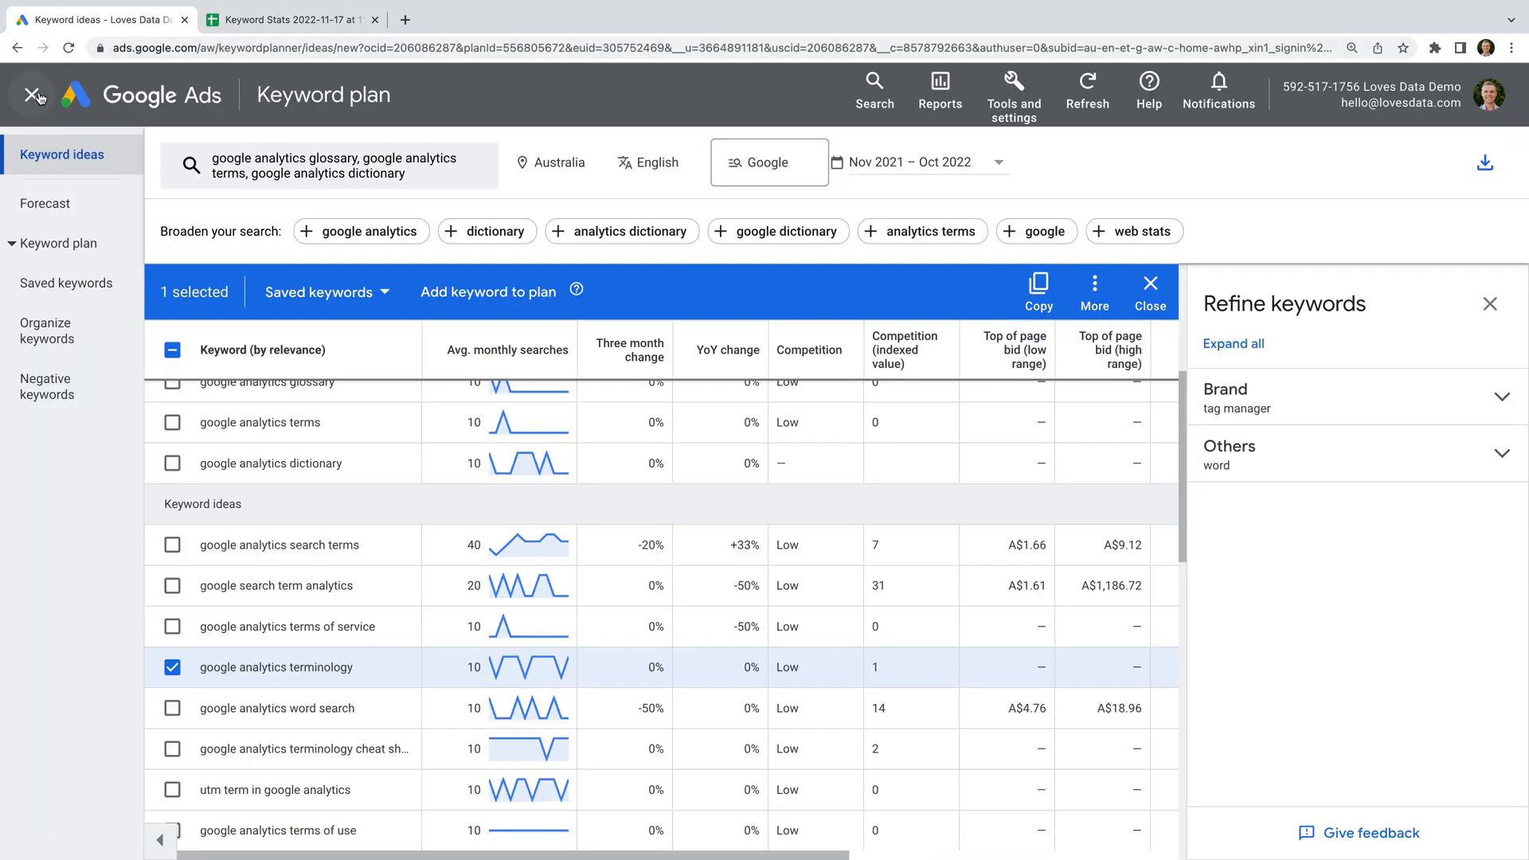
left_click(33, 95)
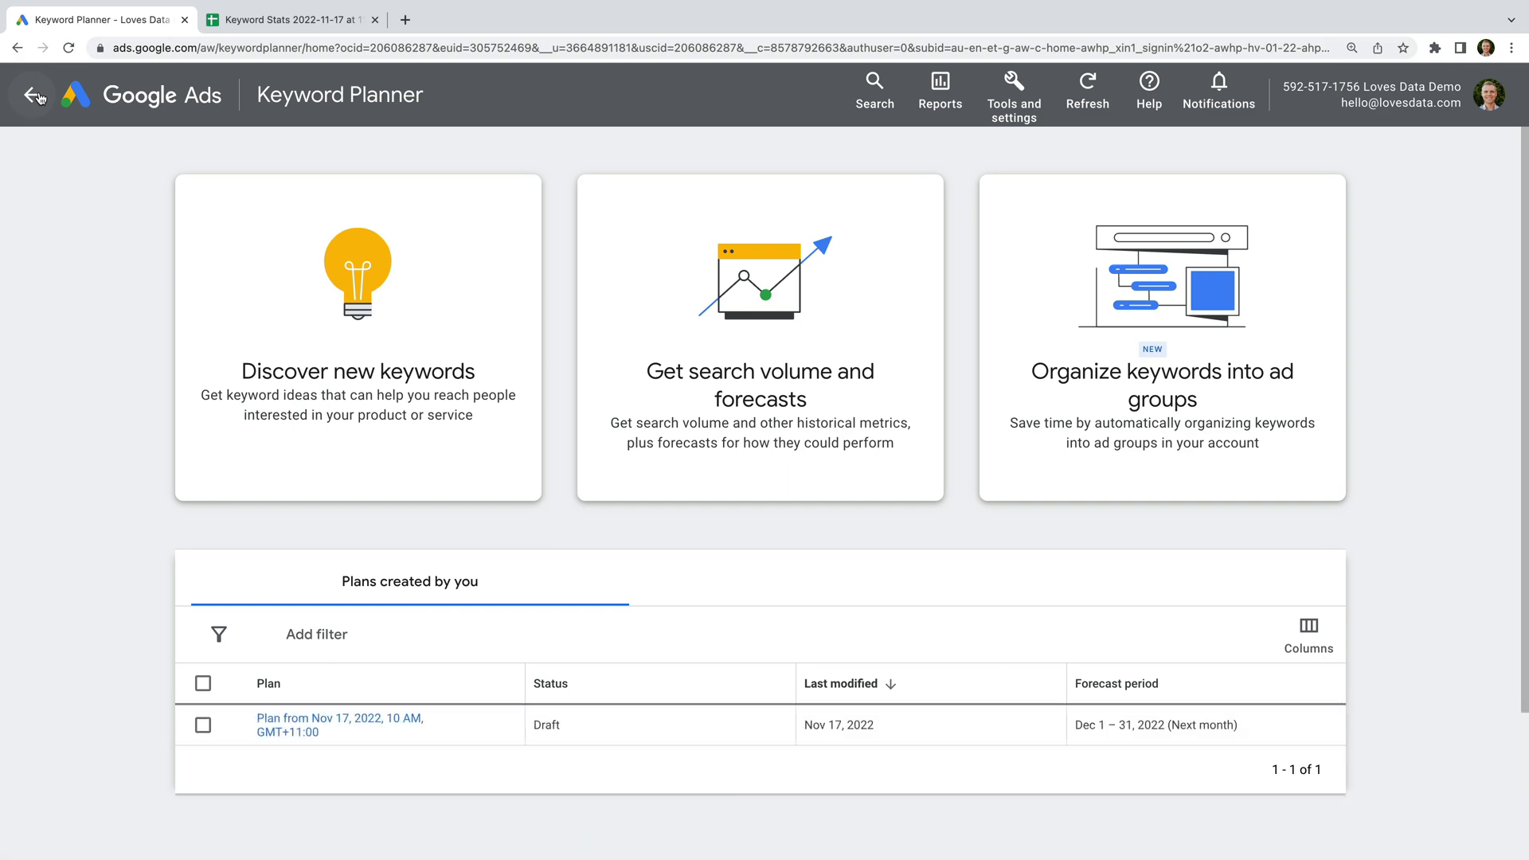
left_click(33, 94)
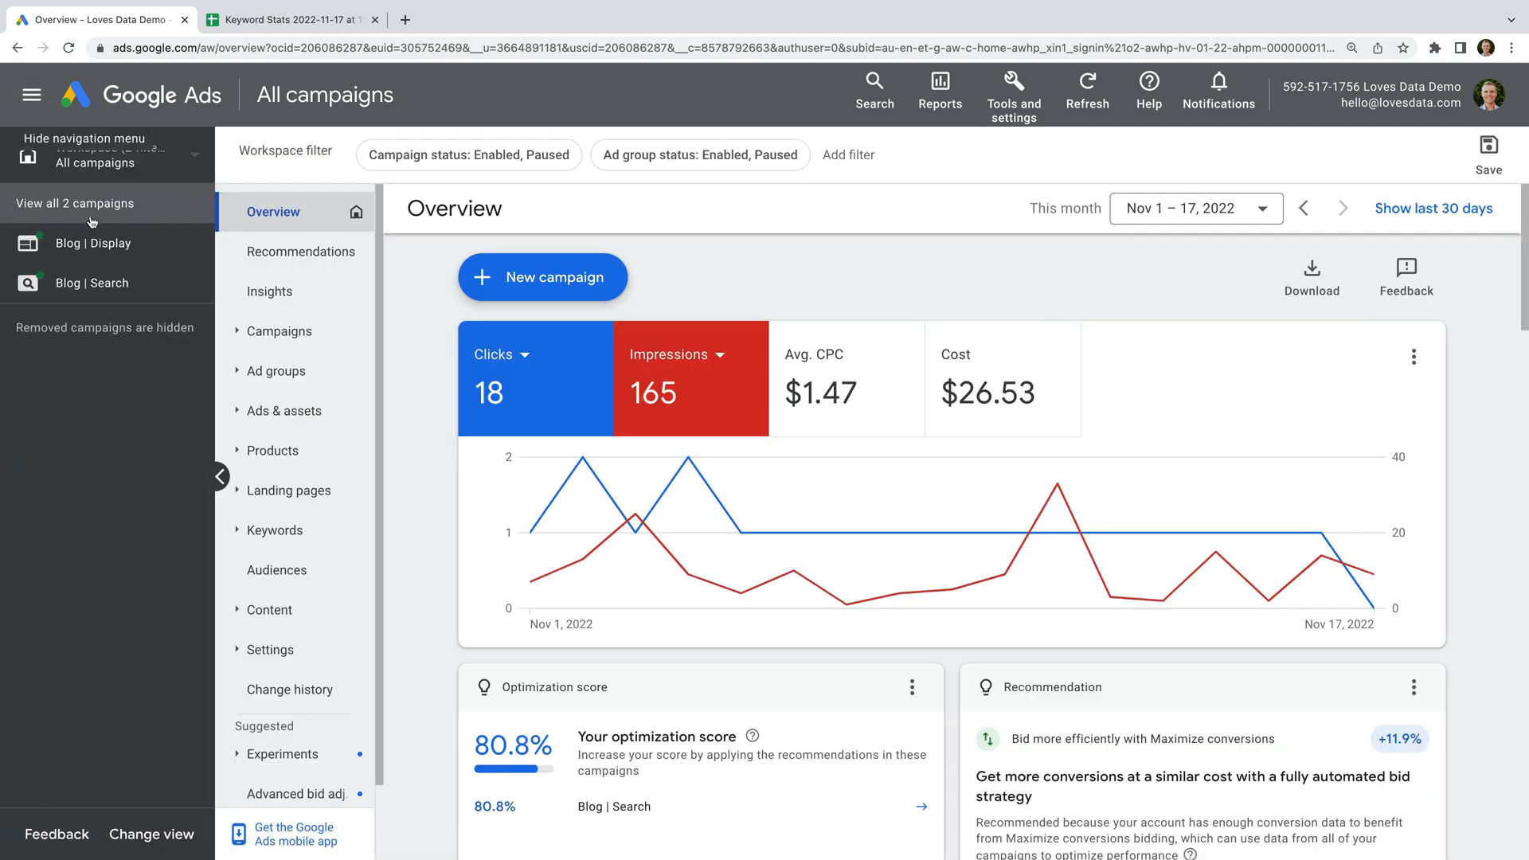
left_click(92, 283)
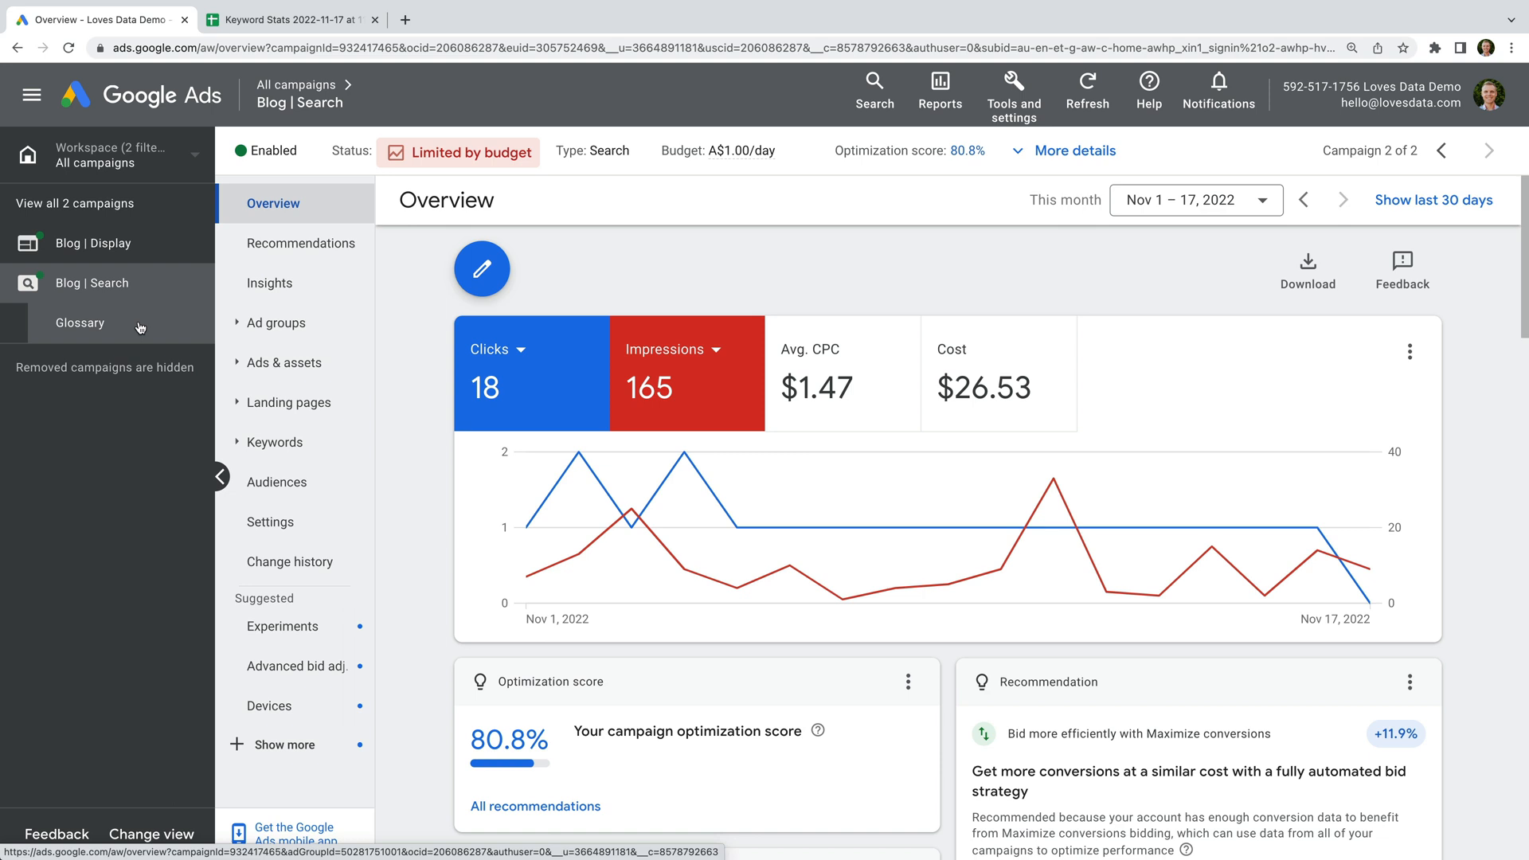
mouse_move(140, 327)
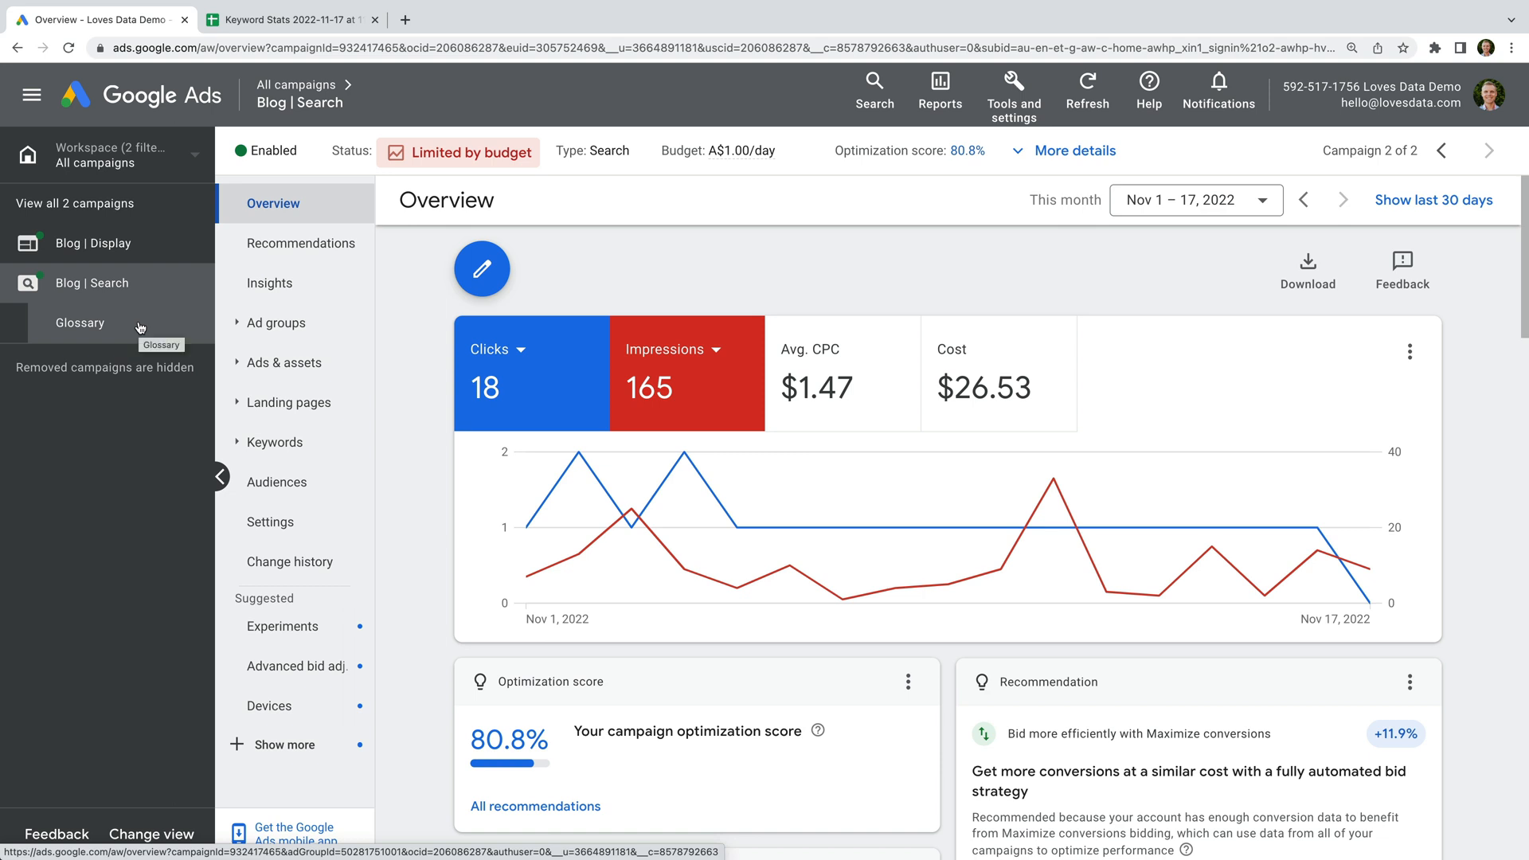
left_click(79, 323)
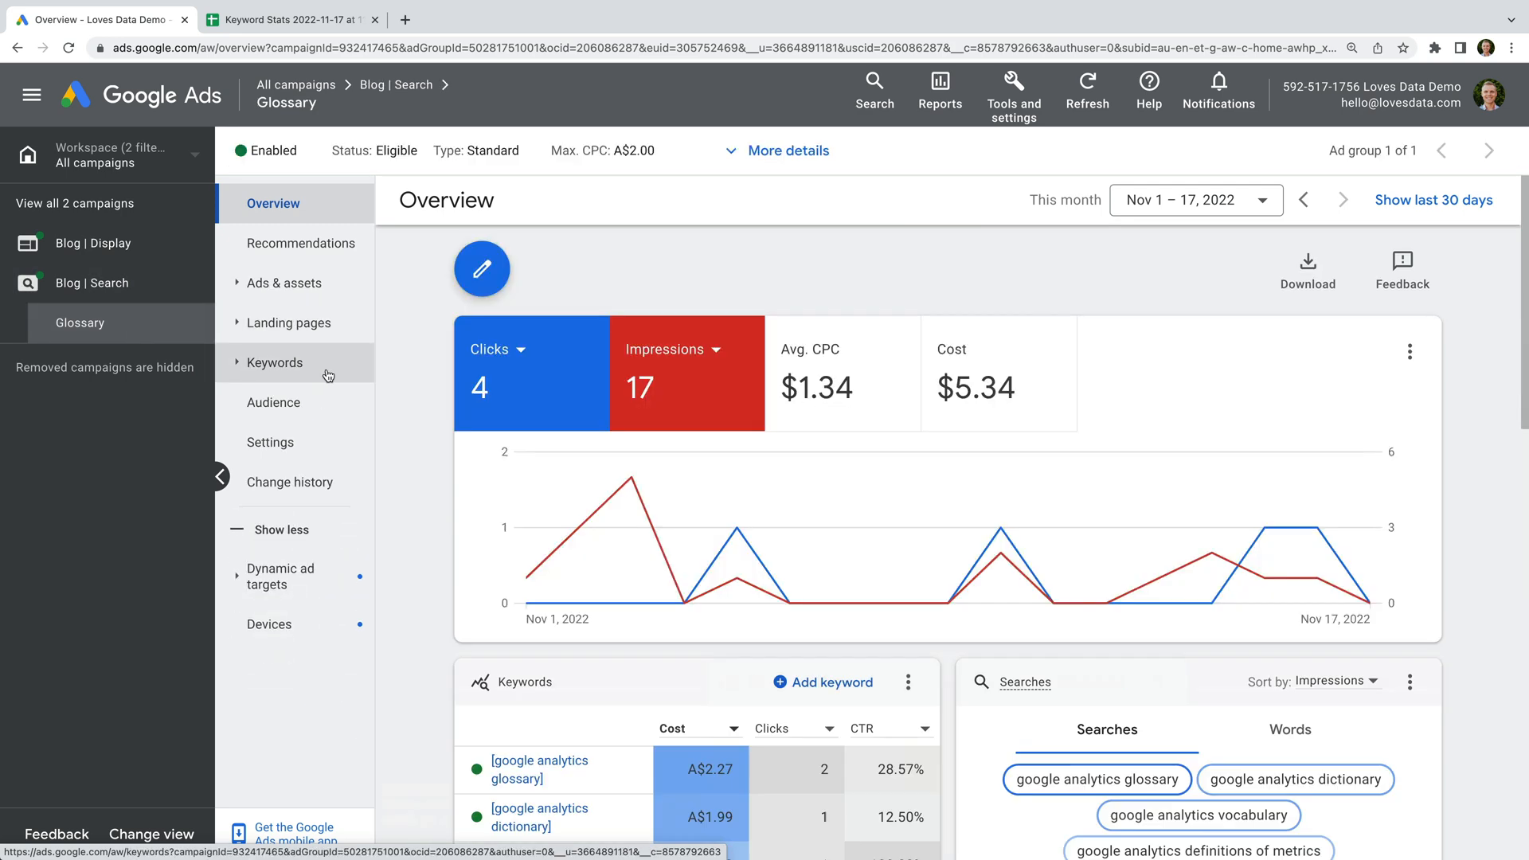
View the Glossary ad group's search keywords and scroll through its six exact-match keywords
left_click(274, 361)
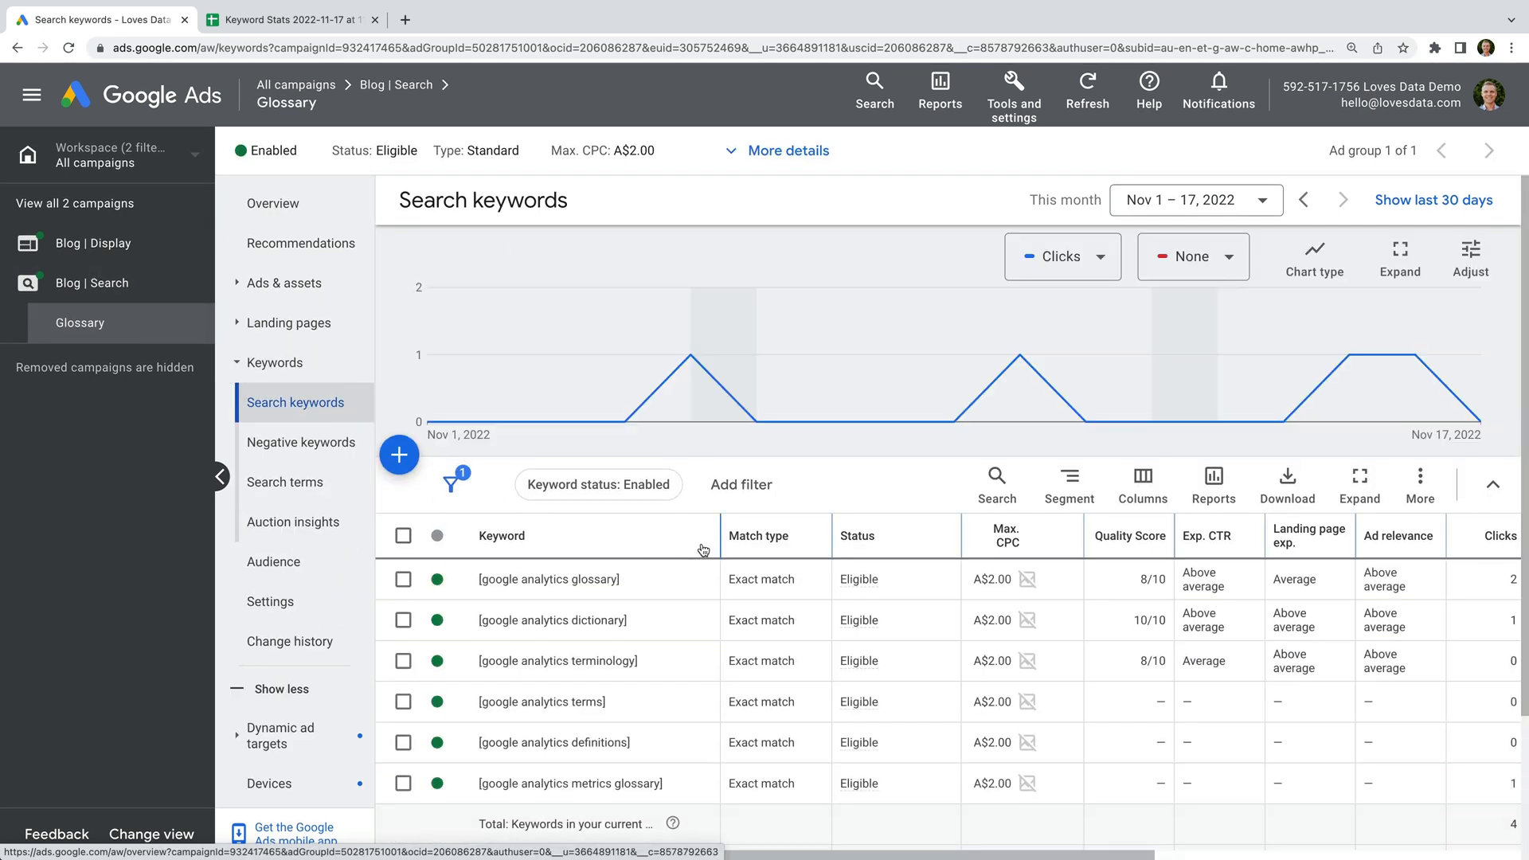
scroll("down", 3)
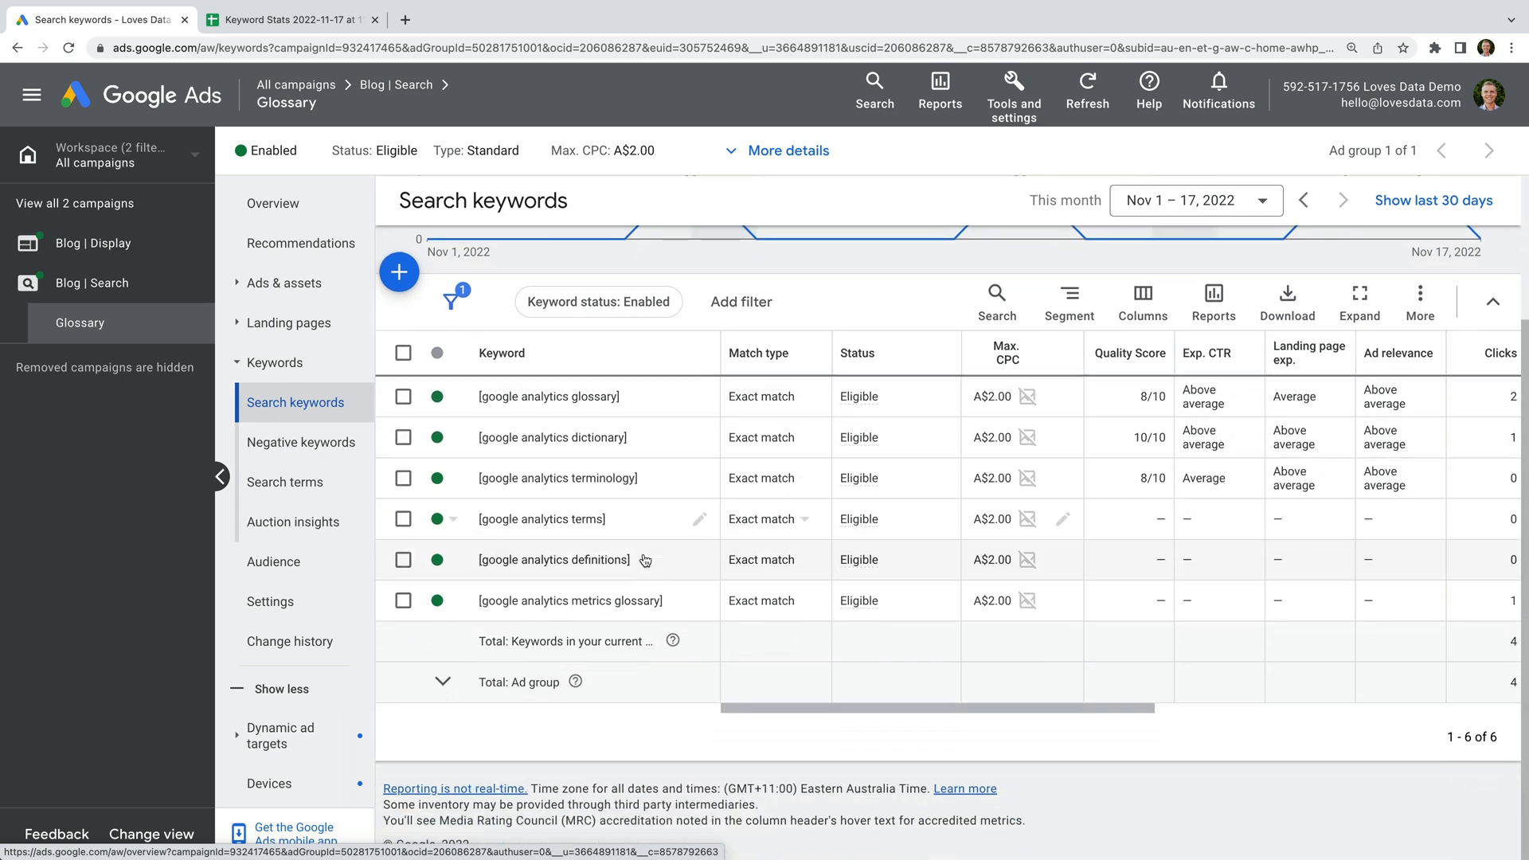
mouse_move(659, 478)
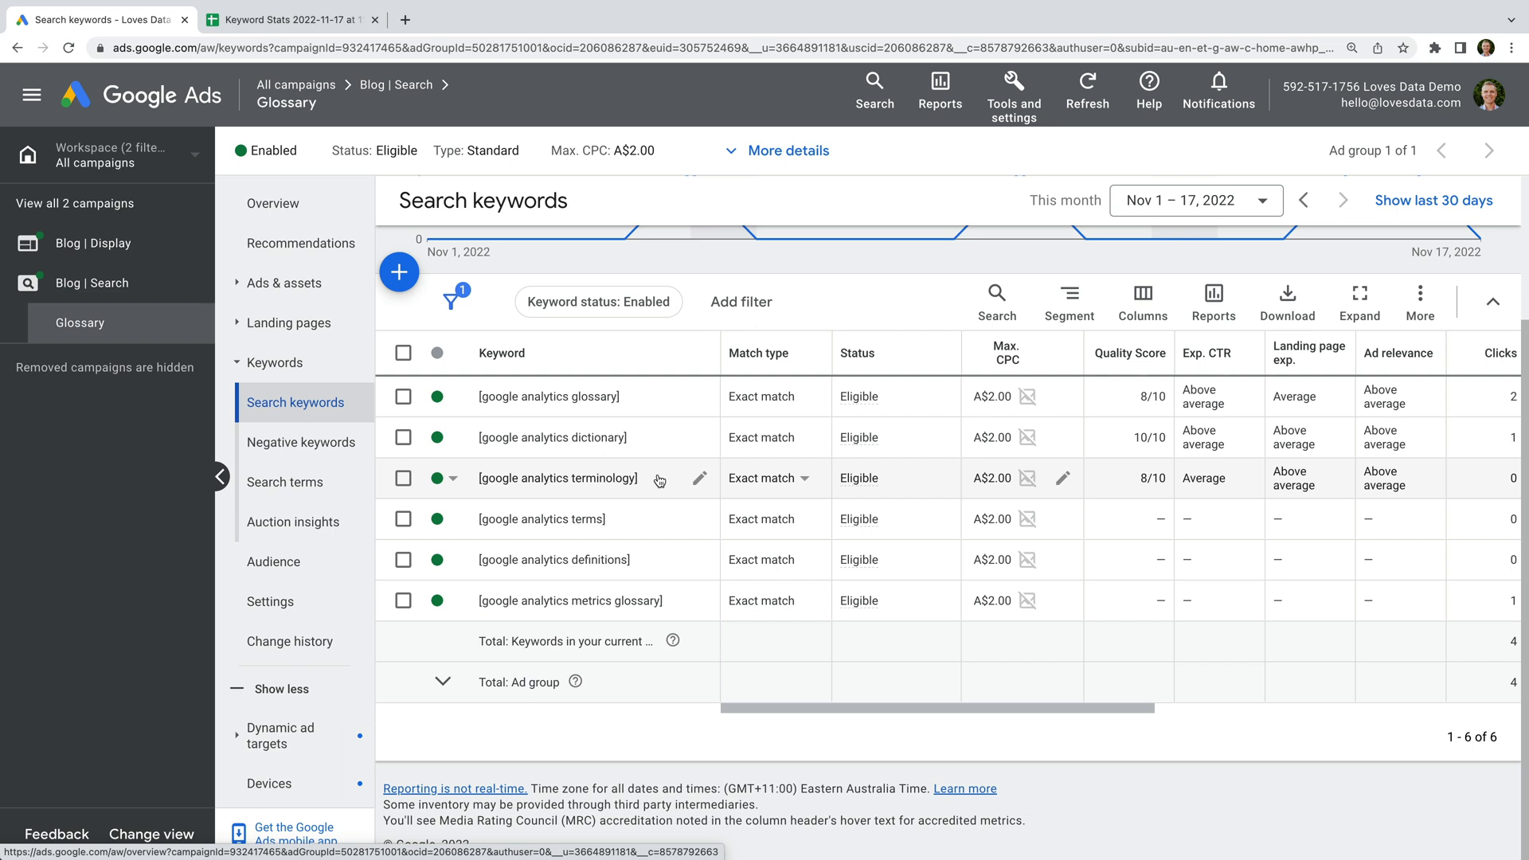
mouse_move(661, 431)
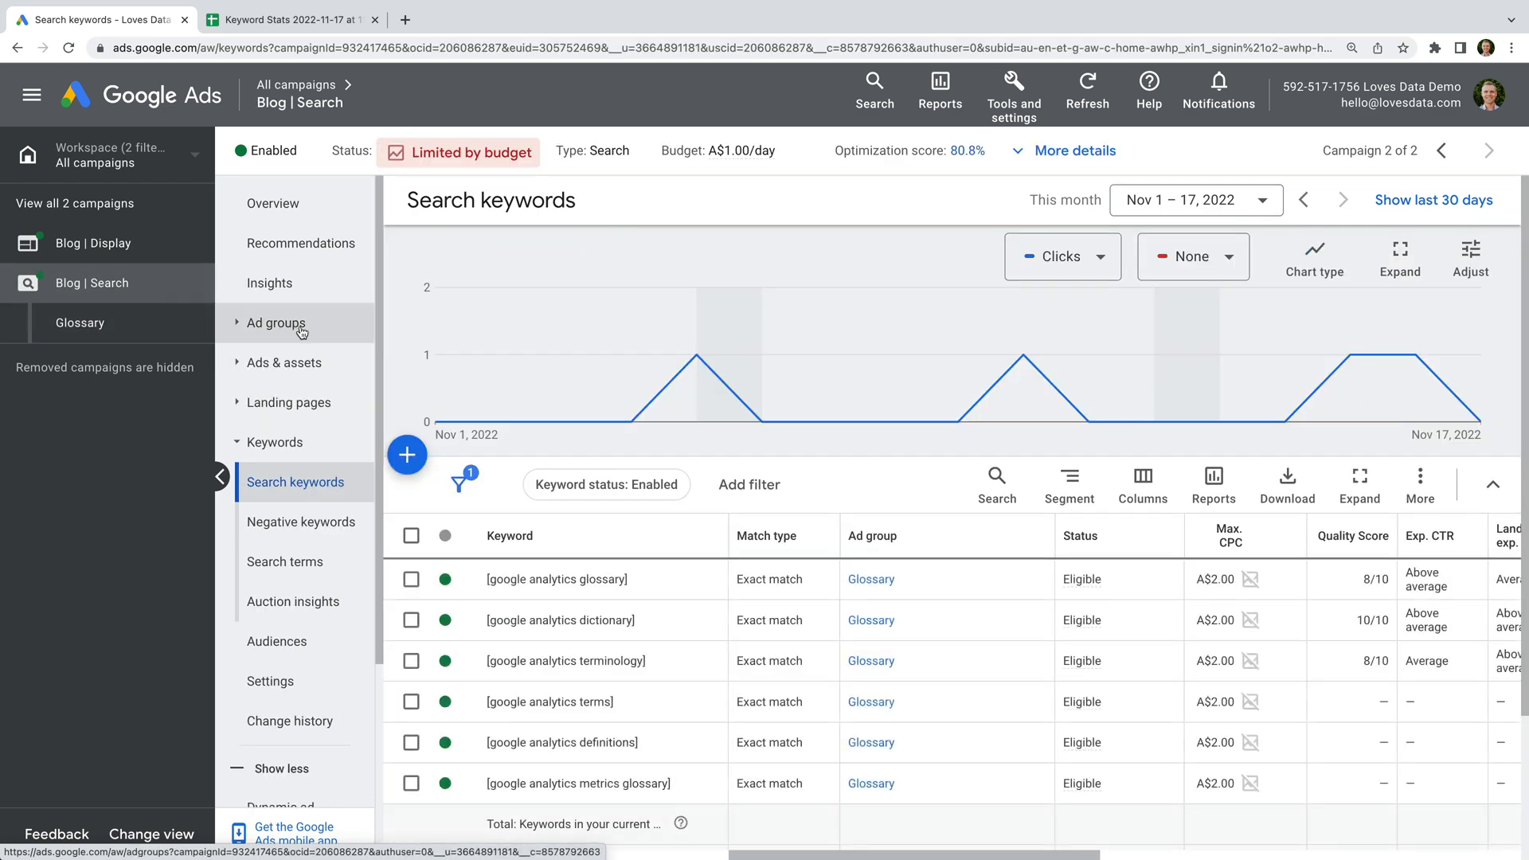
Add a 'Terms' ad group with A$1 default bid and keyword [google analytics terms]
left_click(276, 322)
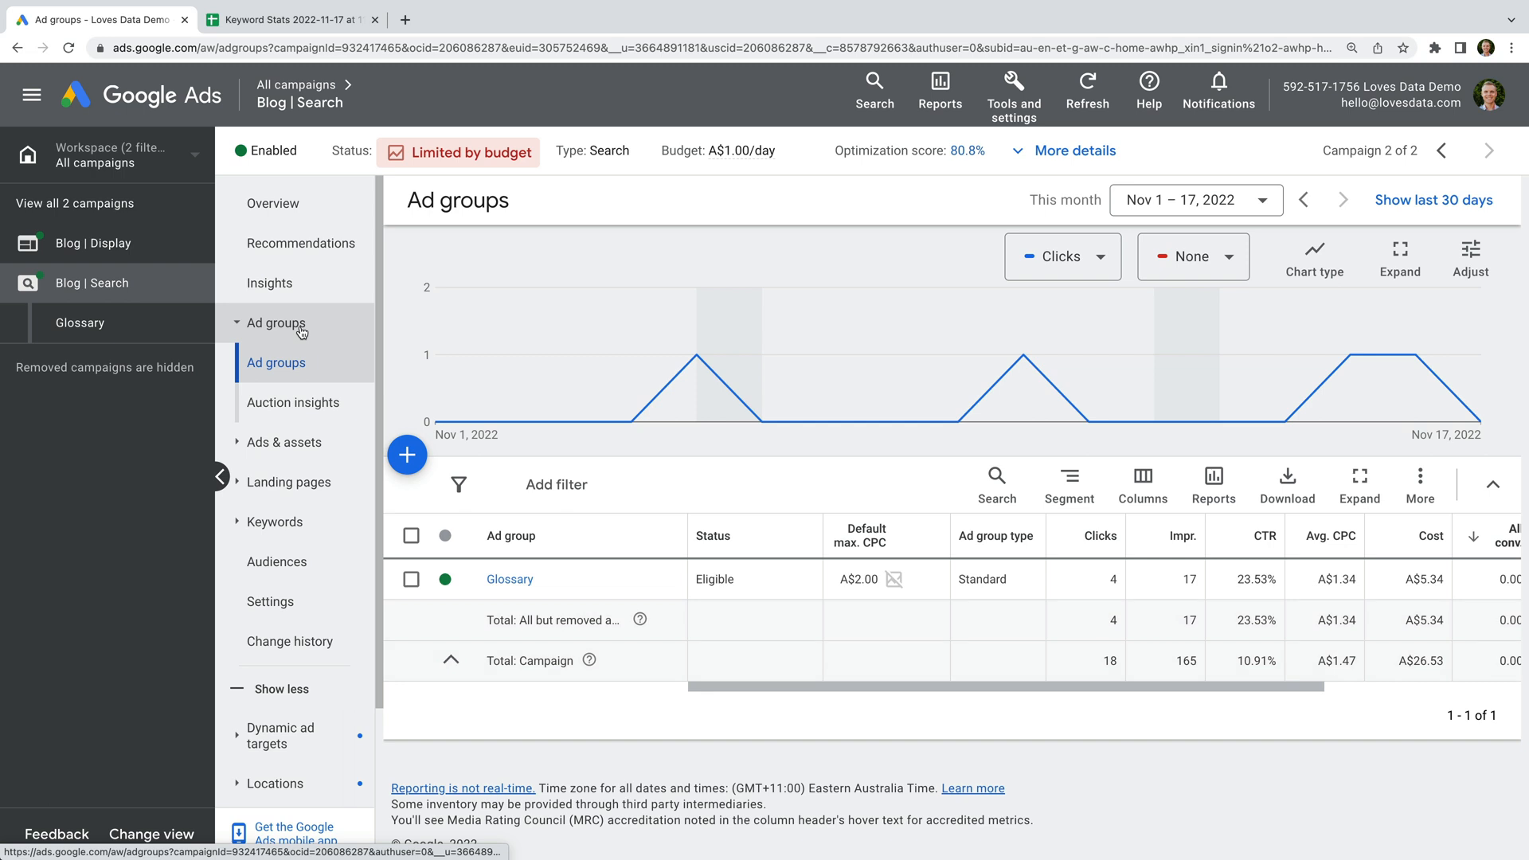
left_click(407, 455)
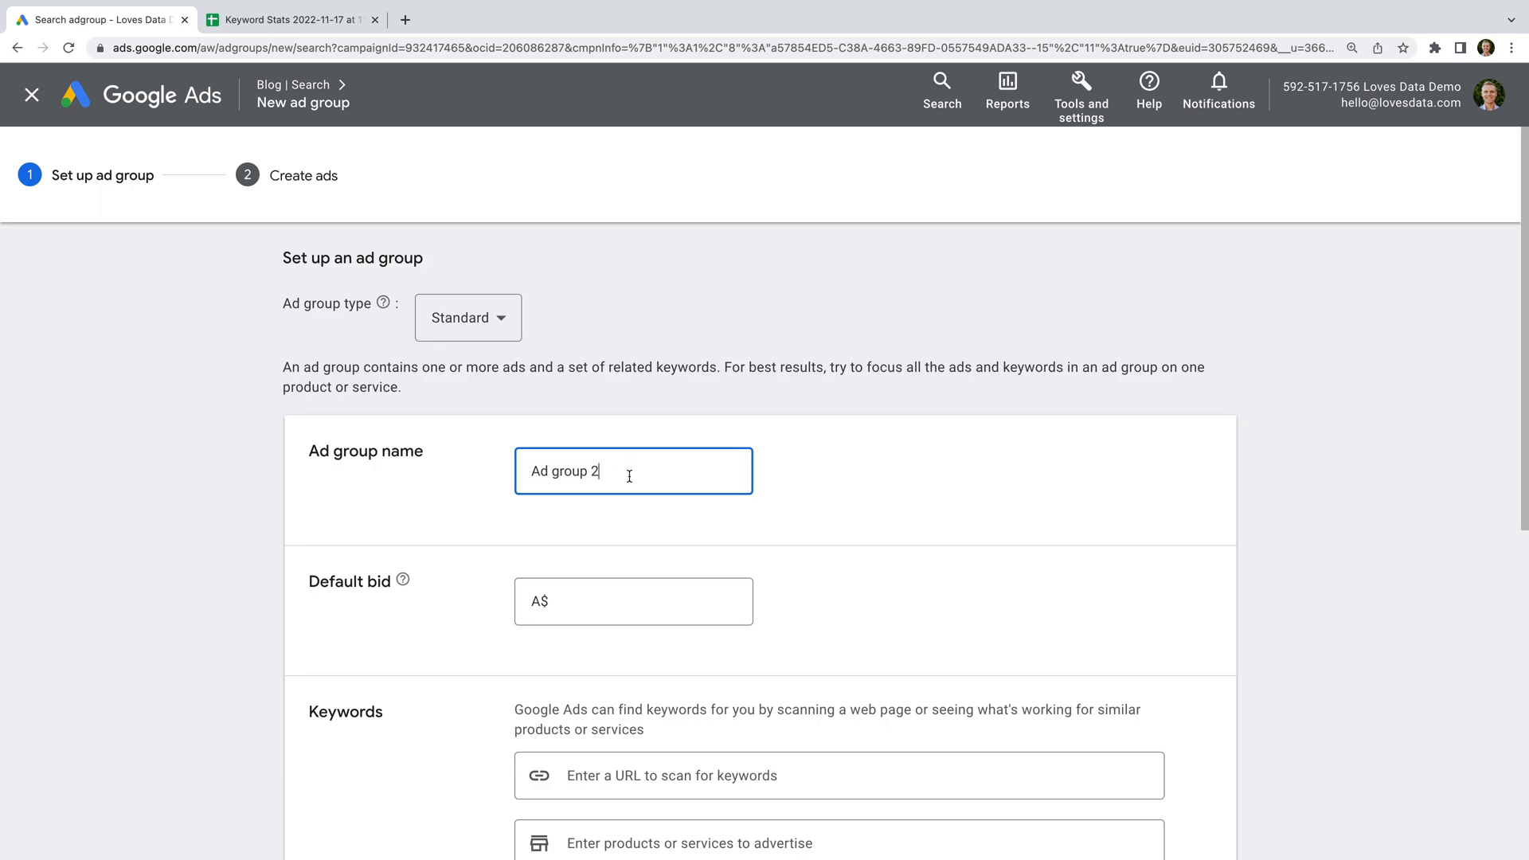
type("Terms")
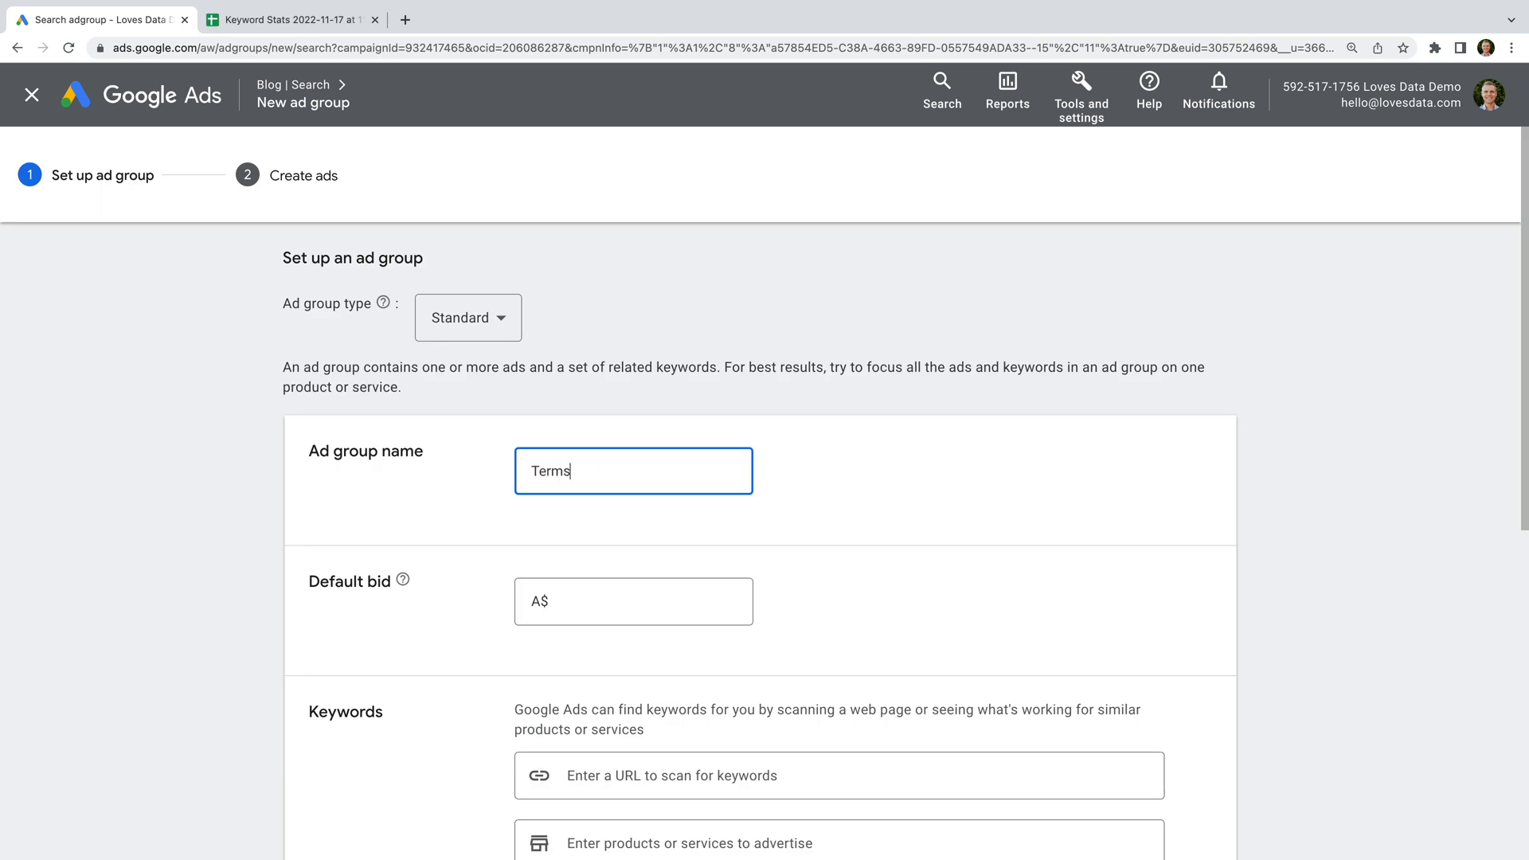
left_click(633, 601)
type(" 1")
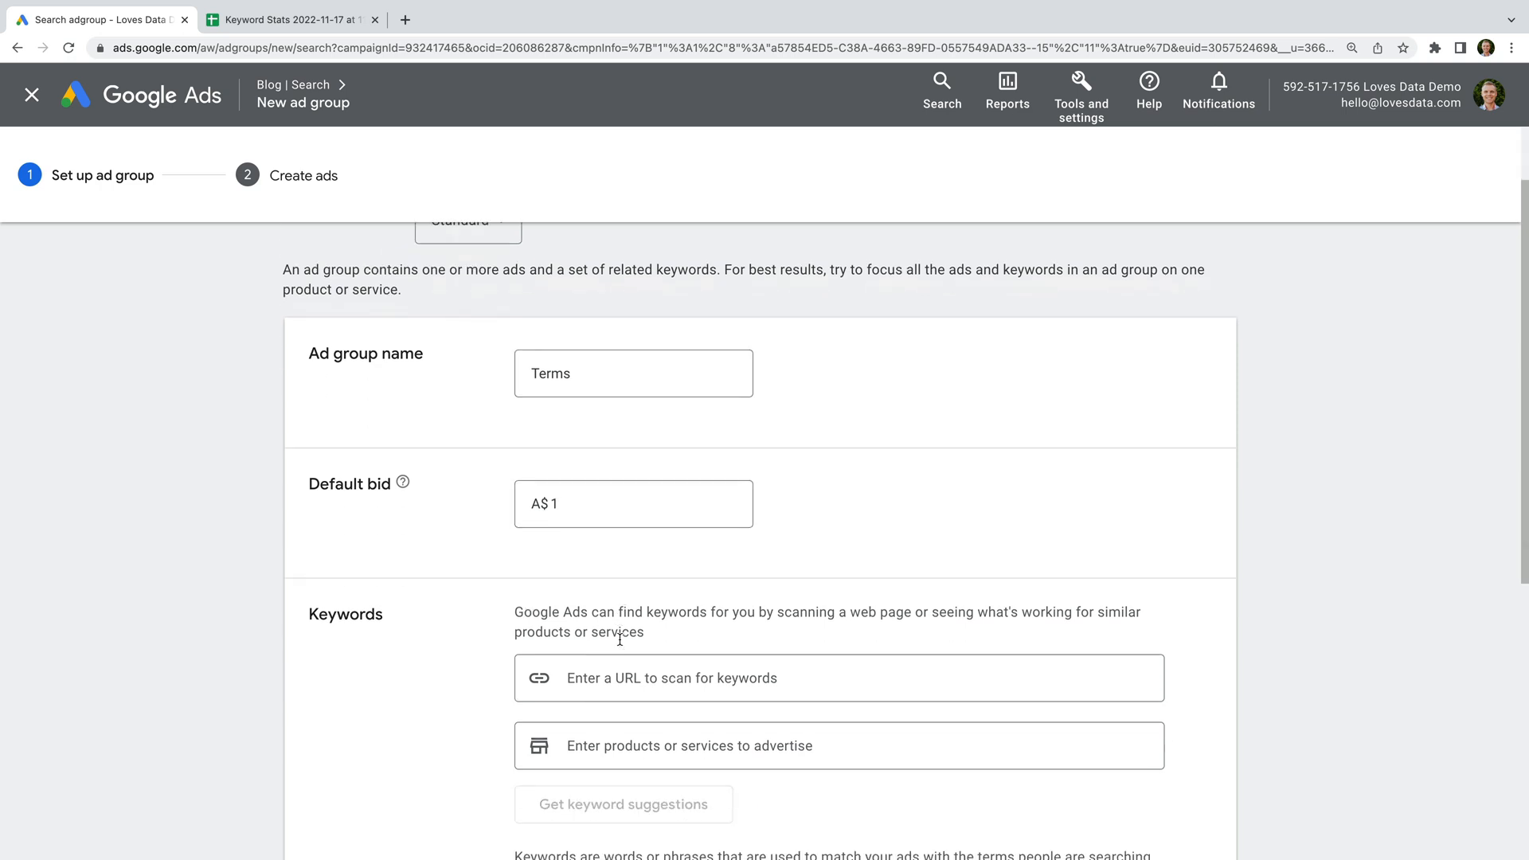
scroll("down", 3)
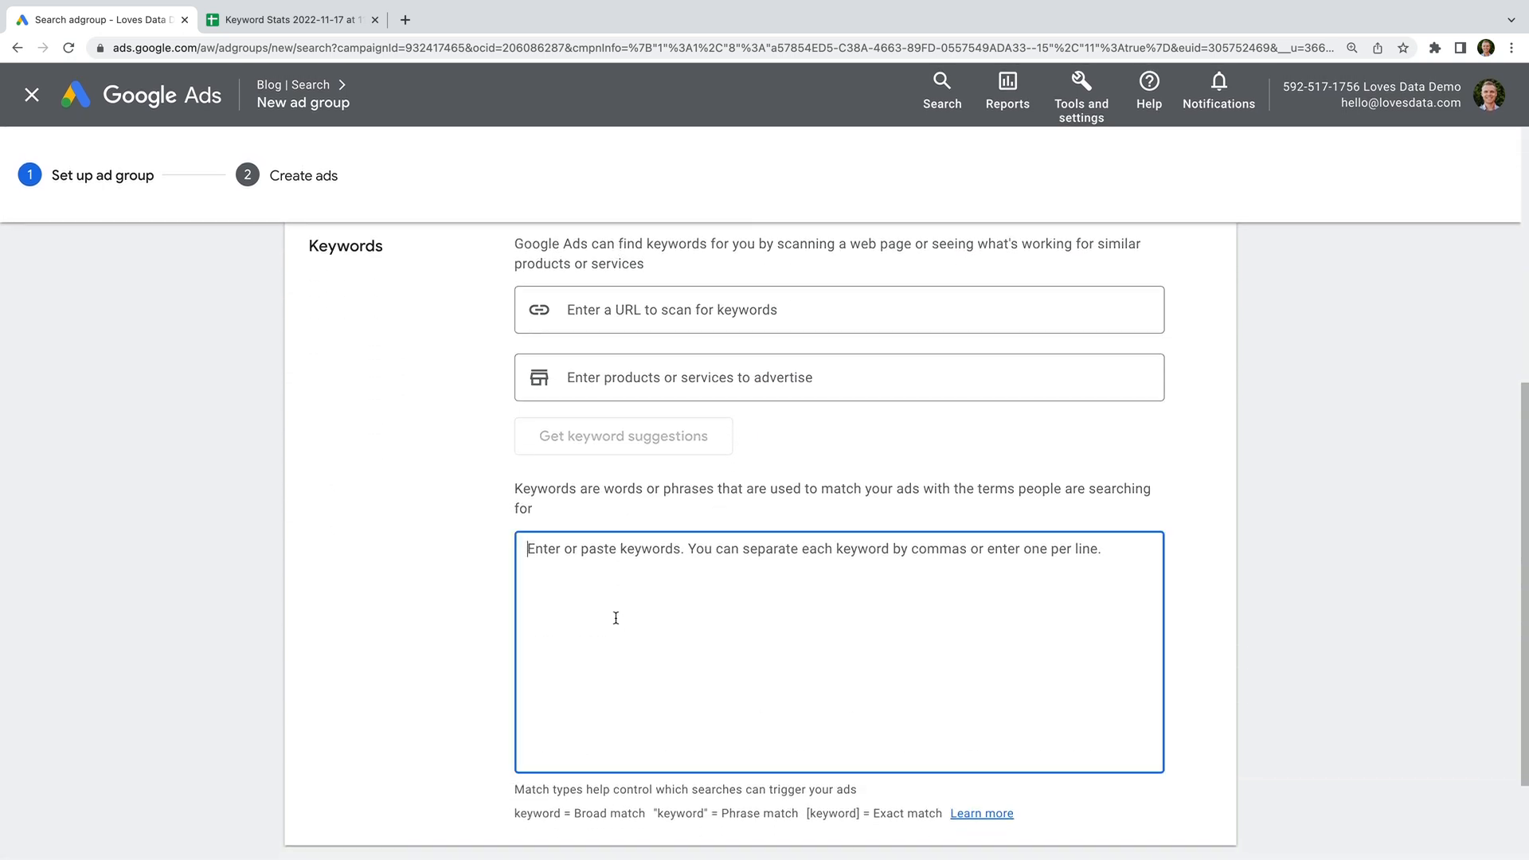
type("[google analytics")
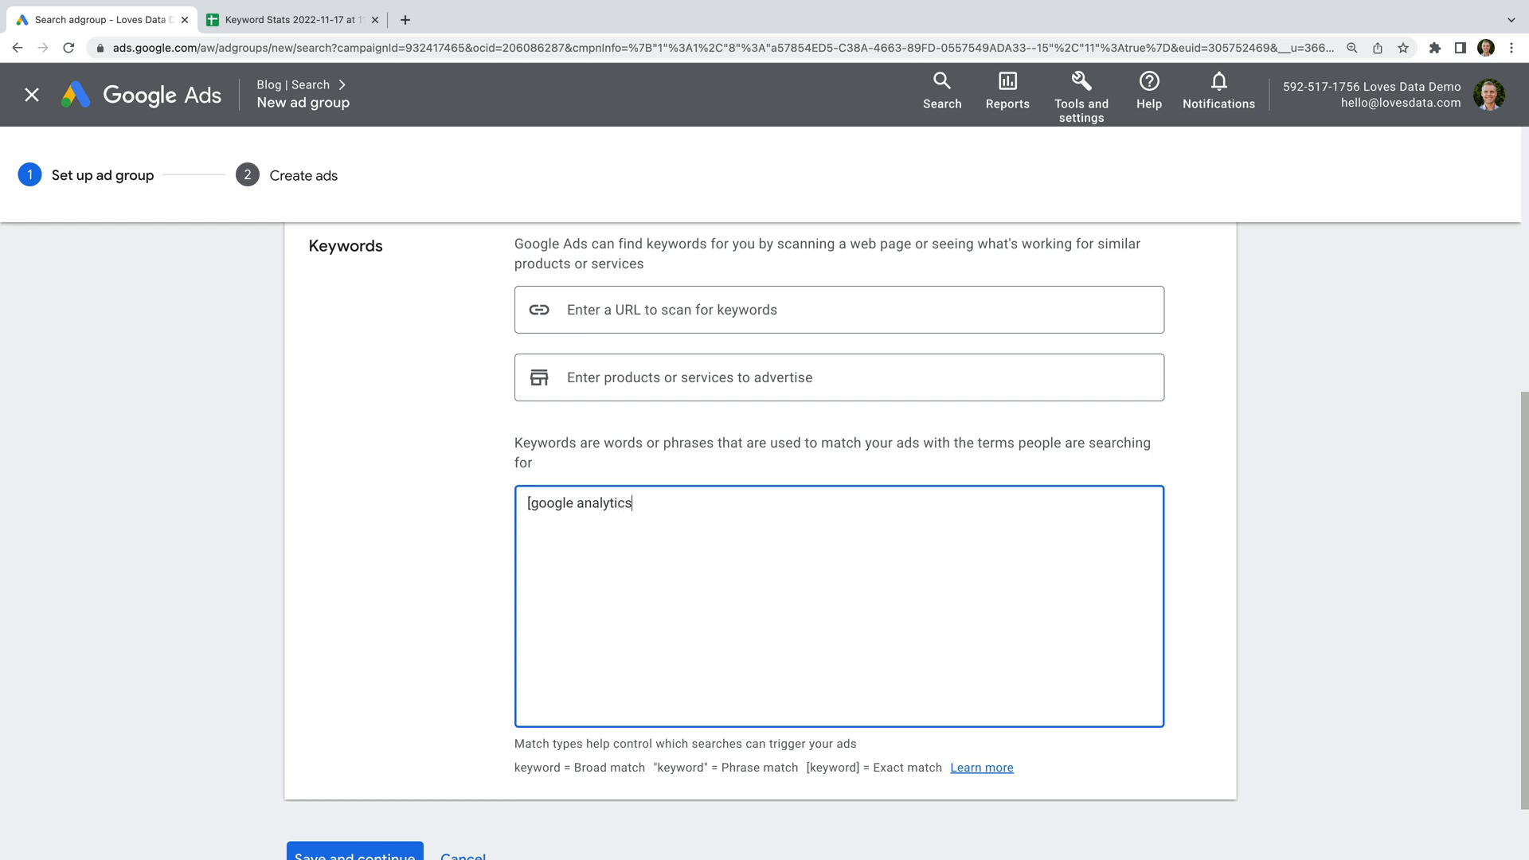
type("terms]")
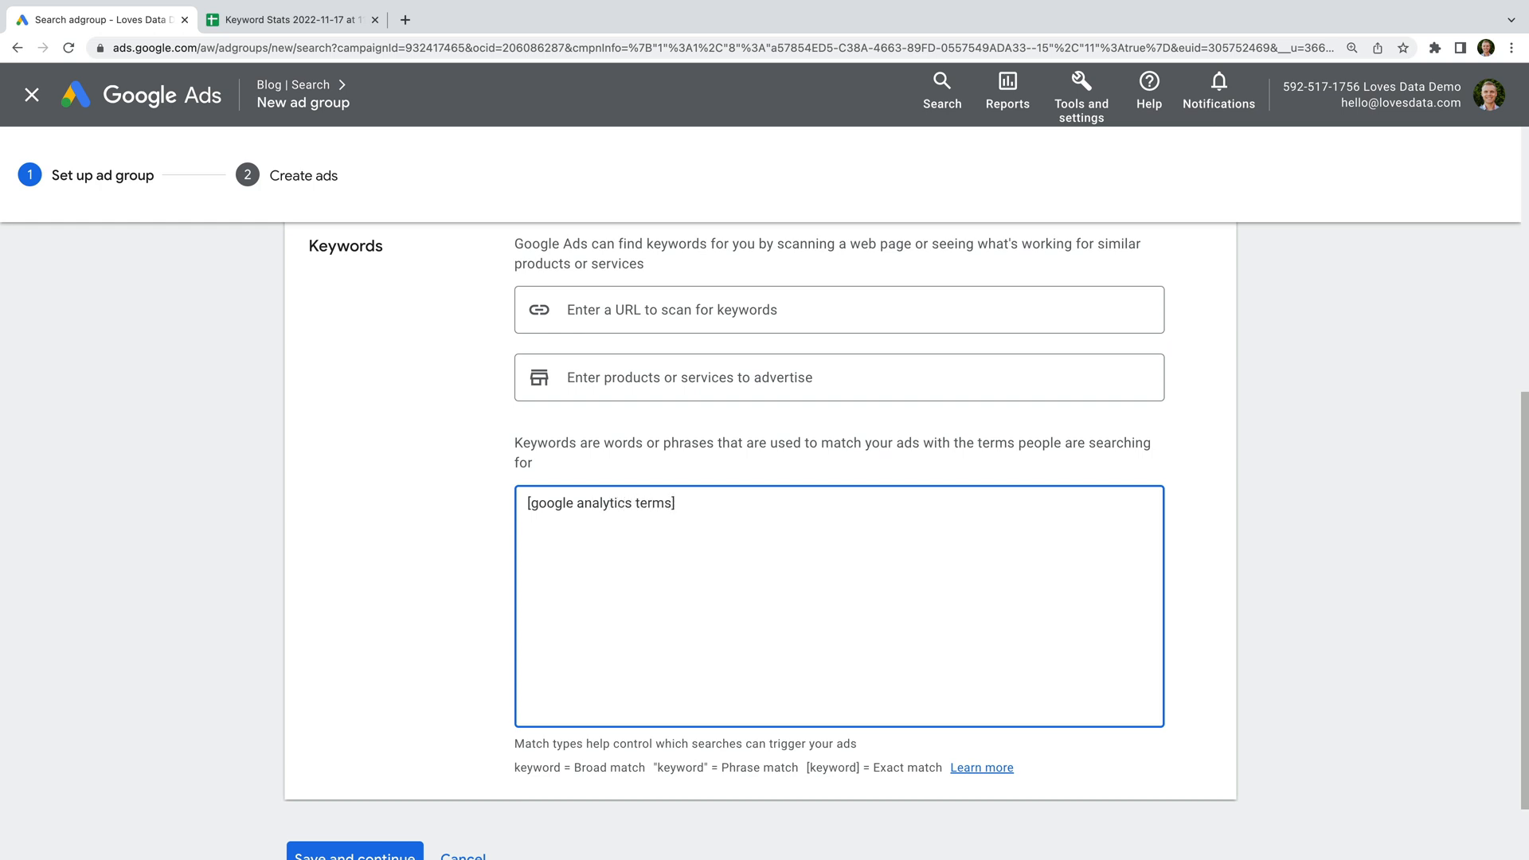
scroll("down", 3)
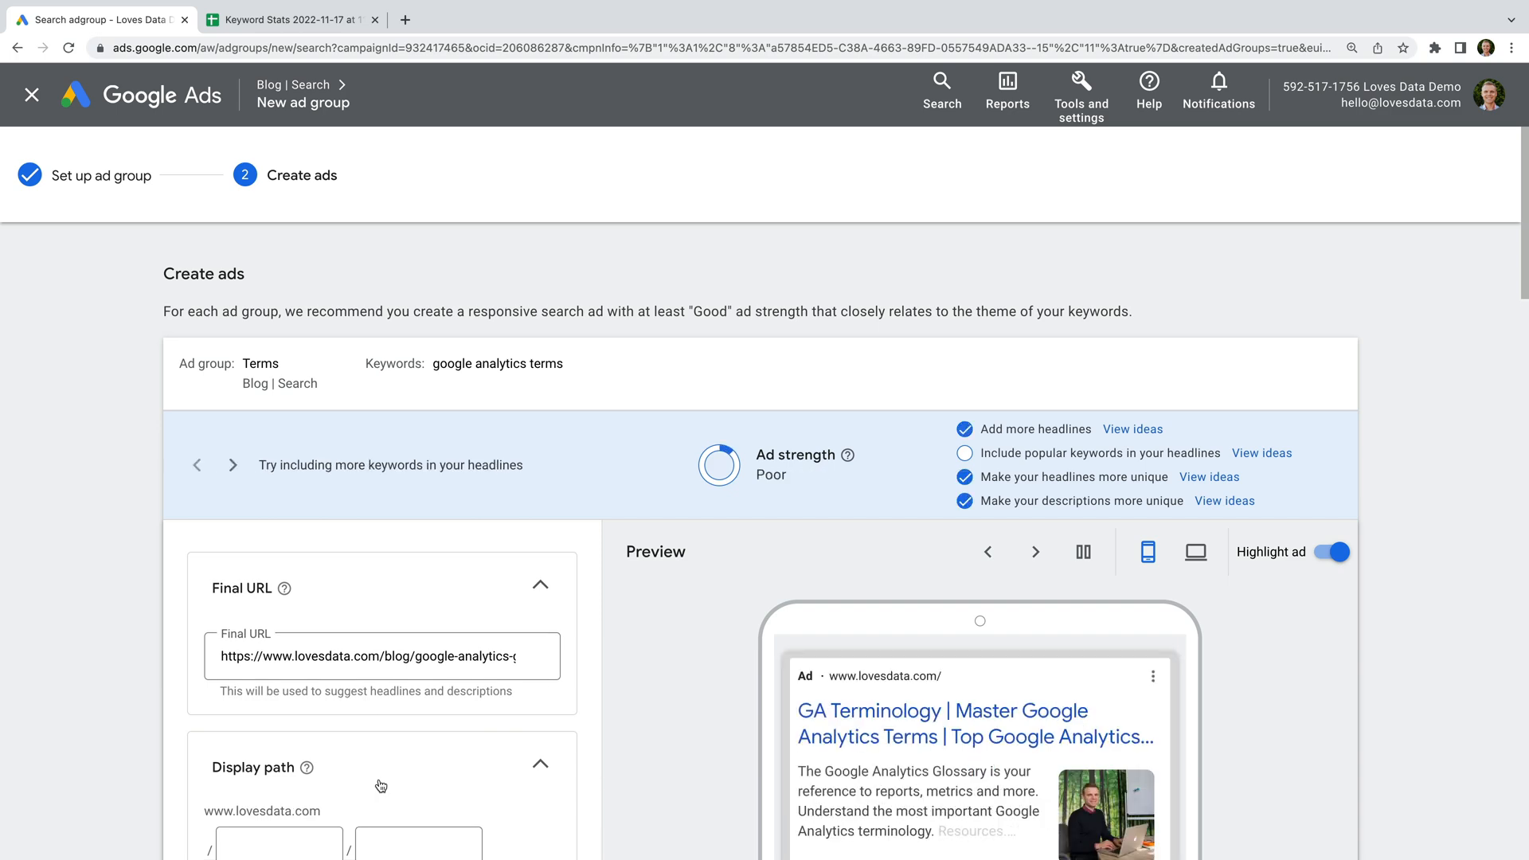
mouse_move(477, 533)
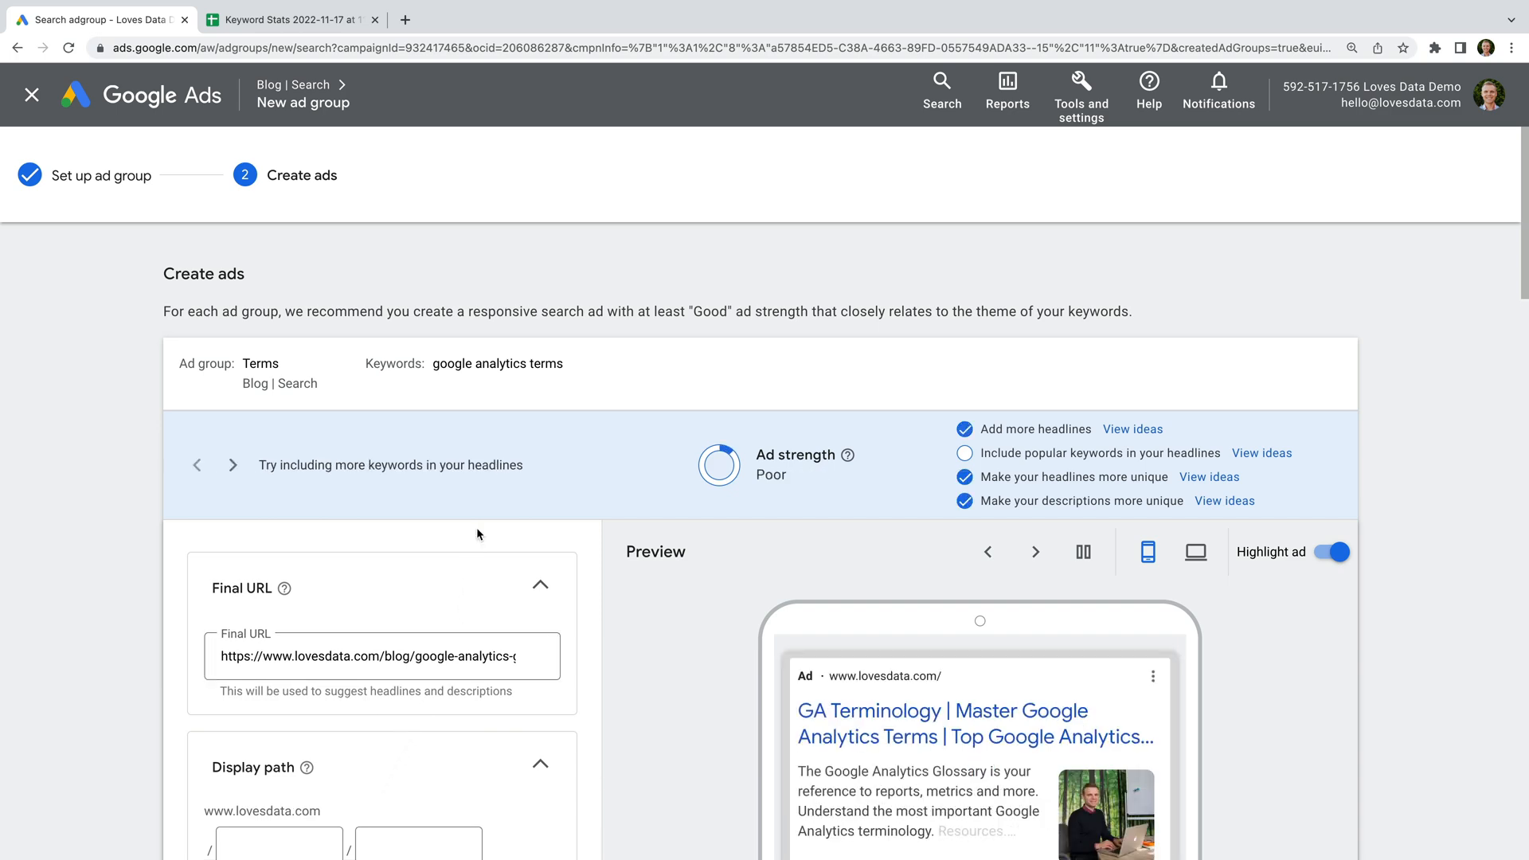
Scroll past the suggested ad and save the Terms ad group with its ad
scroll("down", 3)
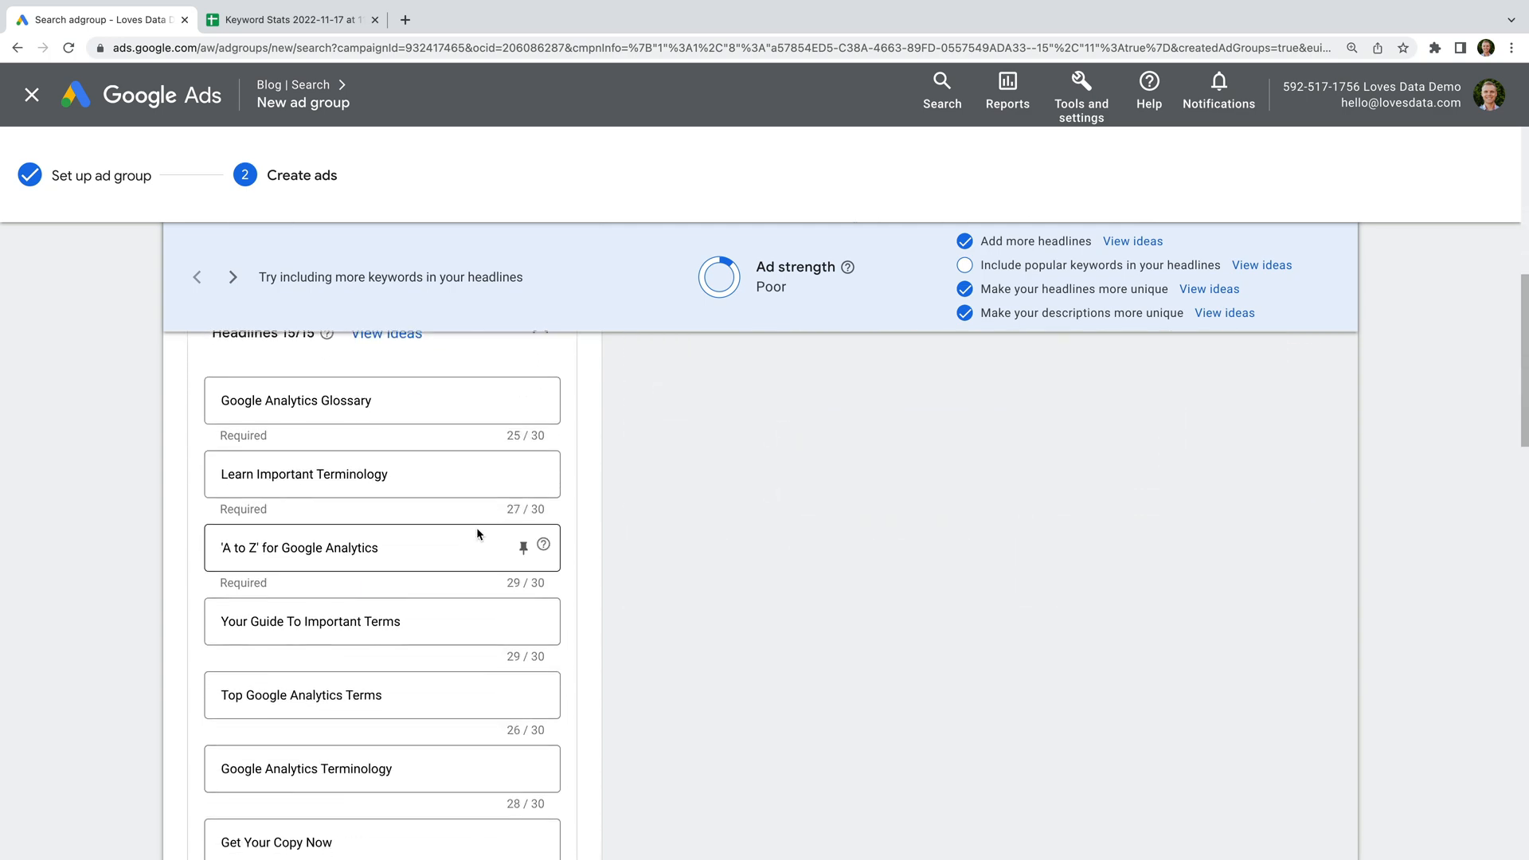
scroll("down", 3)
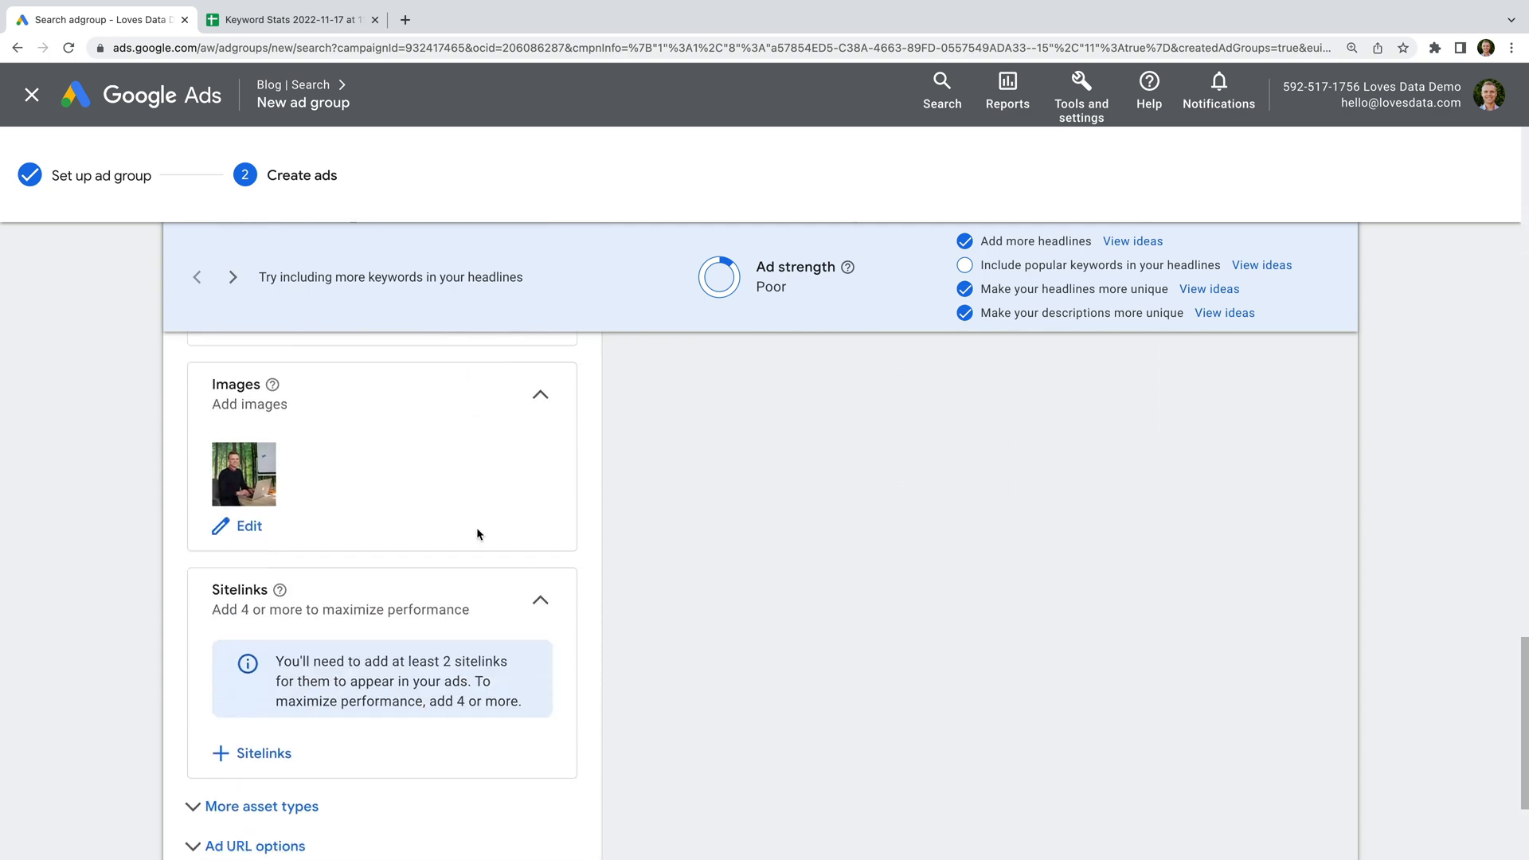
scroll("down", 3)
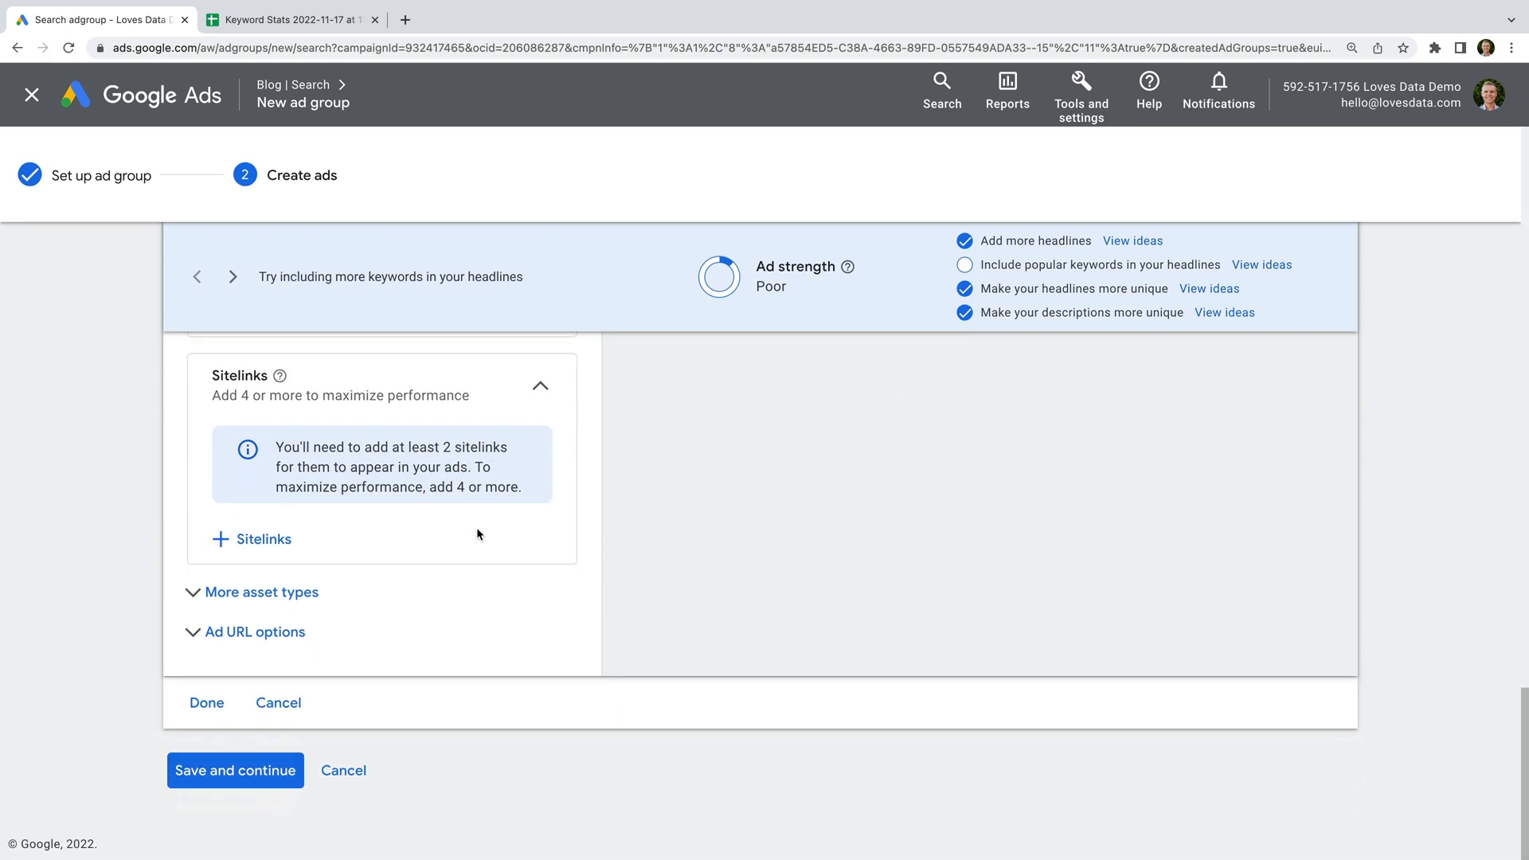
mouse_move(259, 739)
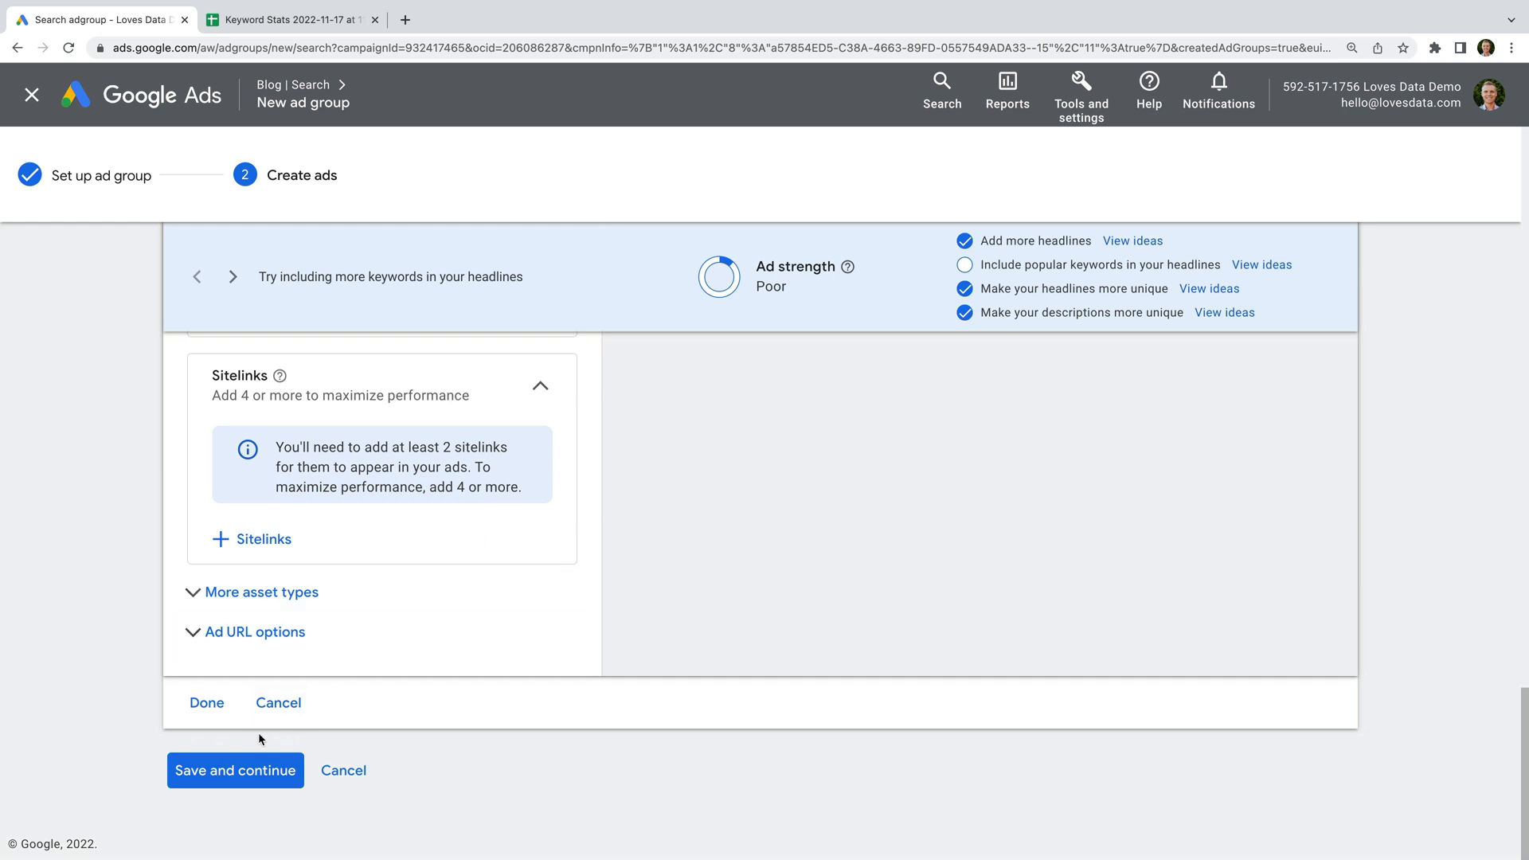
left_click(235, 770)
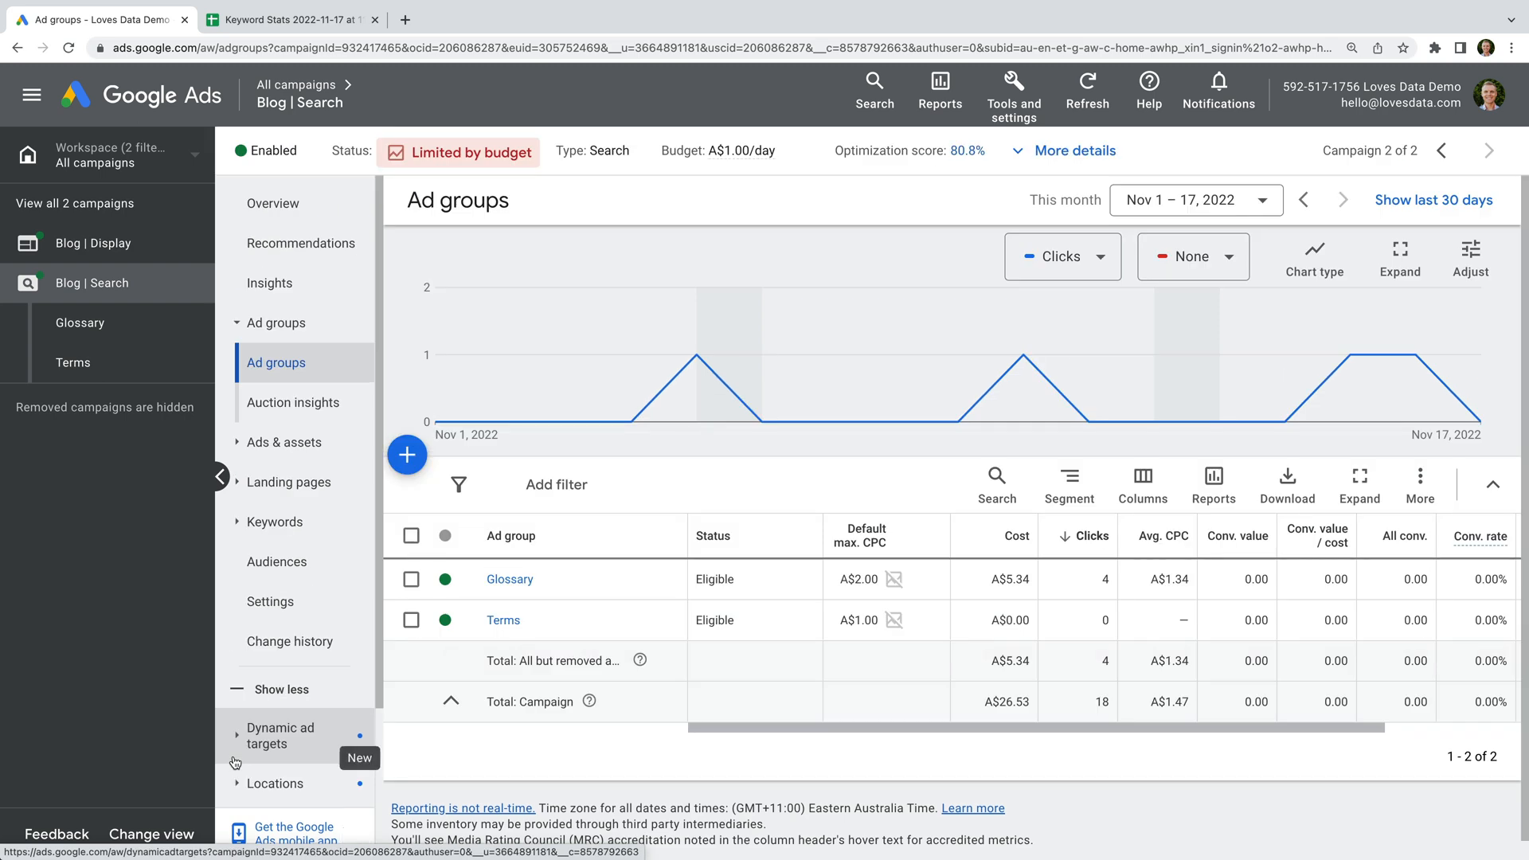
Create a 'Terminology' ad group with A$1 bid and keyword [google analytics terminology], then save
left_click(407, 454)
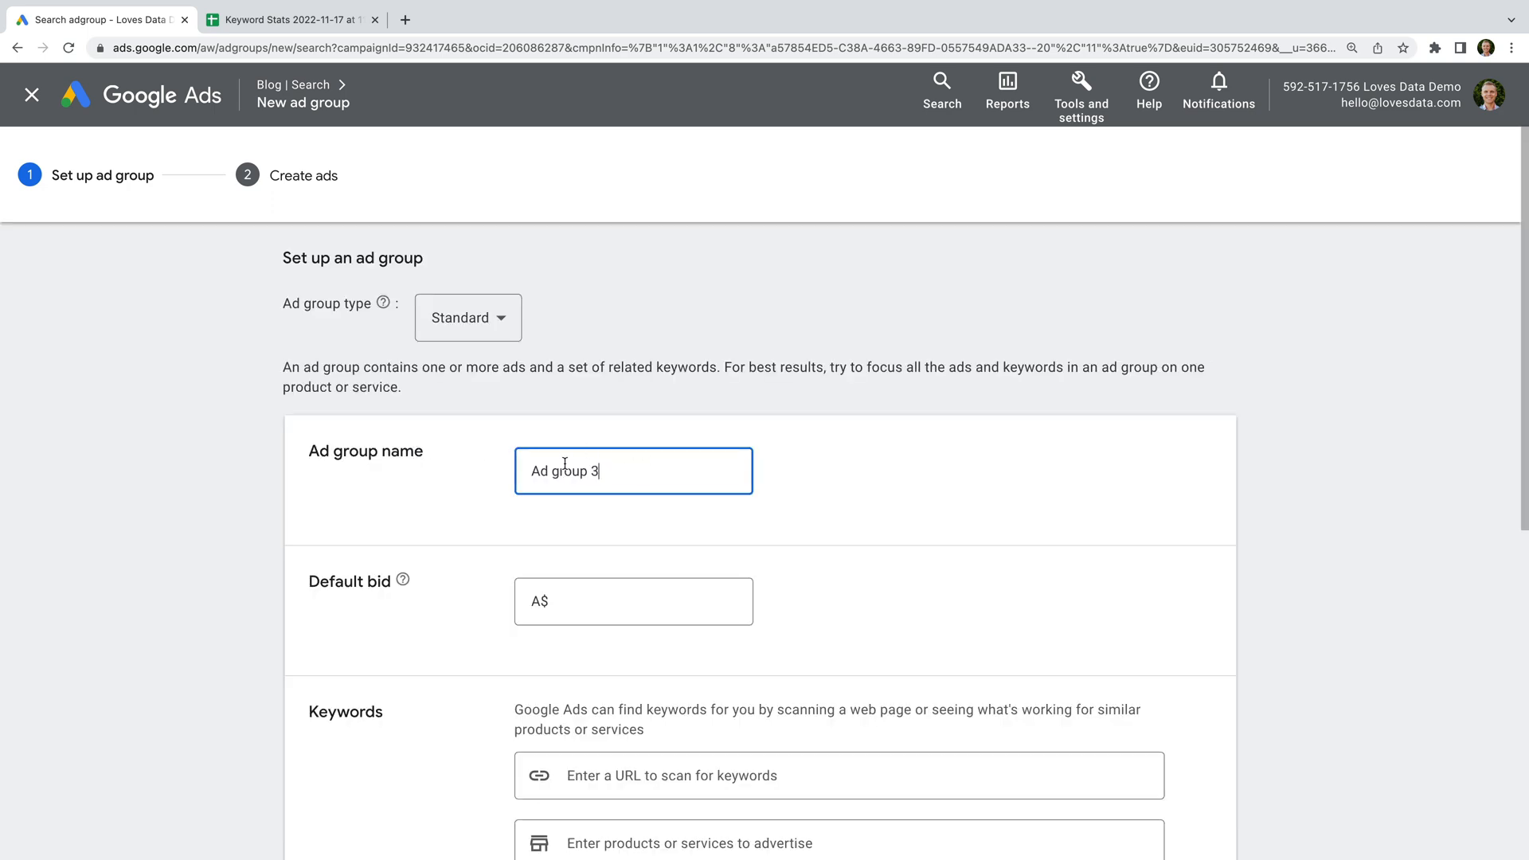
type("Terminolo")
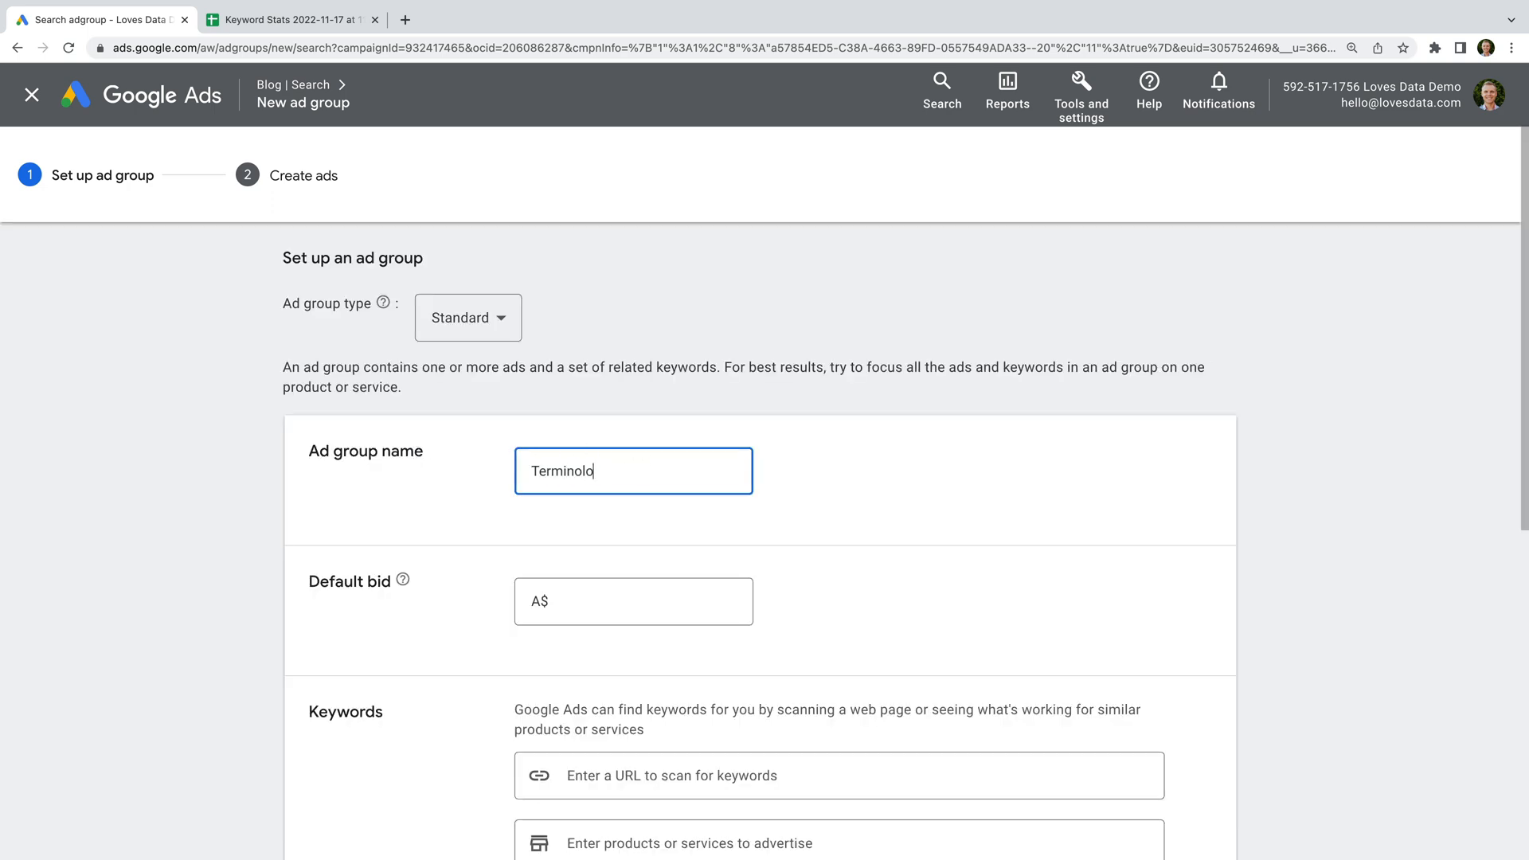
type("1")
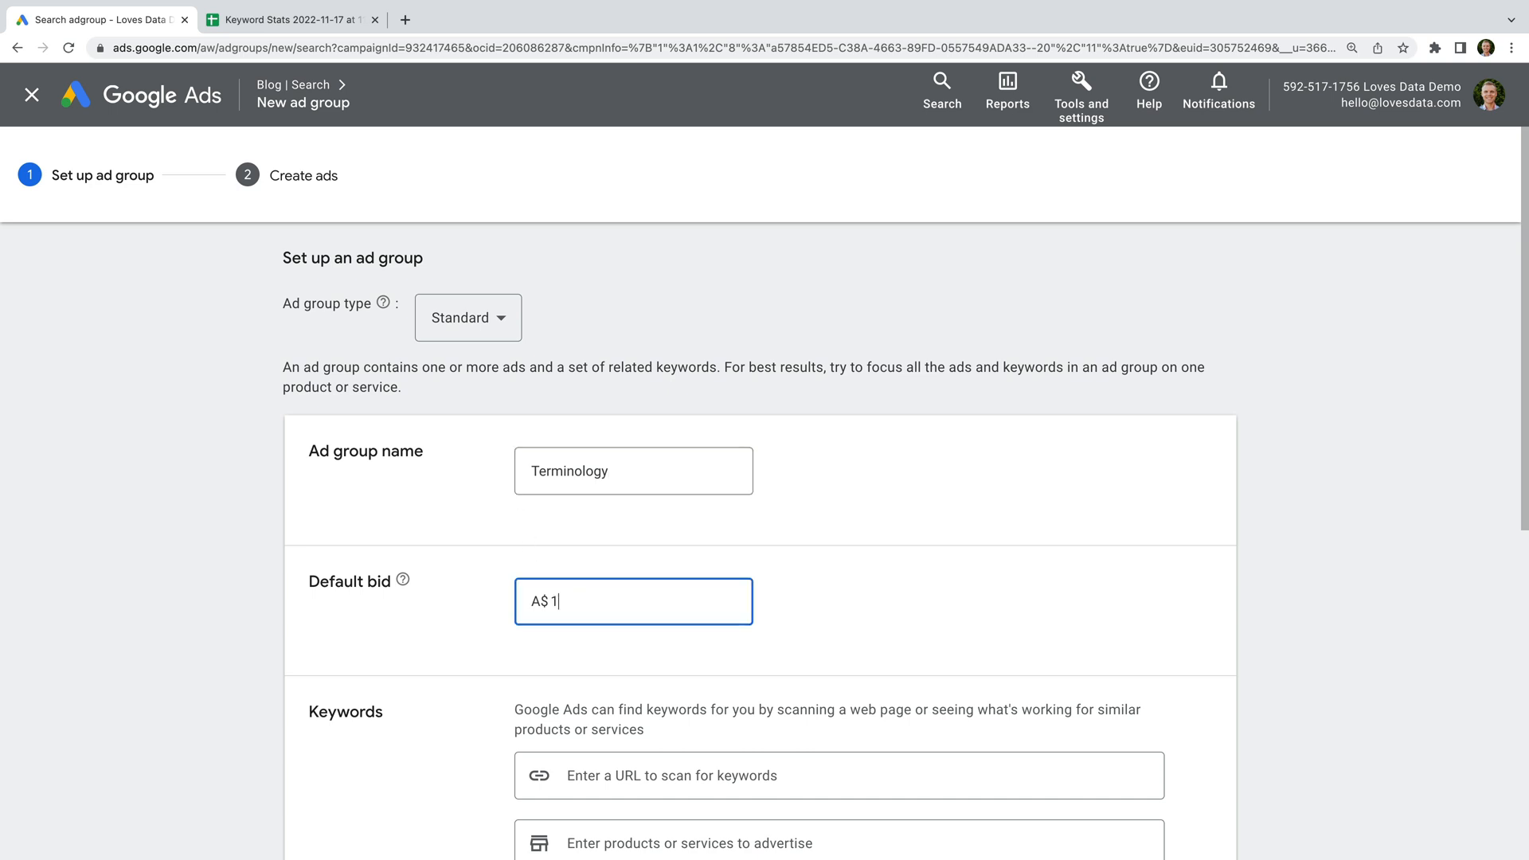
scroll("down", 3)
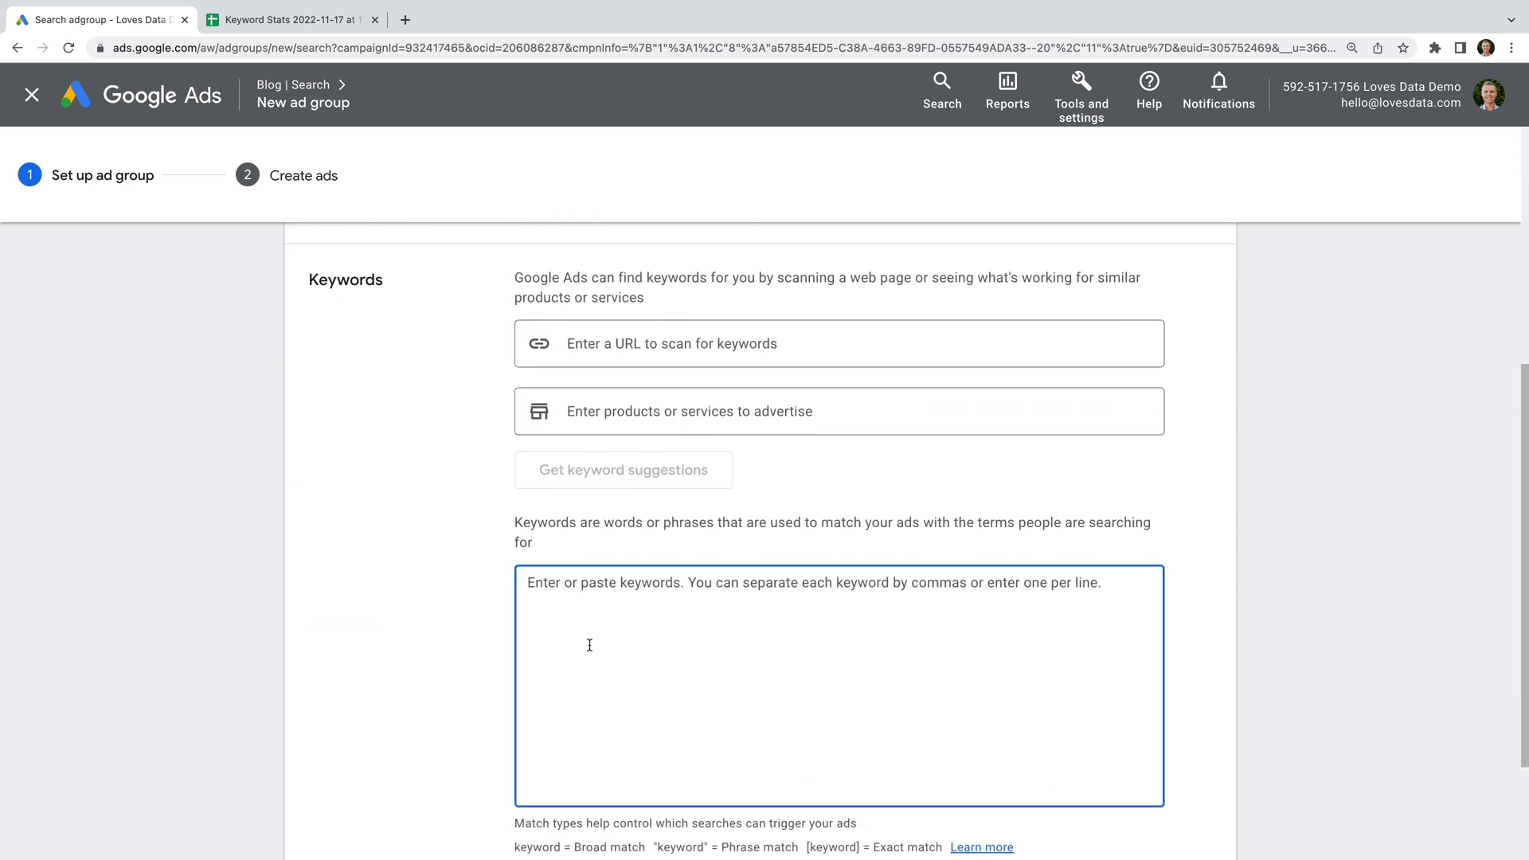
type("[google analytics term")
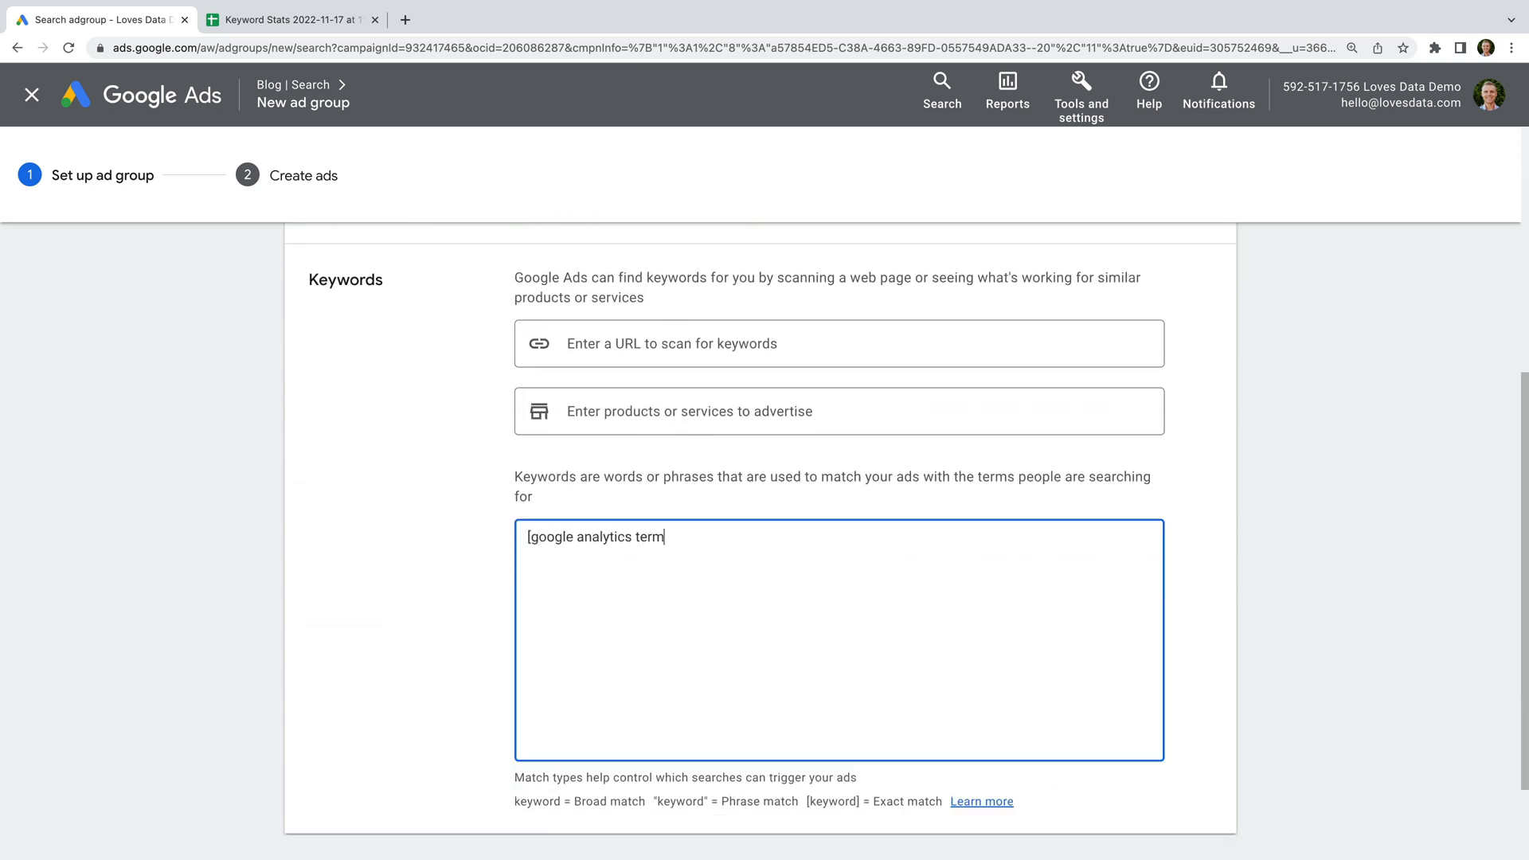
type("inology]")
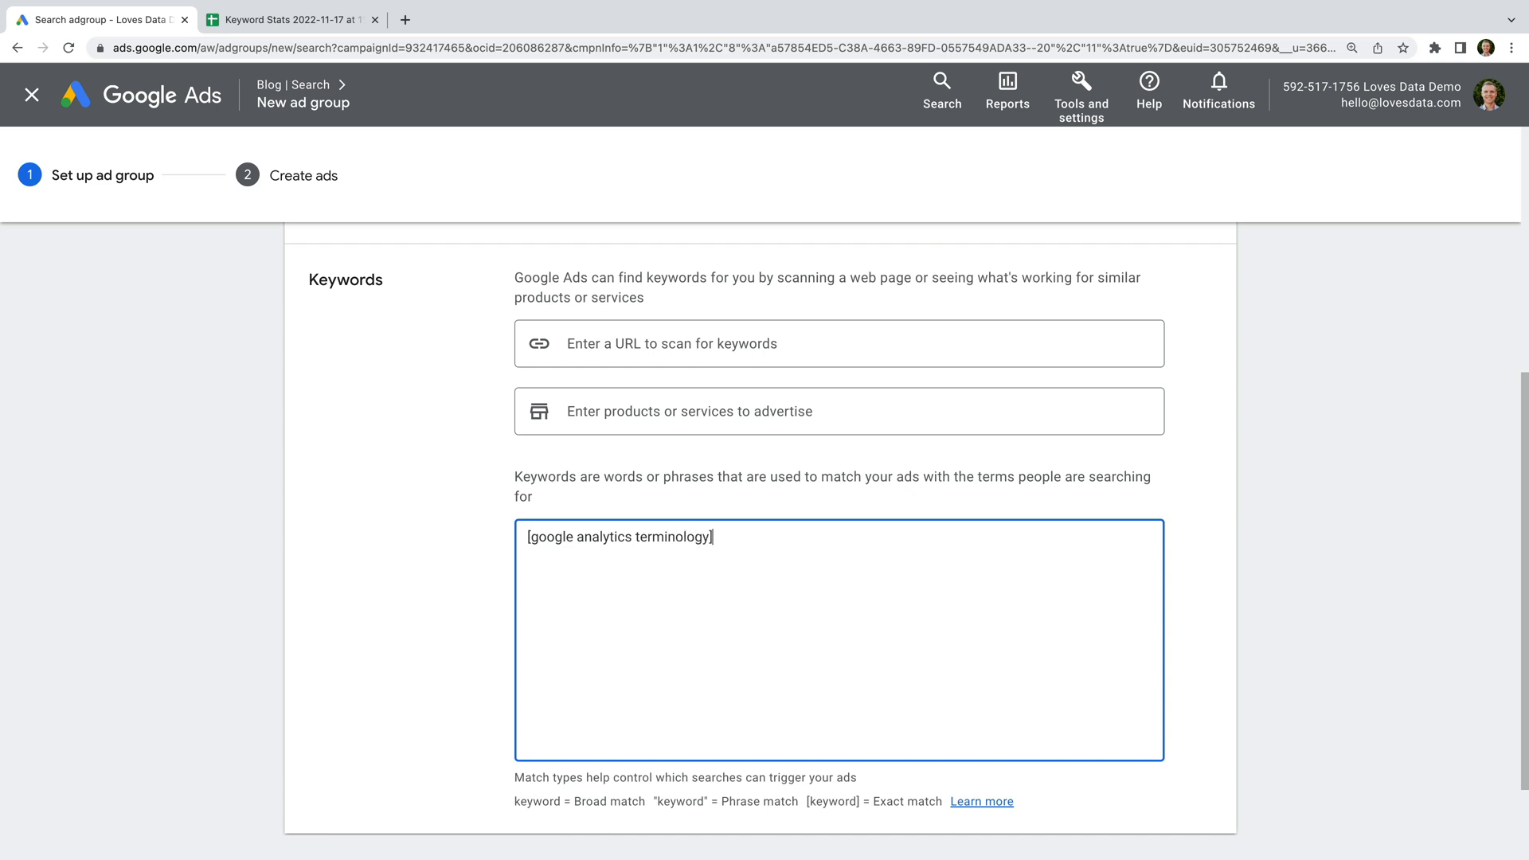
scroll("down", 3)
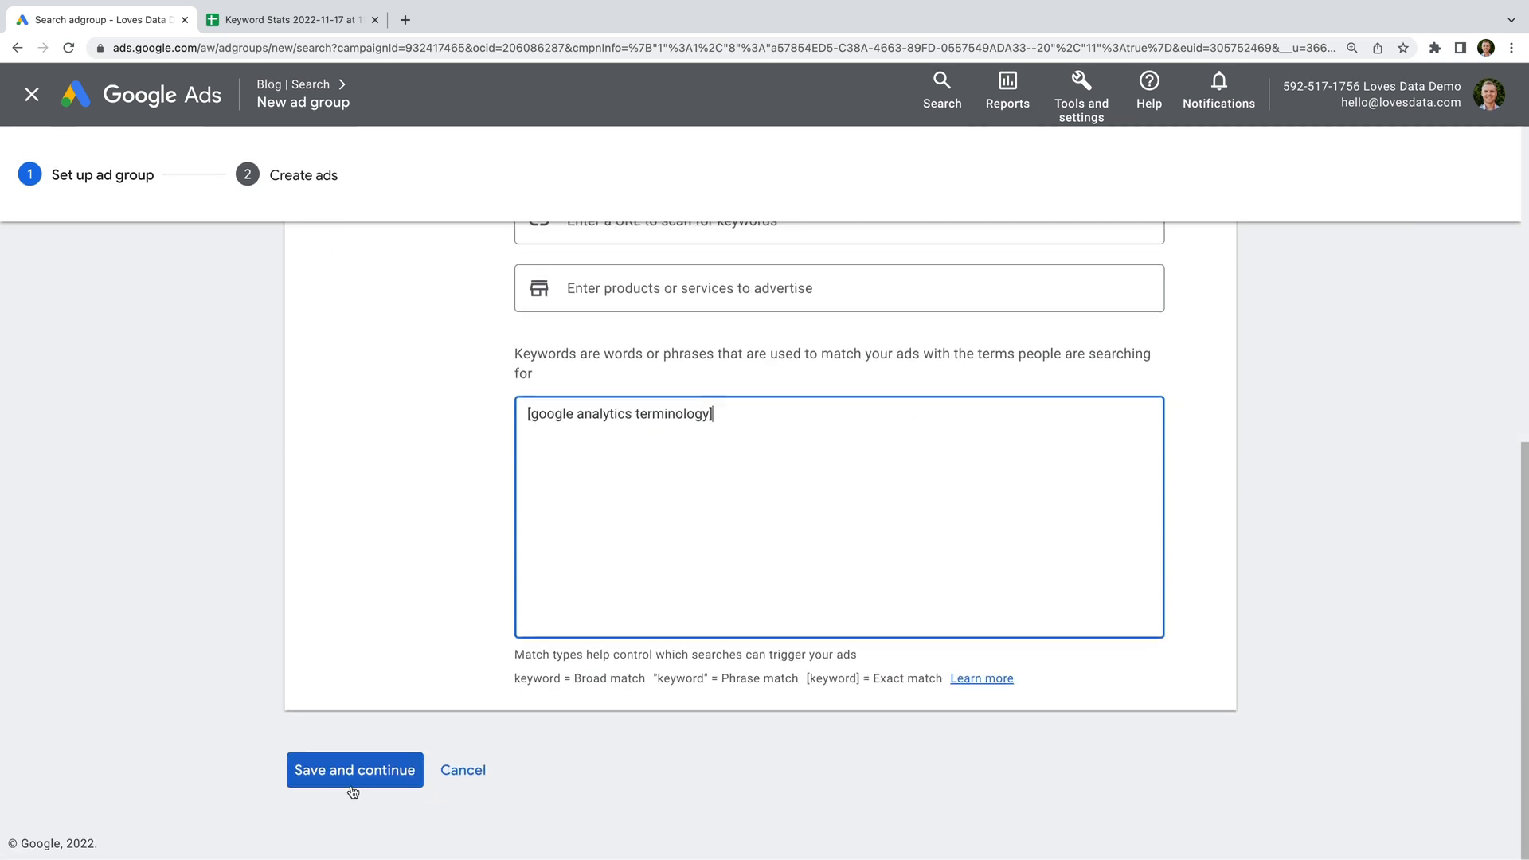
left_click(354, 769)
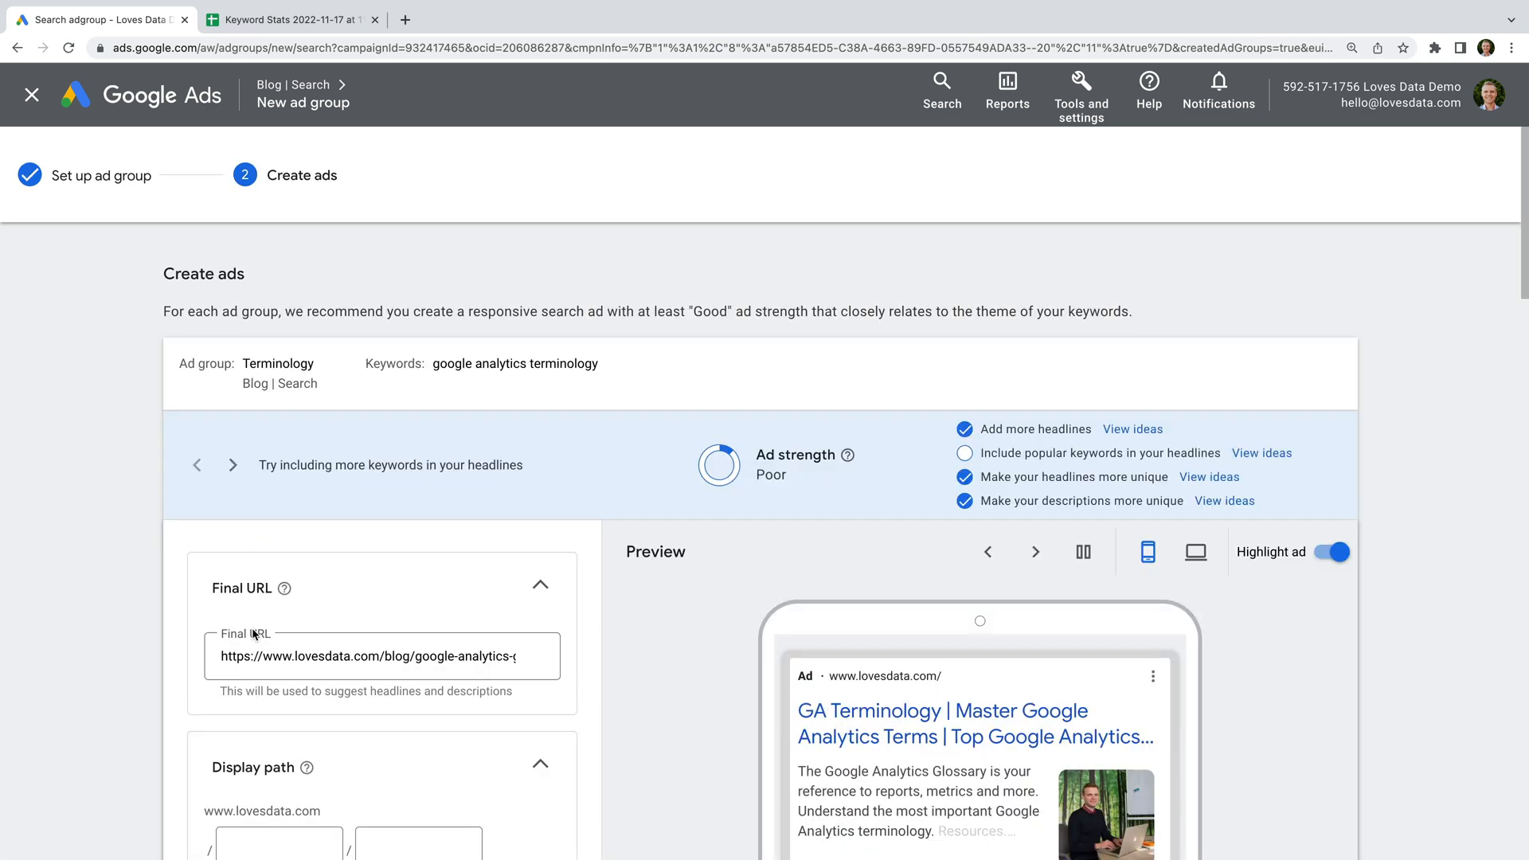
scroll("down", 3)
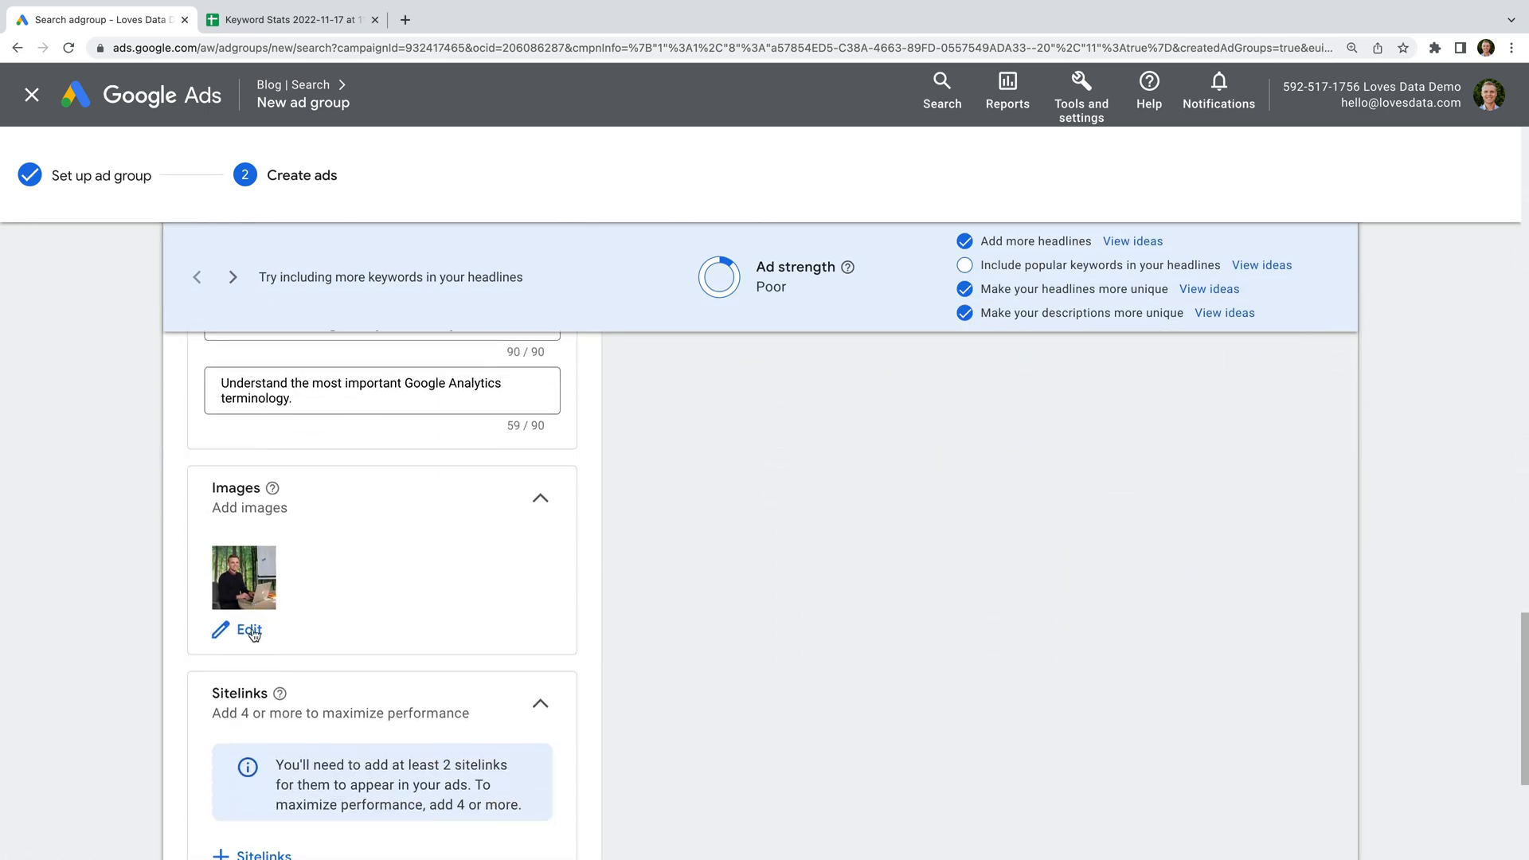
left_click(30, 95)
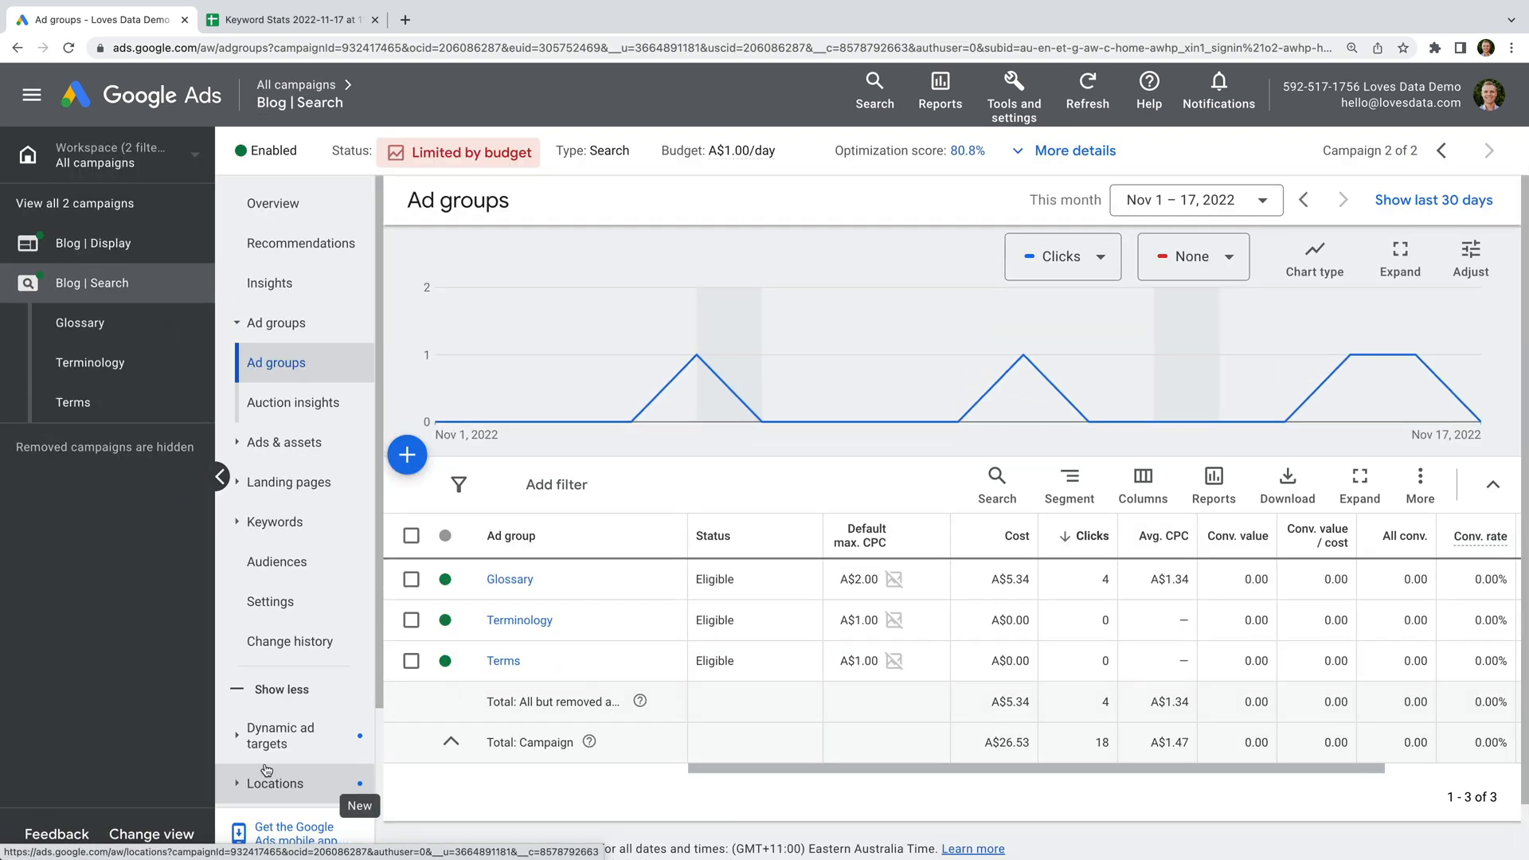
Add a 'Definitions' ad group with keyword [google analytics definitions] and save it
left_click(407, 456)
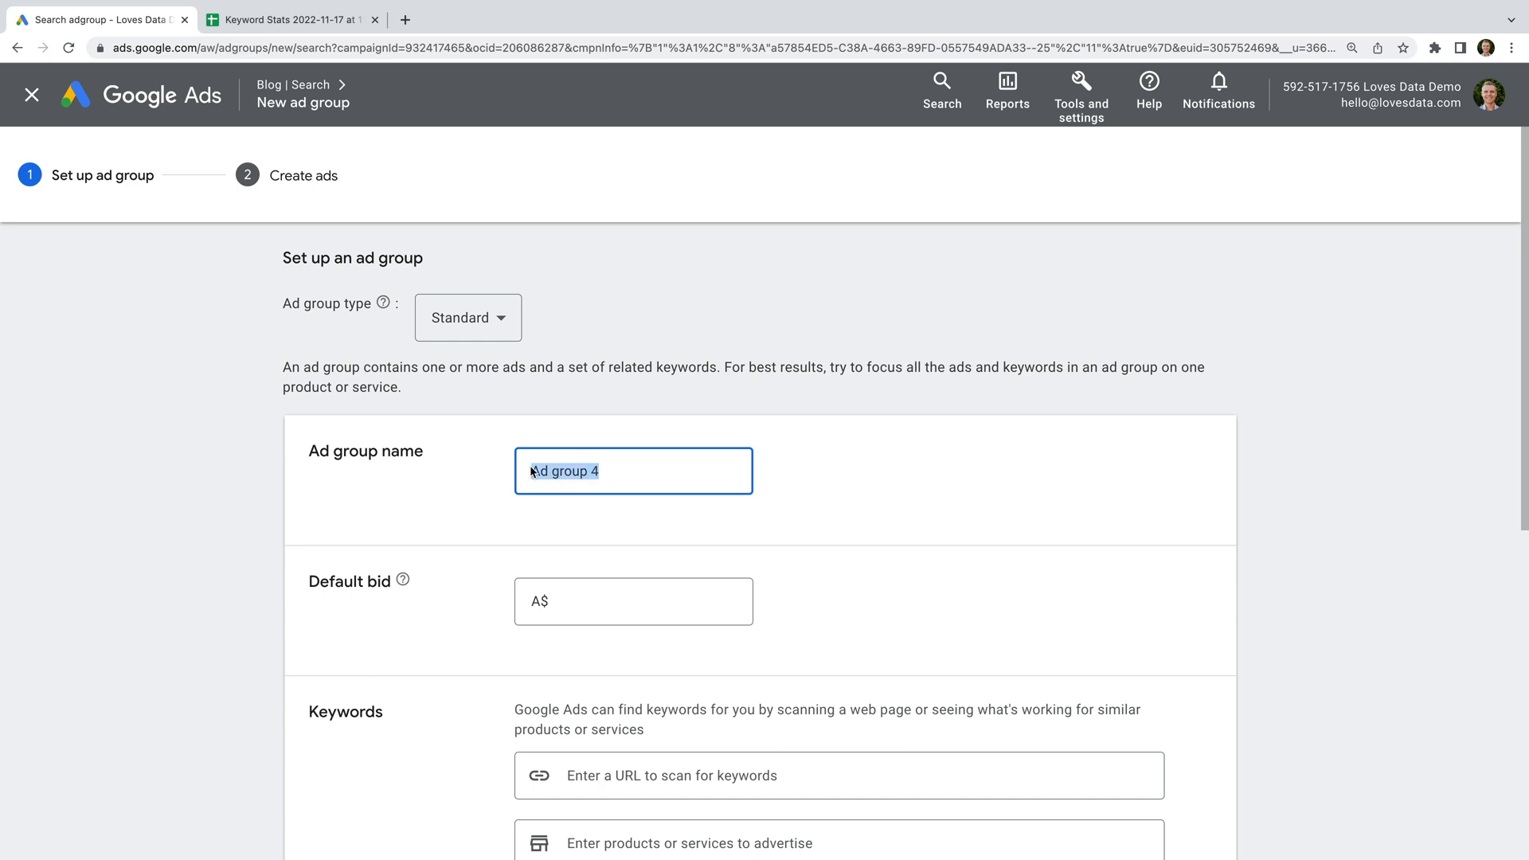
type("Defin")
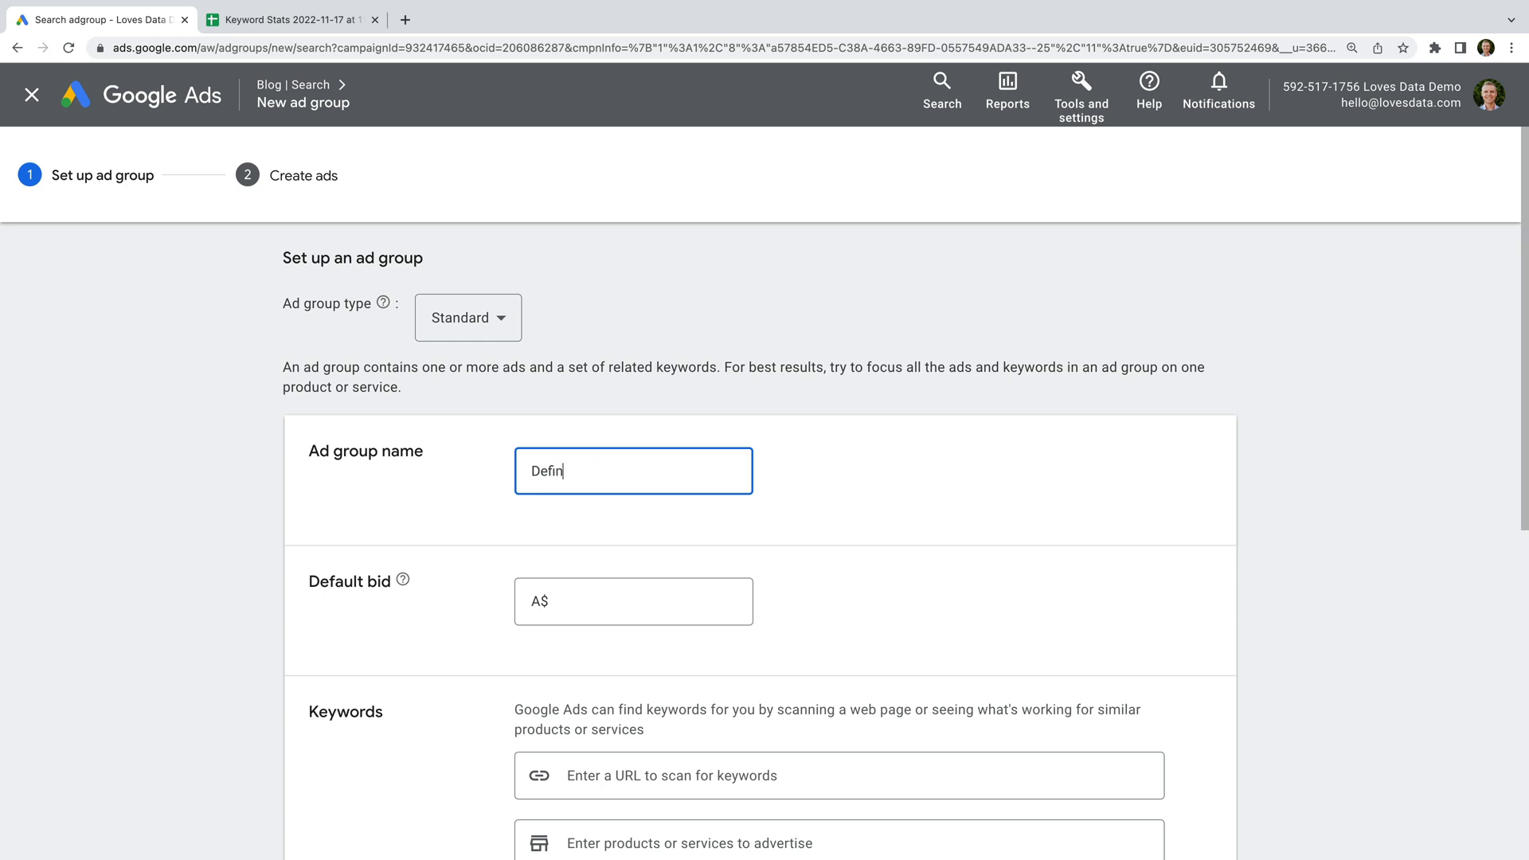
type("itions")
left_click(633, 601)
type(" 1")
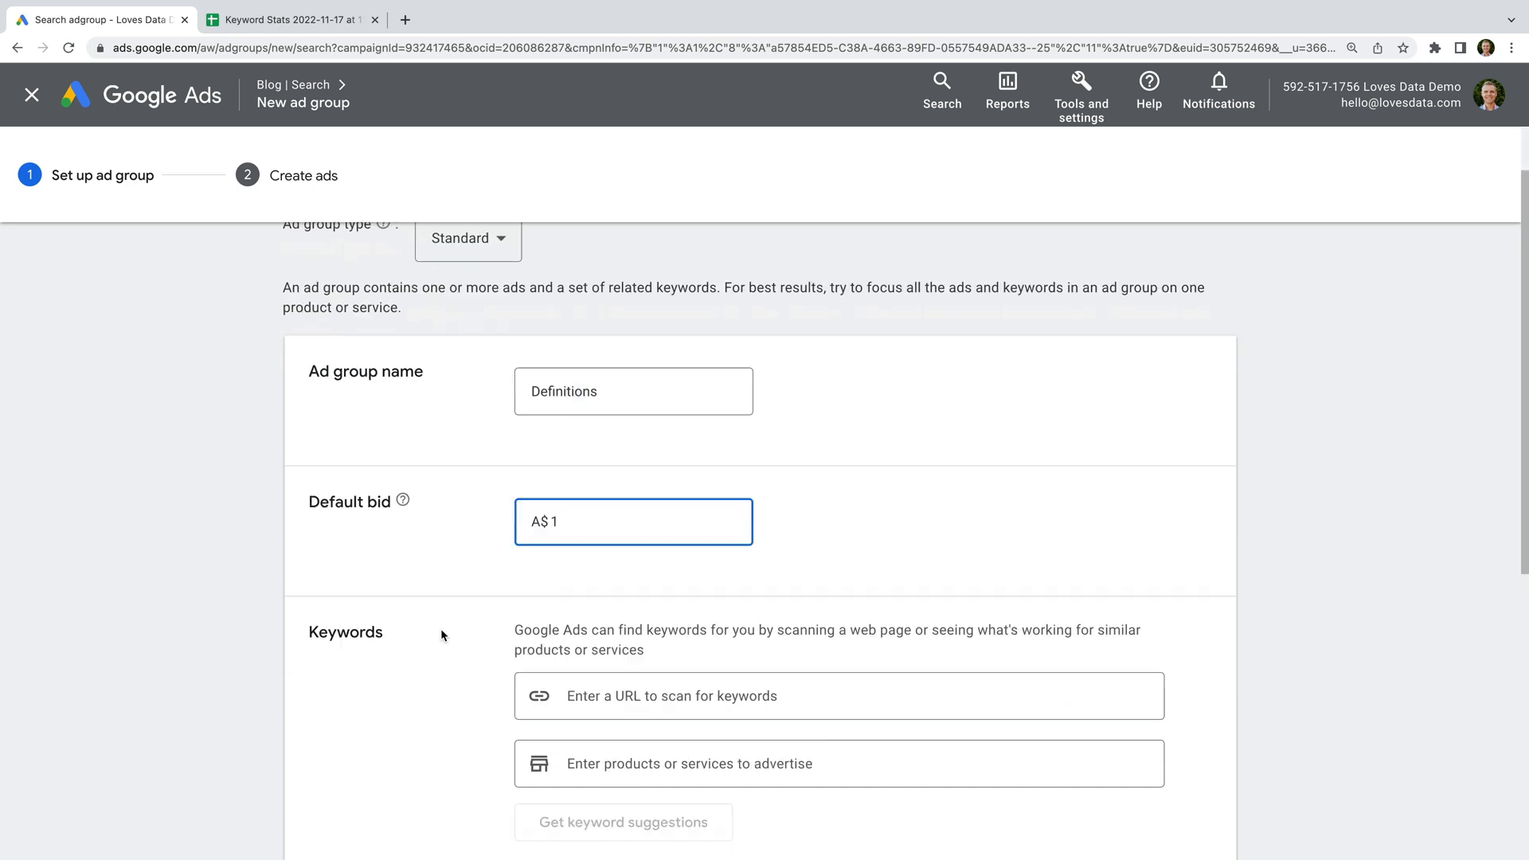
scroll("down", 3)
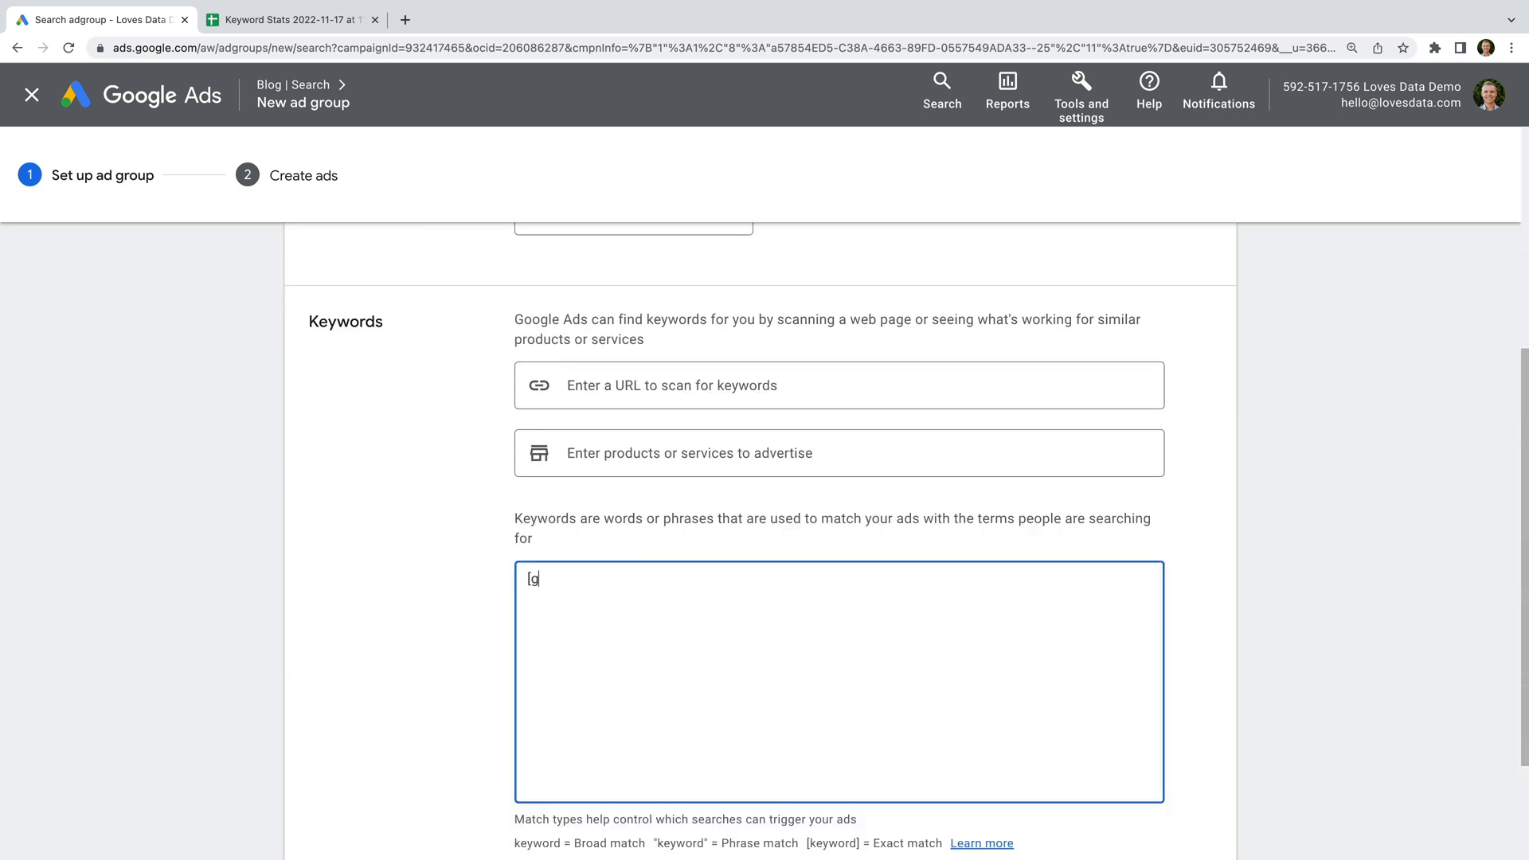
type("oogle analytics def")
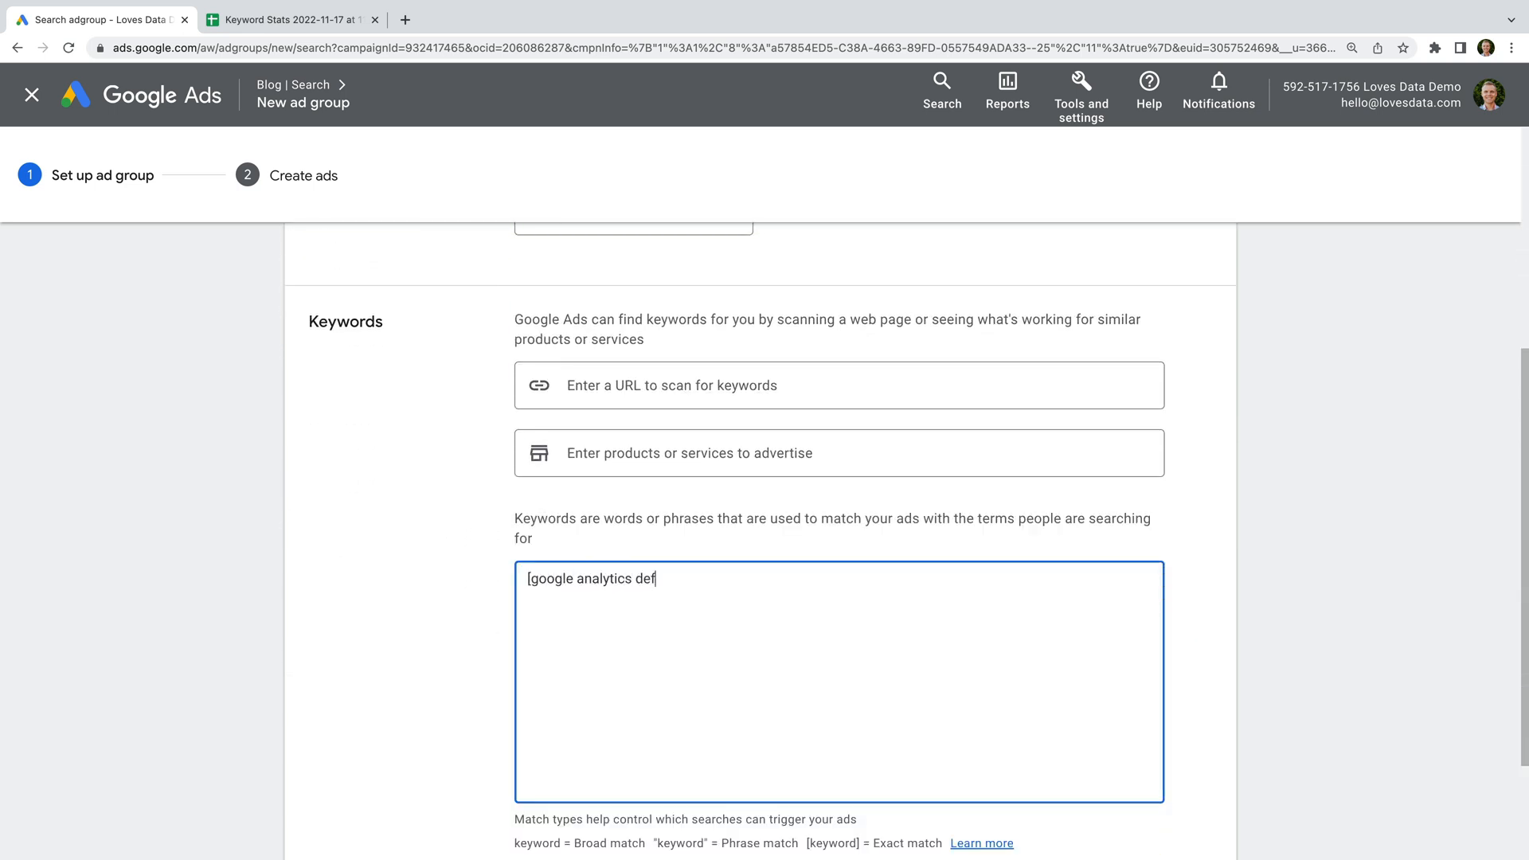
type("initions]")
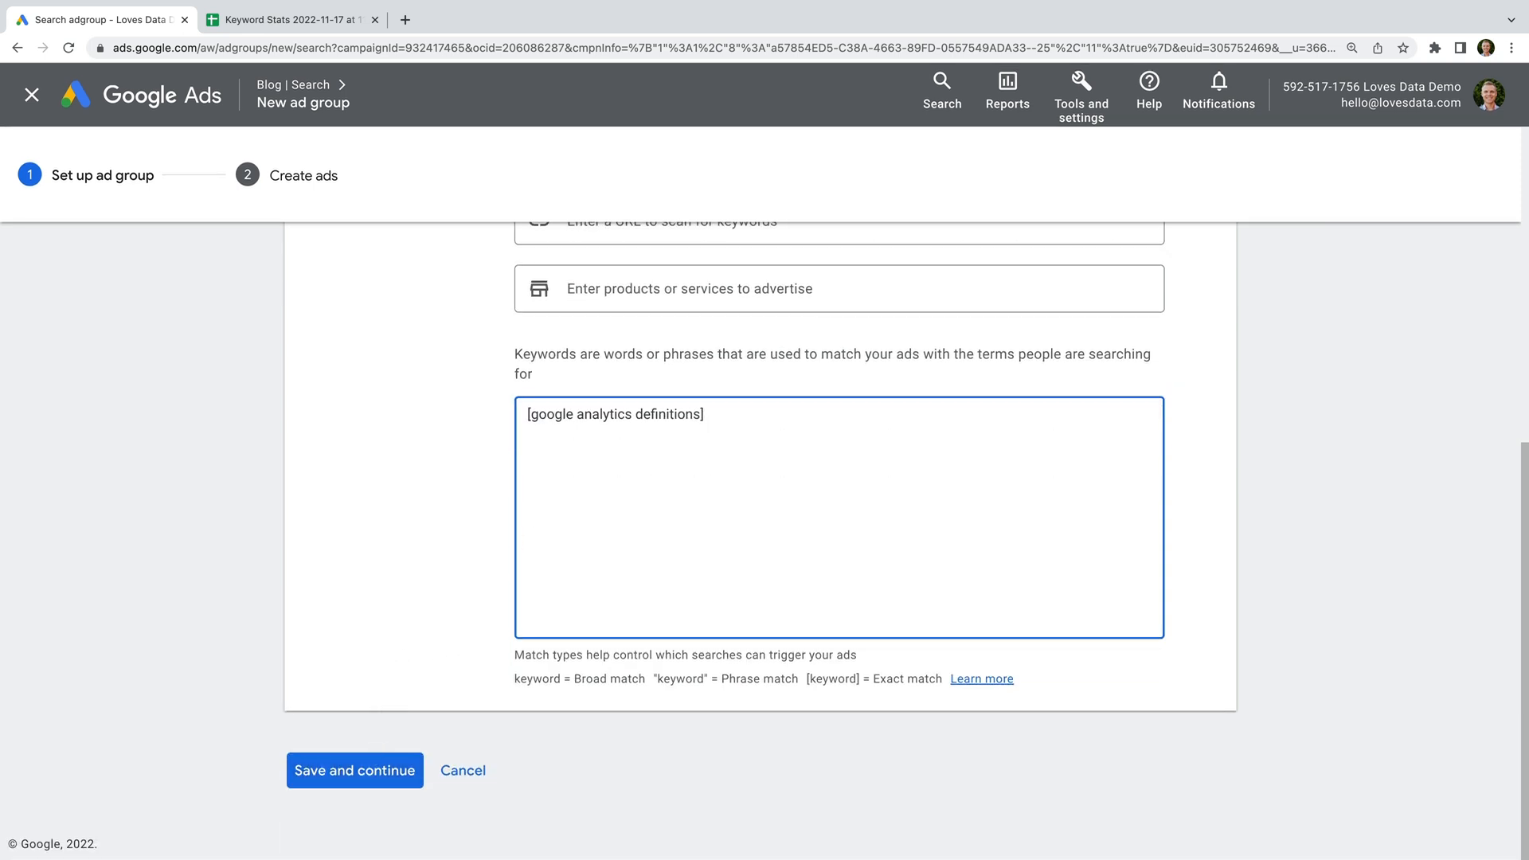
left_click(353, 769)
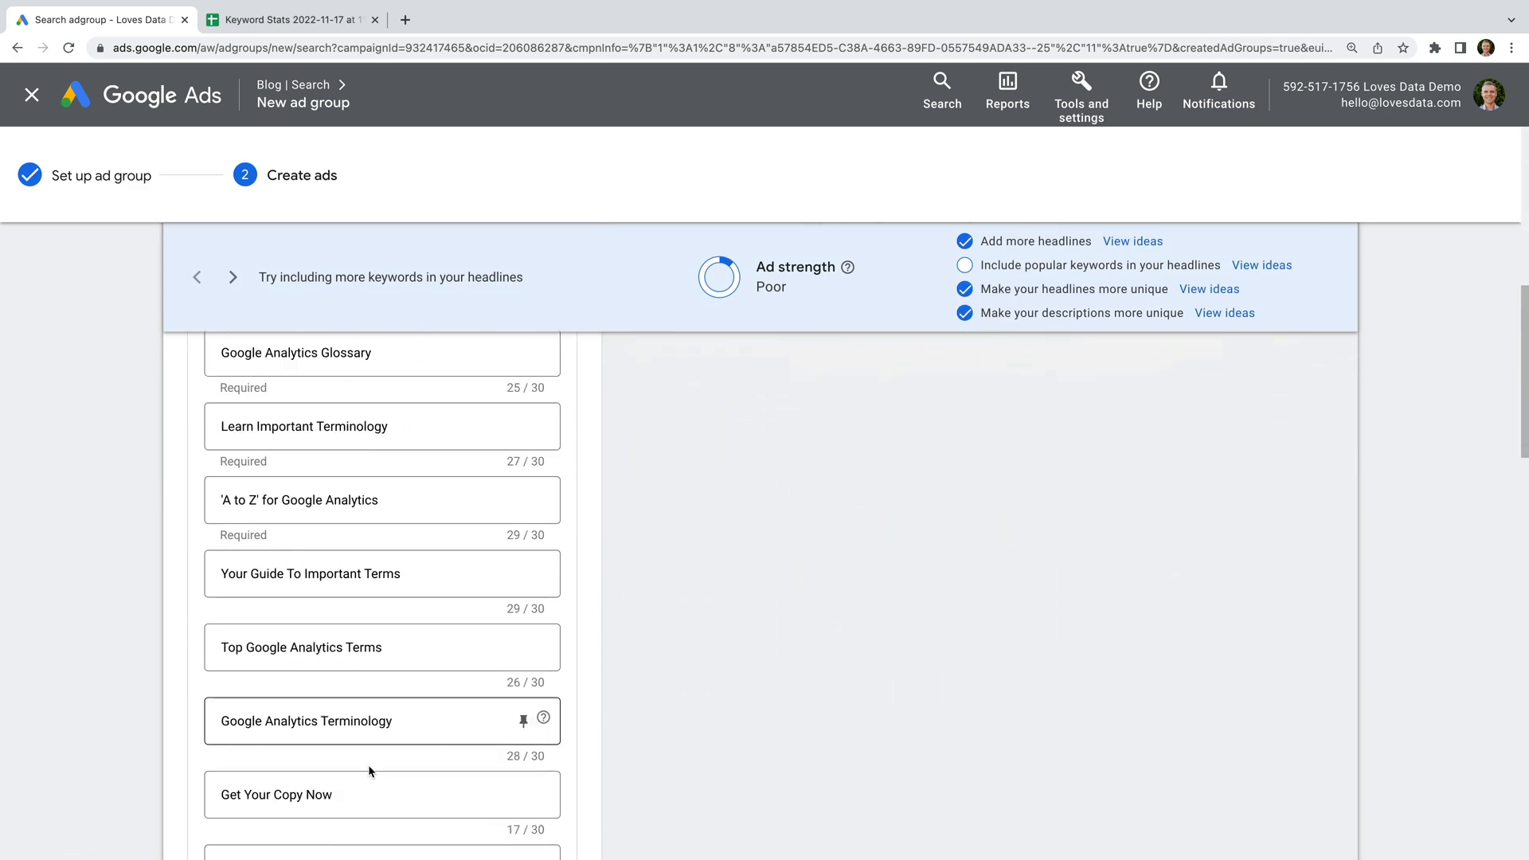
left_click(30, 94)
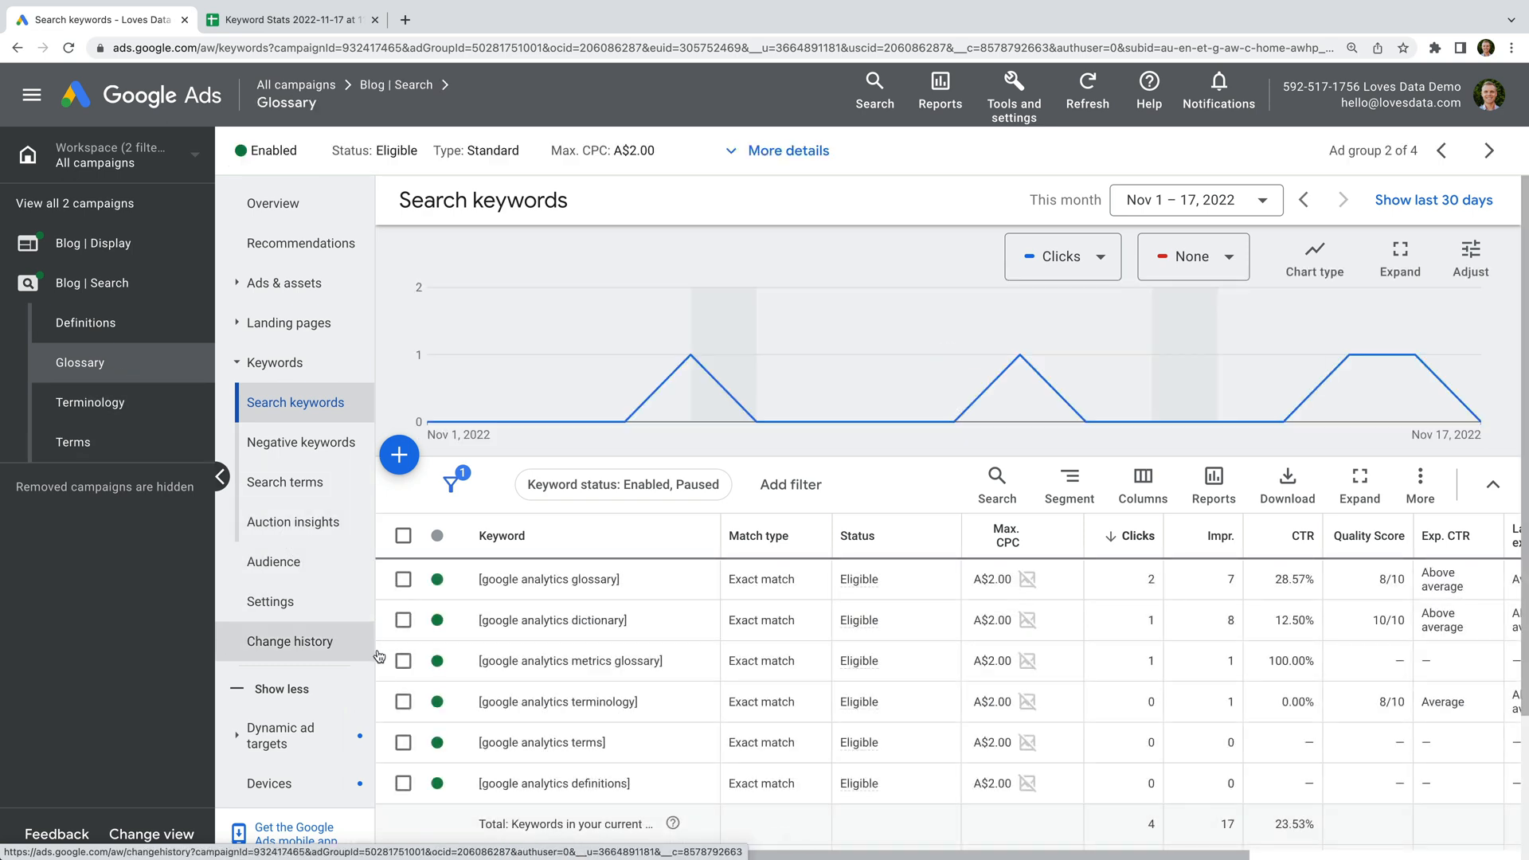
Select the terminology, terms and definitions keywords in Glossary and pause them
left_click(404, 701)
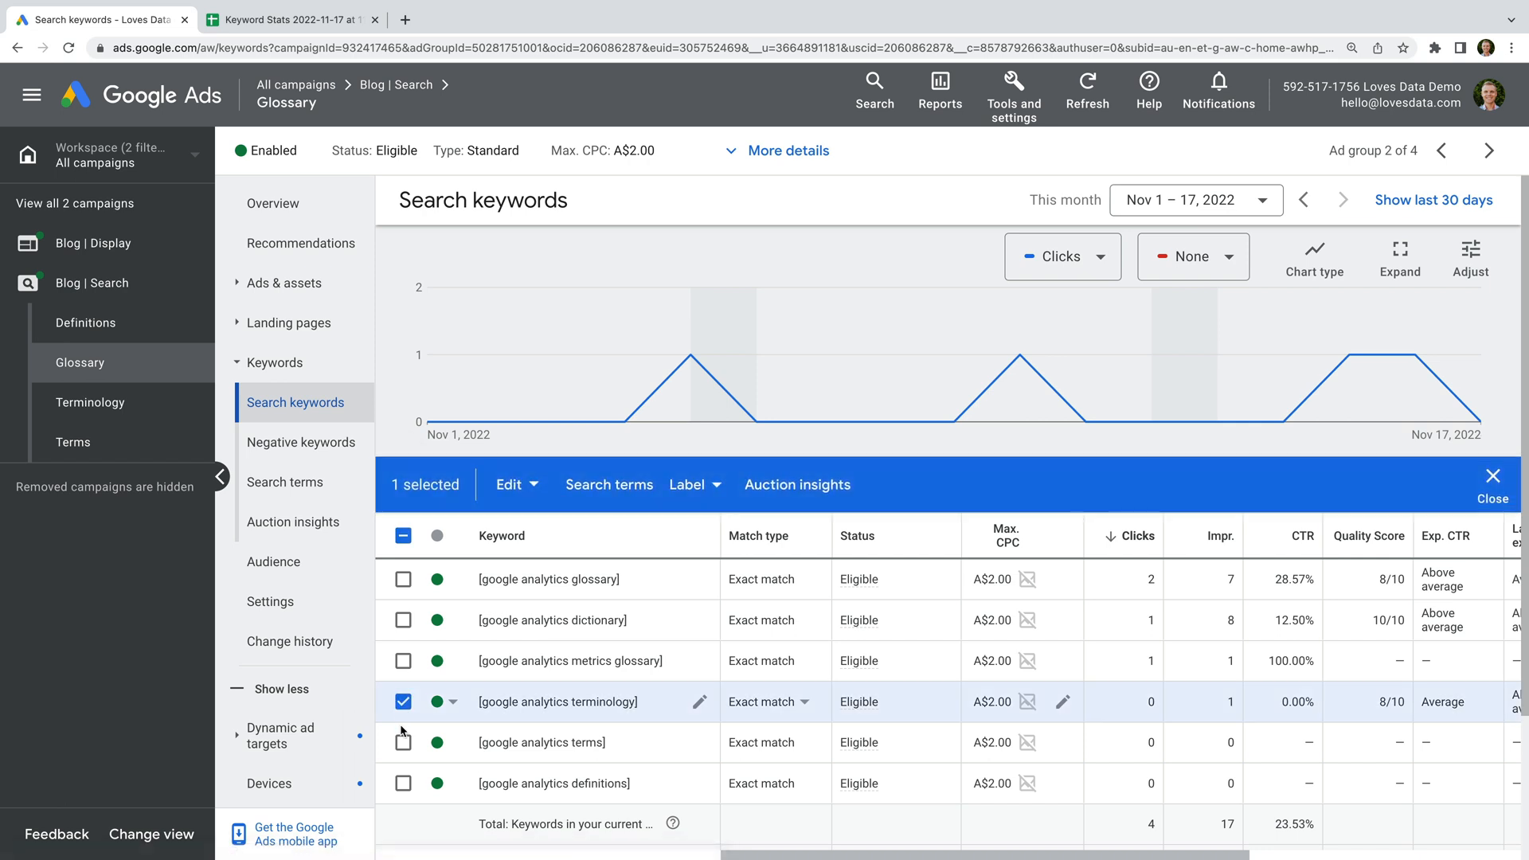
left_click(403, 742)
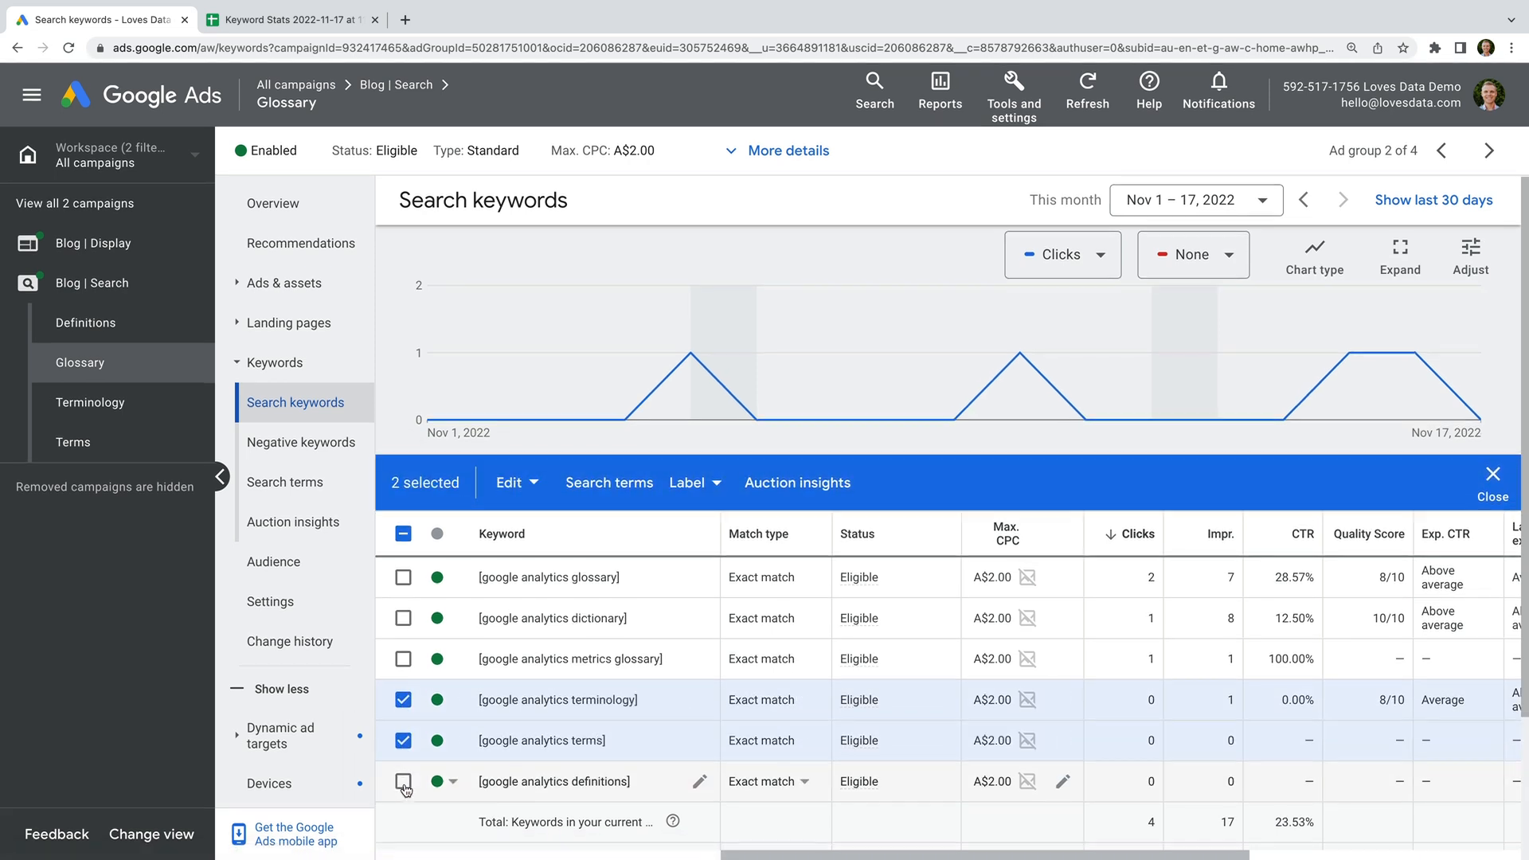
left_click(403, 781)
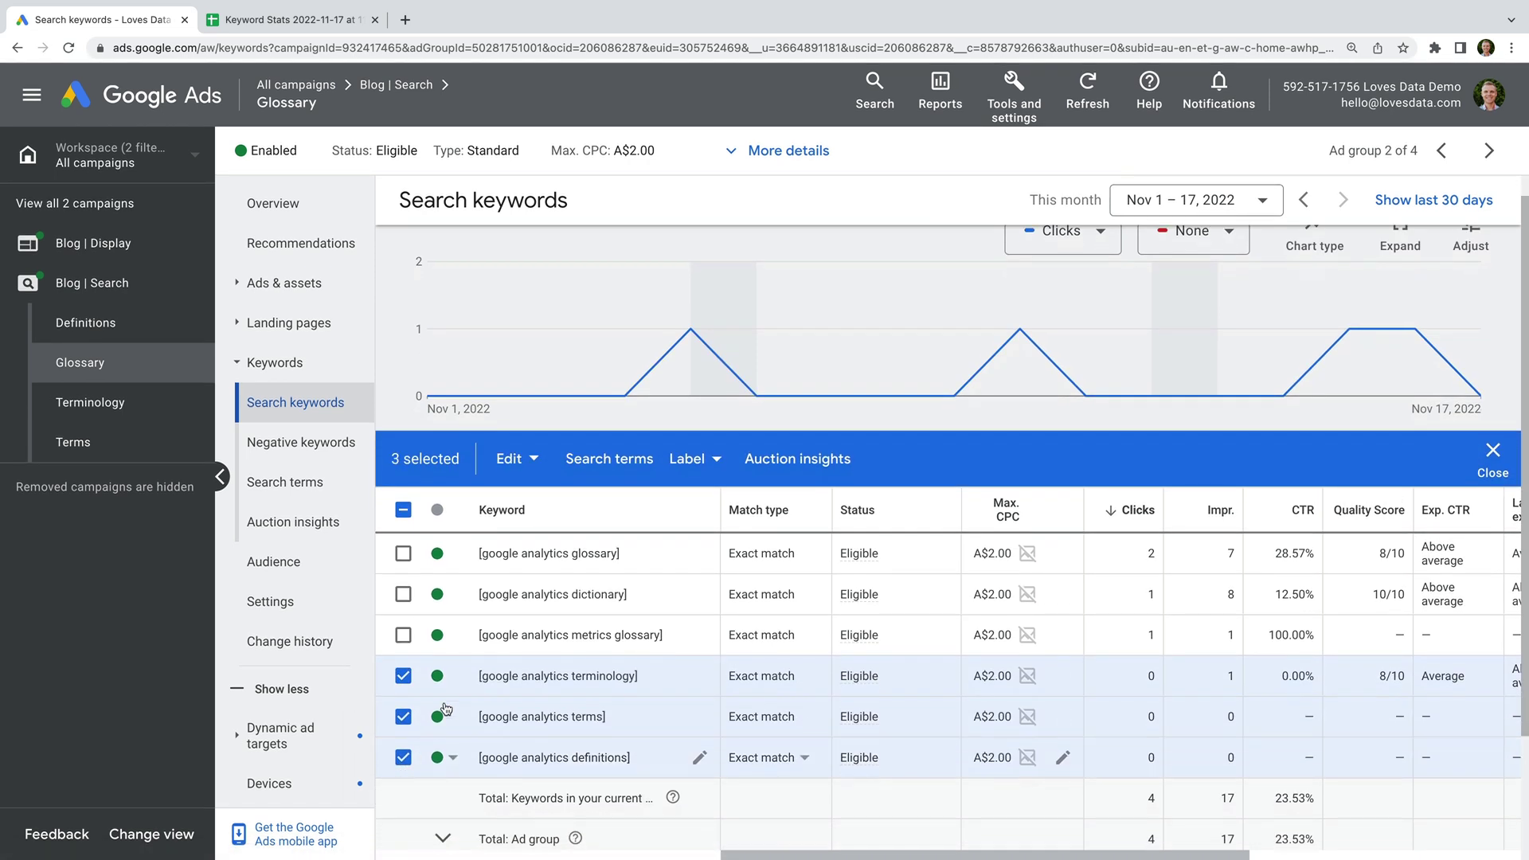
left_click(508, 459)
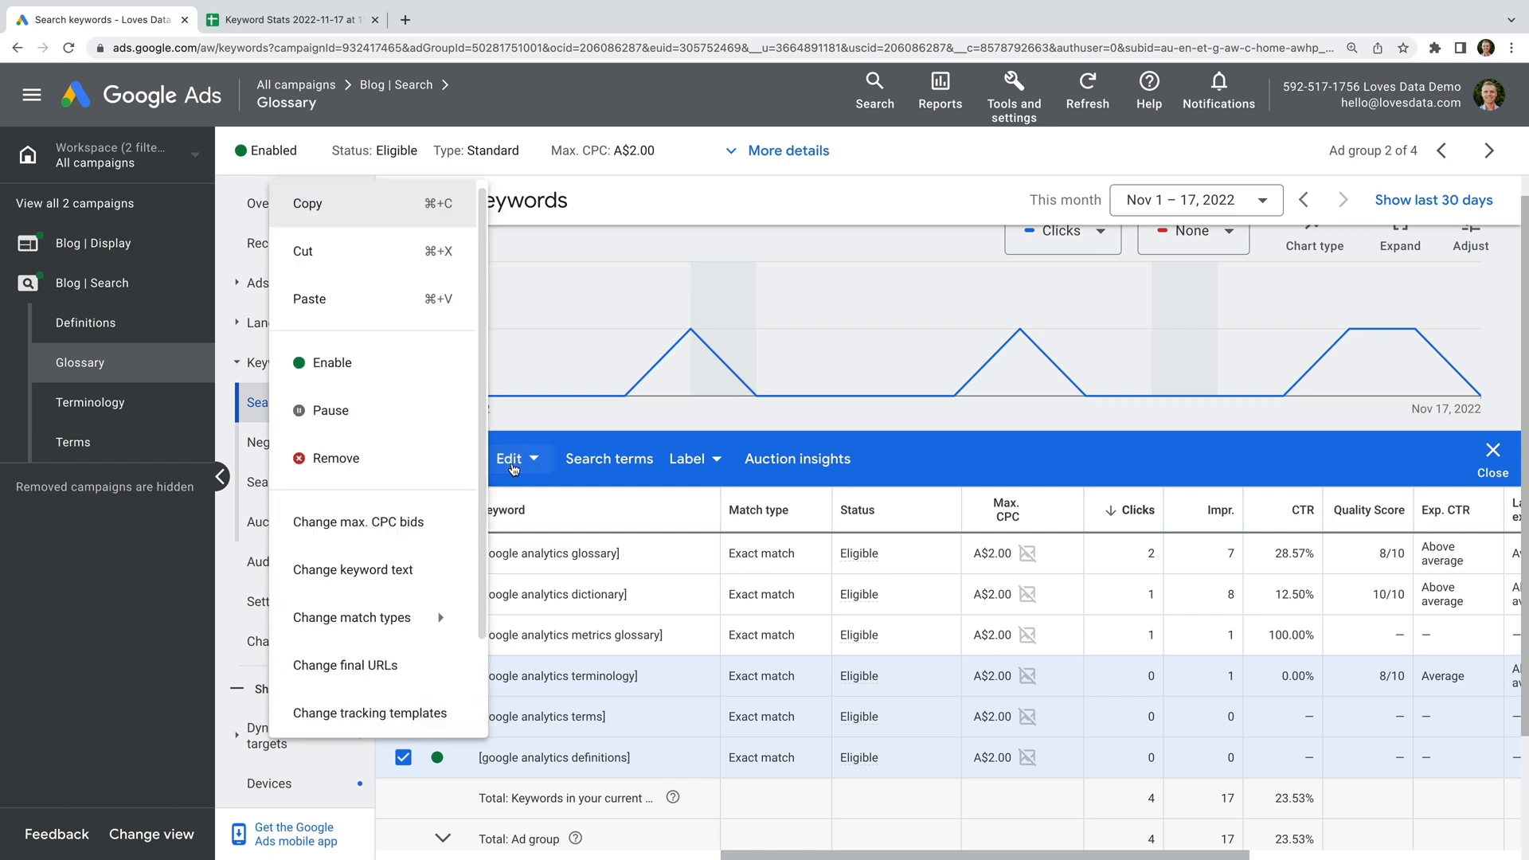
left_click(330, 409)
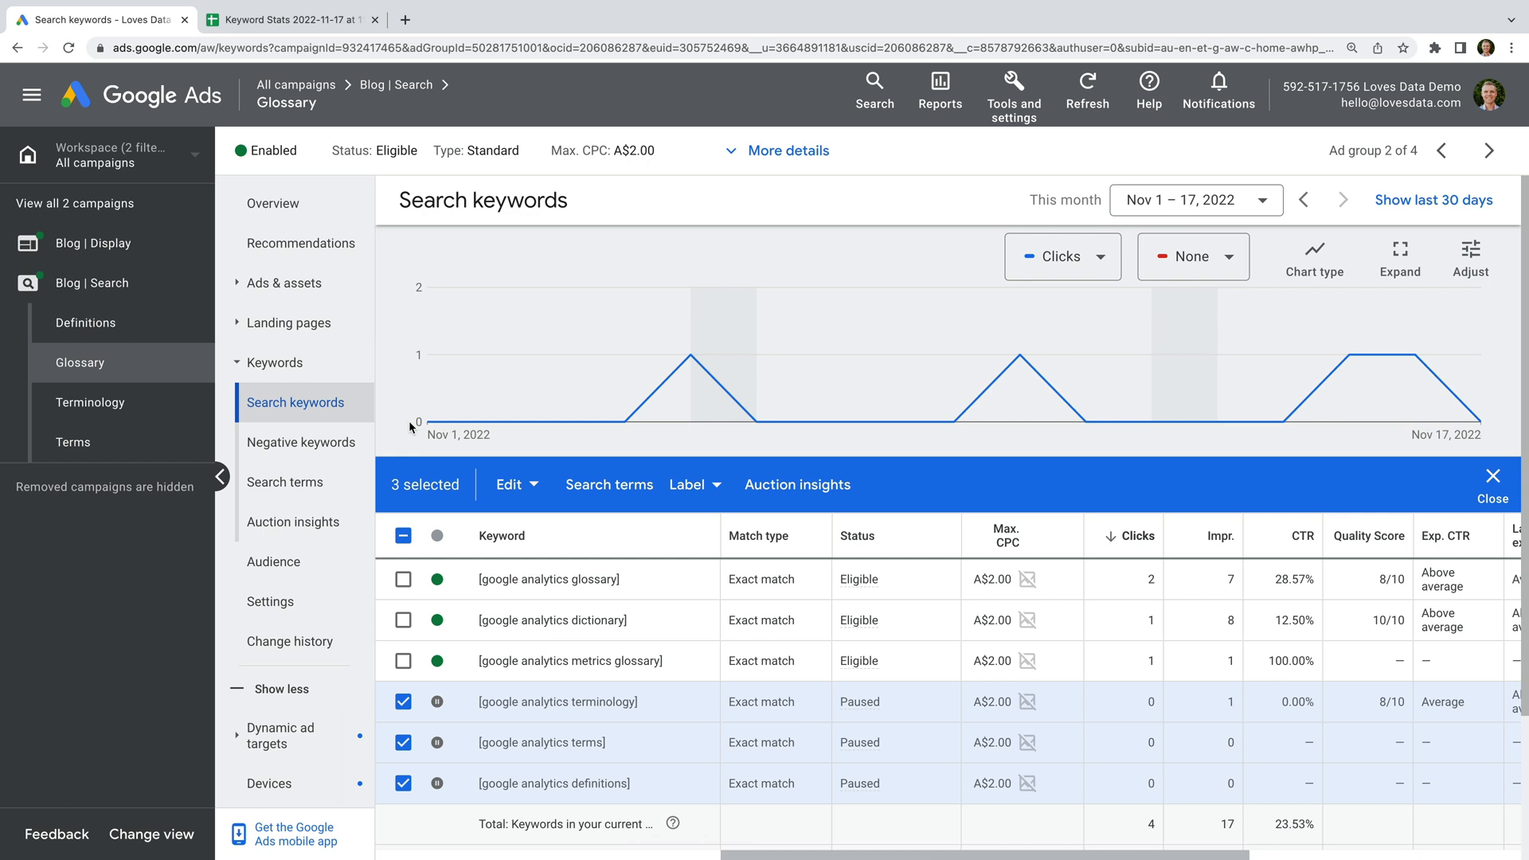
mouse_move(886, 222)
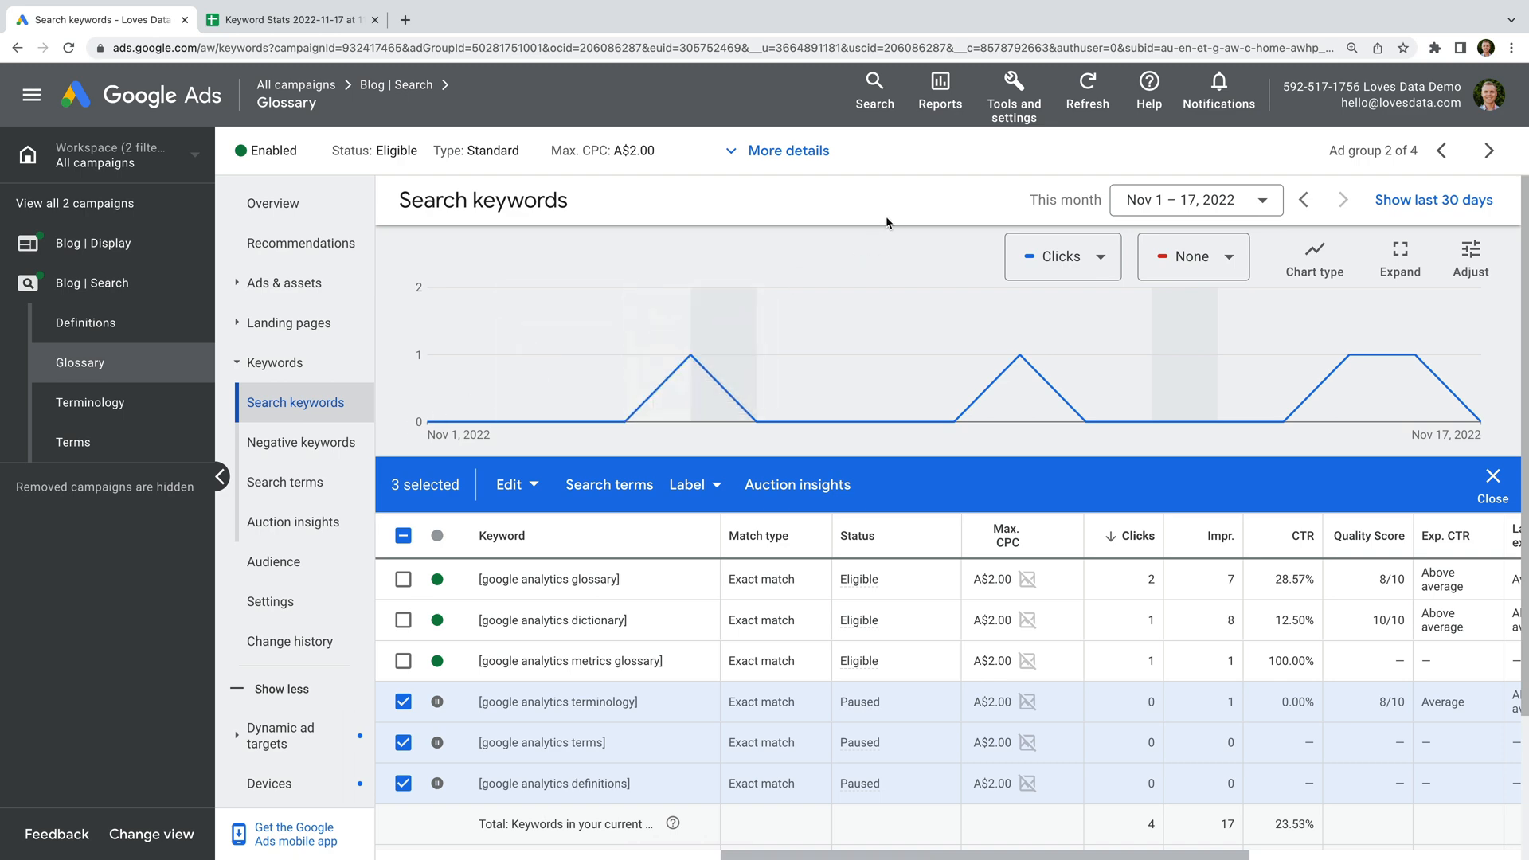
Open Keyword Planner's organize-into-ad-groups tool and paste the Google Analytics keyword list
left_click(1012, 91)
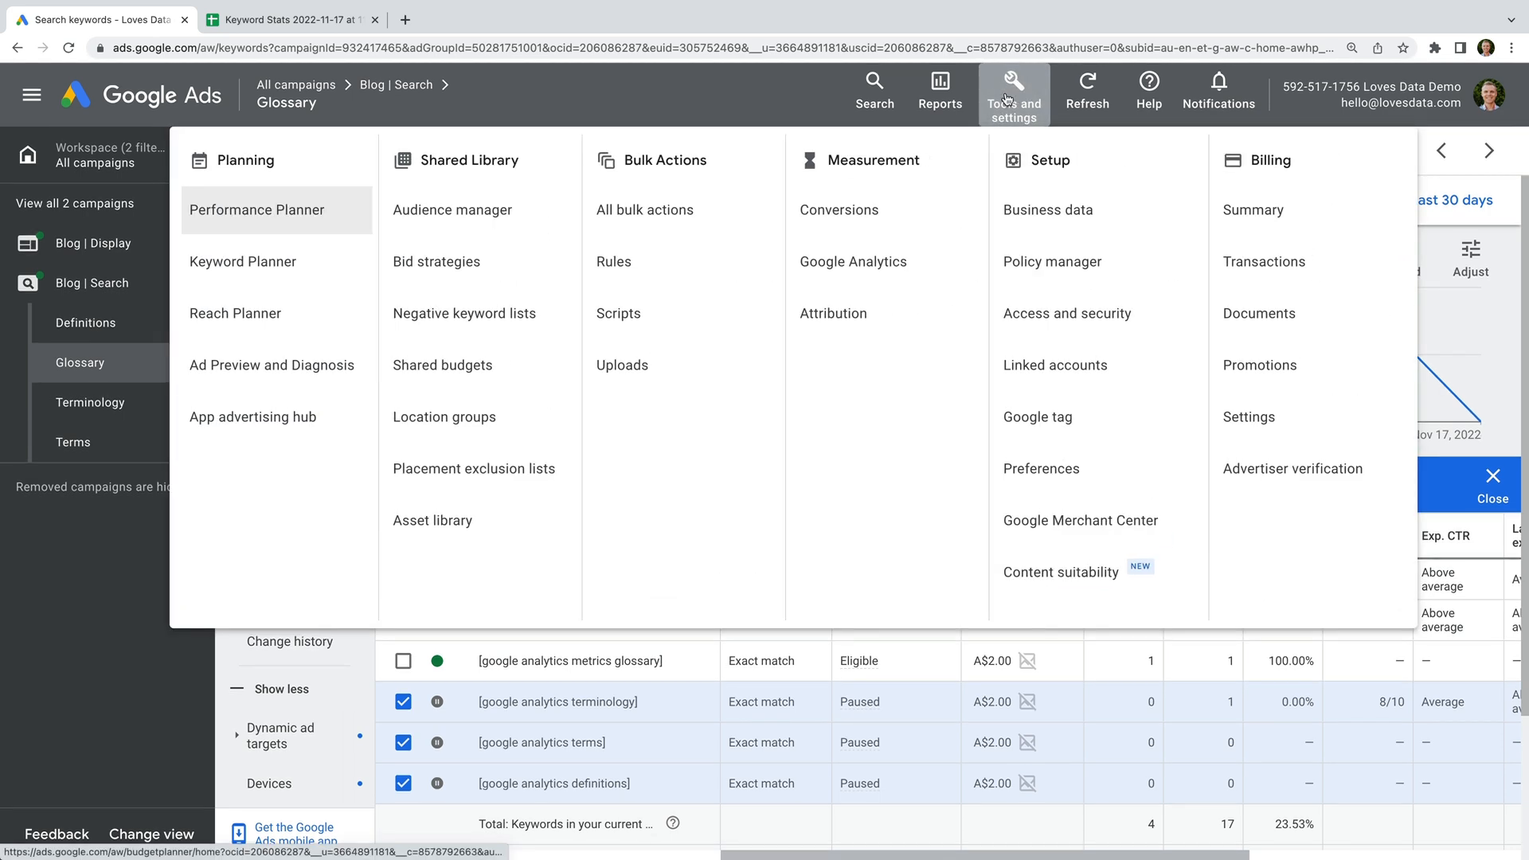
left_click(242, 261)
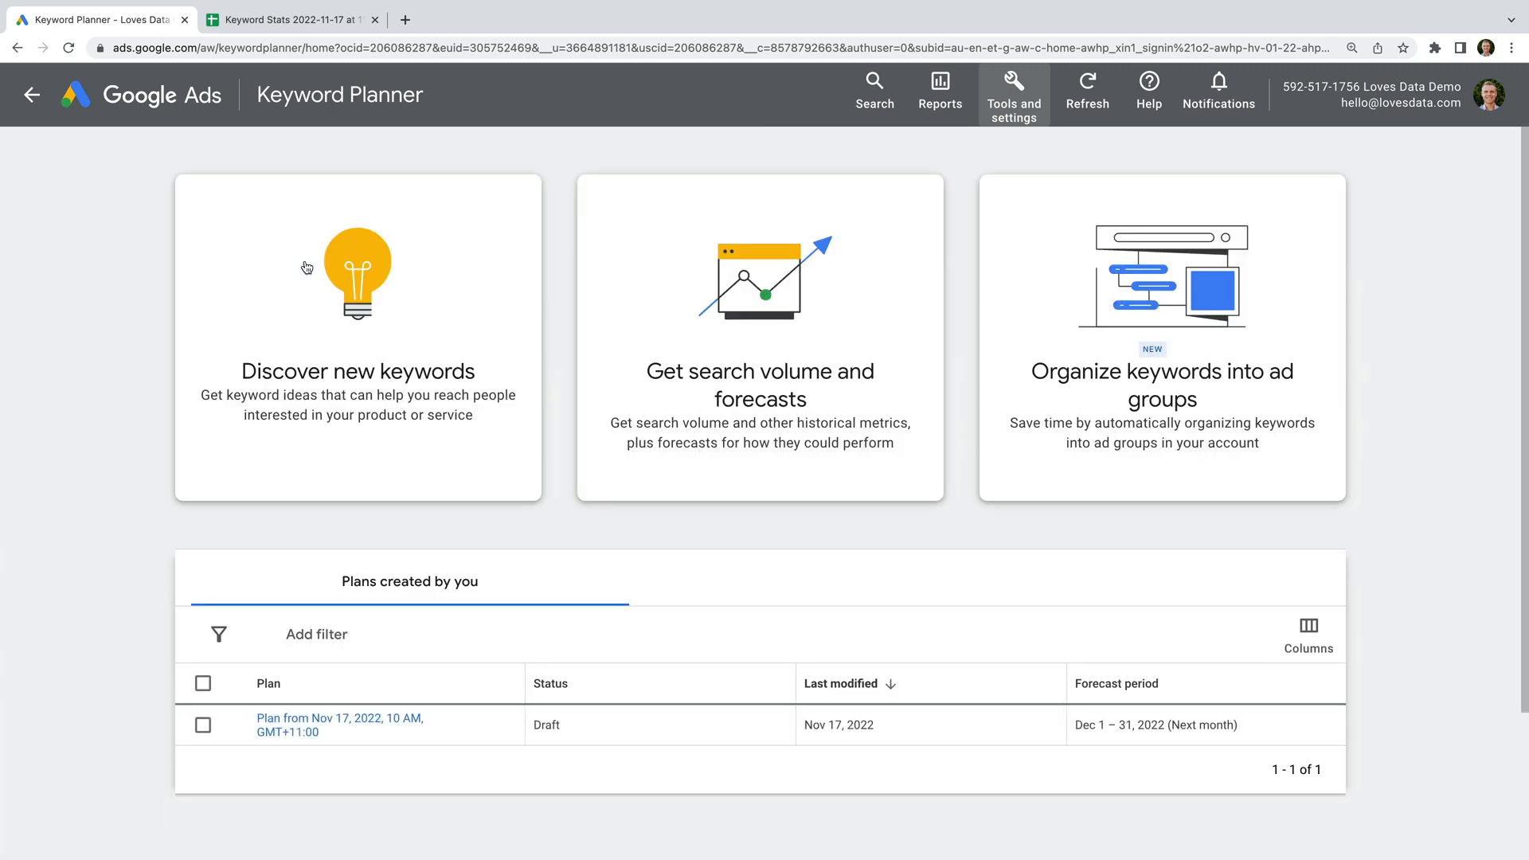
mouse_move(1112, 396)
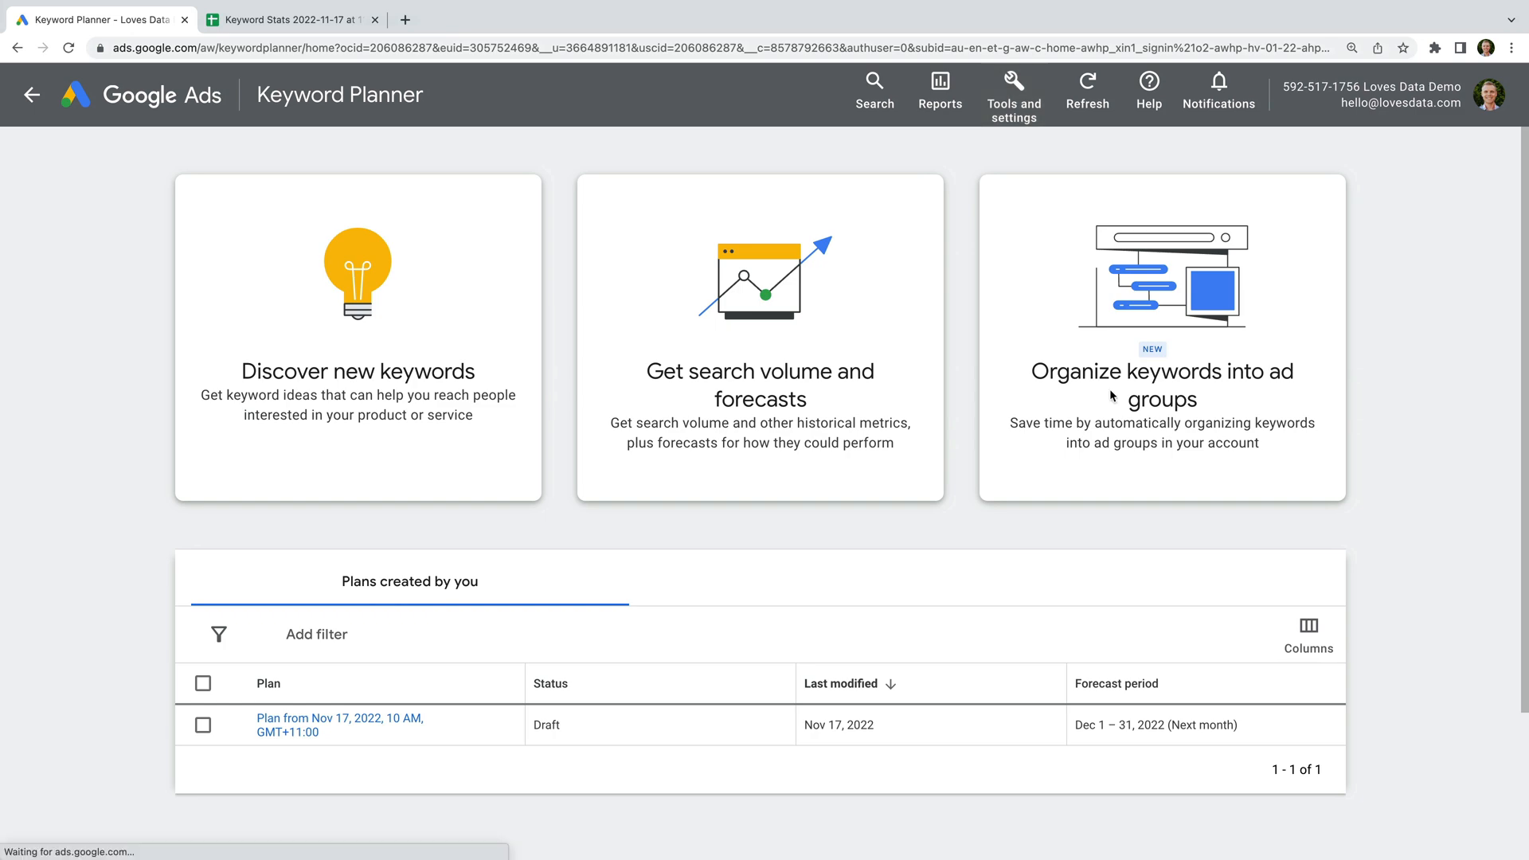
left_click(1160, 384)
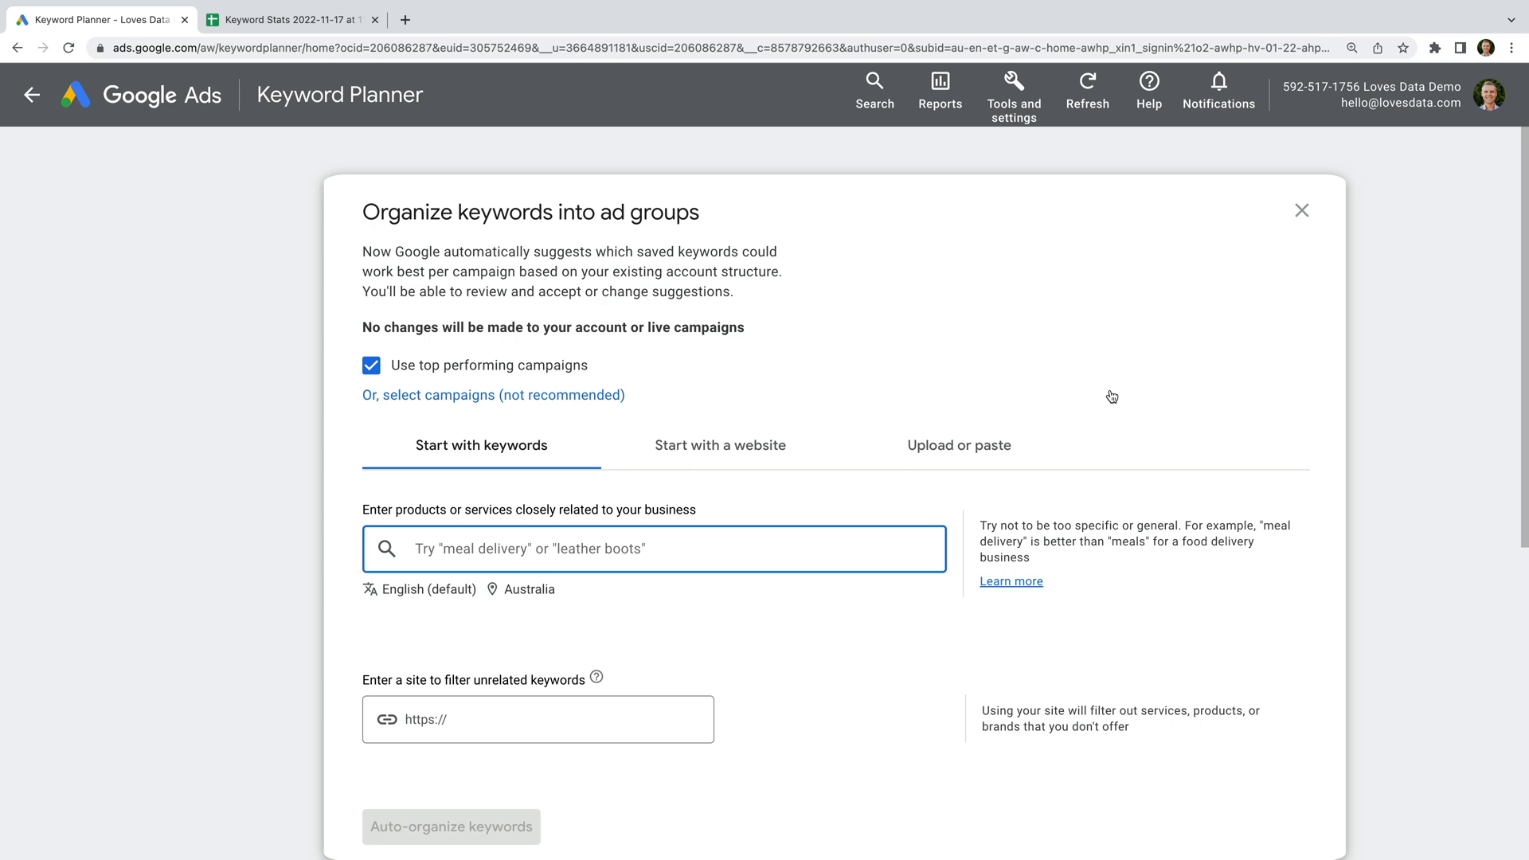
left_click(957, 444)
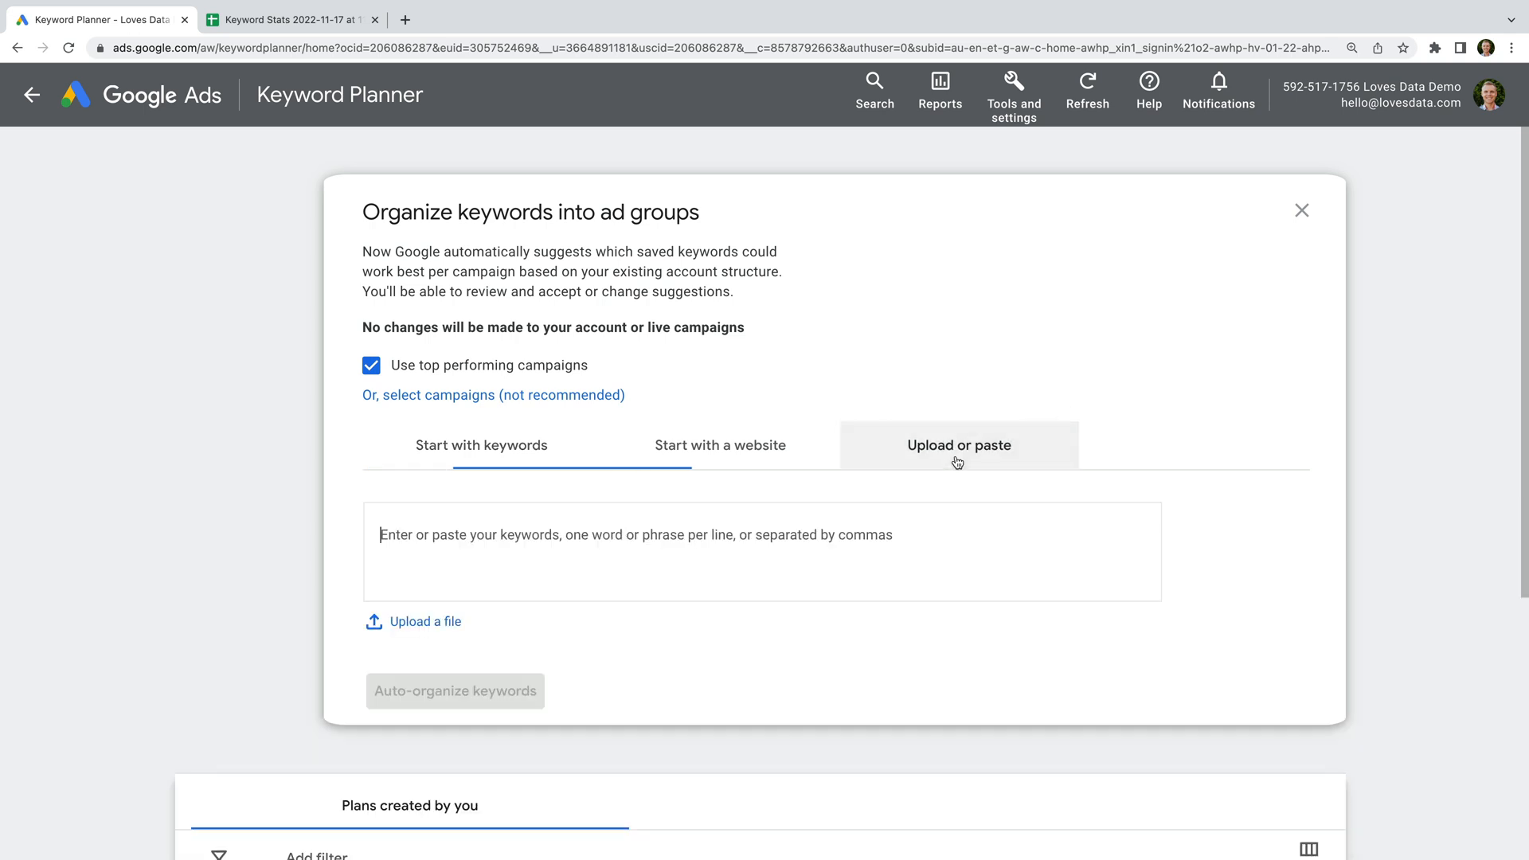
left_click(957, 444)
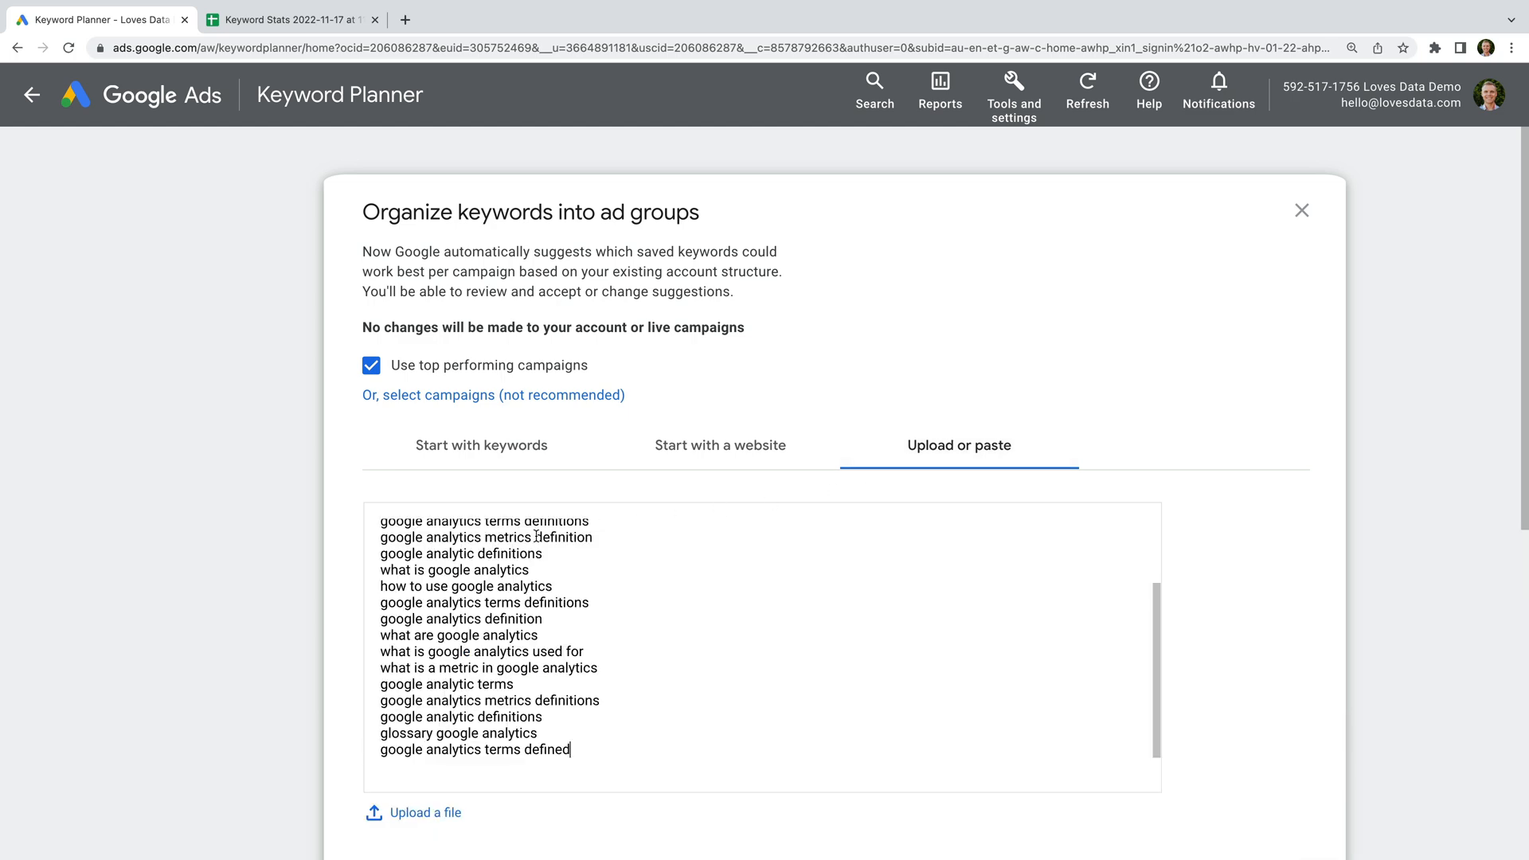
scroll("down", 3)
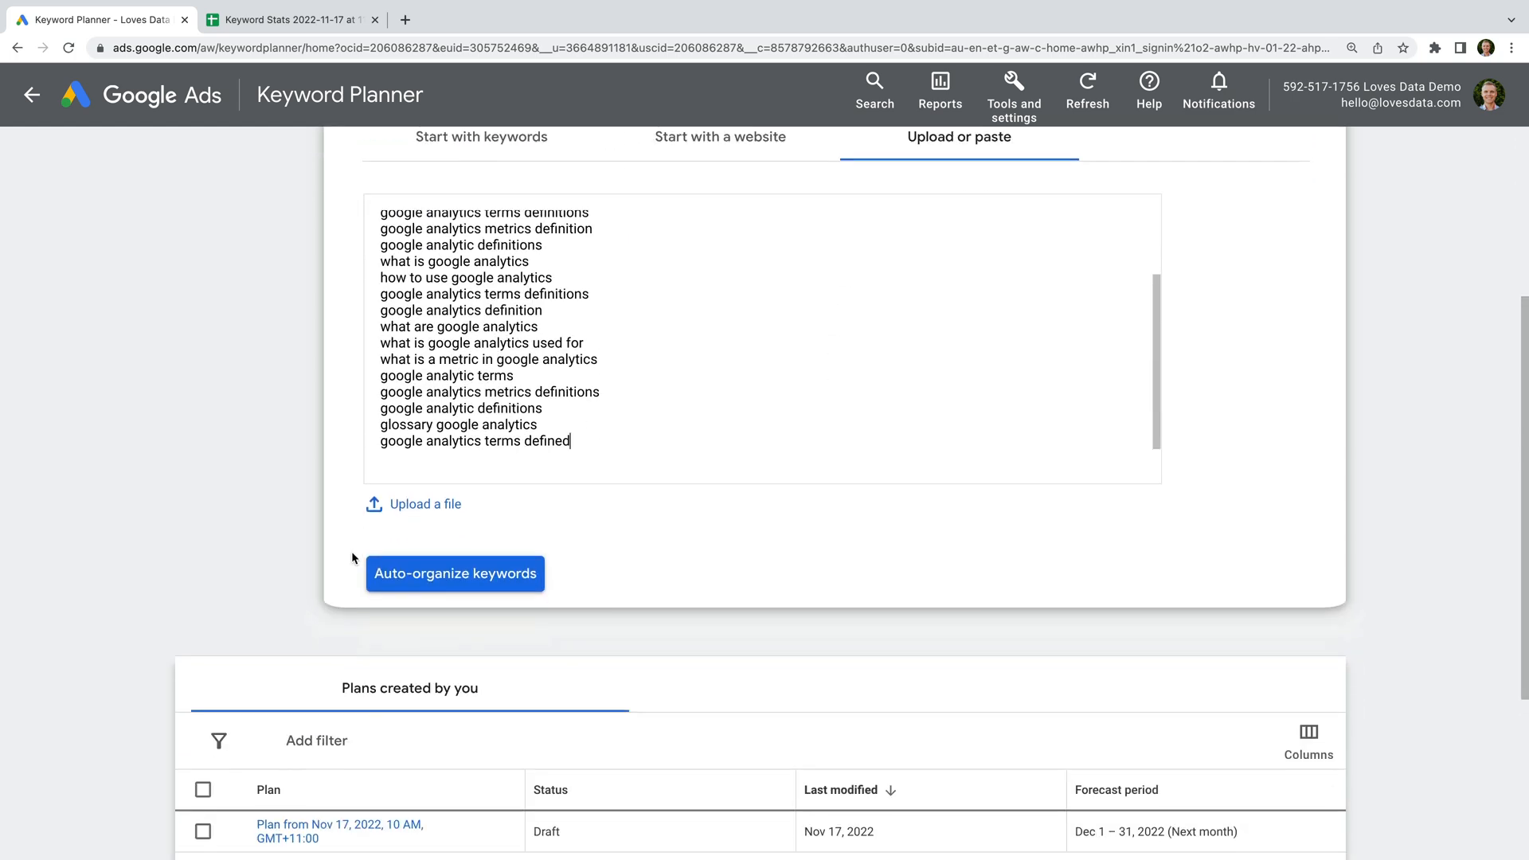
Auto-organize the pasted keywords and review the four suggested Glossary keywords
left_click(455, 573)
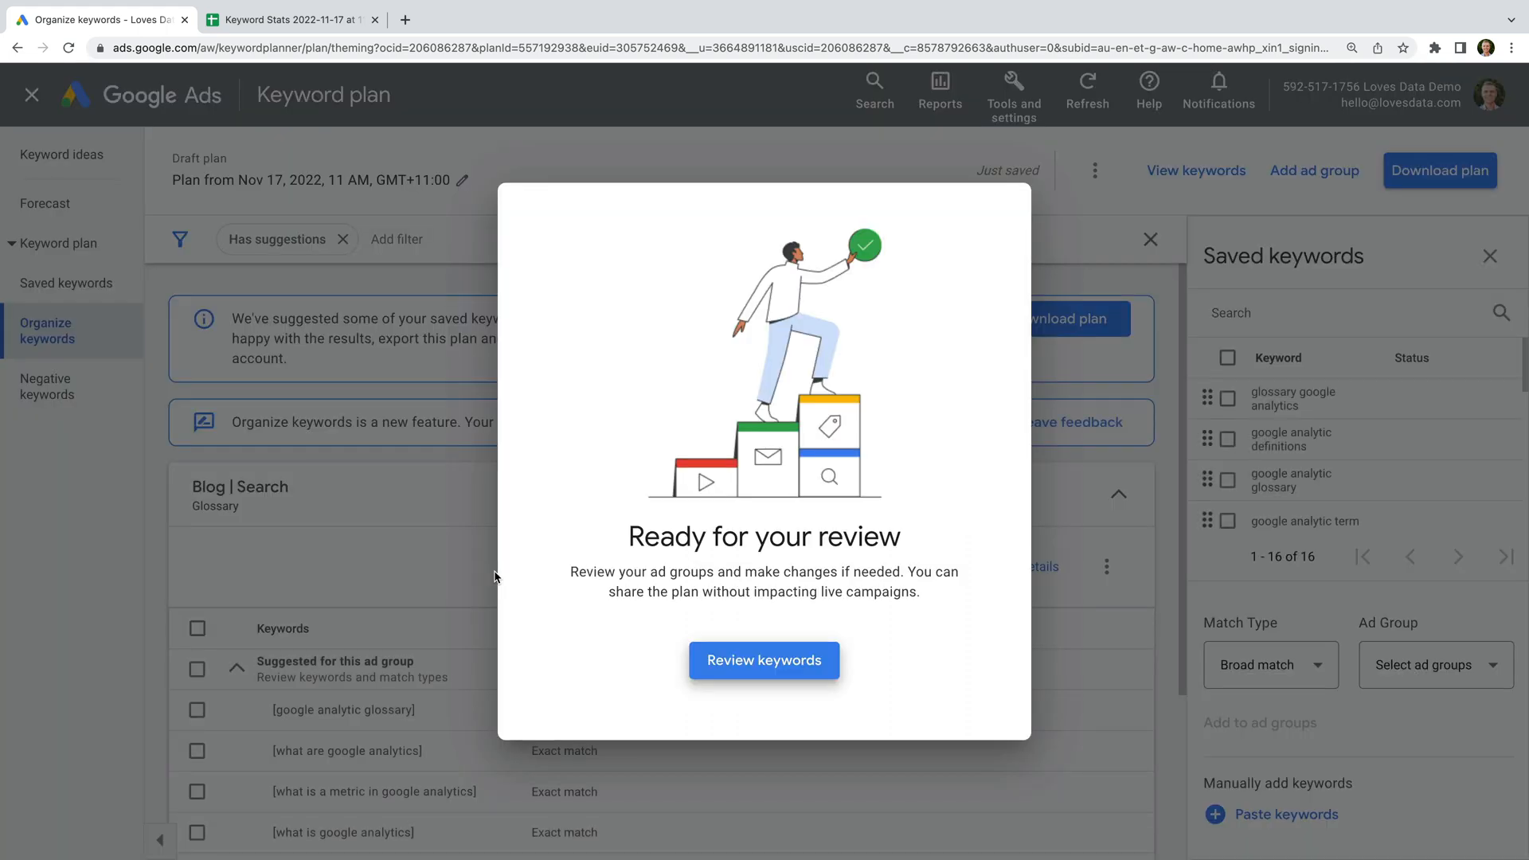
left_click(764, 660)
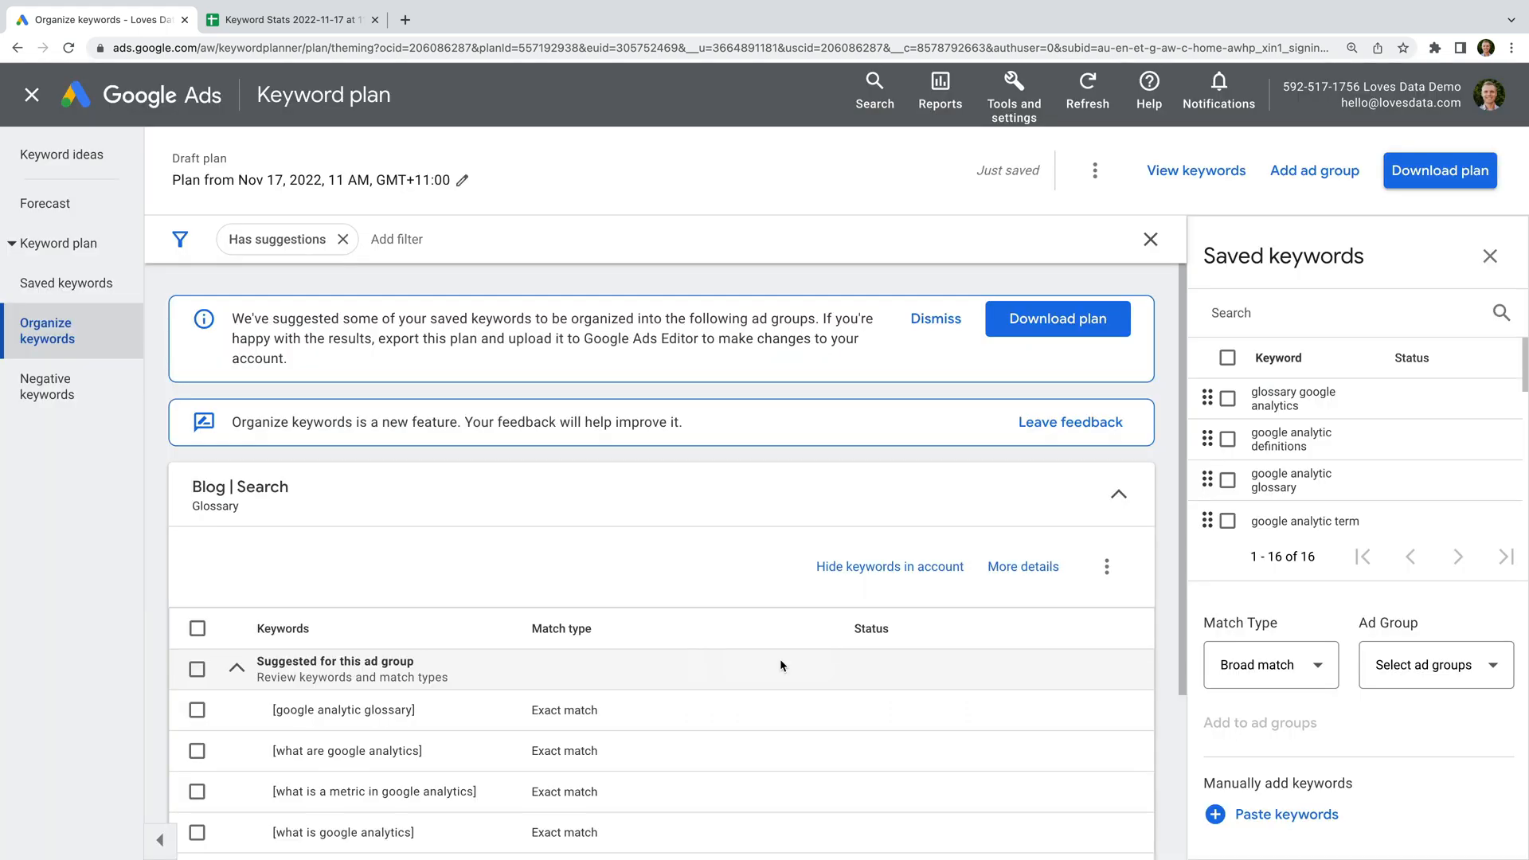
scroll("down", 3)
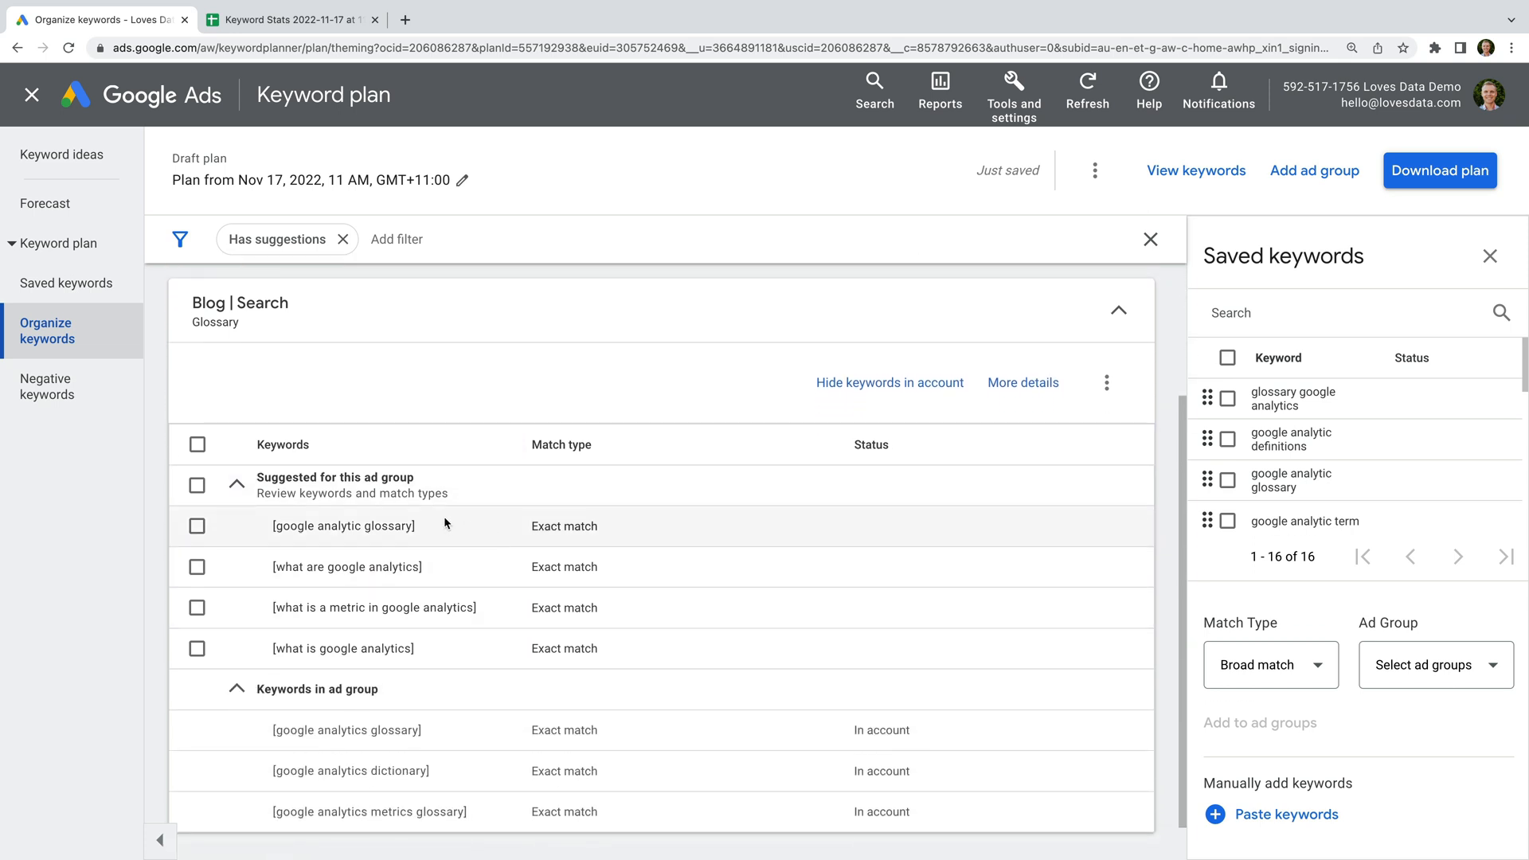
mouse_move(449, 542)
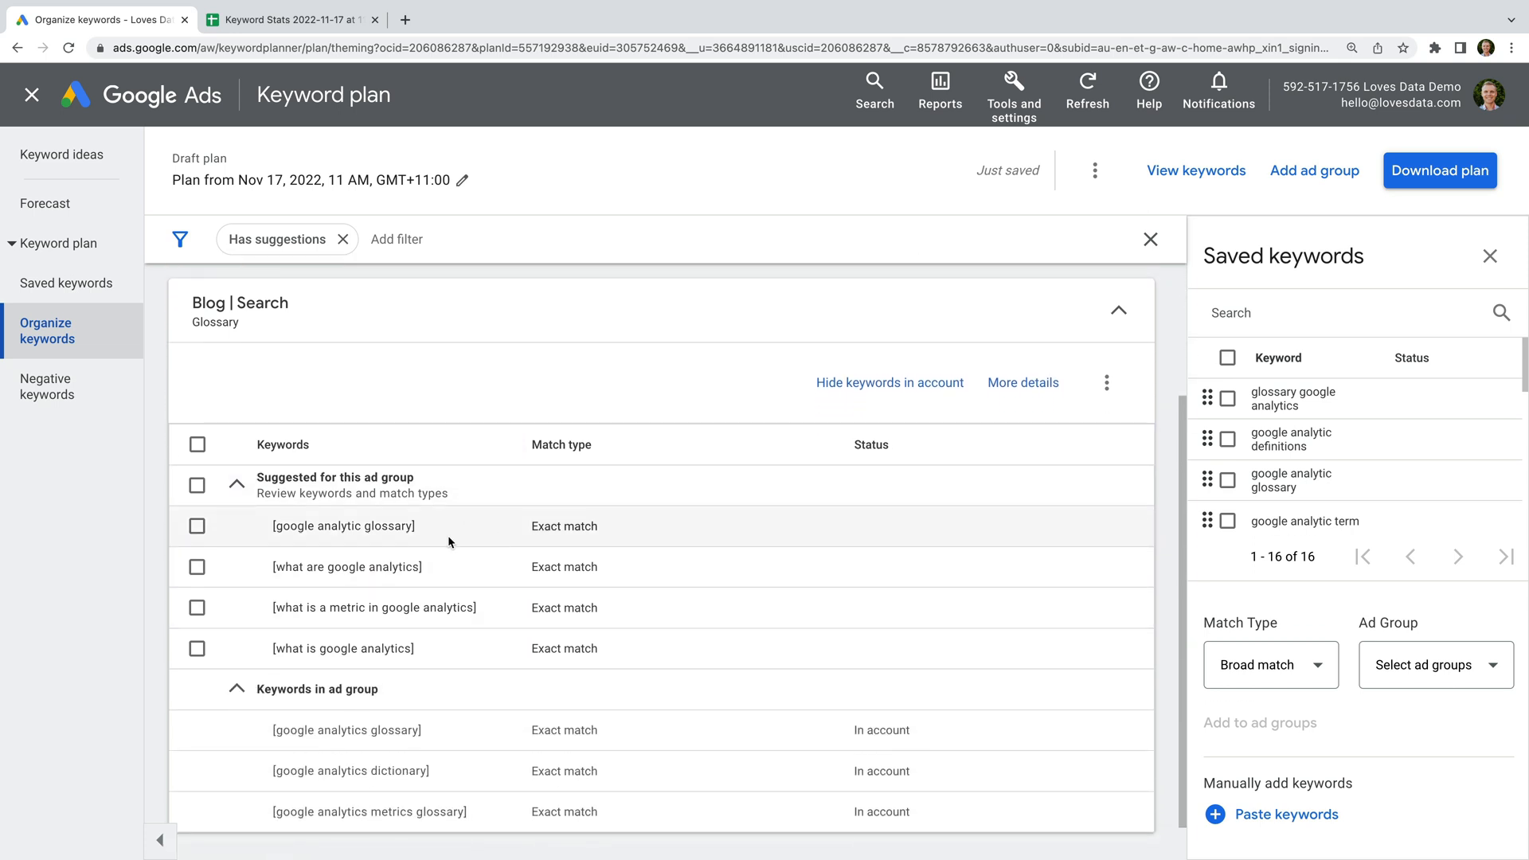
mouse_move(482, 648)
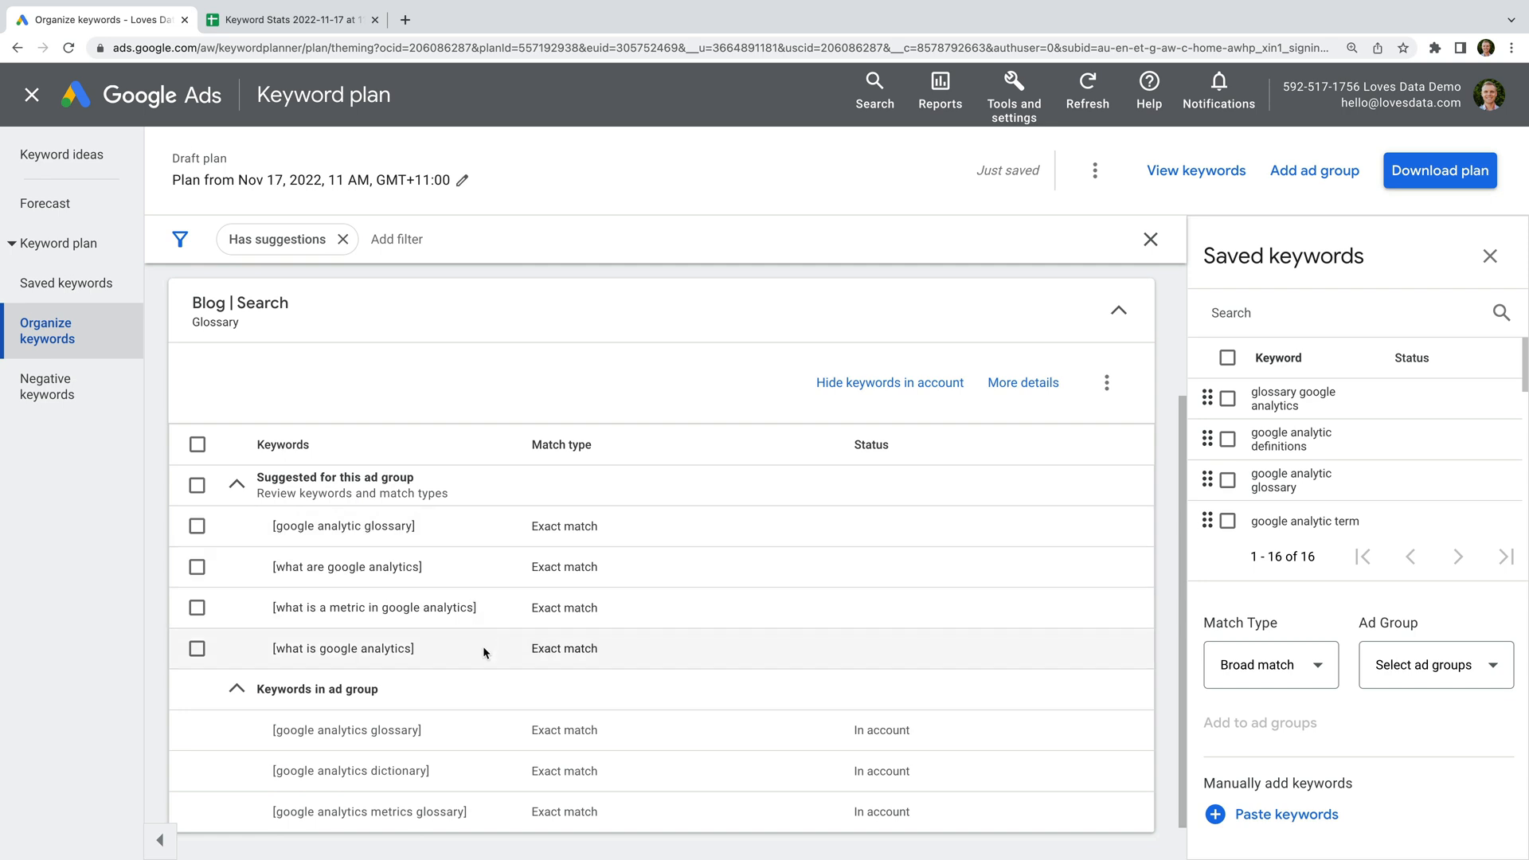
scroll("down", 3)
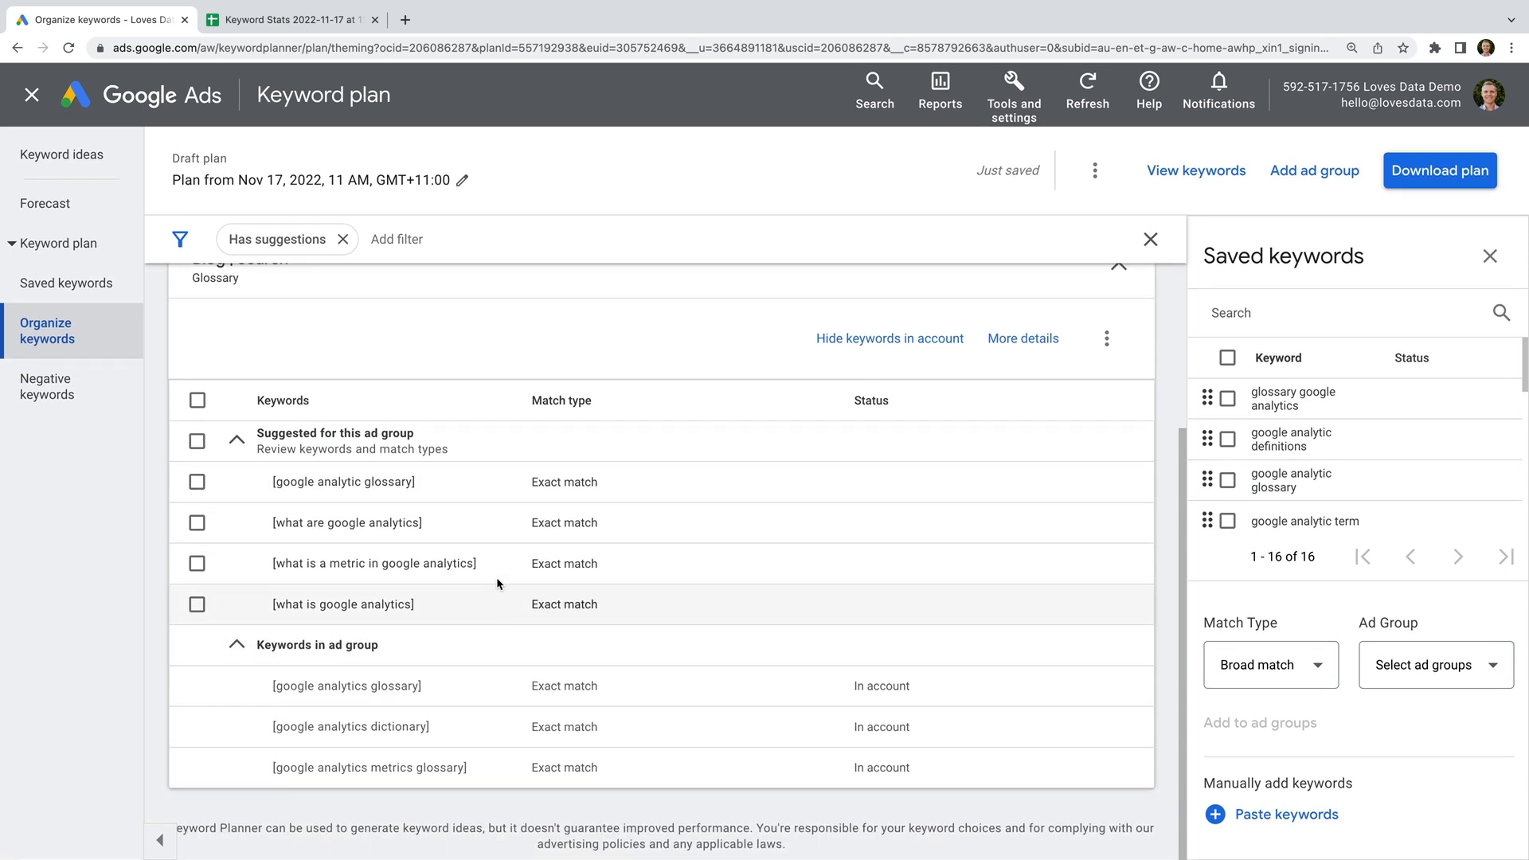
scroll("up", 3)
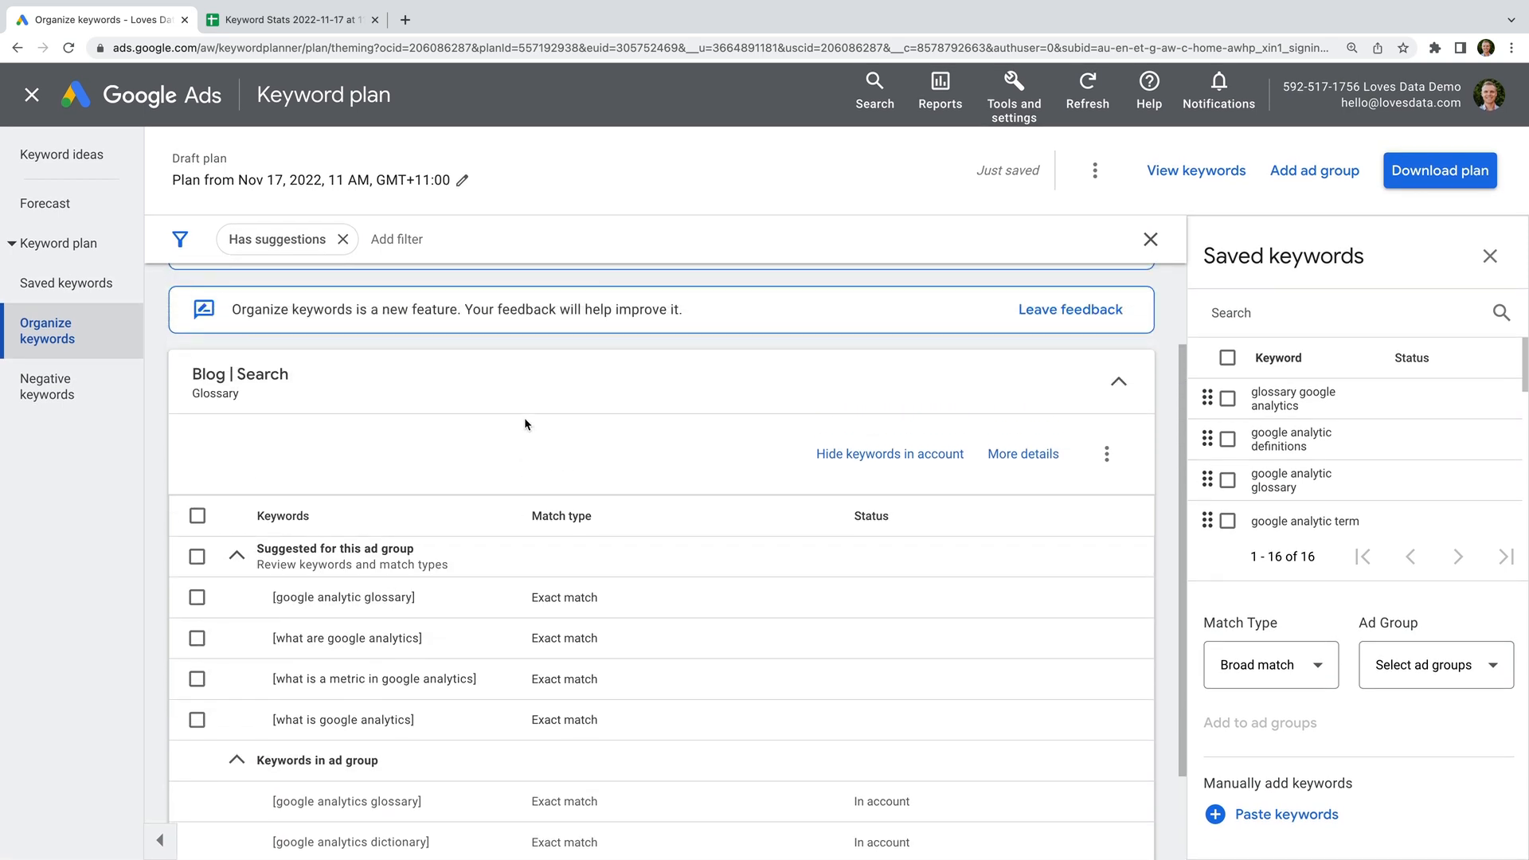